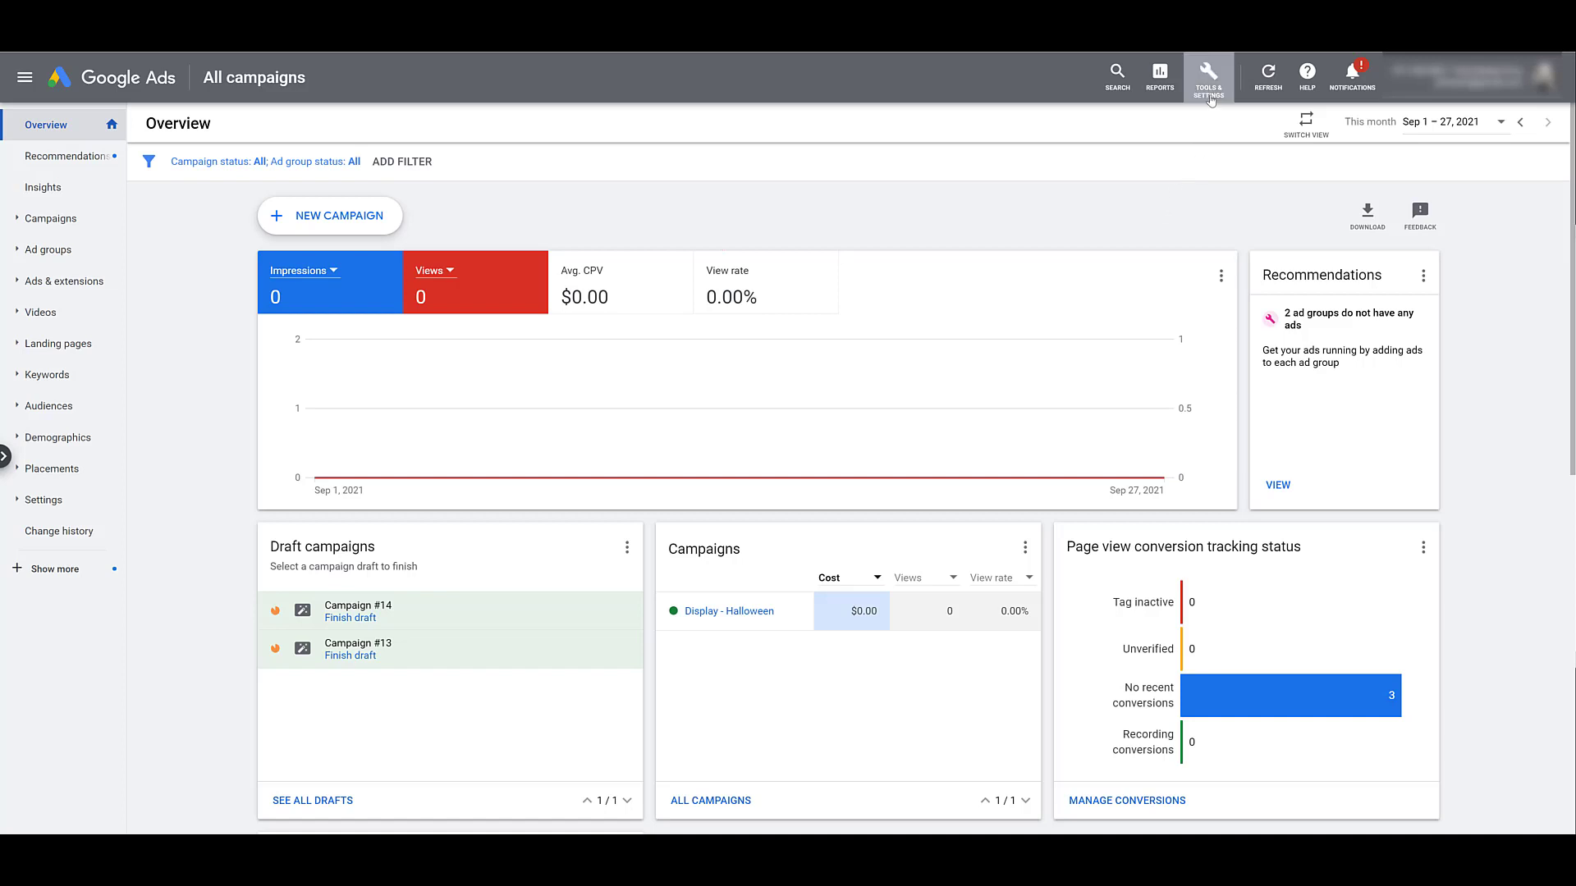
Go from Tools & Settings to the Conversions measurement page
click(1206, 78)
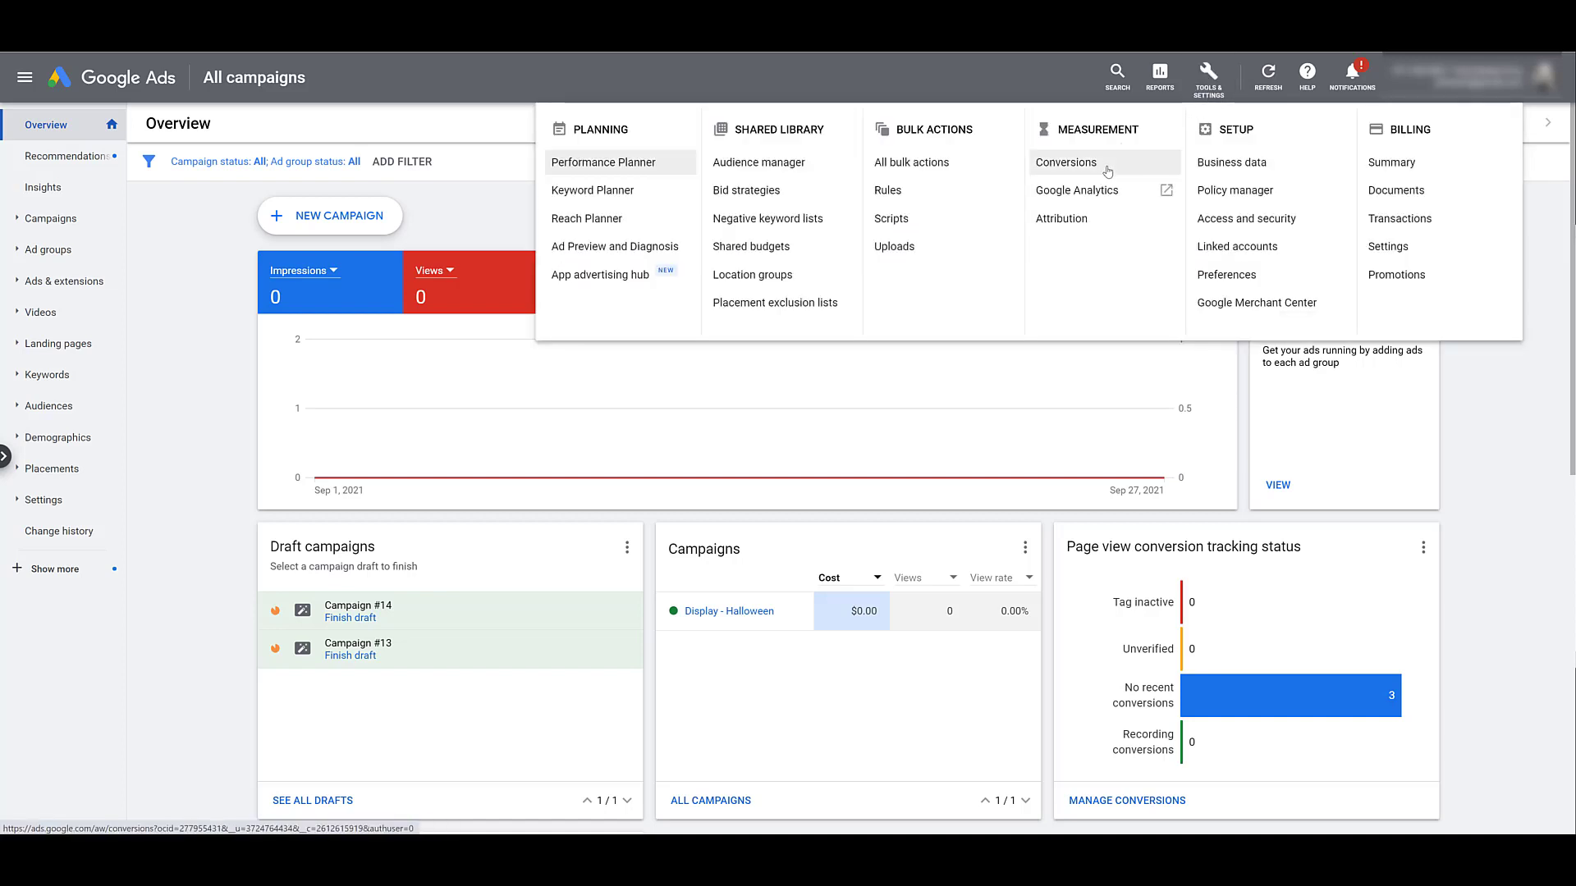
click(1064, 162)
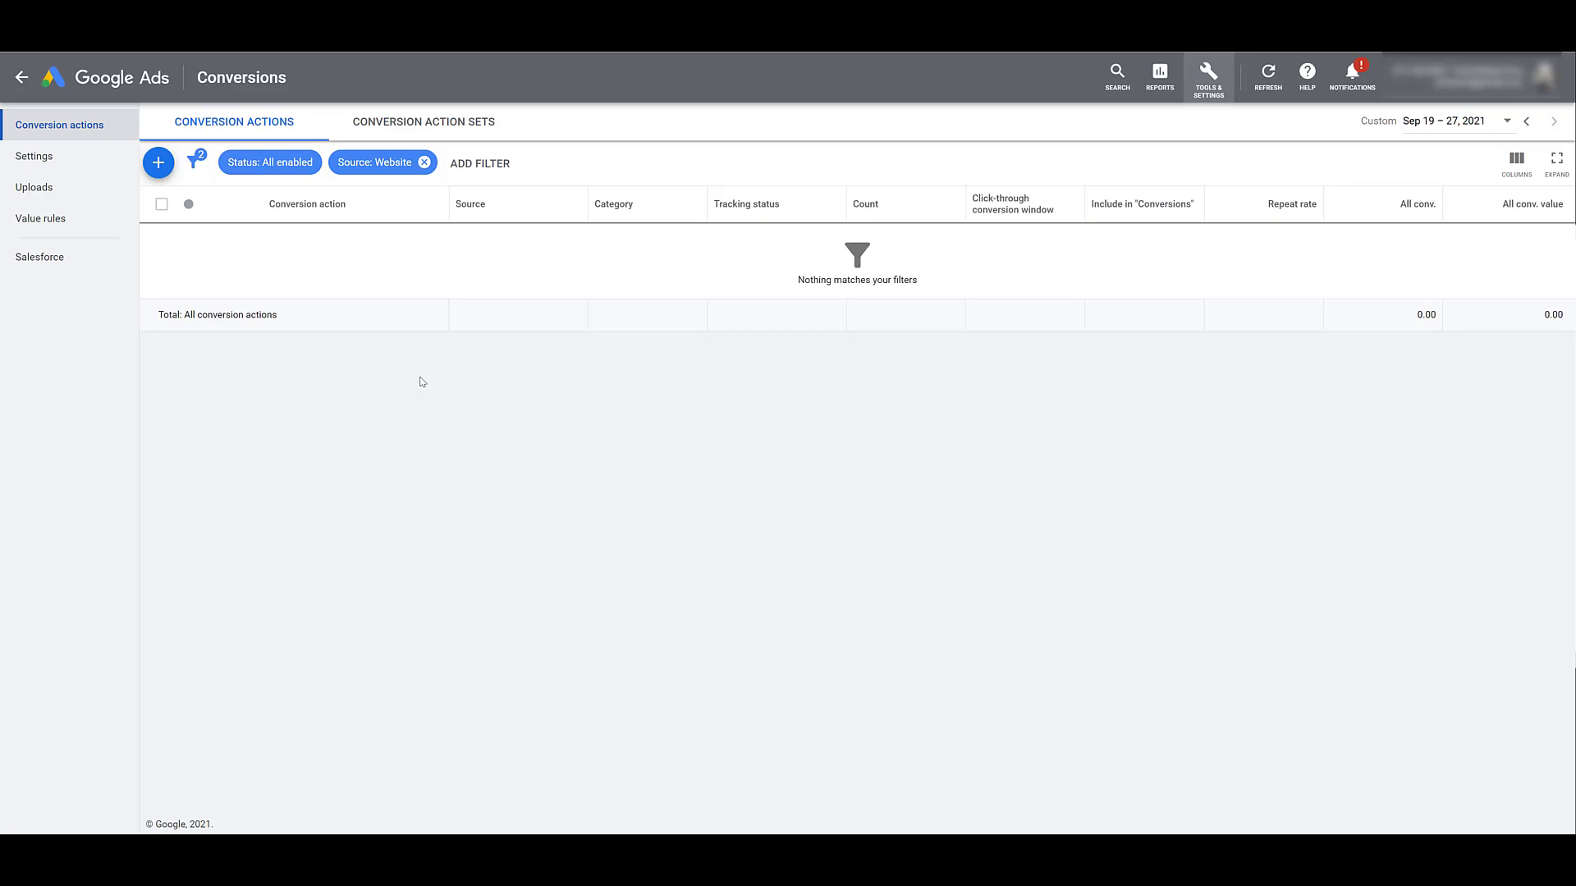
mouse_move(249, 219)
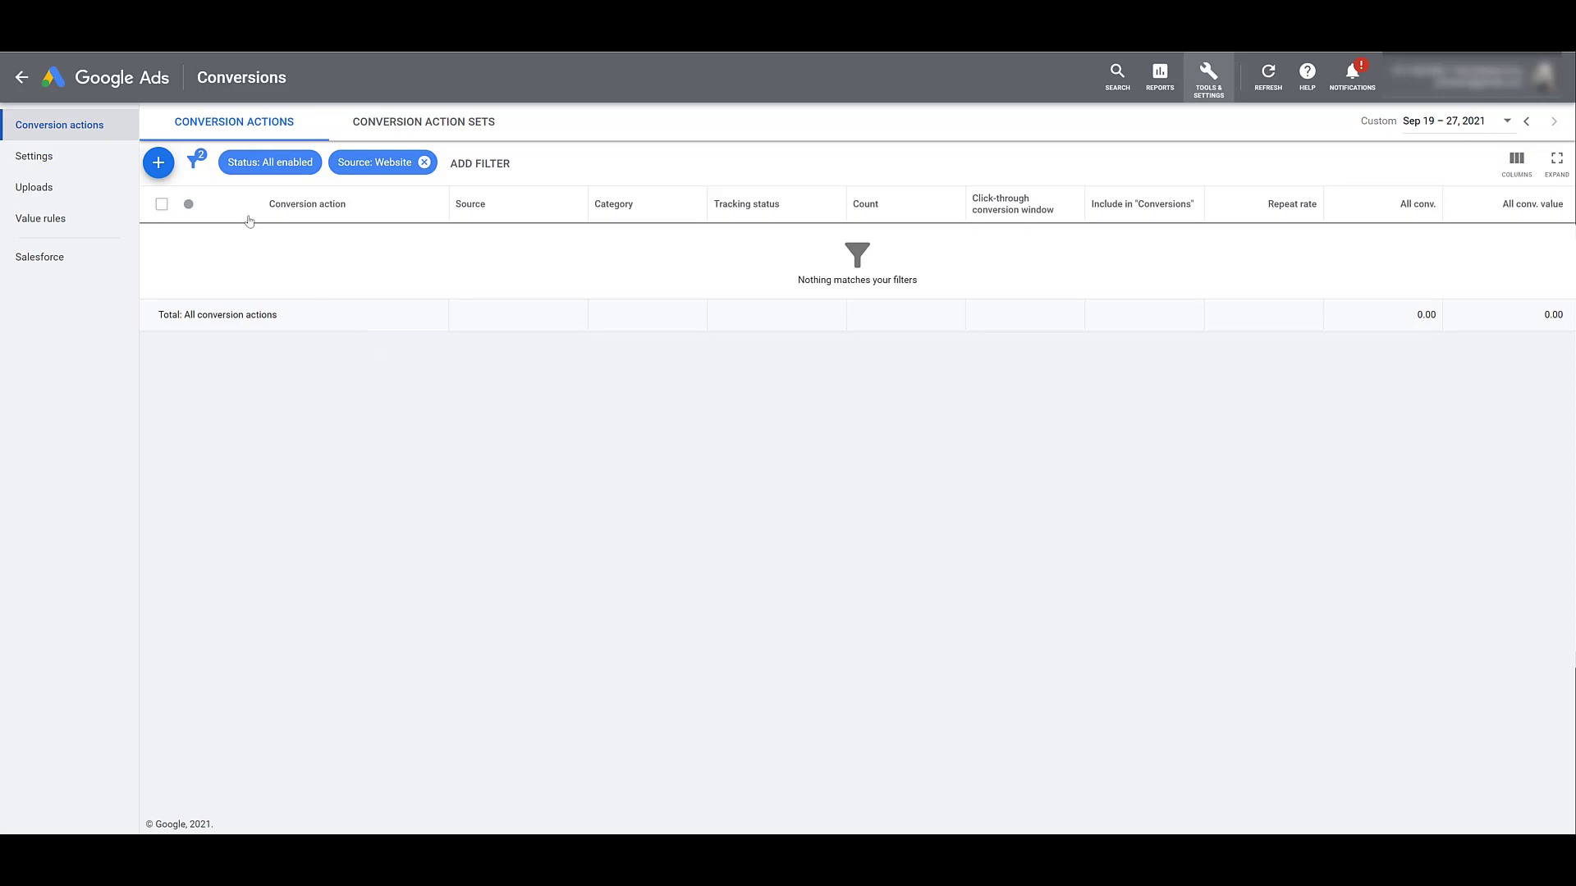
Start a new conversion action from the Conversion actions page
click(157, 163)
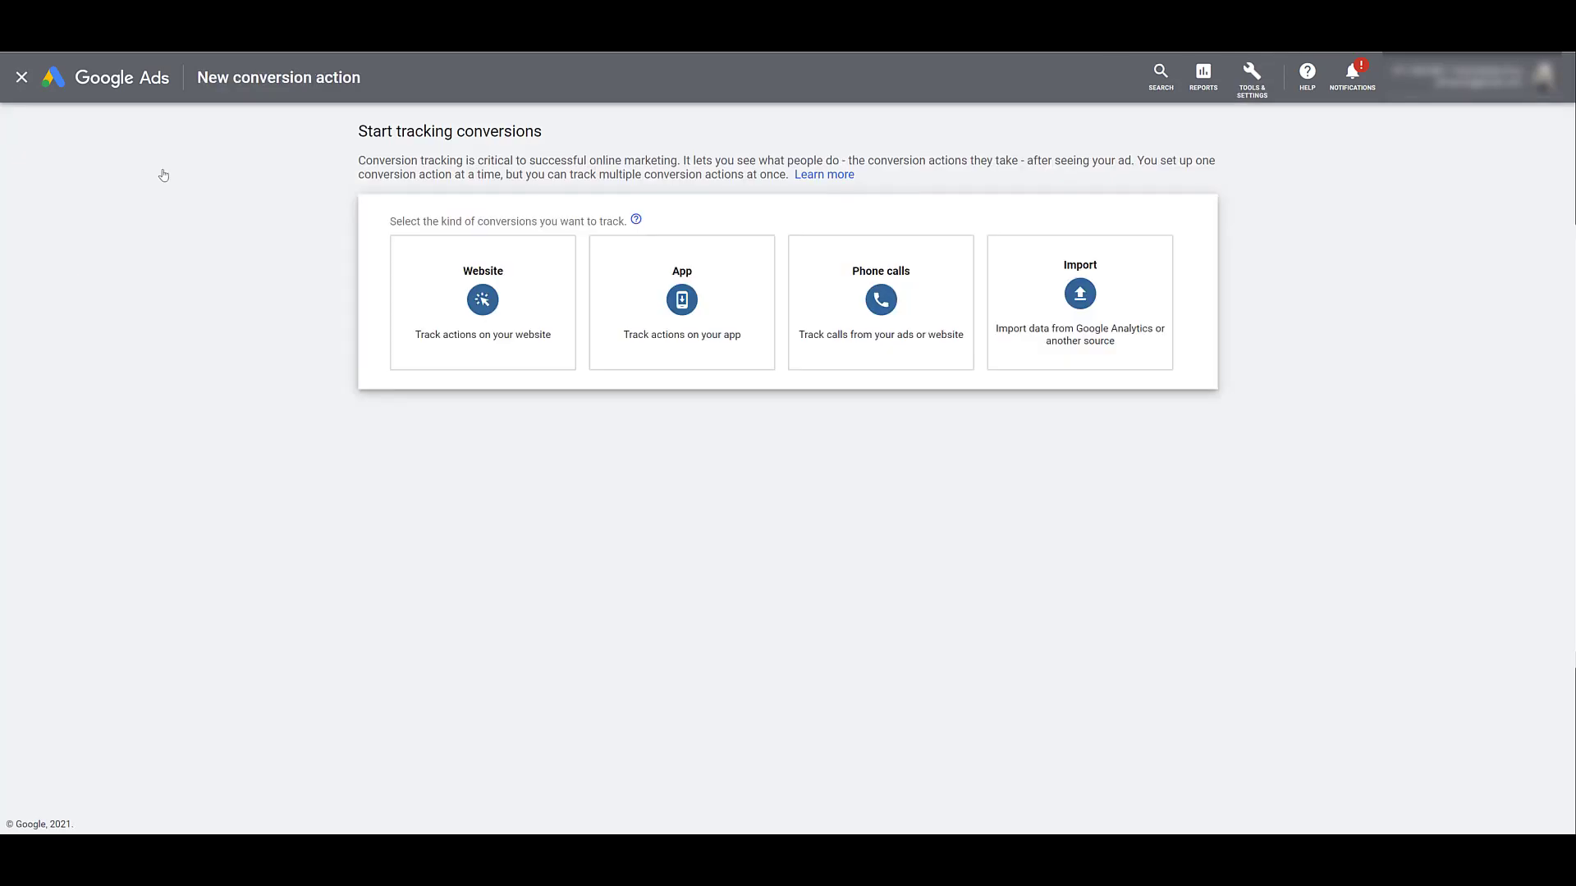
mouse_move(164, 176)
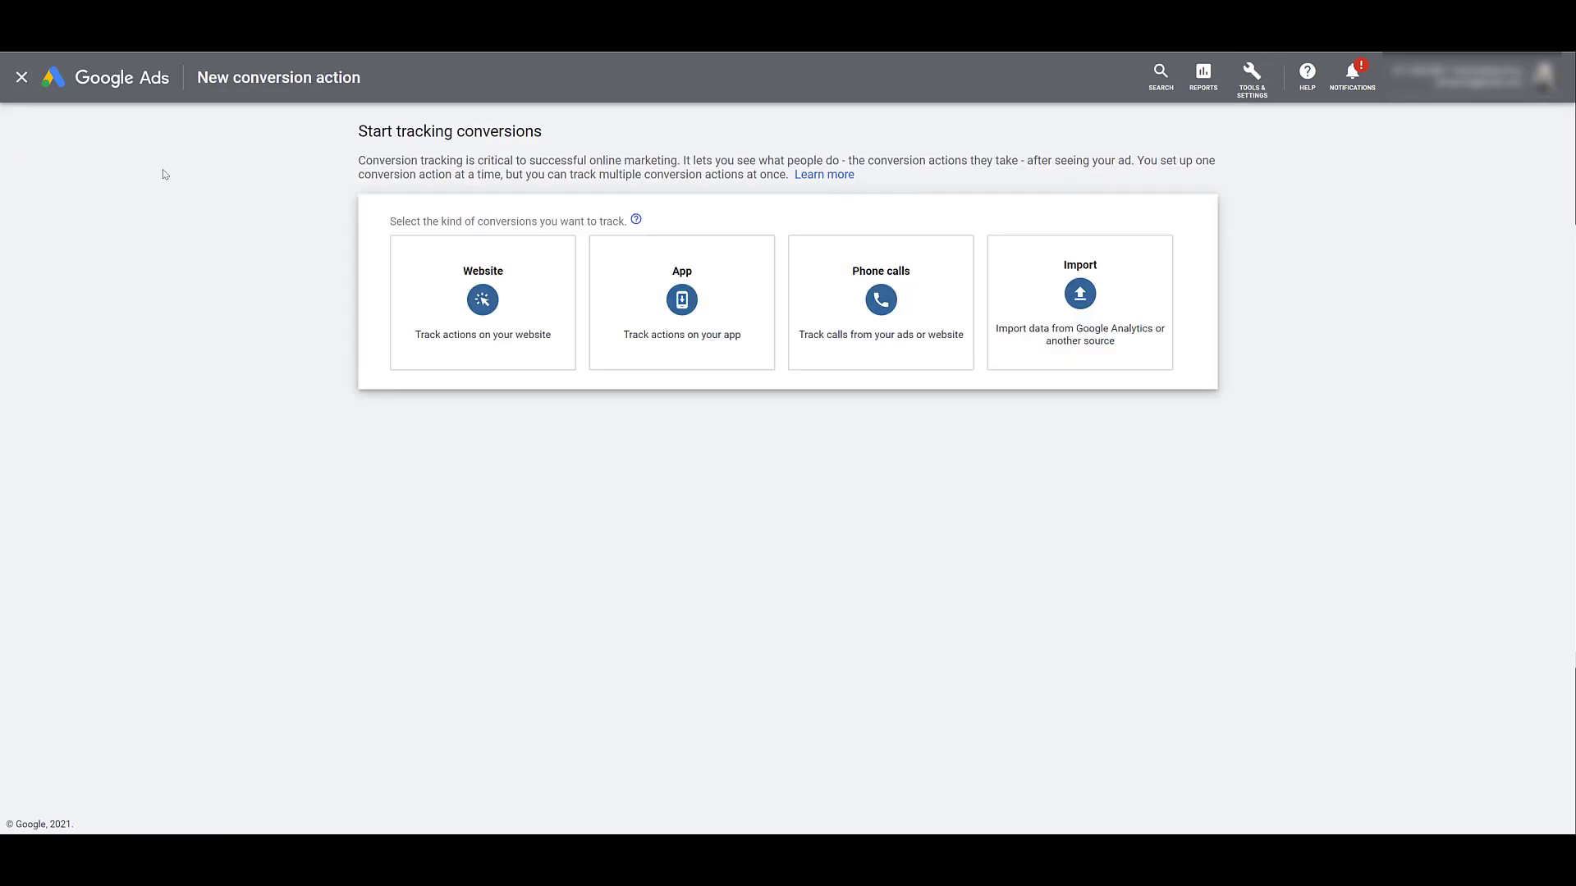
mouse_move(460, 109)
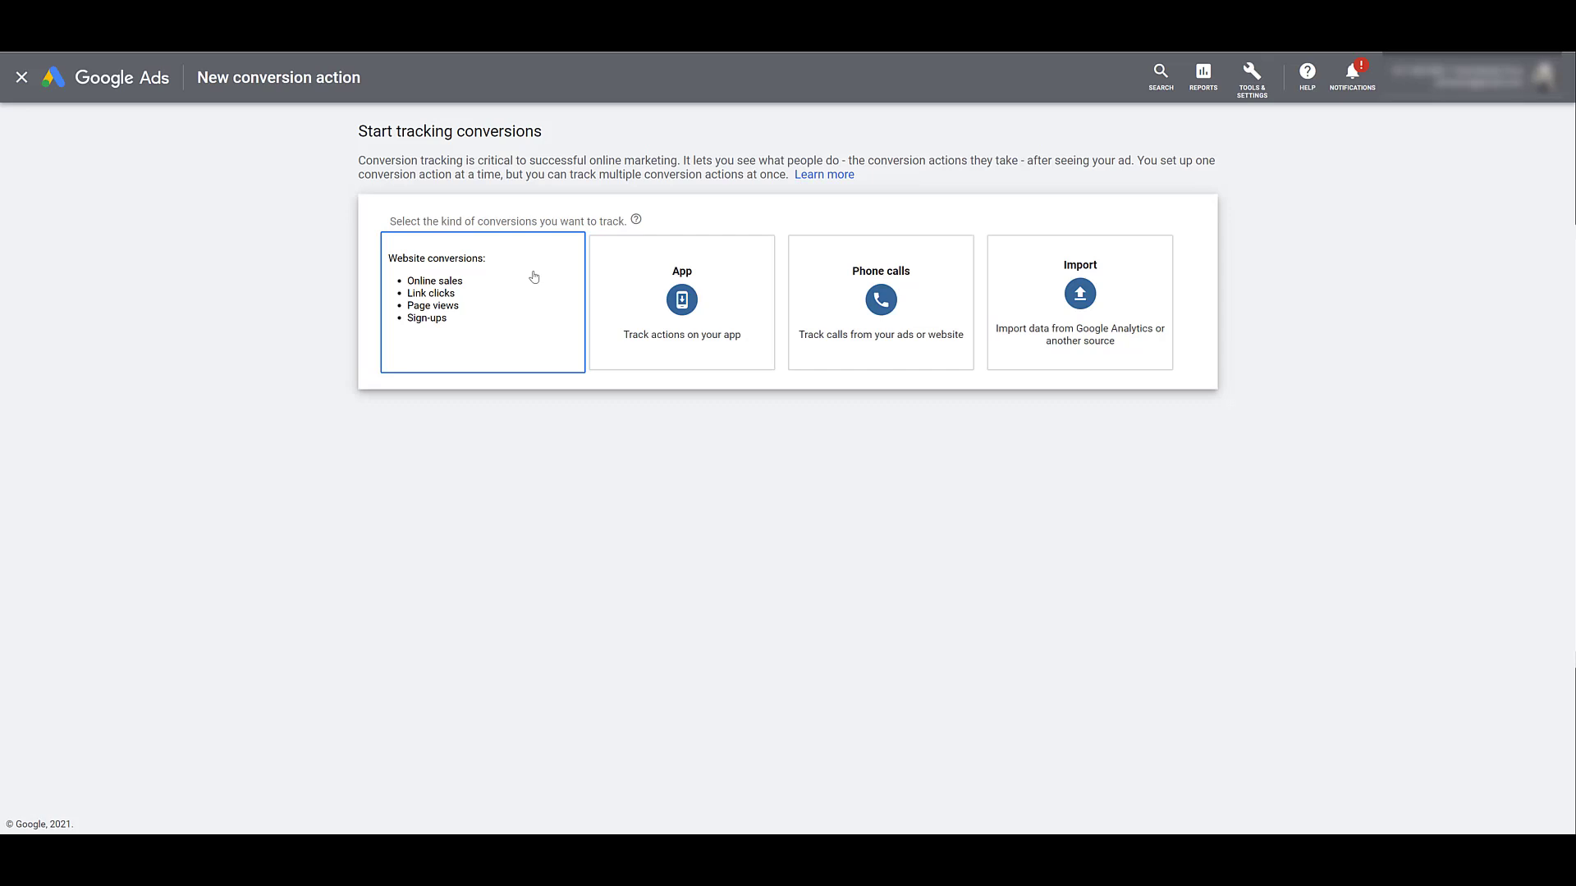
Make it a Website conversion with category Submit lead form, then return to the Campaigns table
click(481, 302)
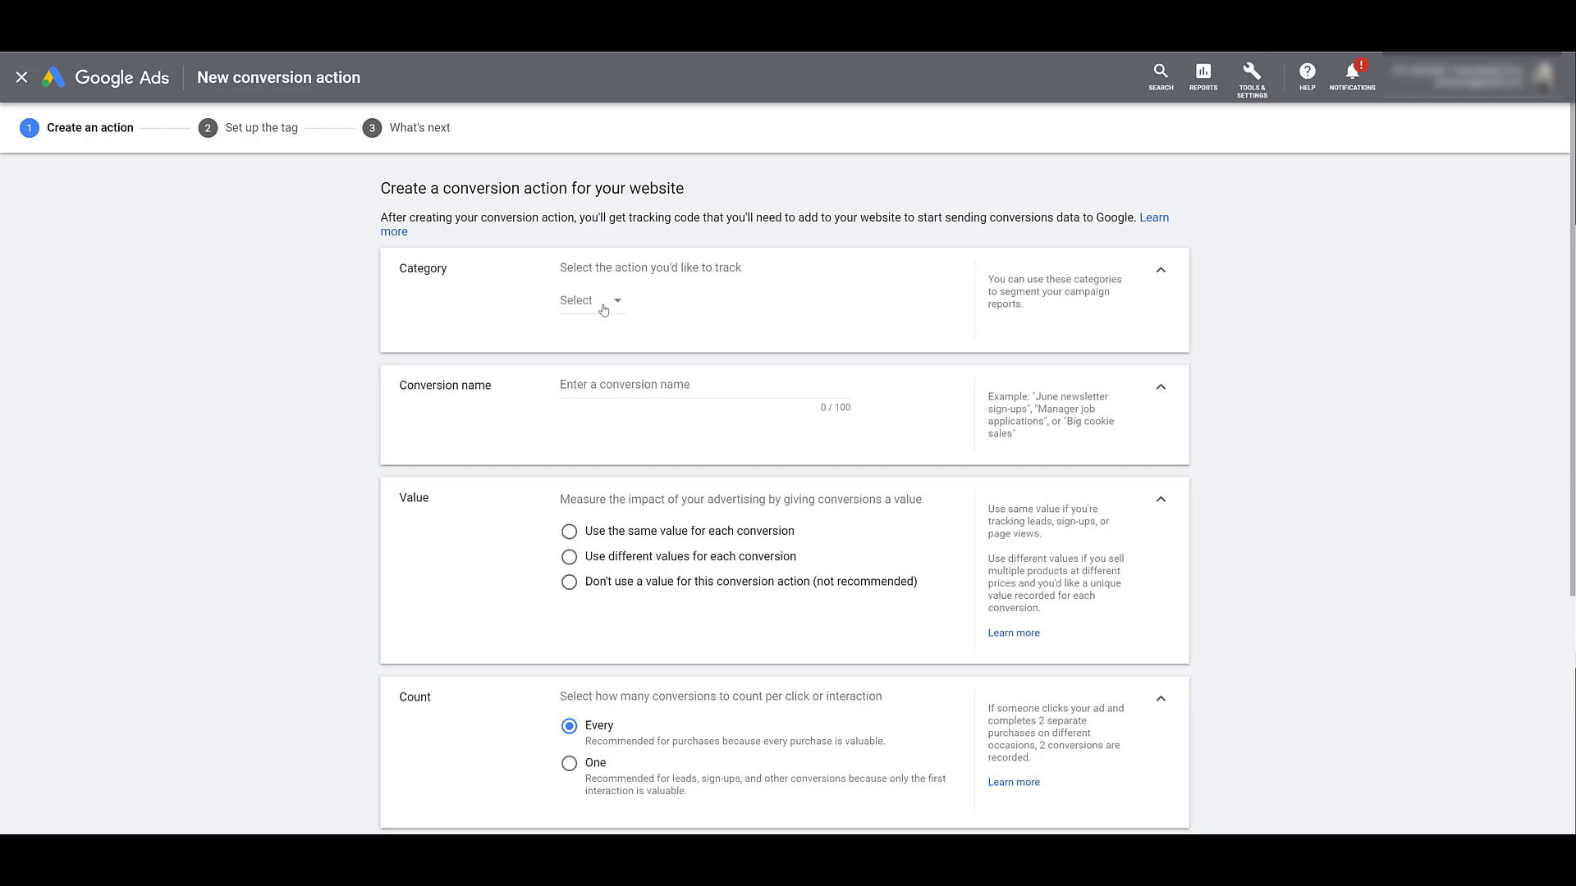
click(591, 300)
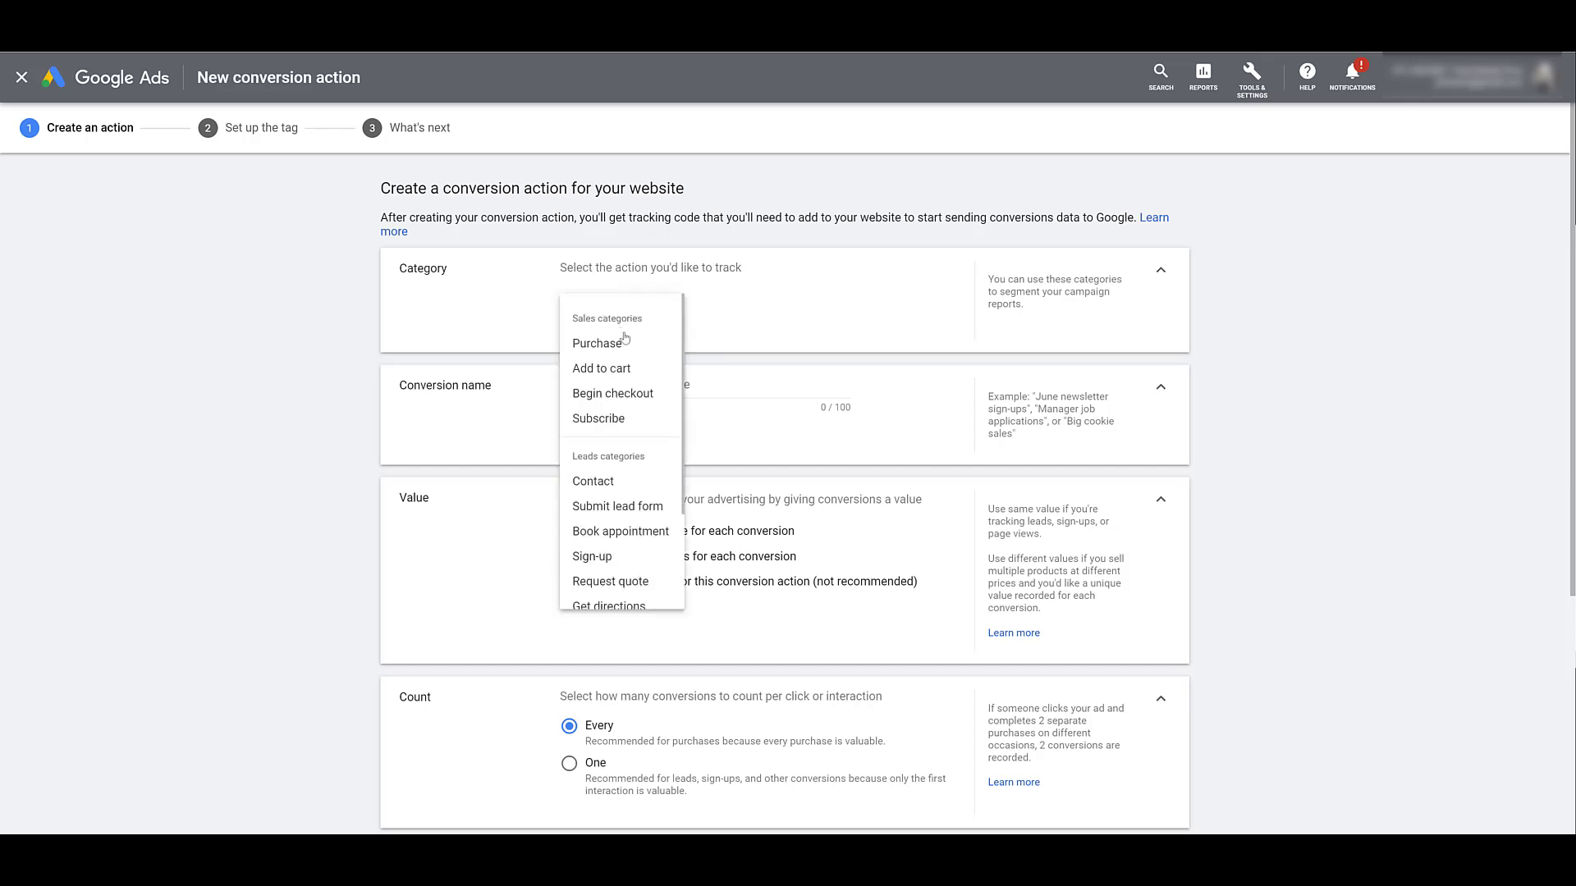
scroll(down, 3)
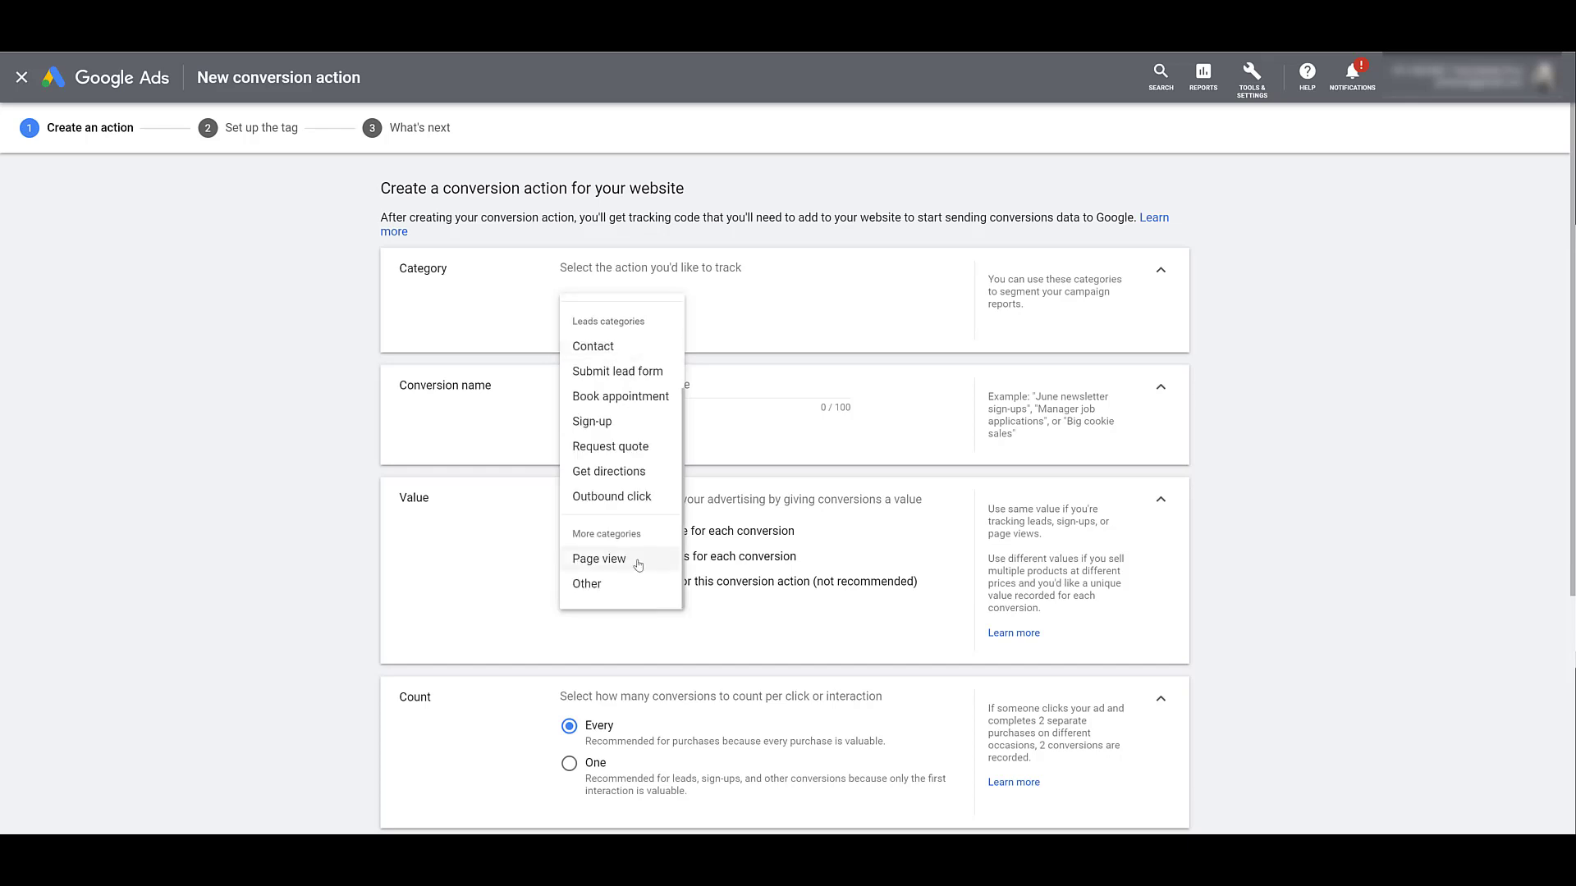
mouse_move(633, 565)
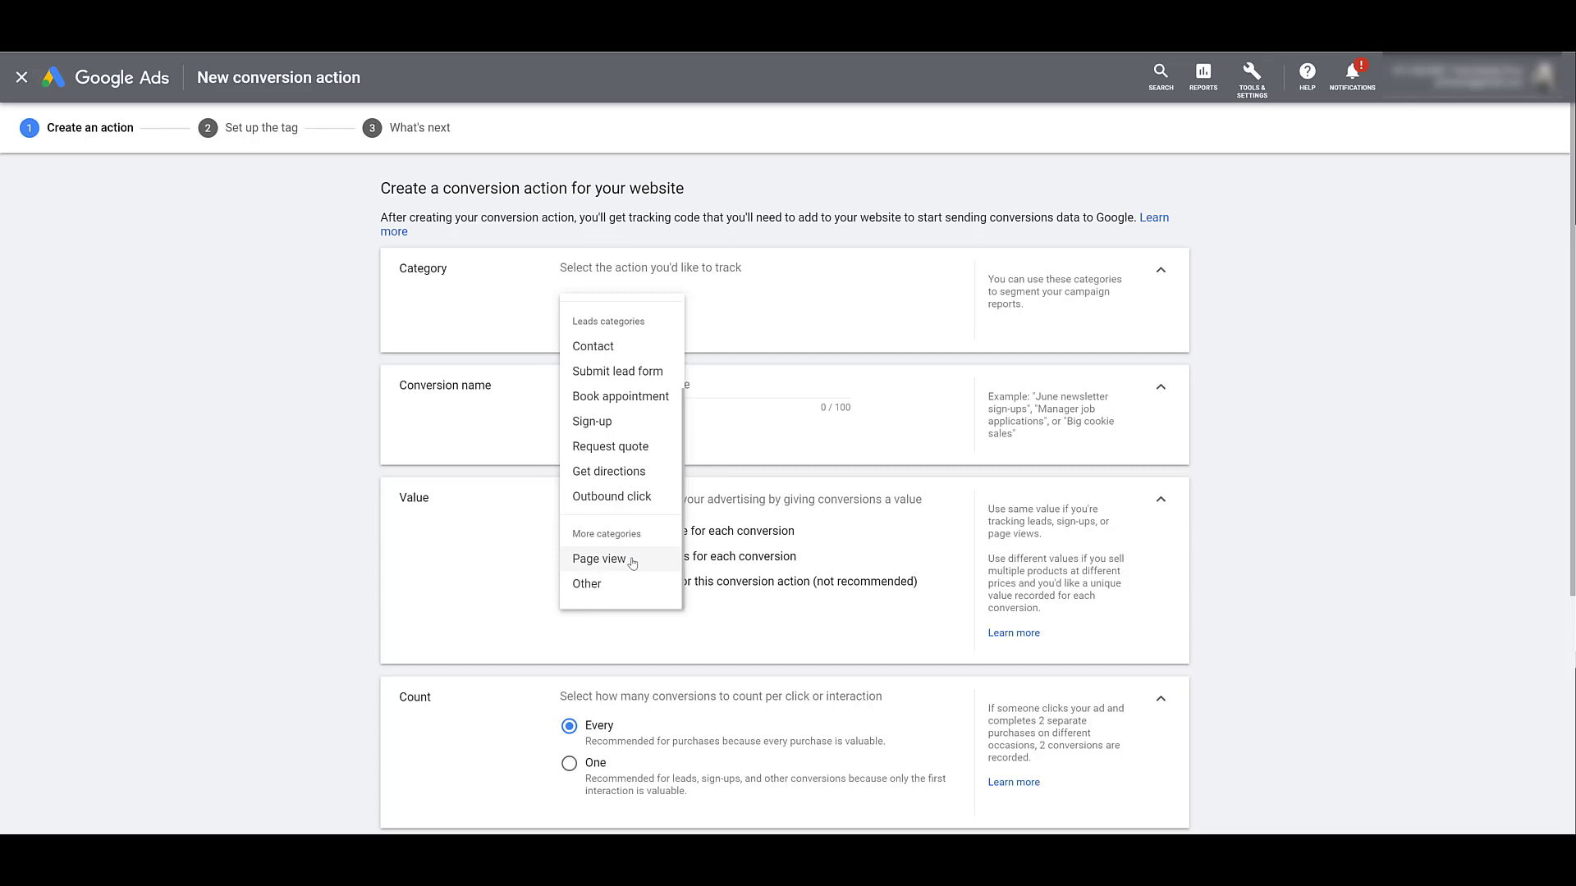
mouse_move(624, 496)
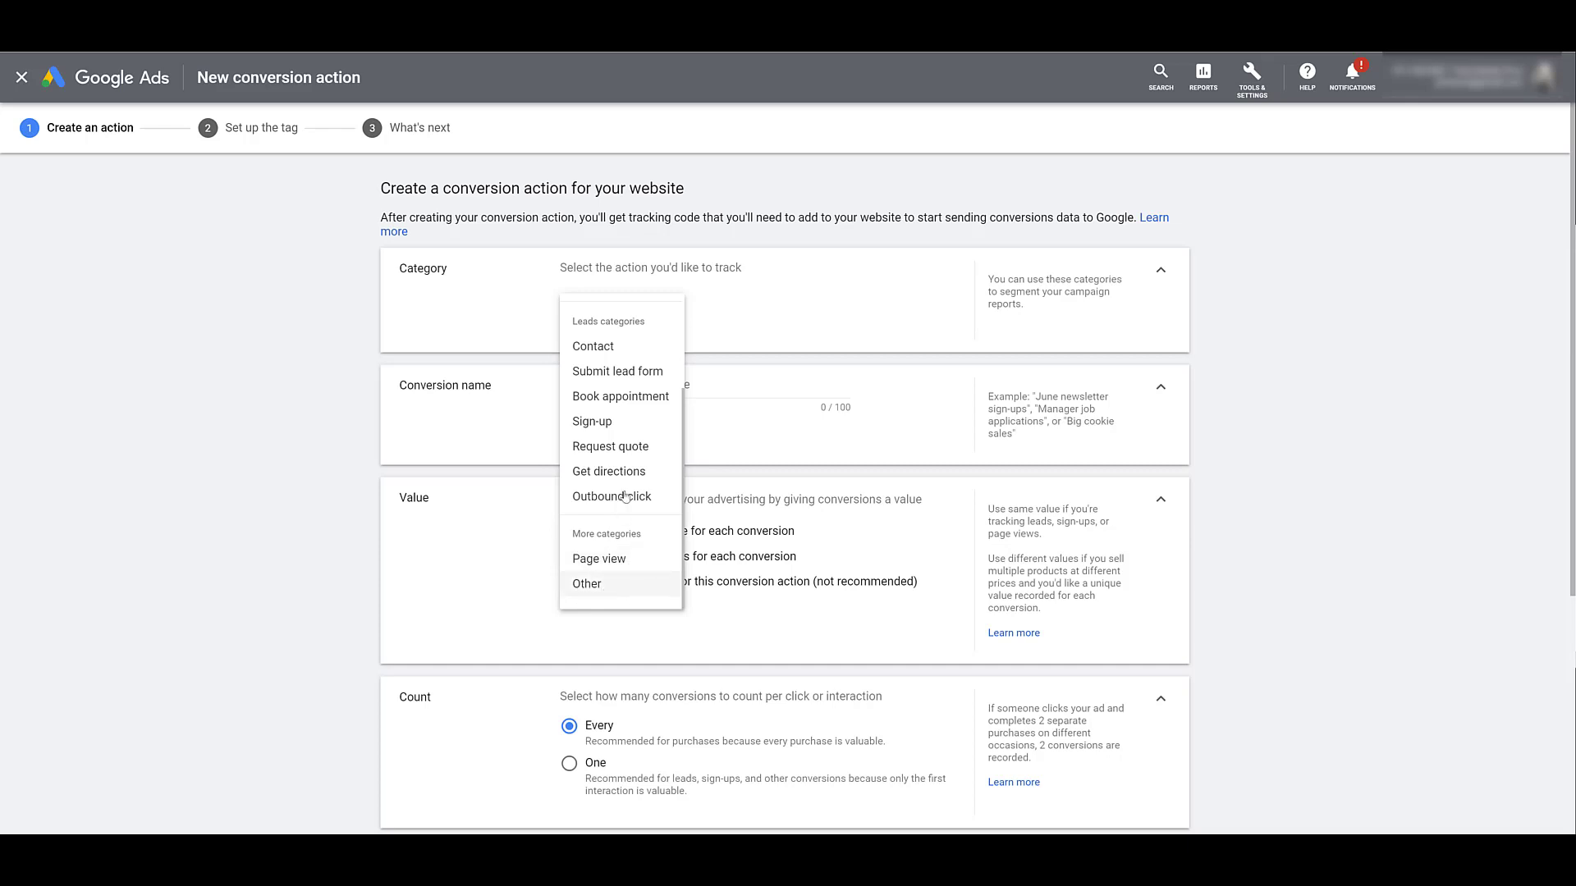
click(617, 371)
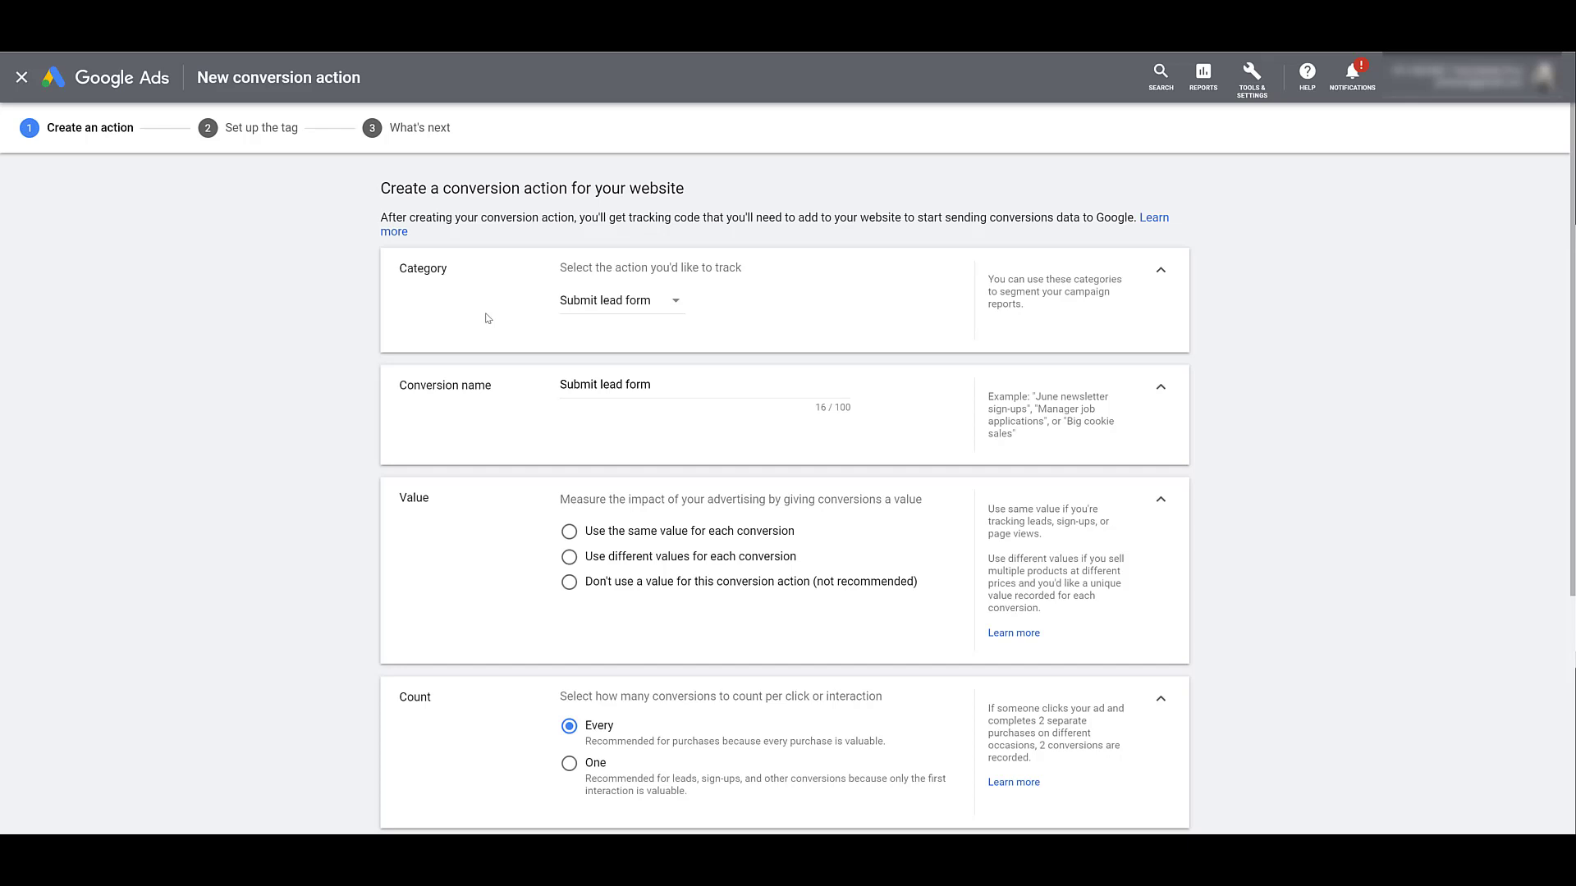
click(16, 77)
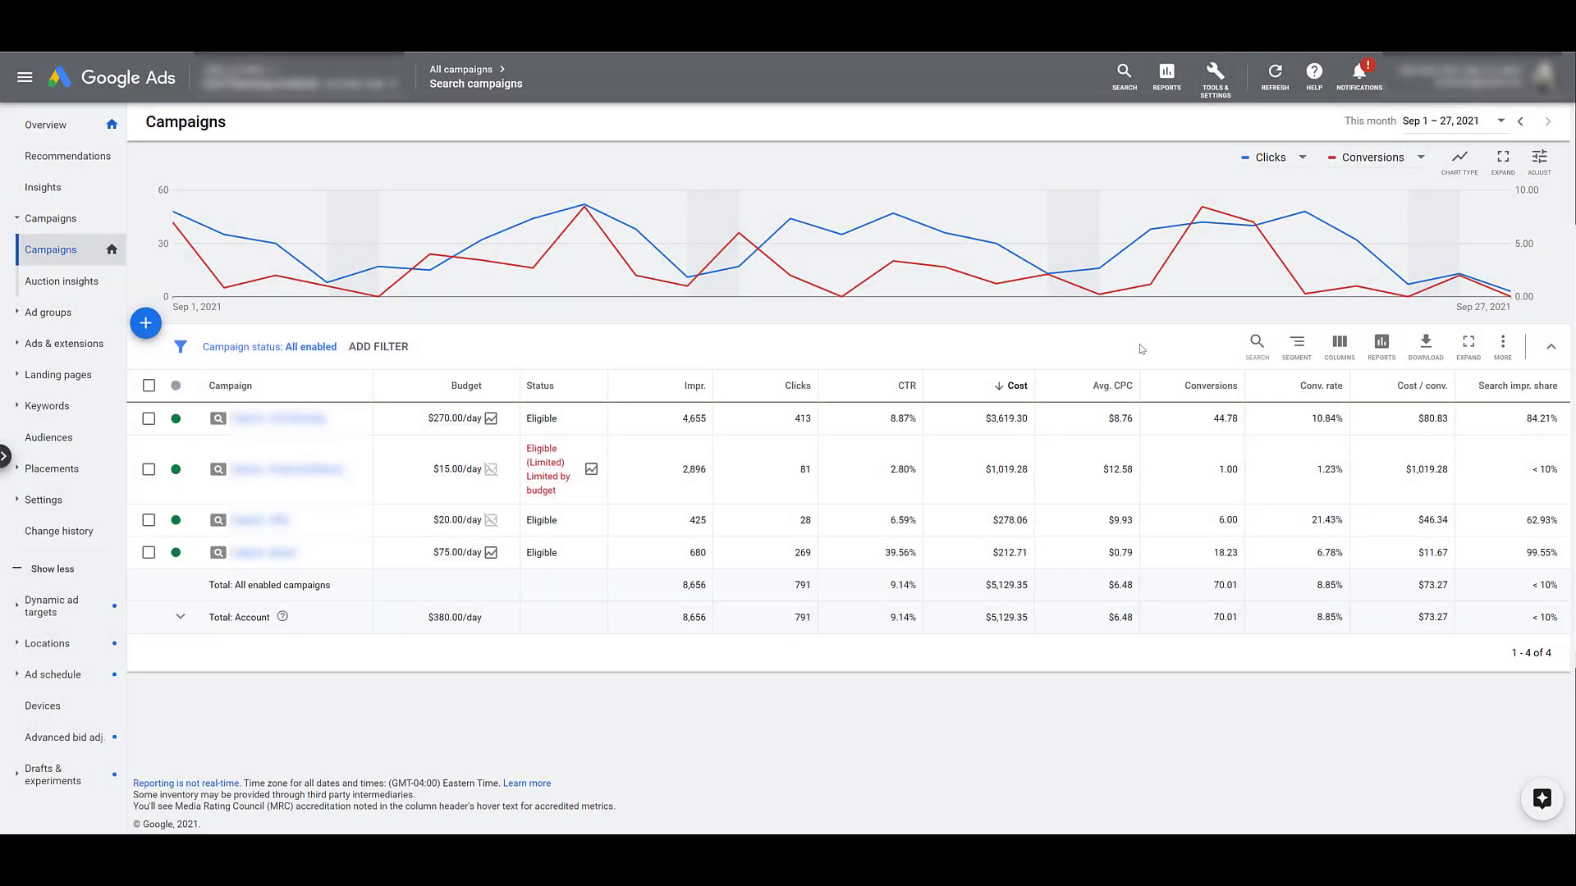
mouse_move(1188, 351)
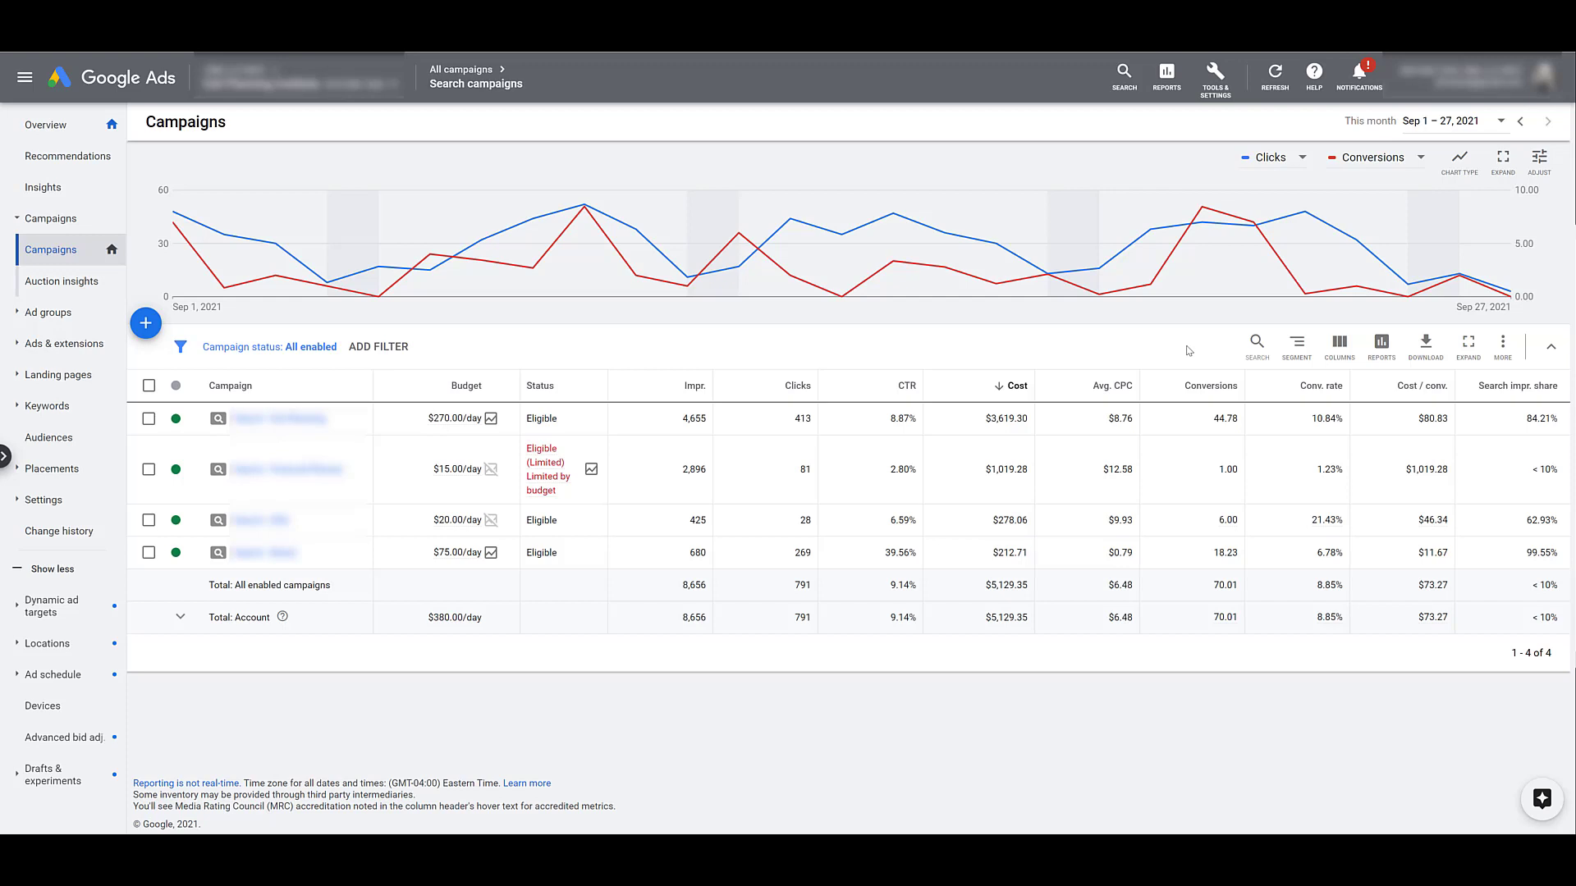
mouse_move(1297, 345)
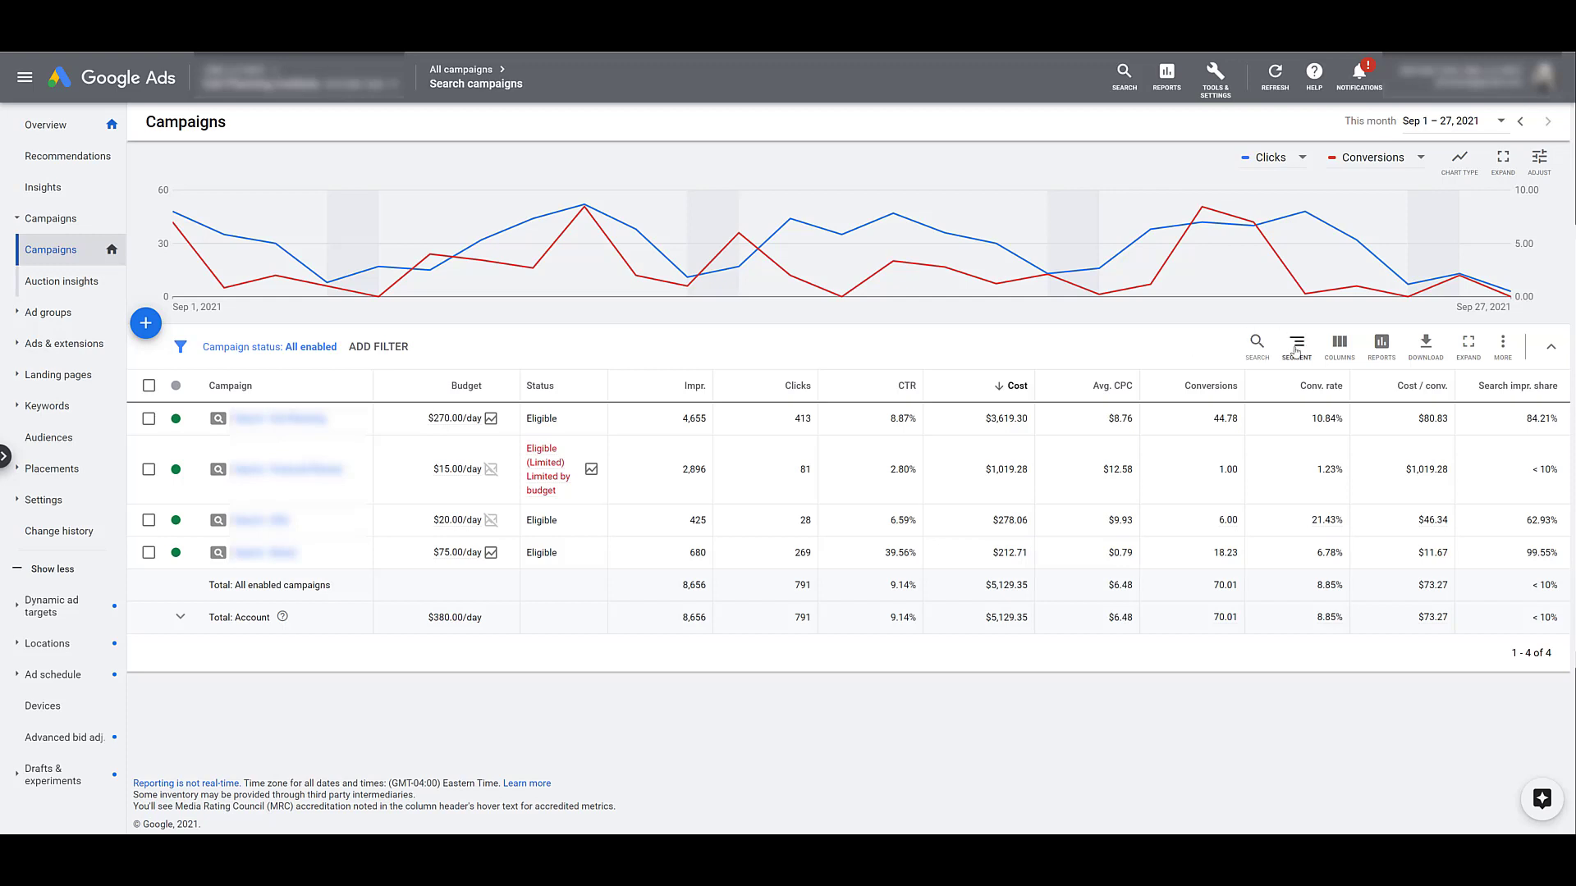
Segment the campaigns table by Conversions > Conversion category
click(1295, 347)
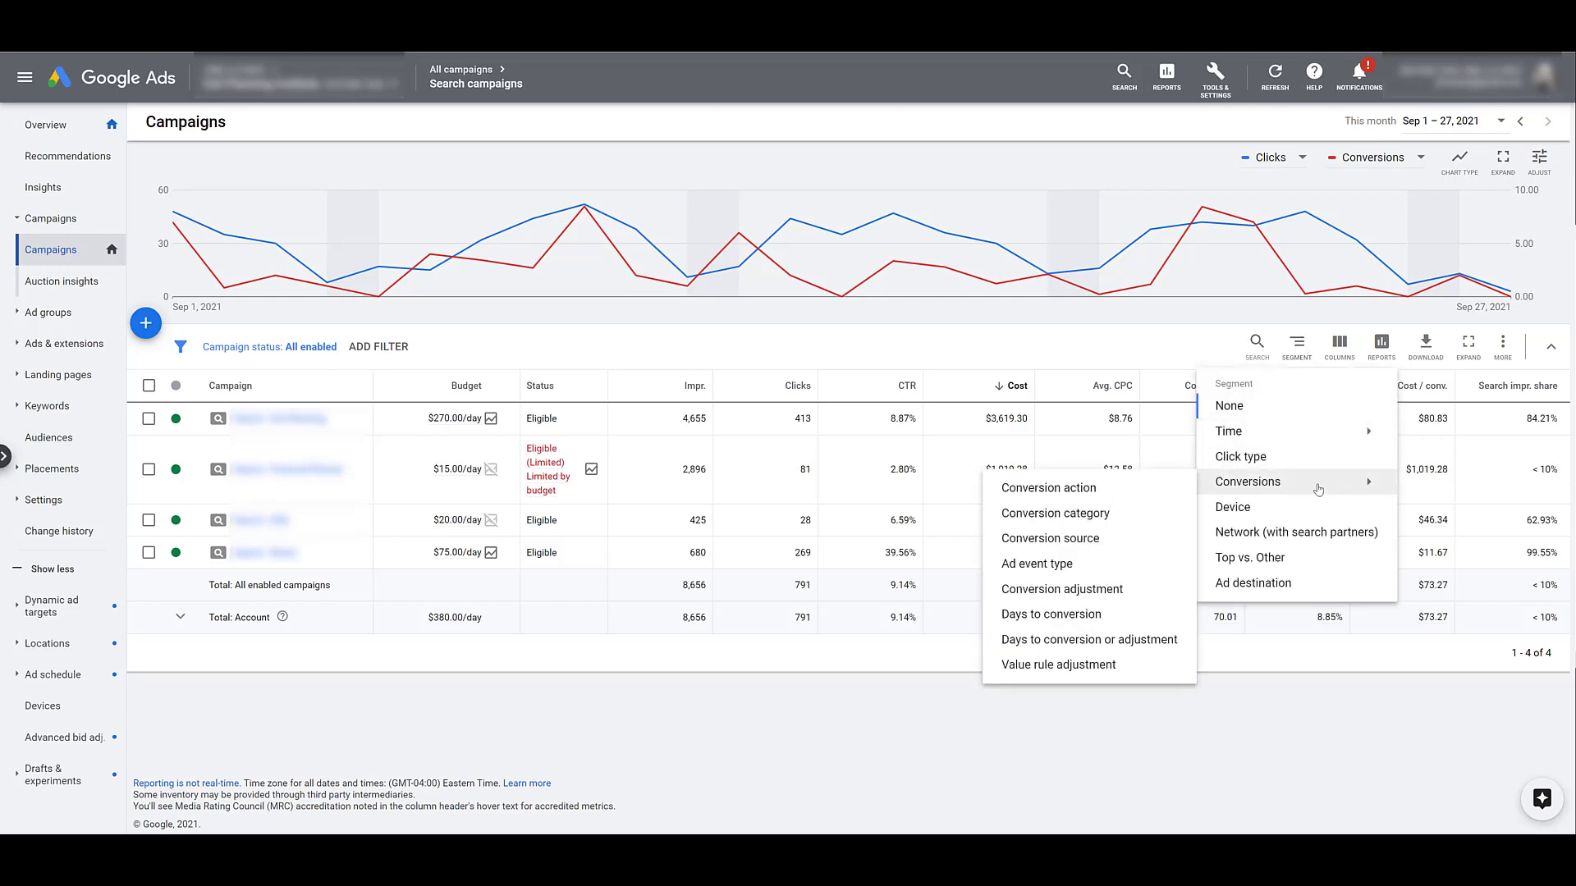
mouse_move(1054, 513)
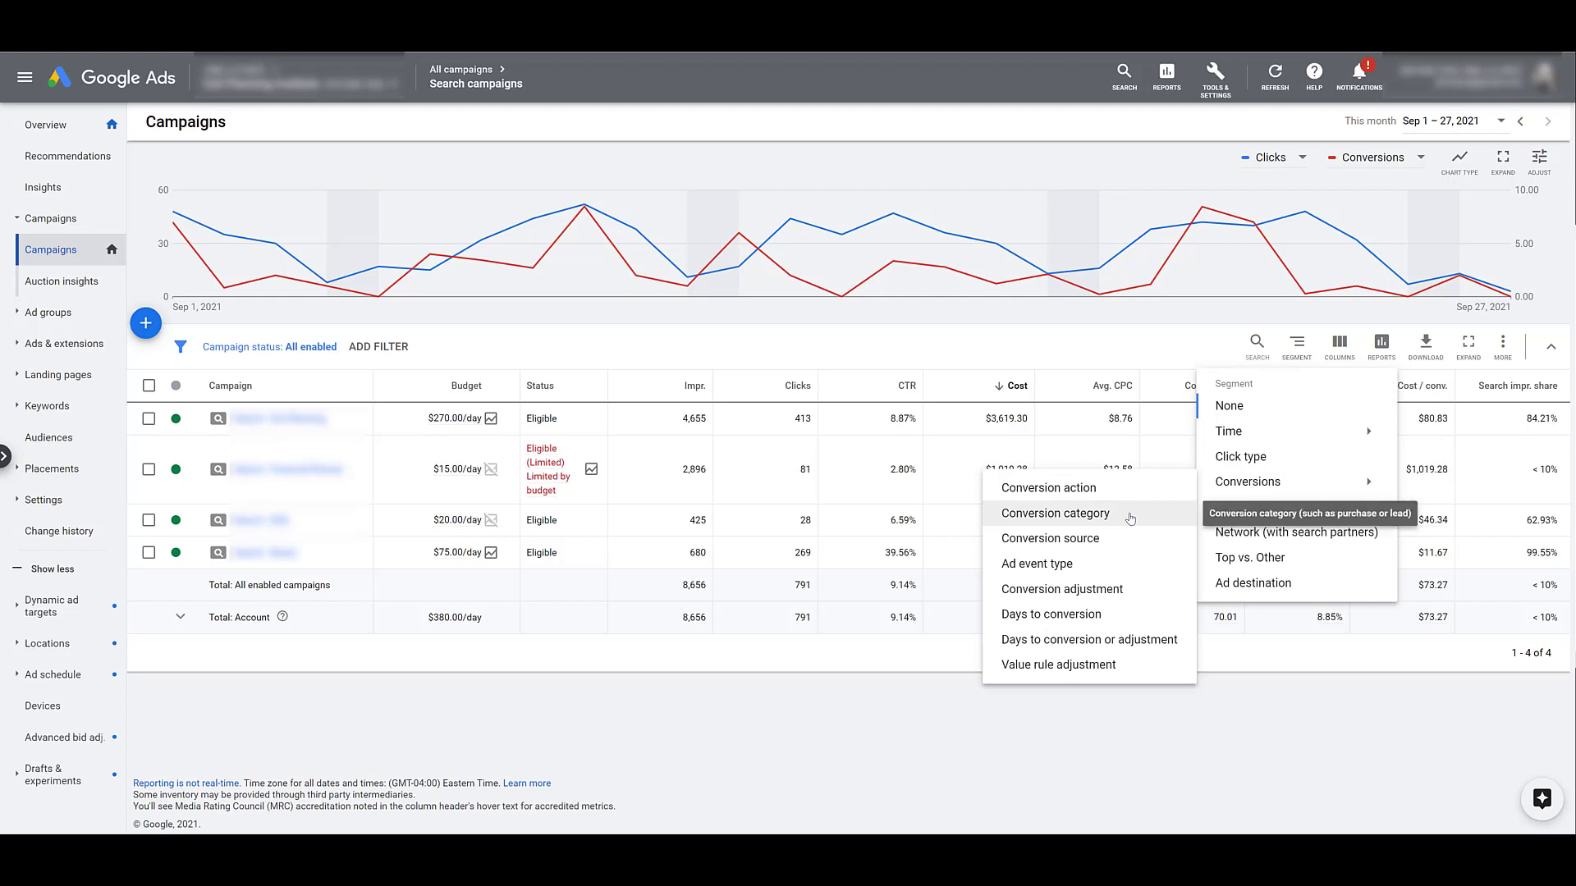
click(1054, 512)
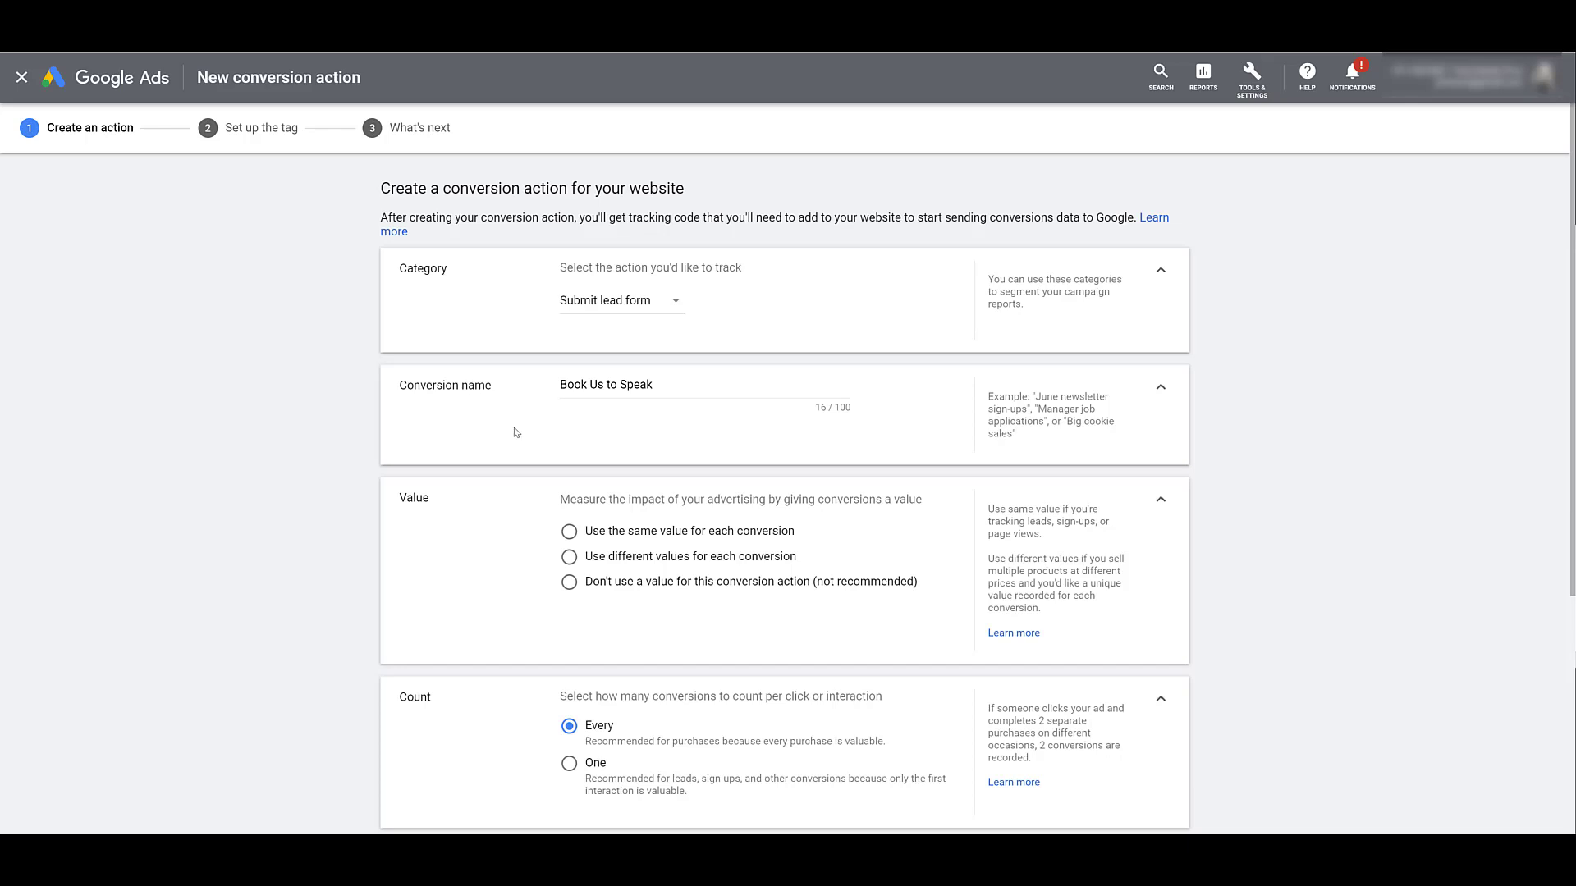
mouse_move(570, 586)
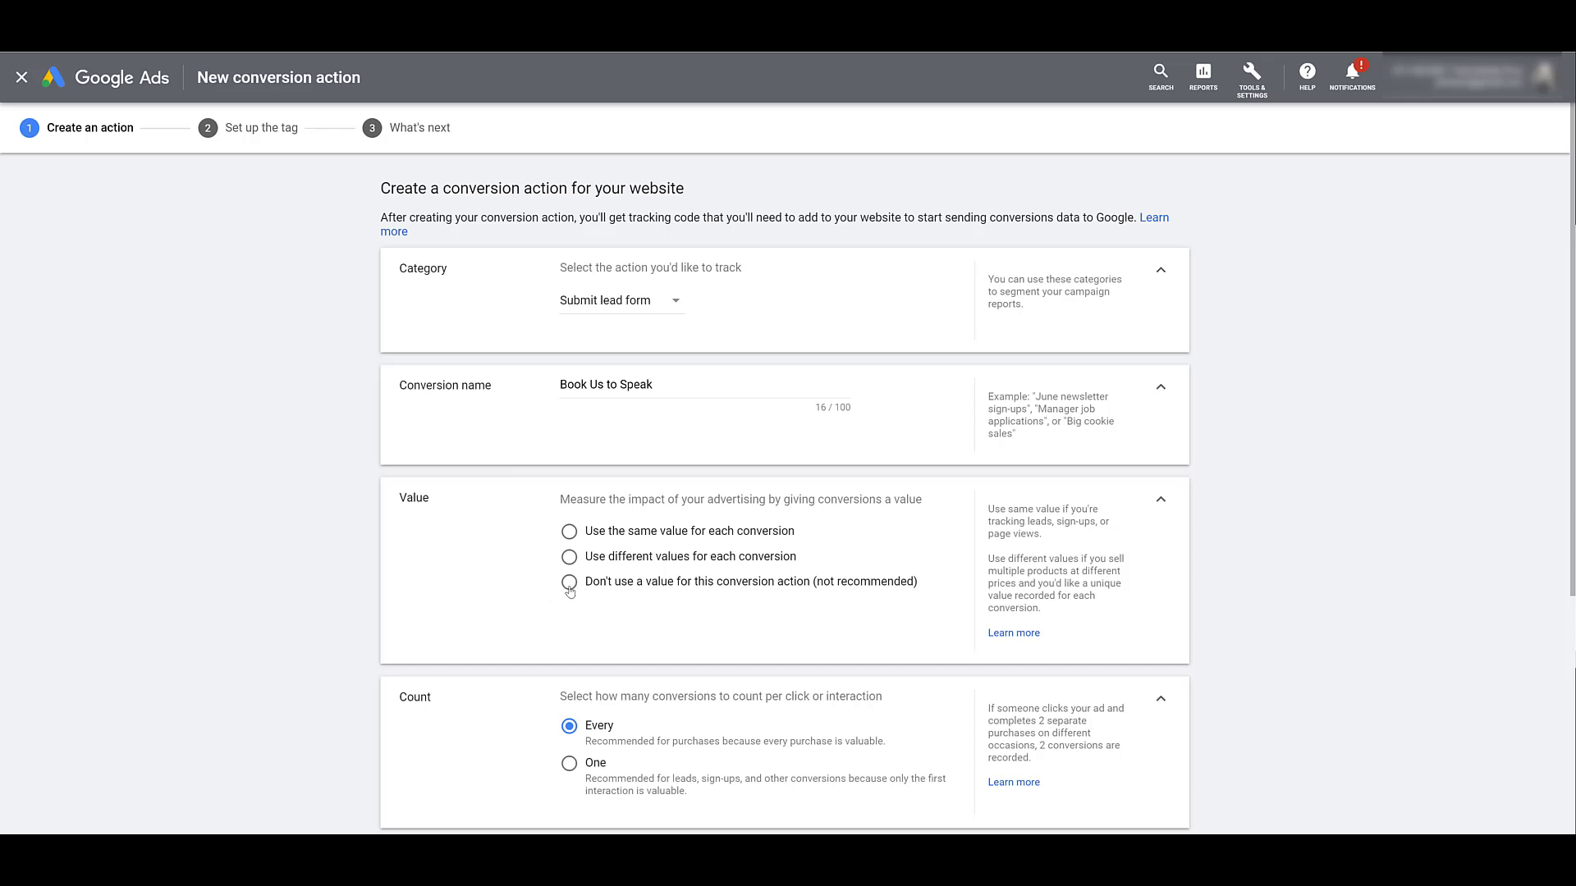
Set Book Us to Speak to record no conversion value
click(568, 581)
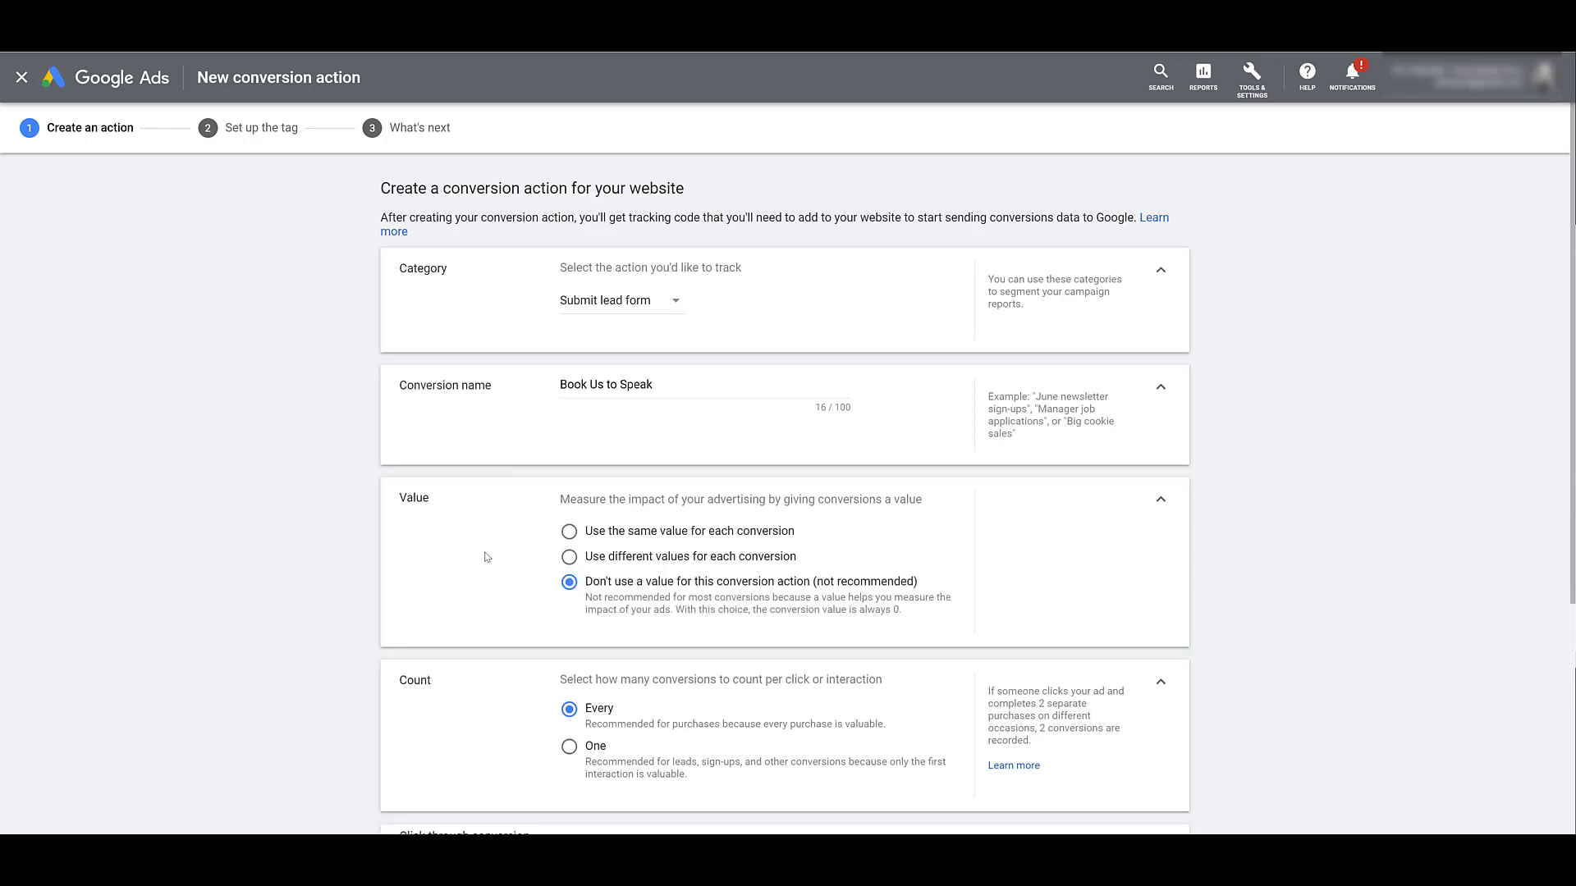
scroll(down, 3)
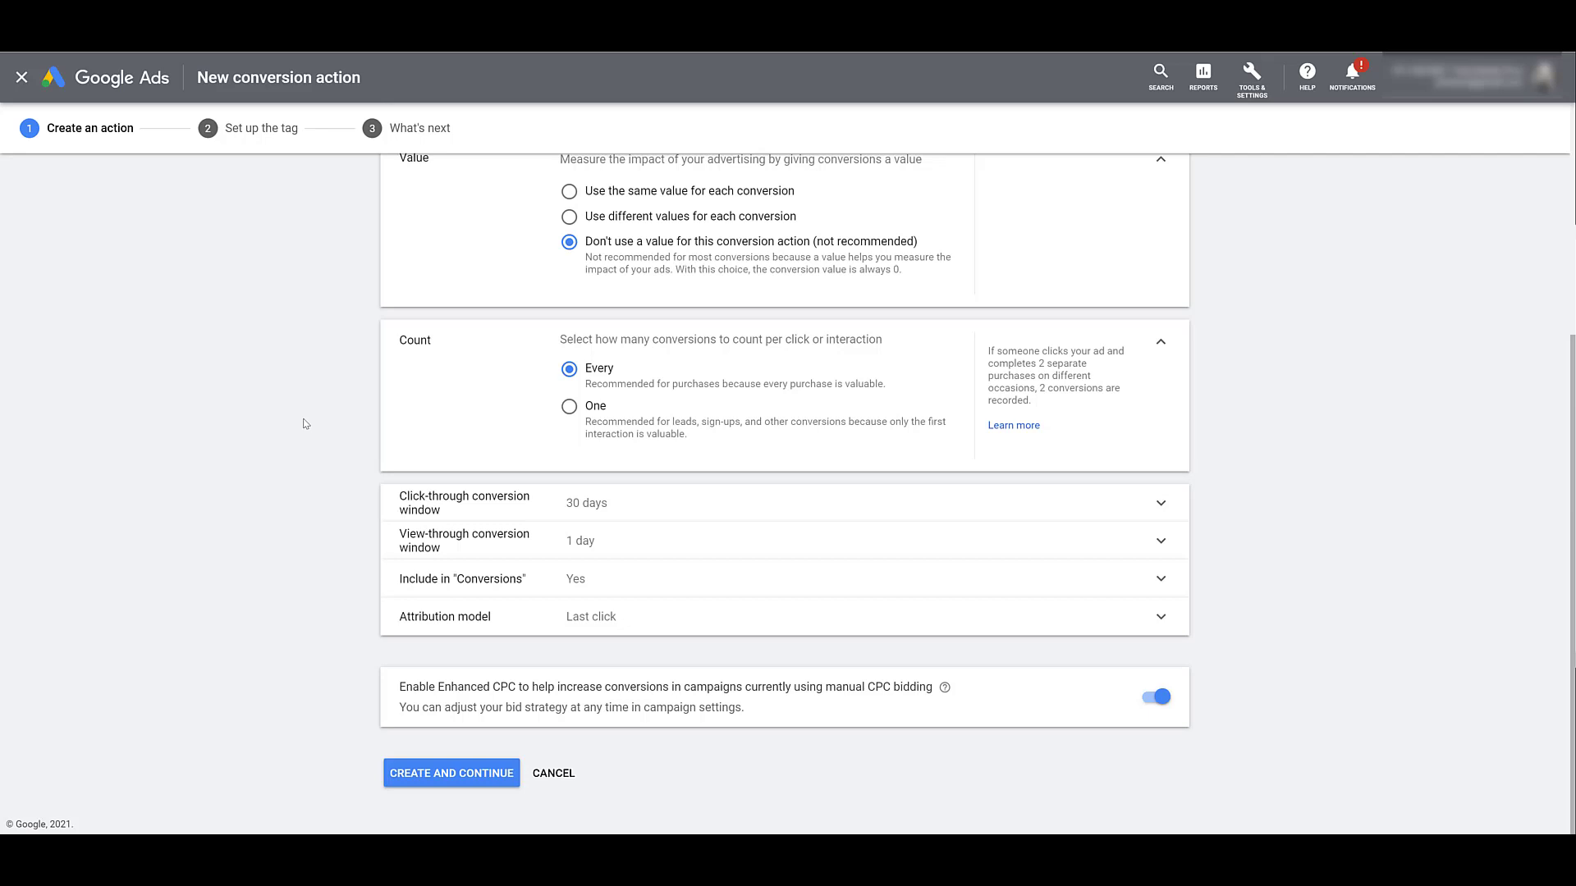
mouse_move(624, 489)
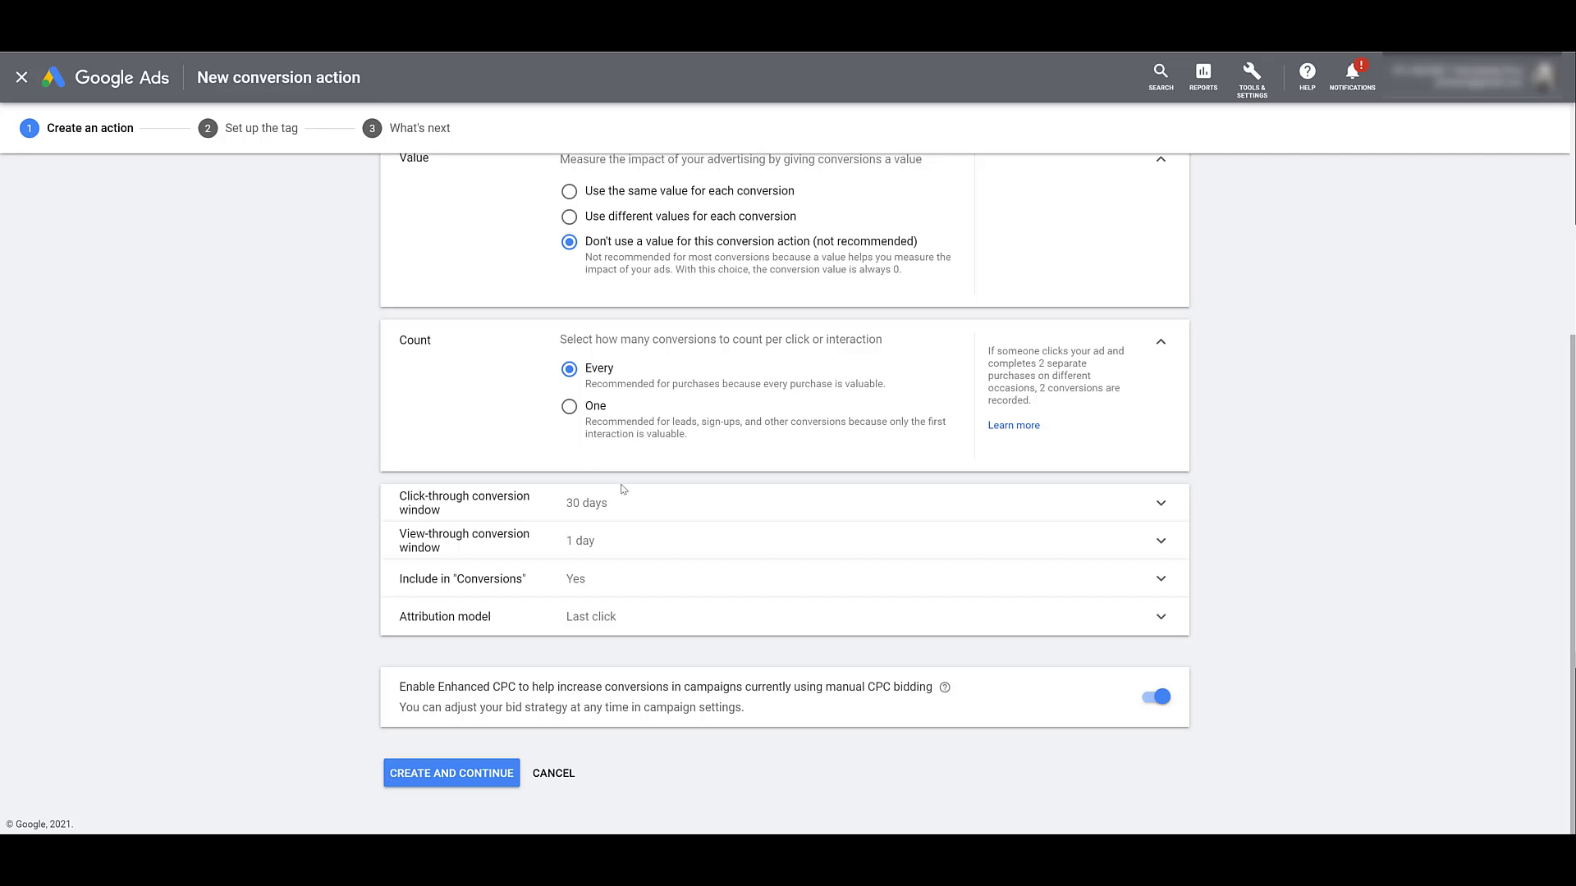
mouse_move(656, 507)
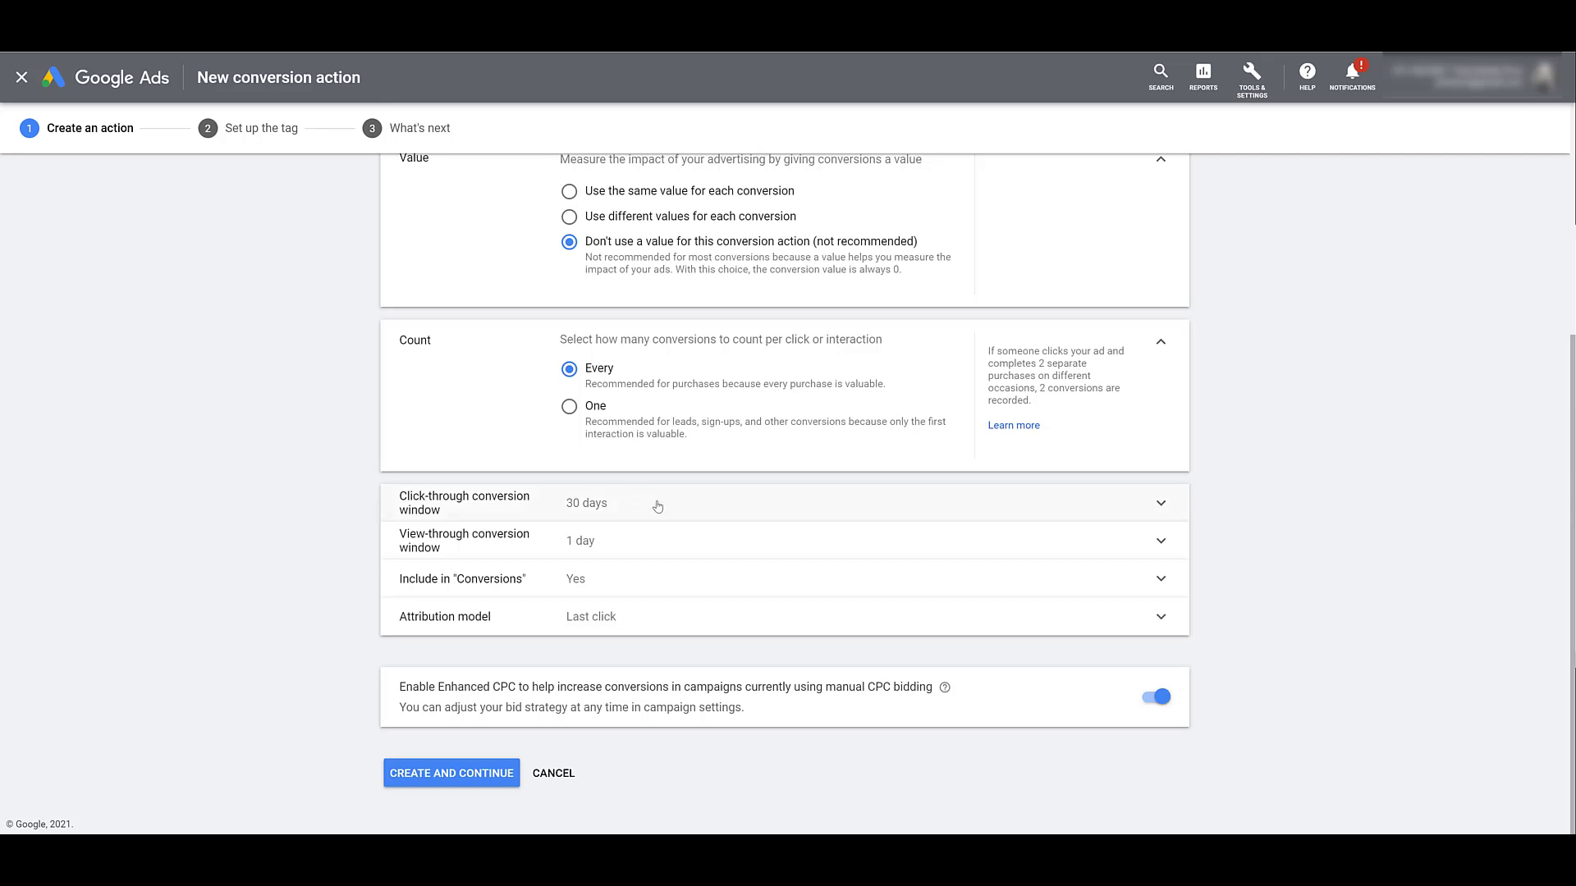
mouse_move(679, 543)
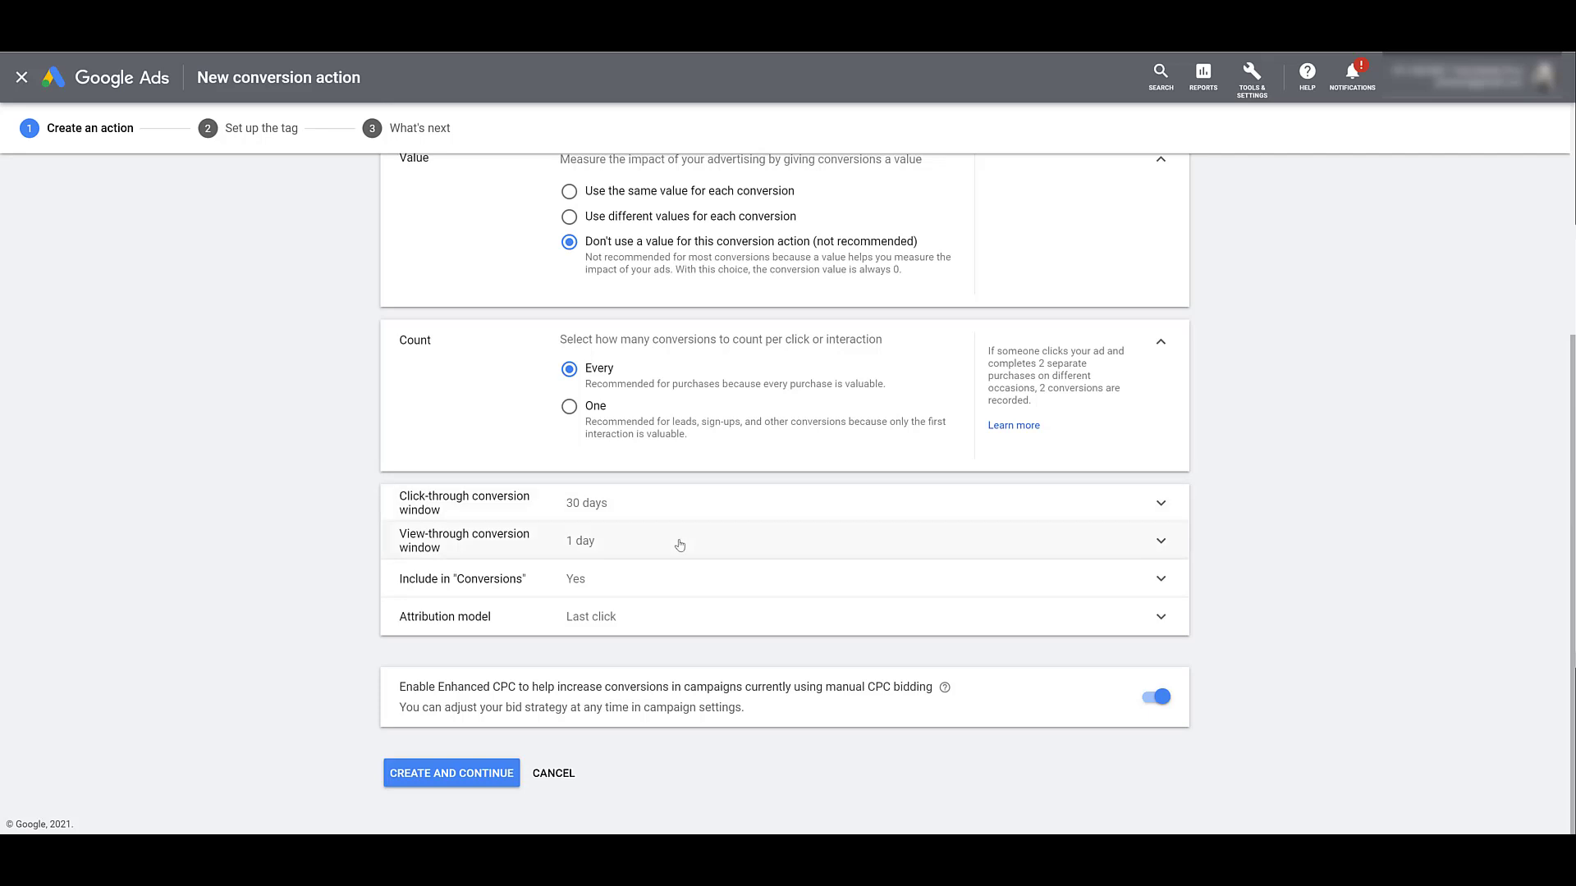
mouse_move(691, 573)
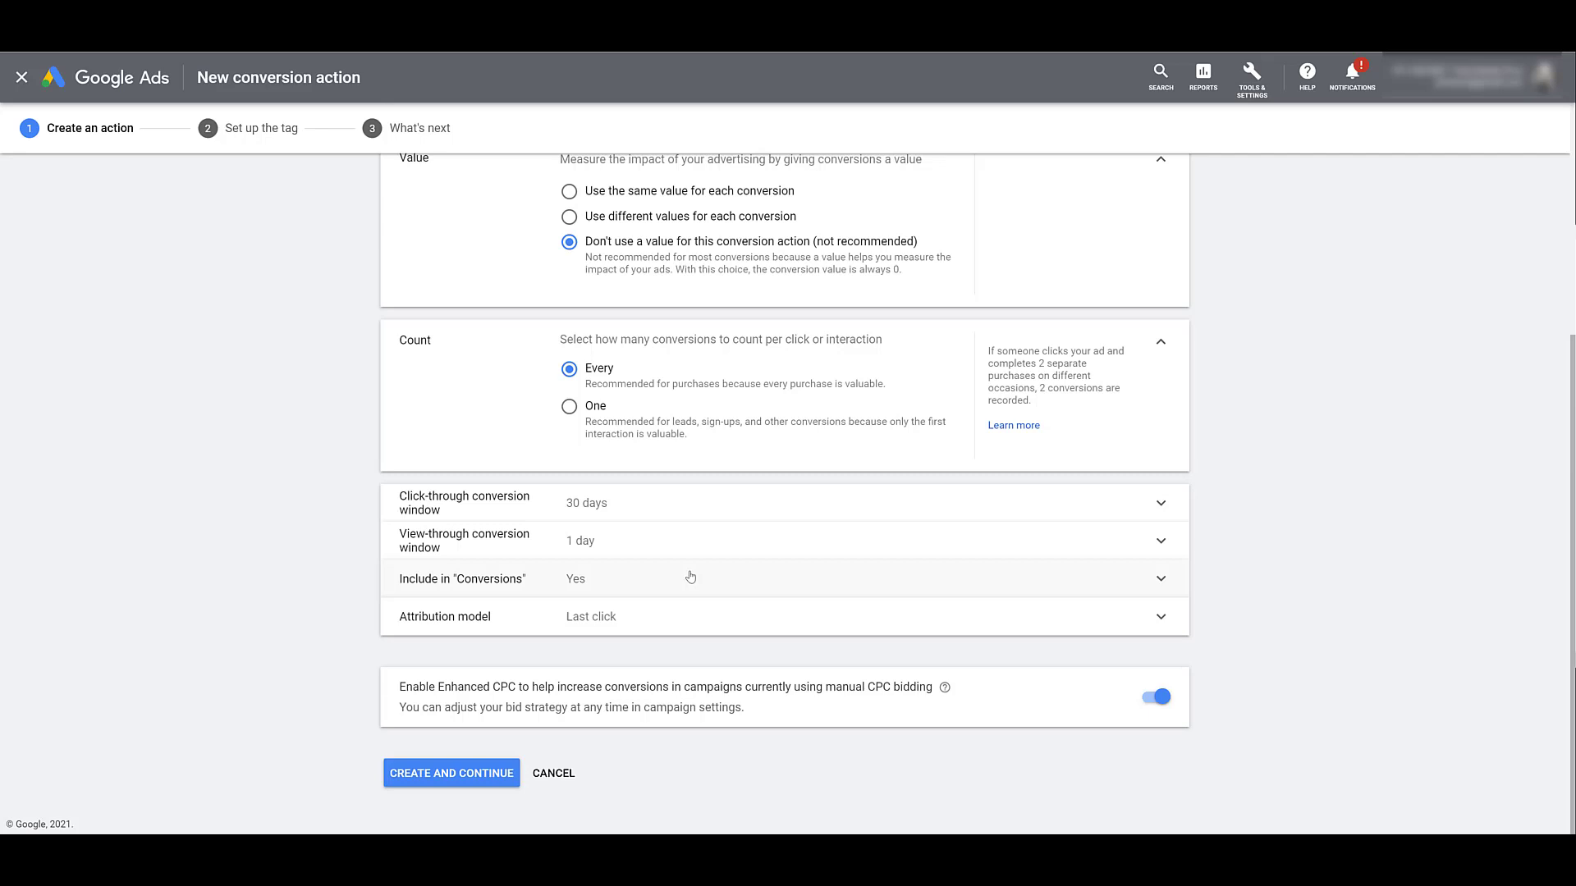
mouse_move(706, 607)
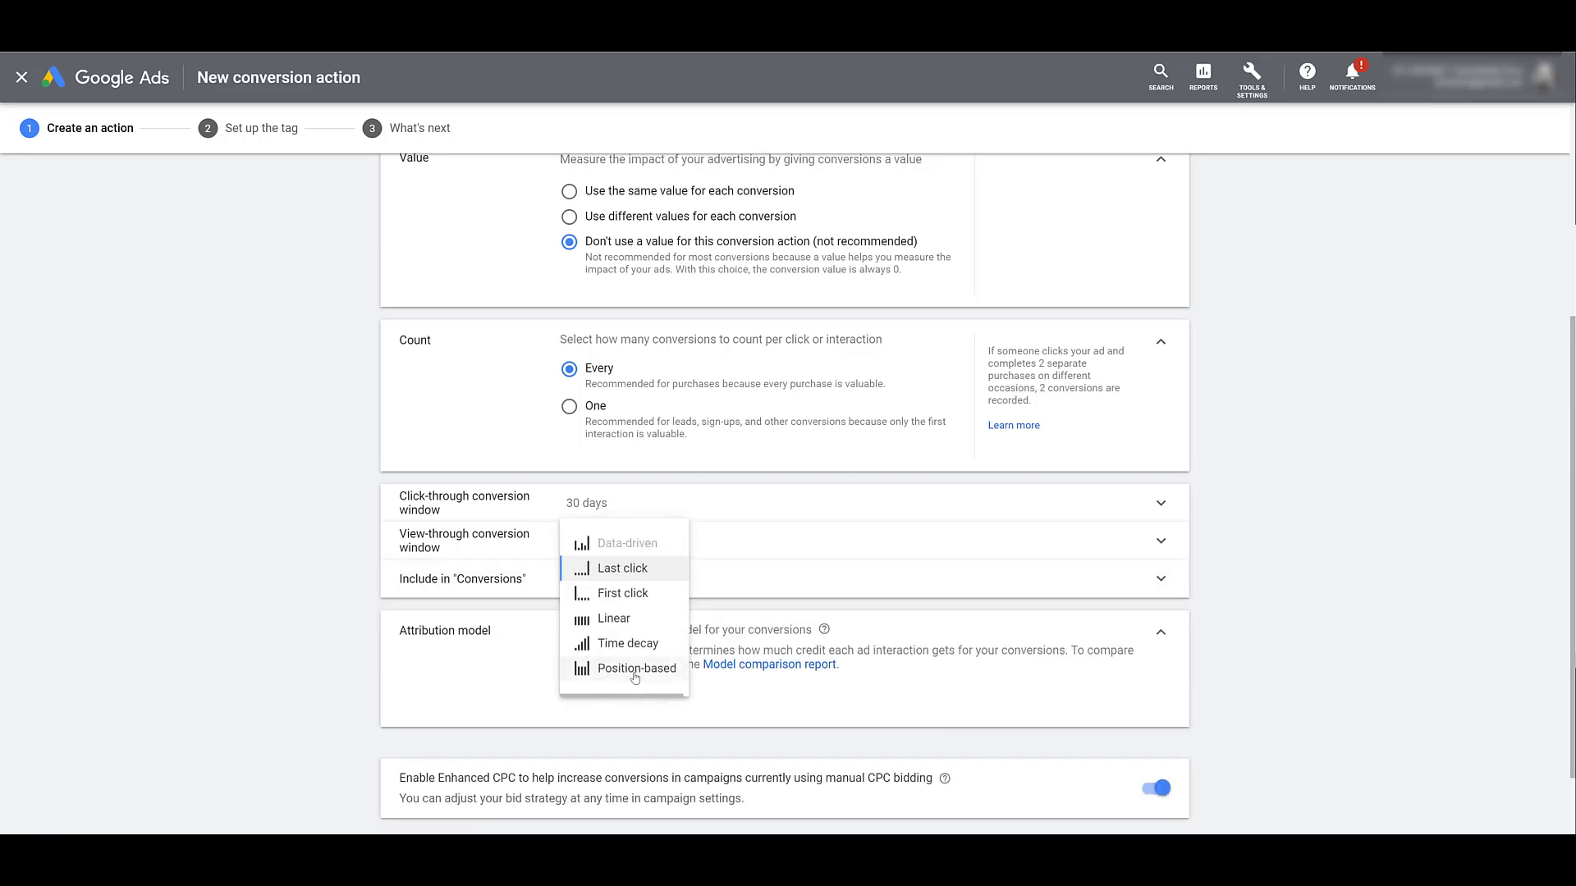
Set the attribution model to Linear, keeping Count as Every
click(614, 619)
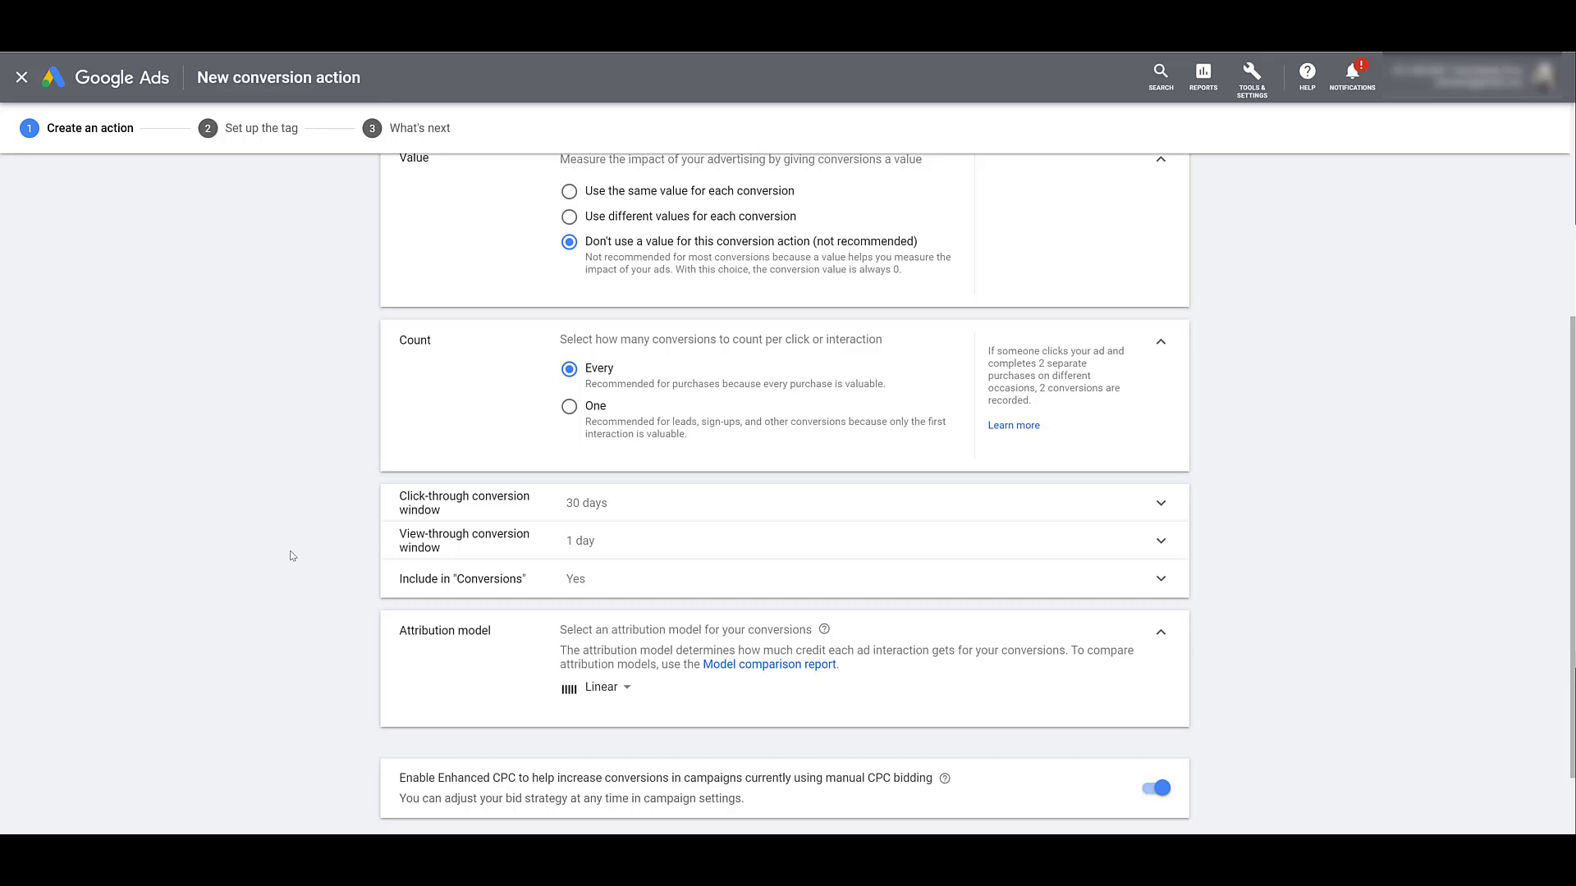
scroll(down, 3)
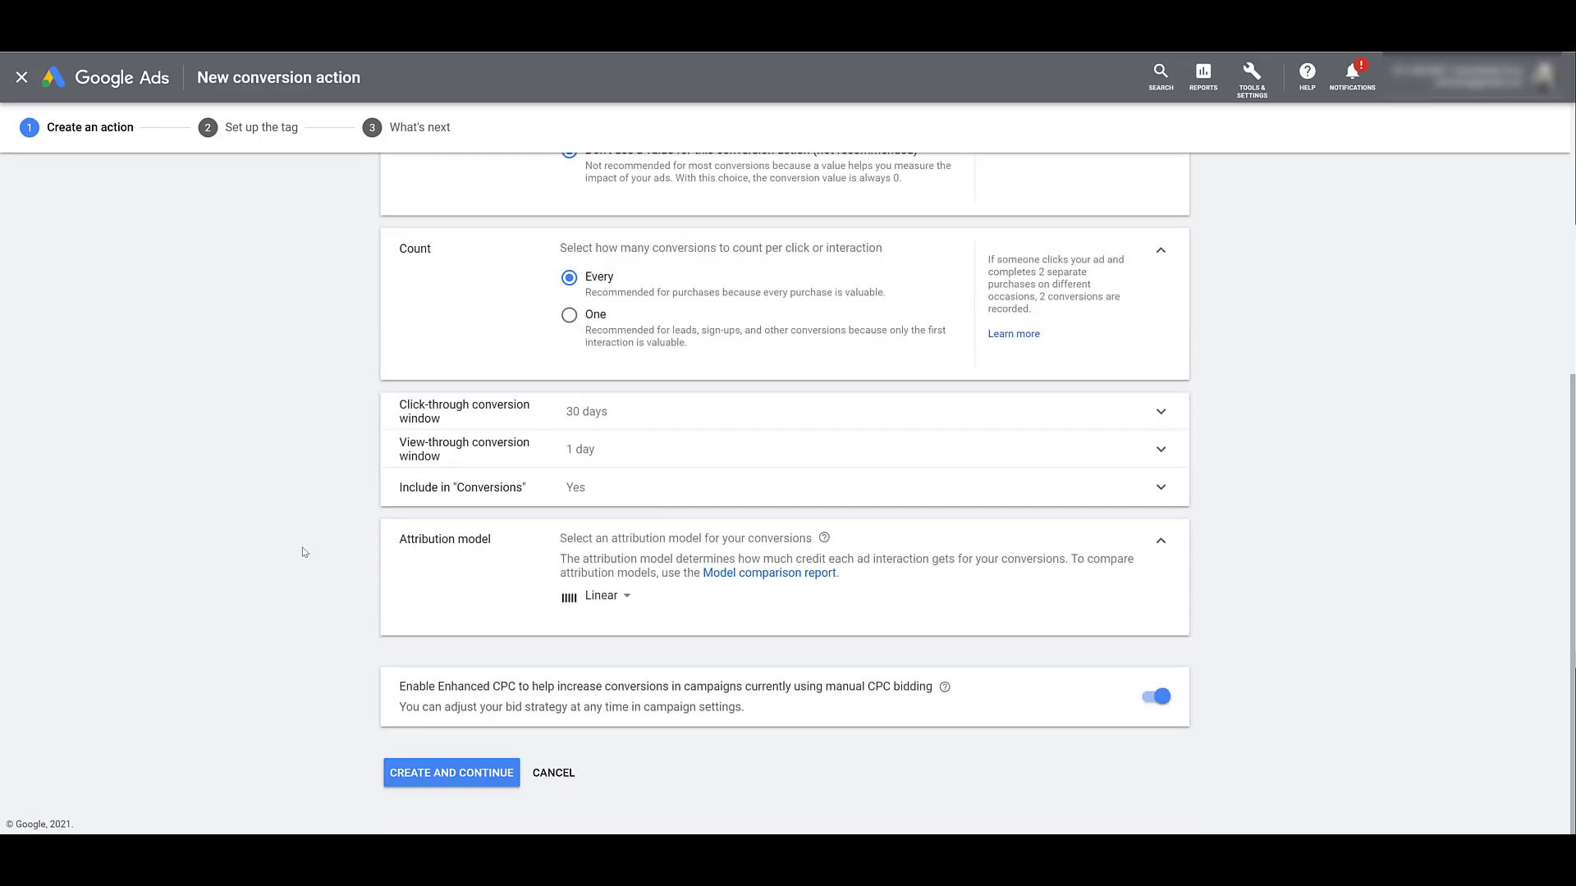
mouse_move(409, 732)
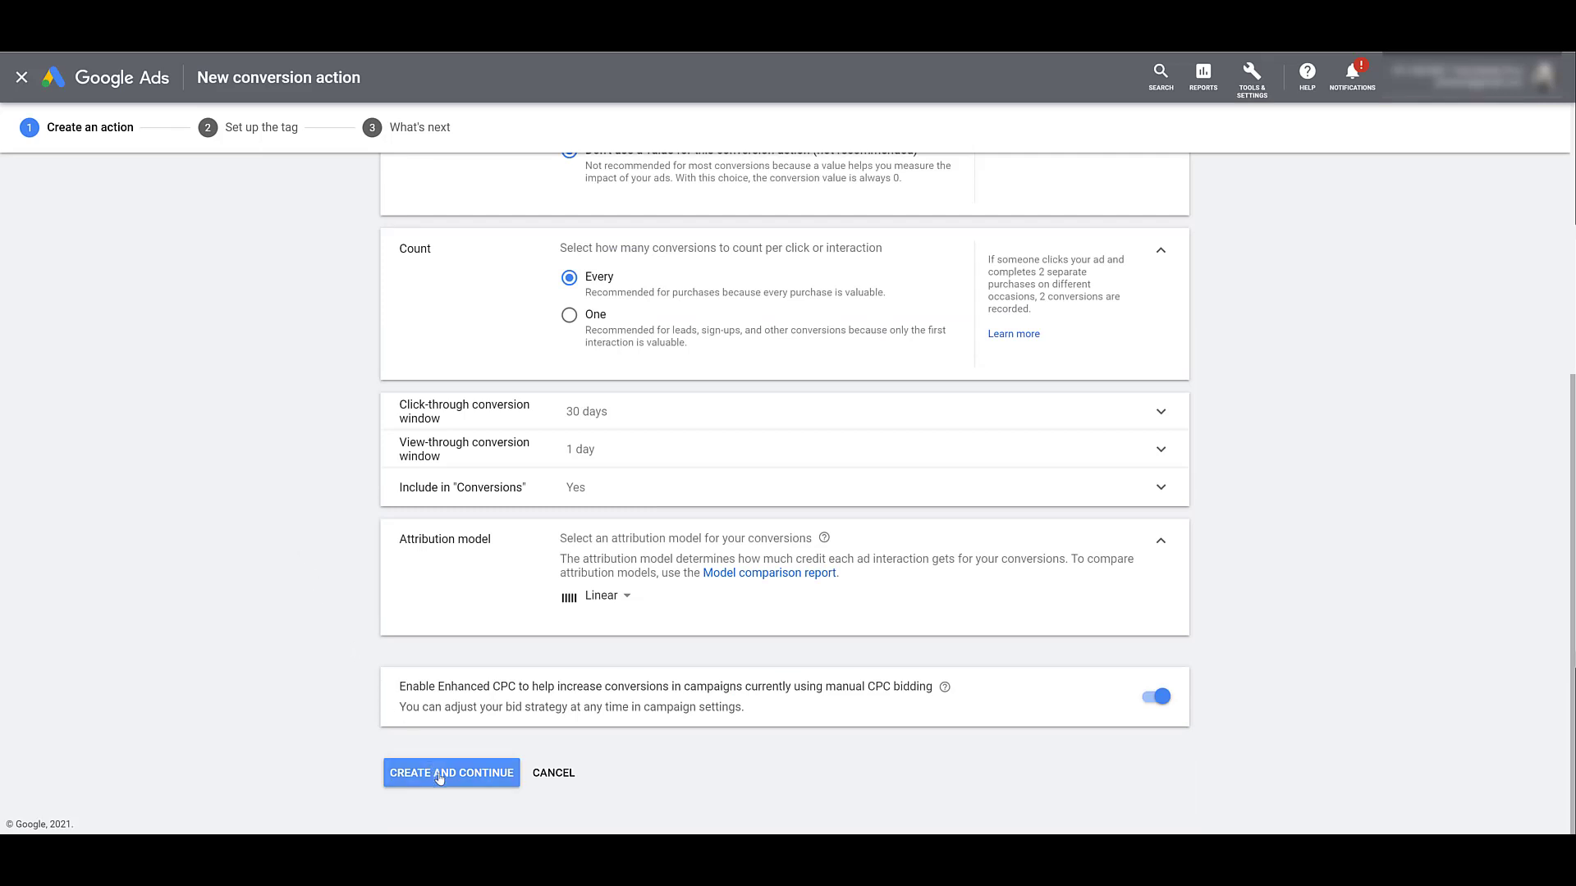
Create the conversion action and reach the tag setup step
click(450, 773)
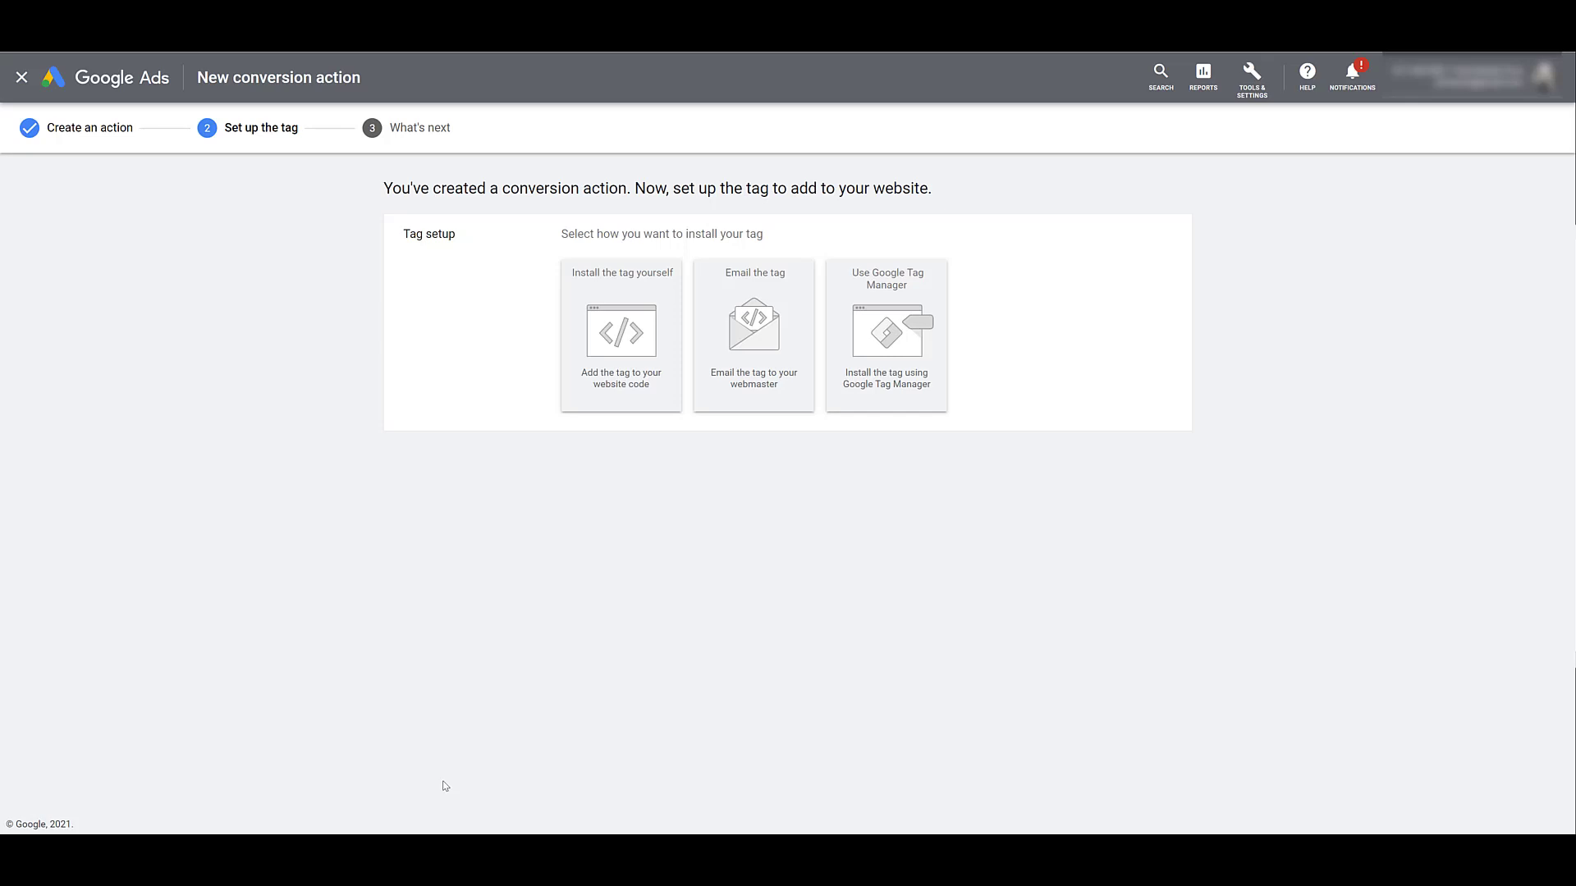
mouse_move(561, 715)
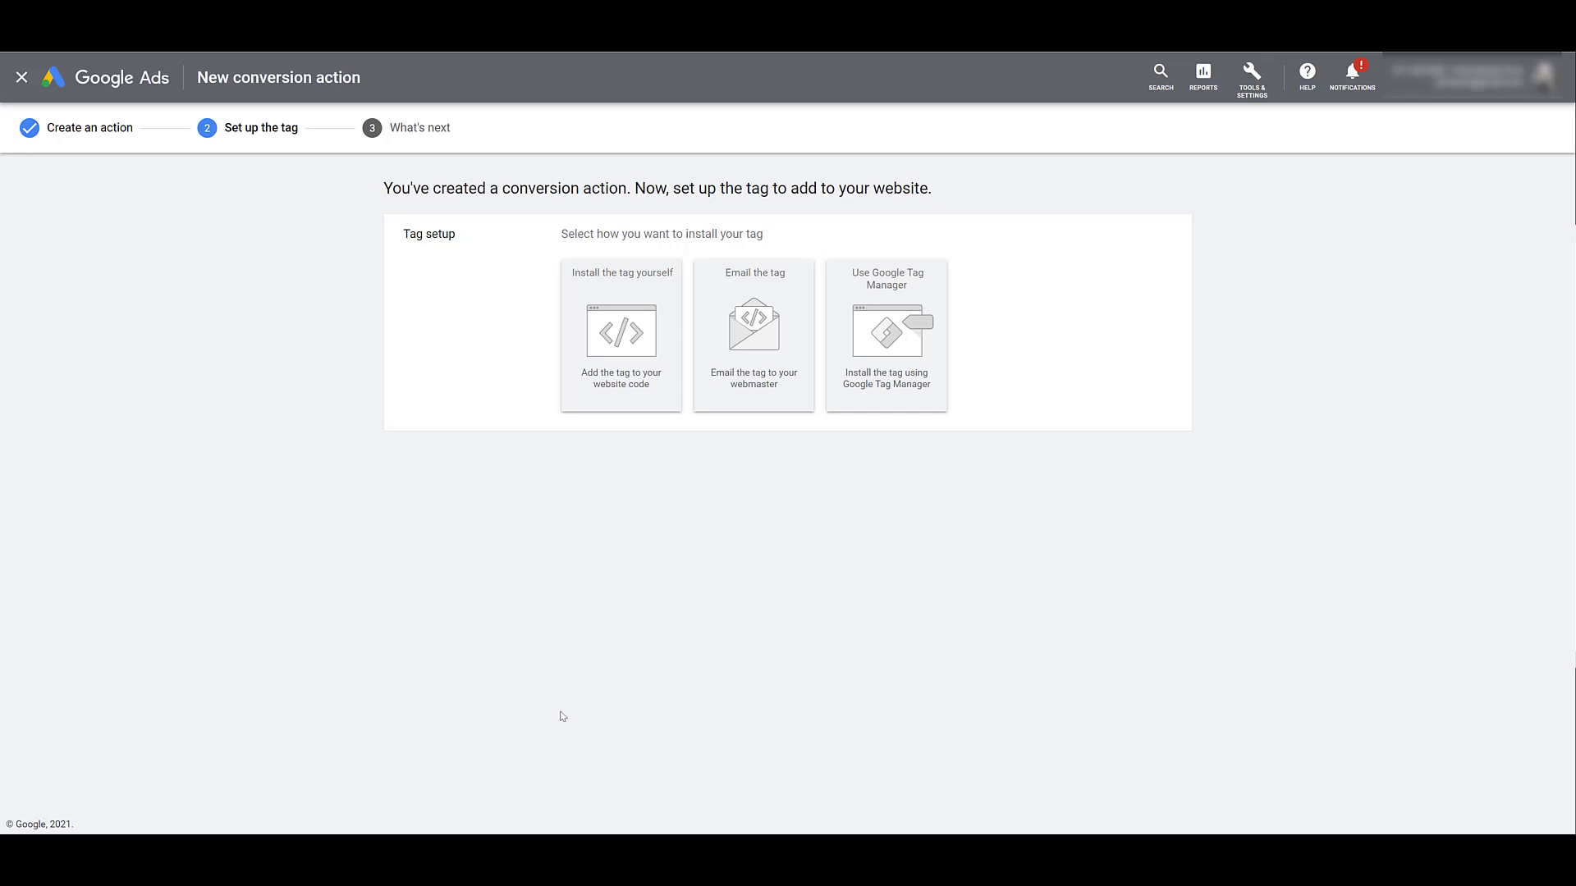
mouse_move(768, 405)
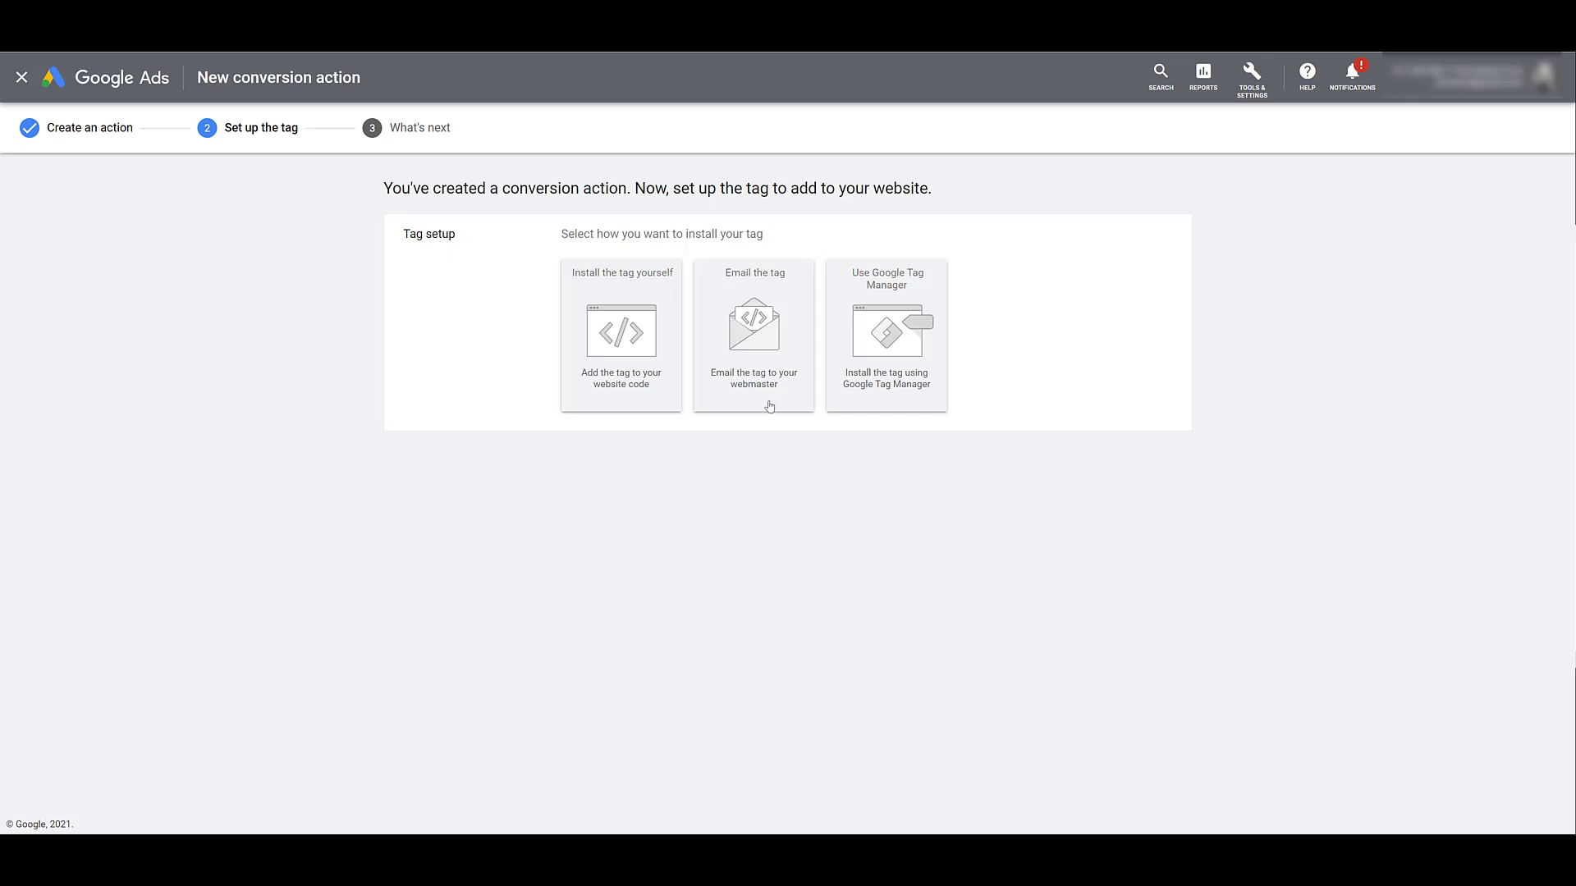
click(752, 335)
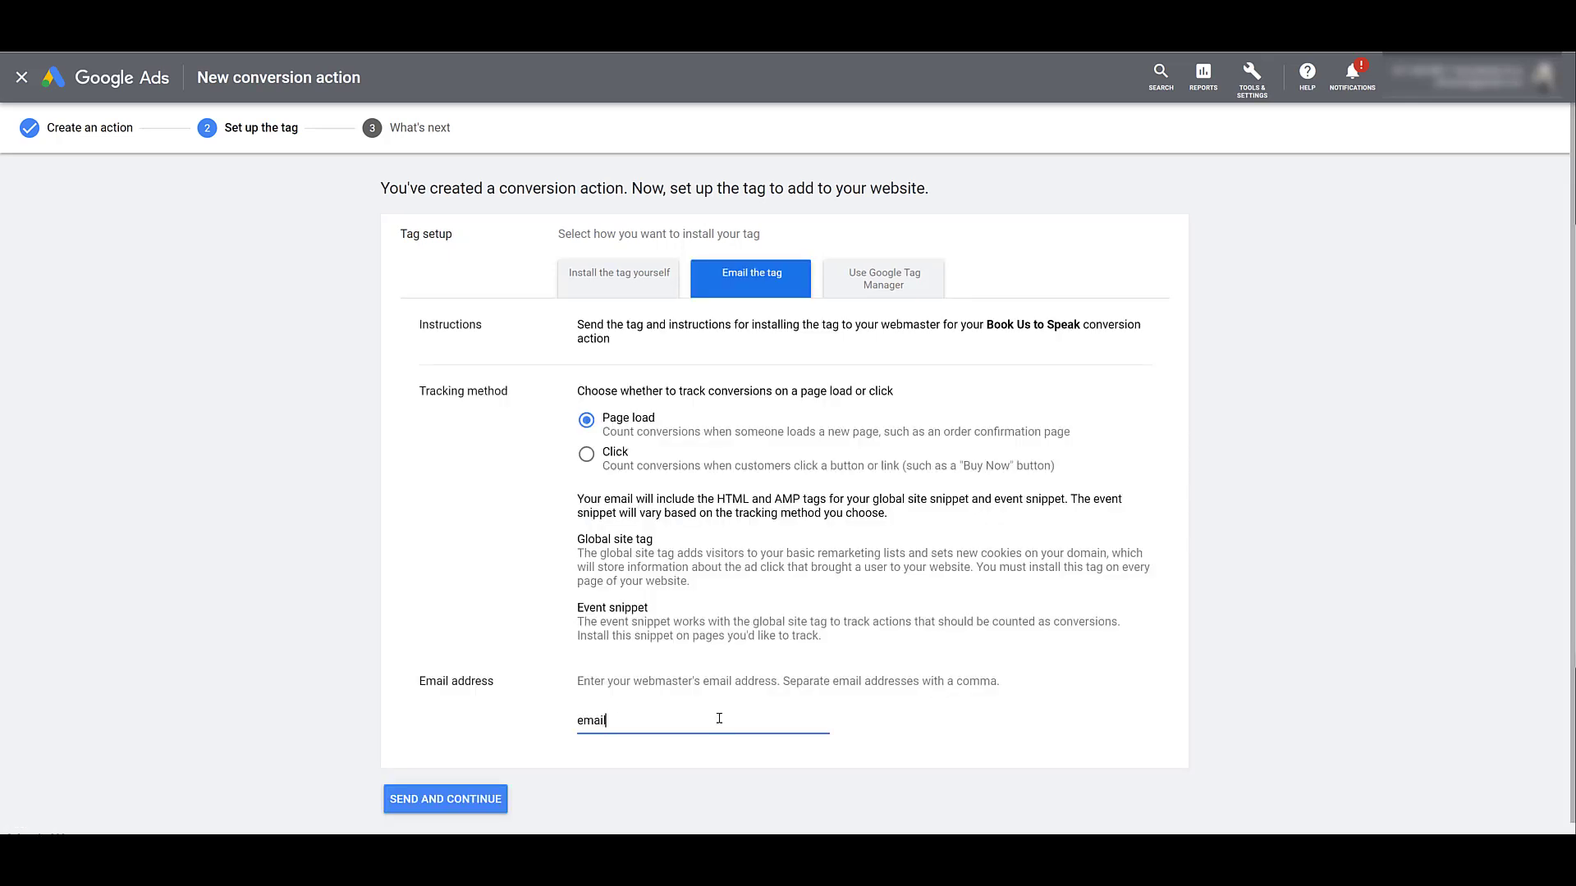
text(@company.com)
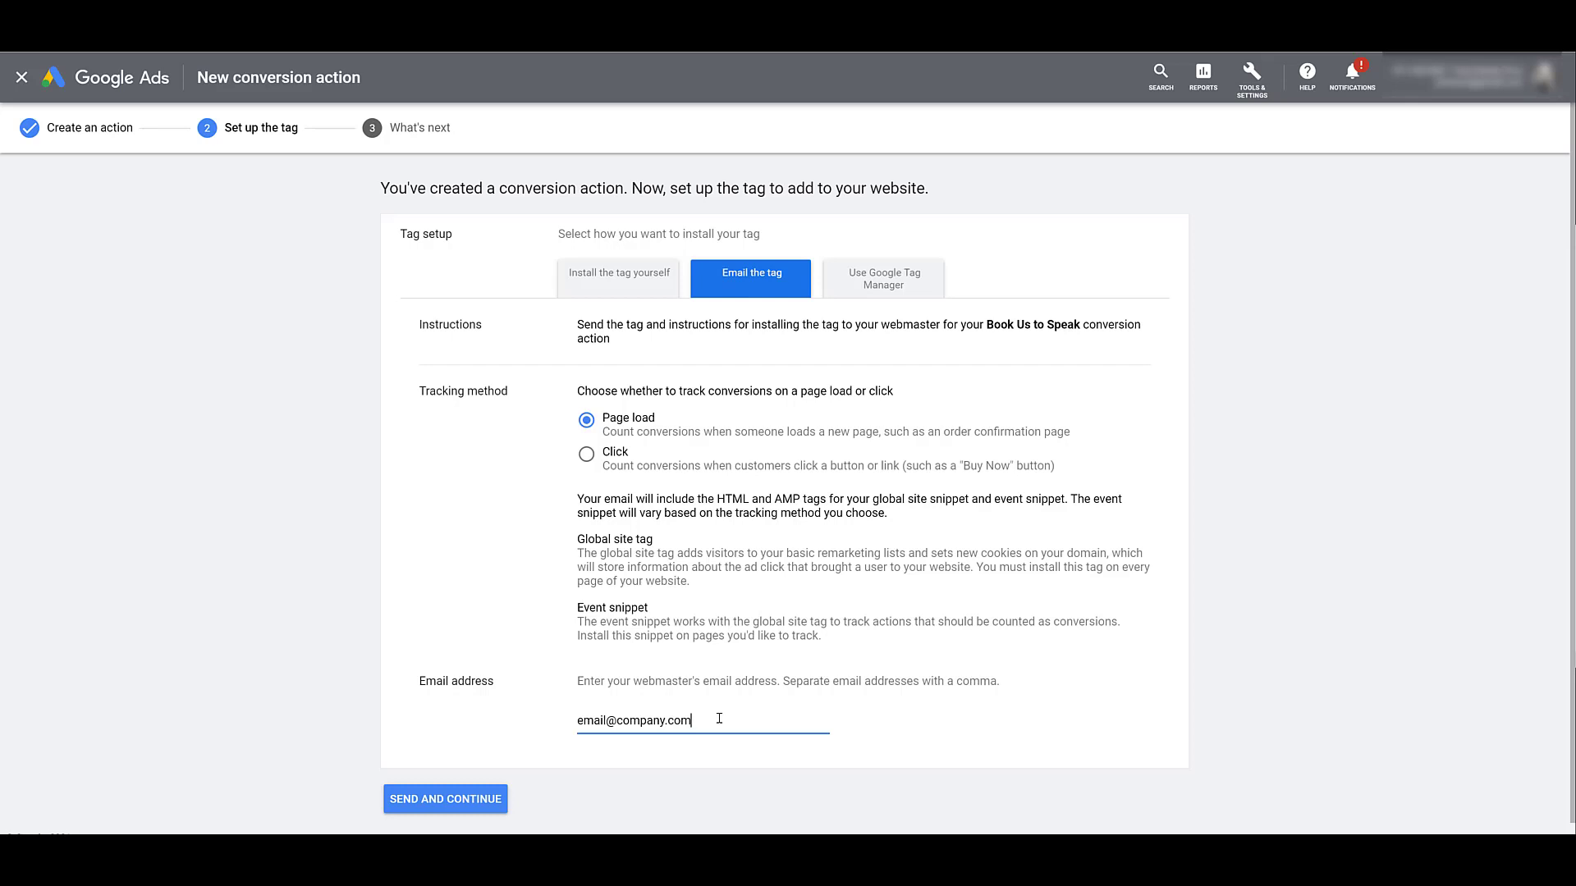
mouse_move(635, 317)
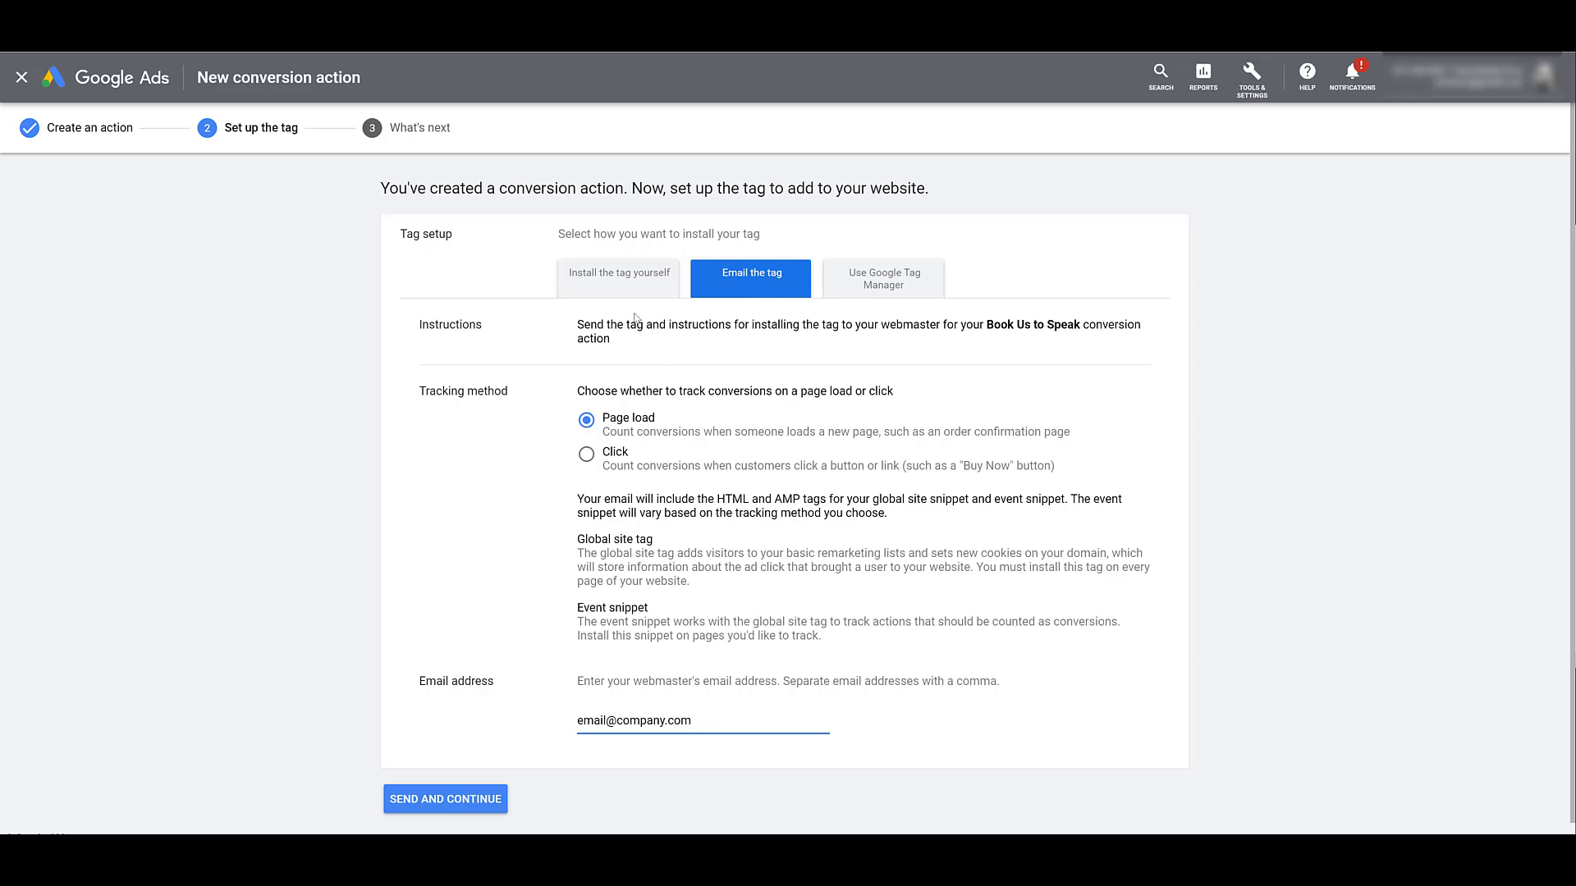
mouse_move(618, 283)
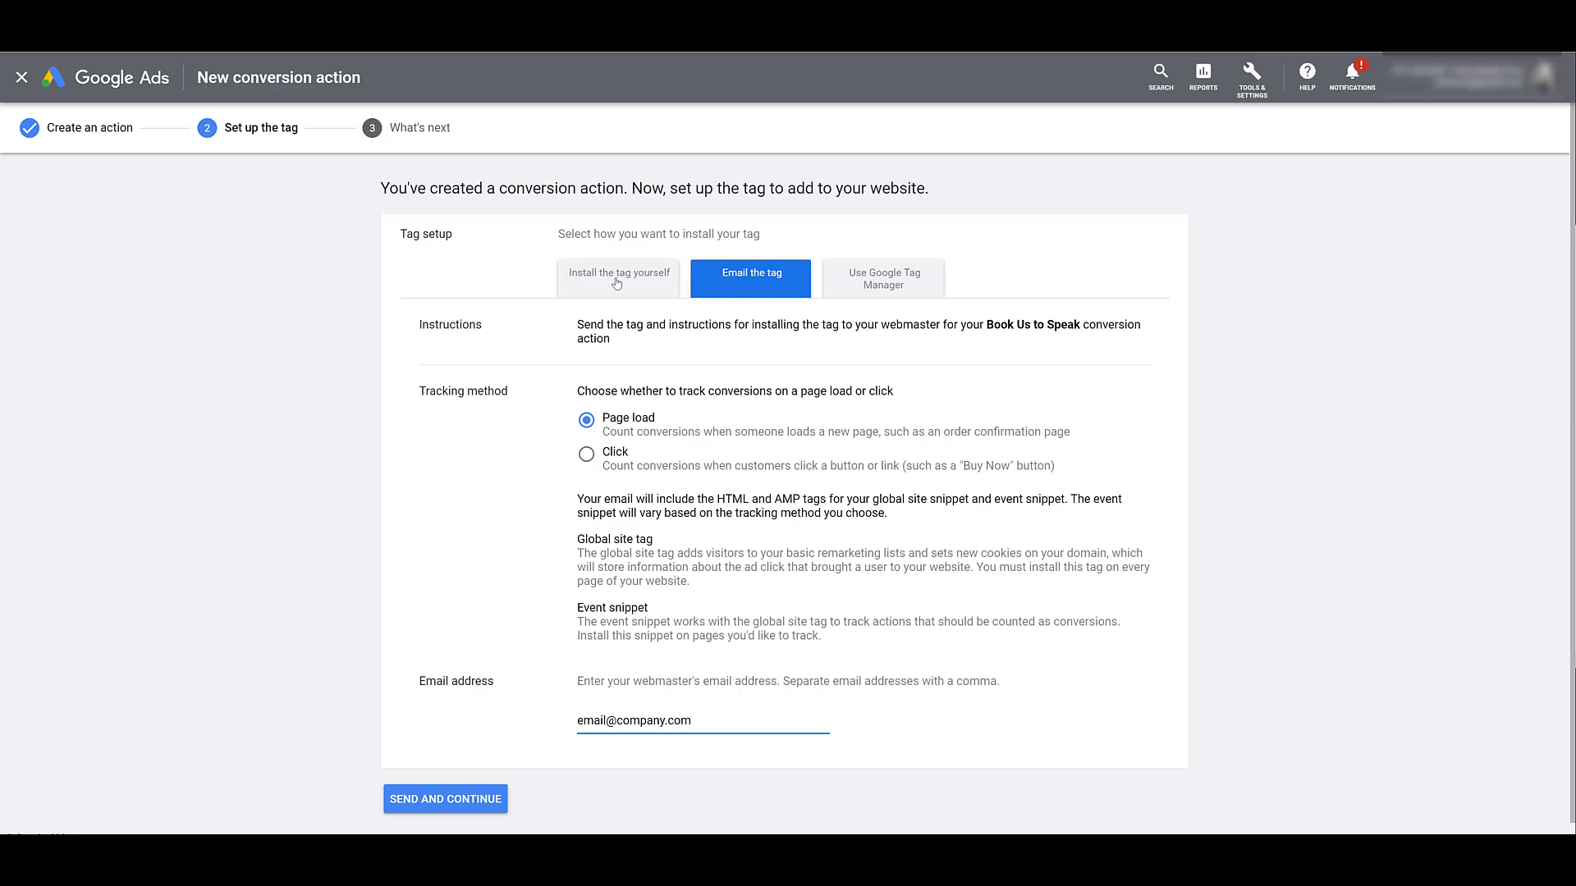
click(617, 272)
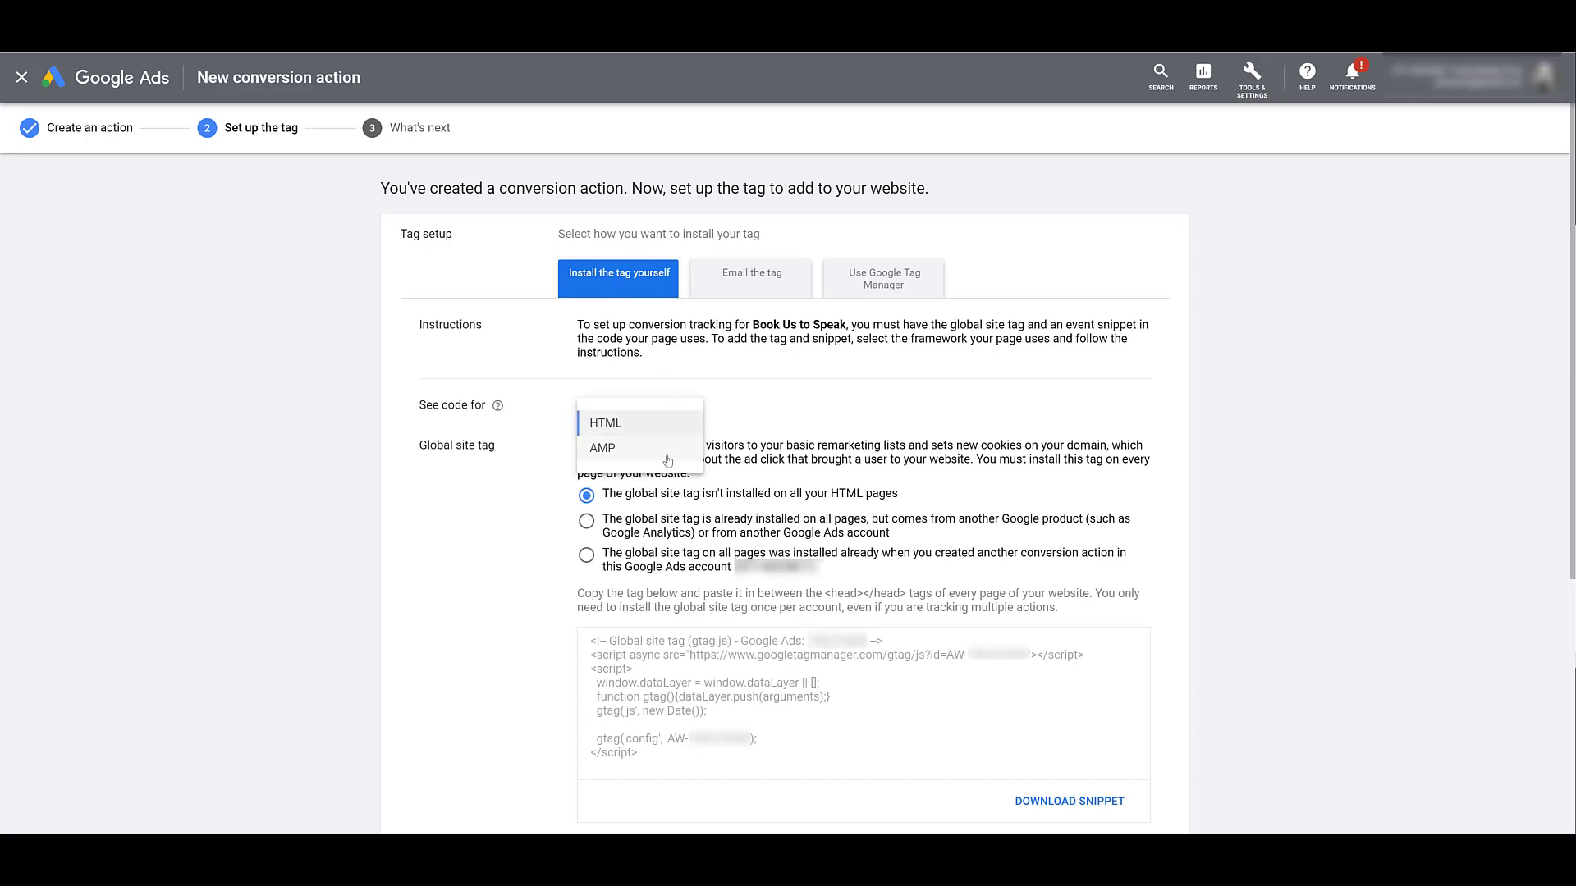
Show the Book Us to Speak tag code in HTML format
click(606, 422)
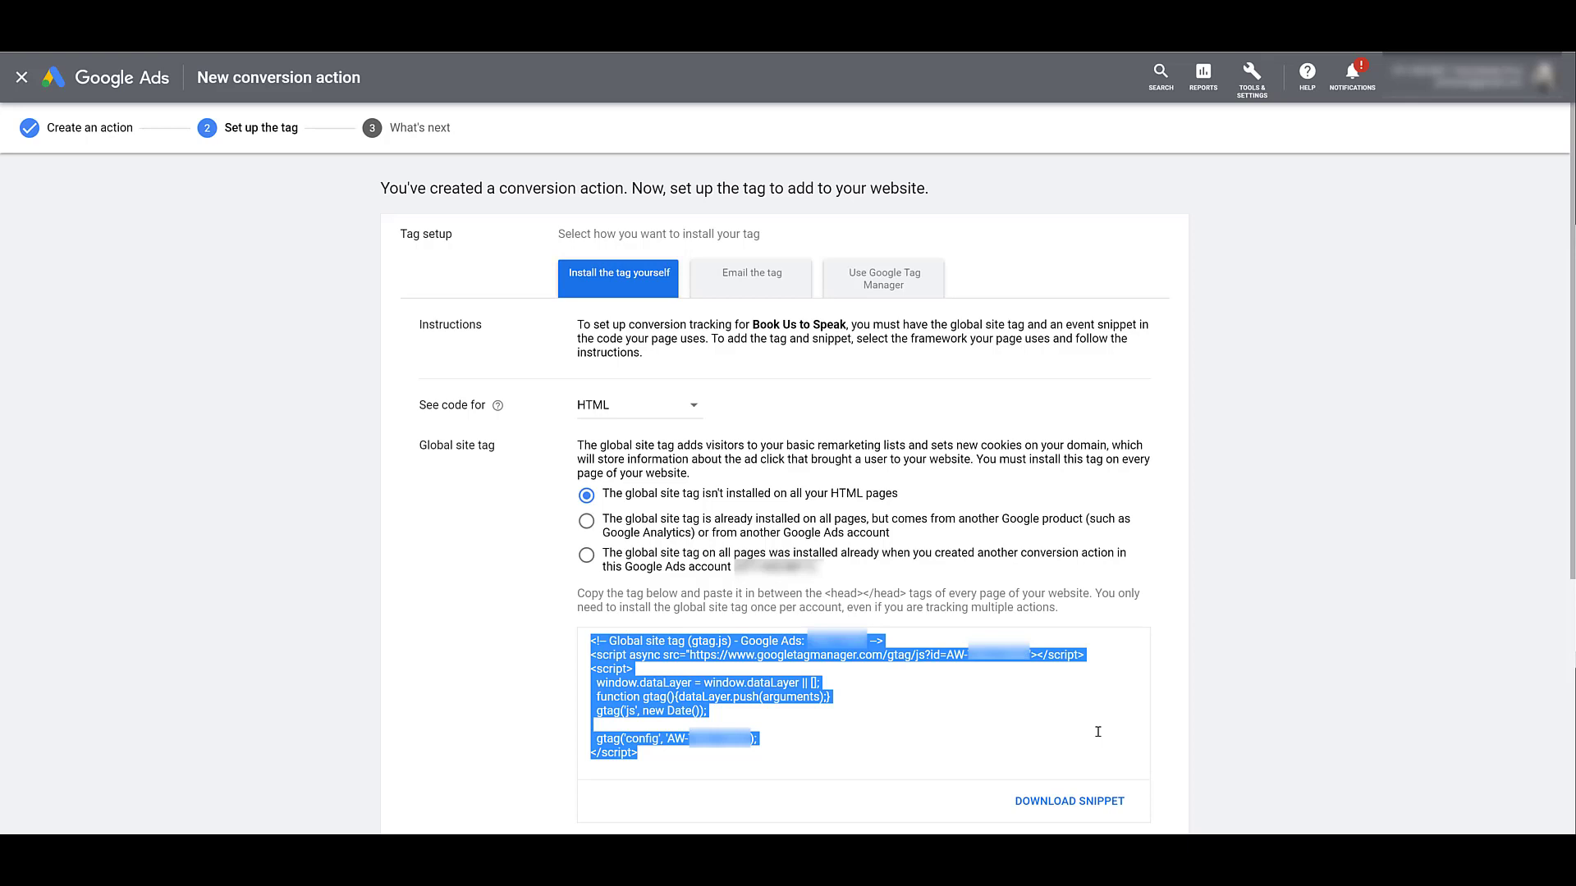
mouse_move(1093, 576)
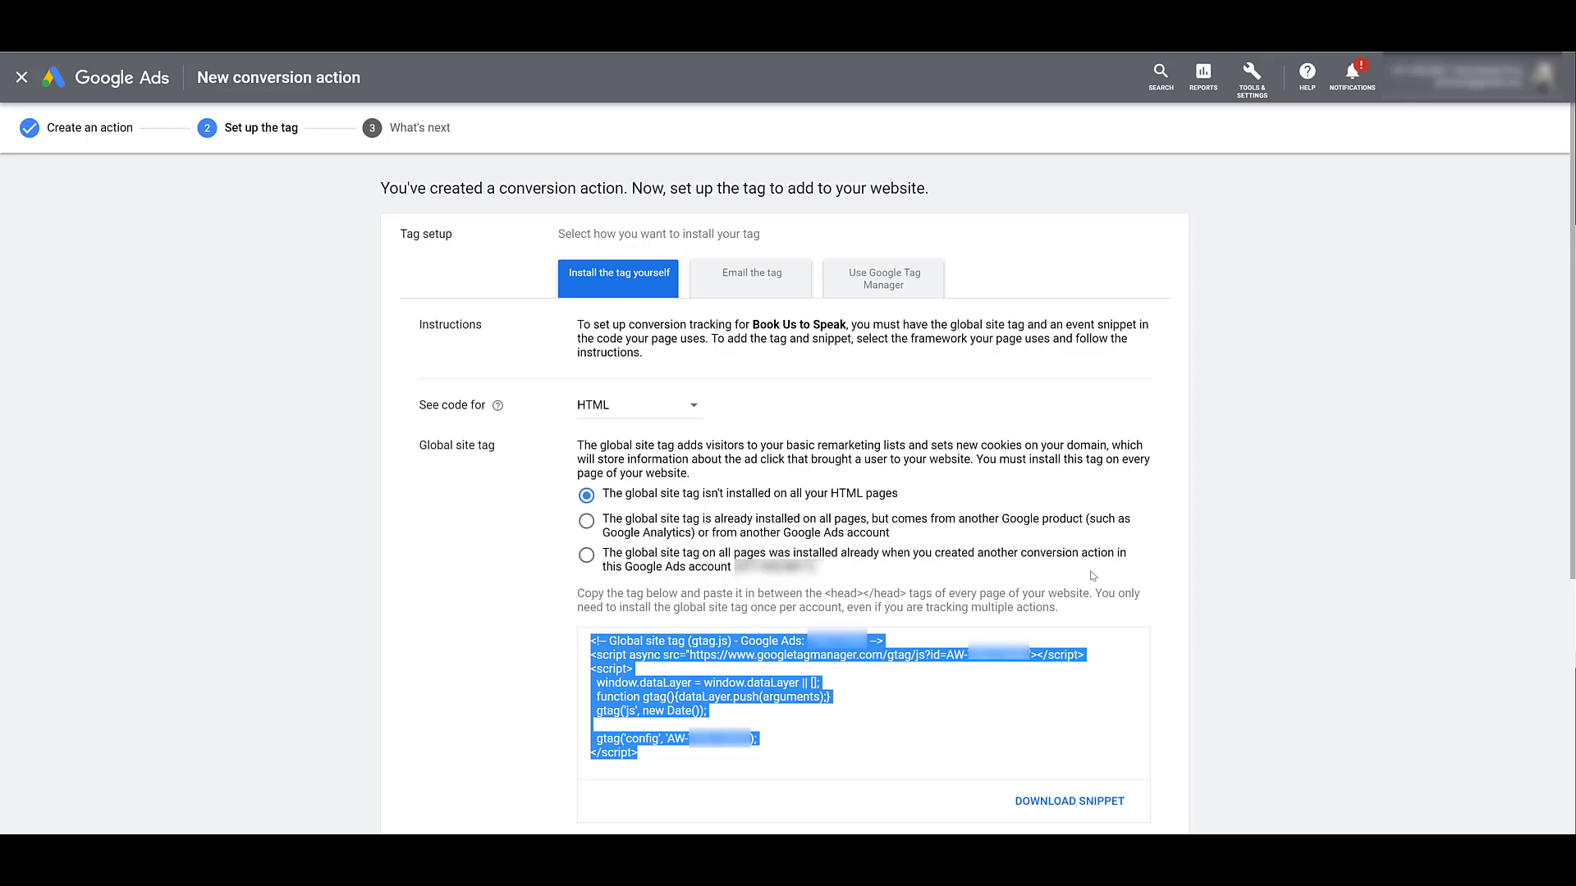
mouse_move(914, 494)
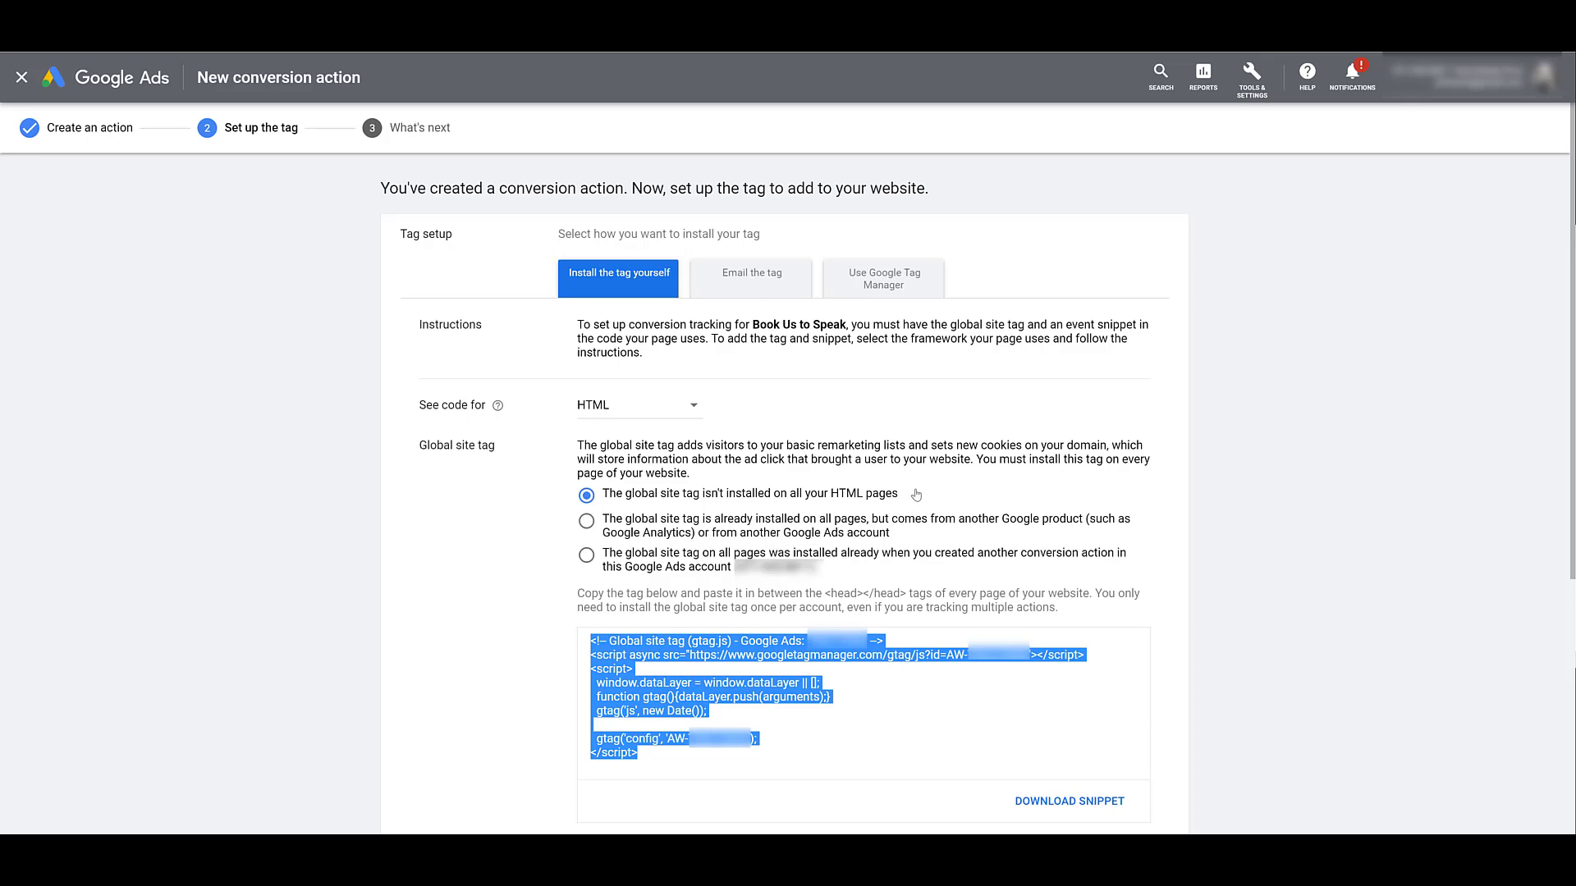
mouse_move(949, 560)
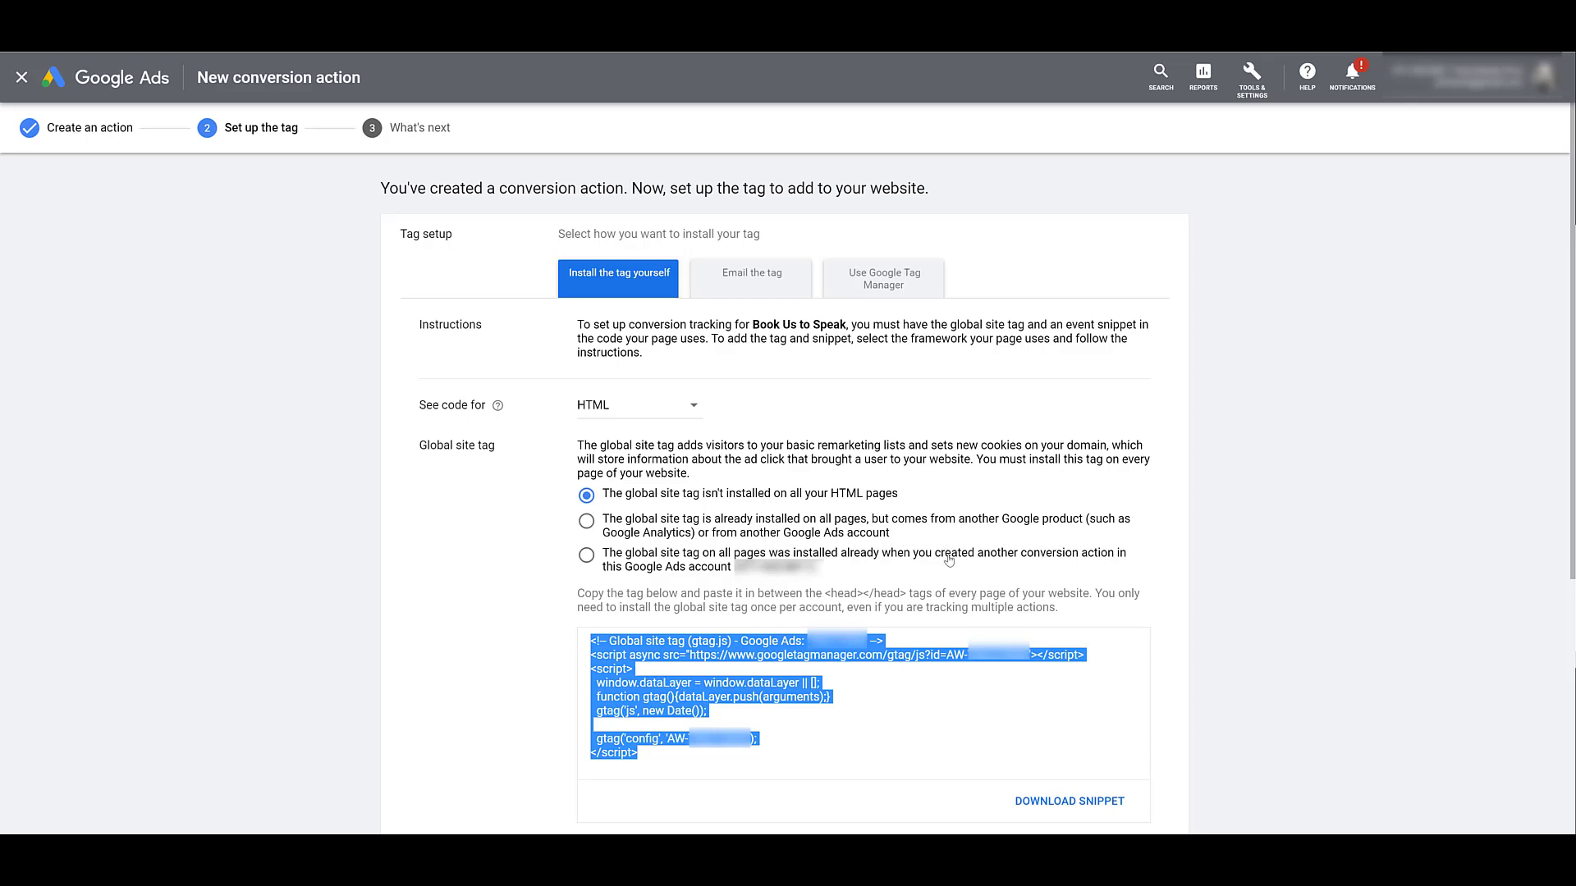
Mark the global site tag as already installed by another conversion action
click(586, 536)
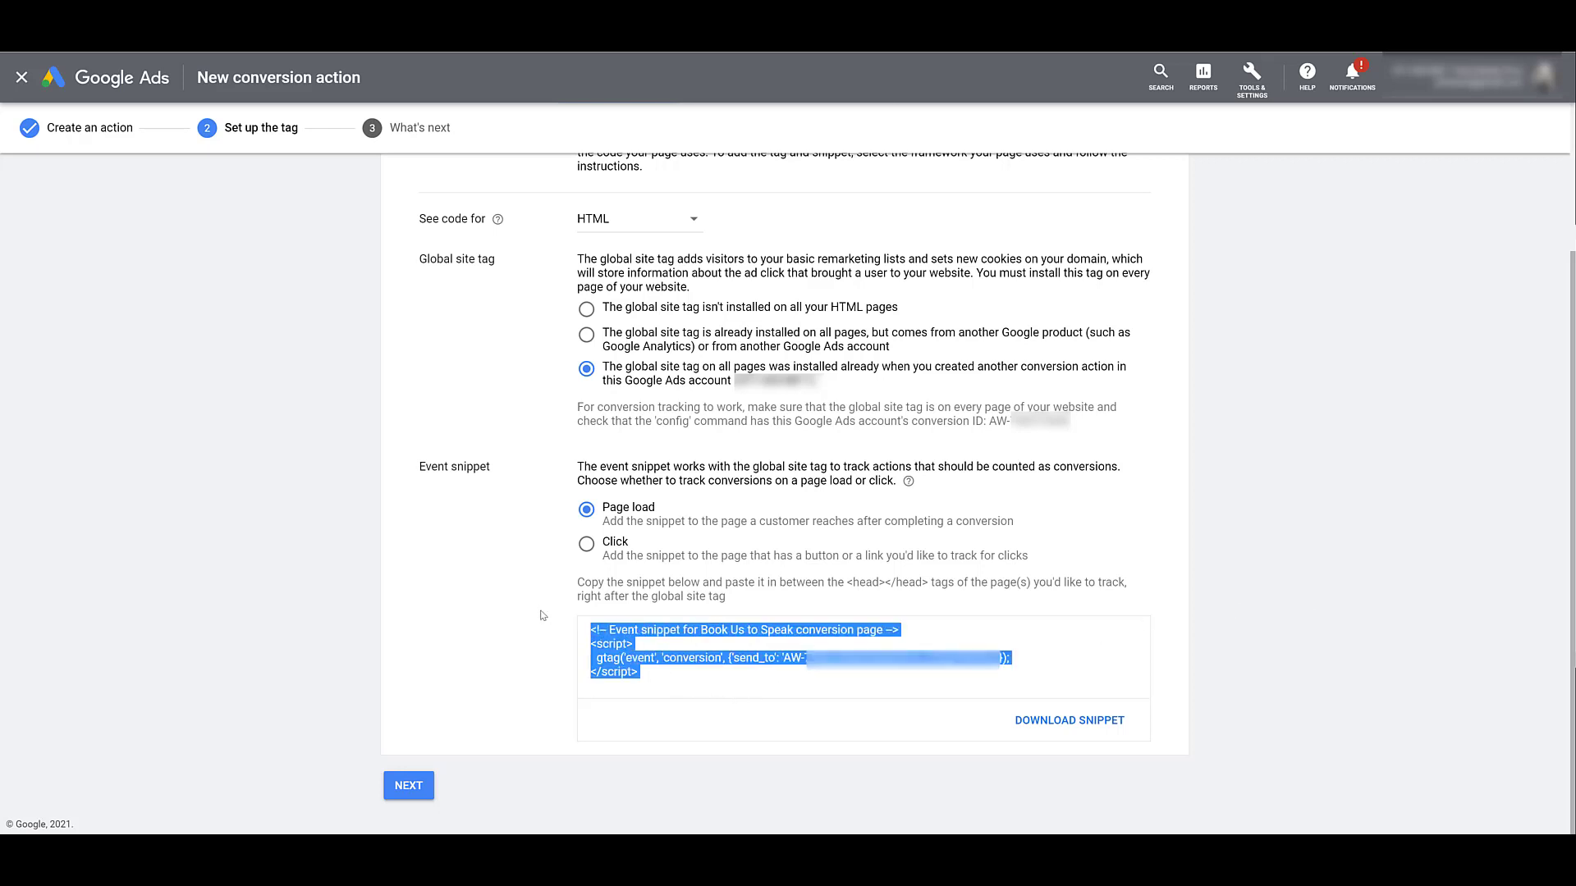
mouse_move(831, 679)
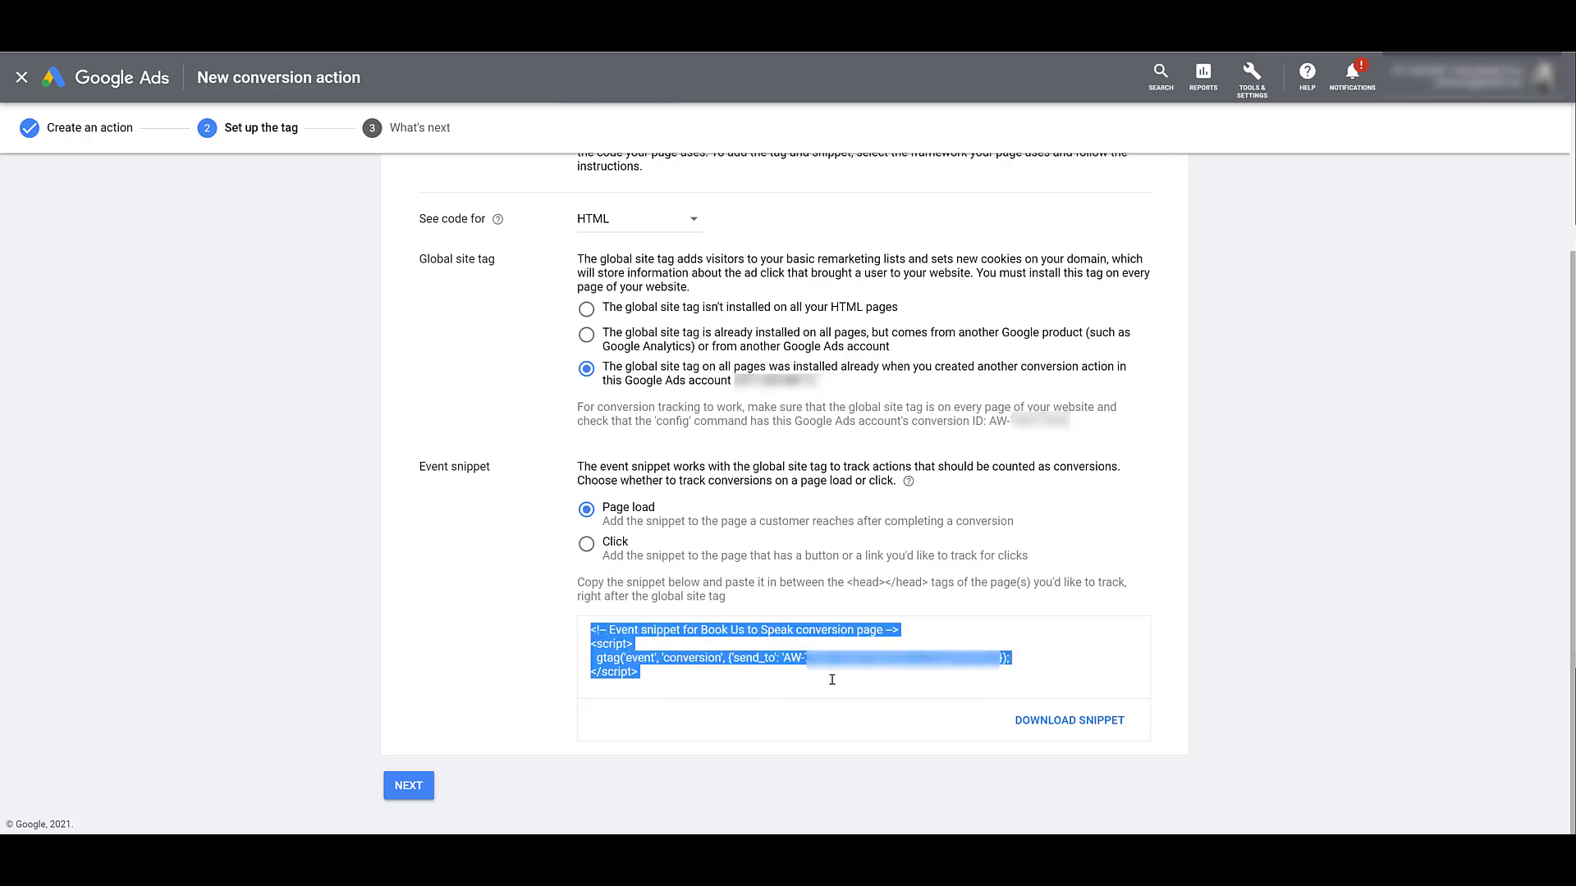
mouse_move(826, 675)
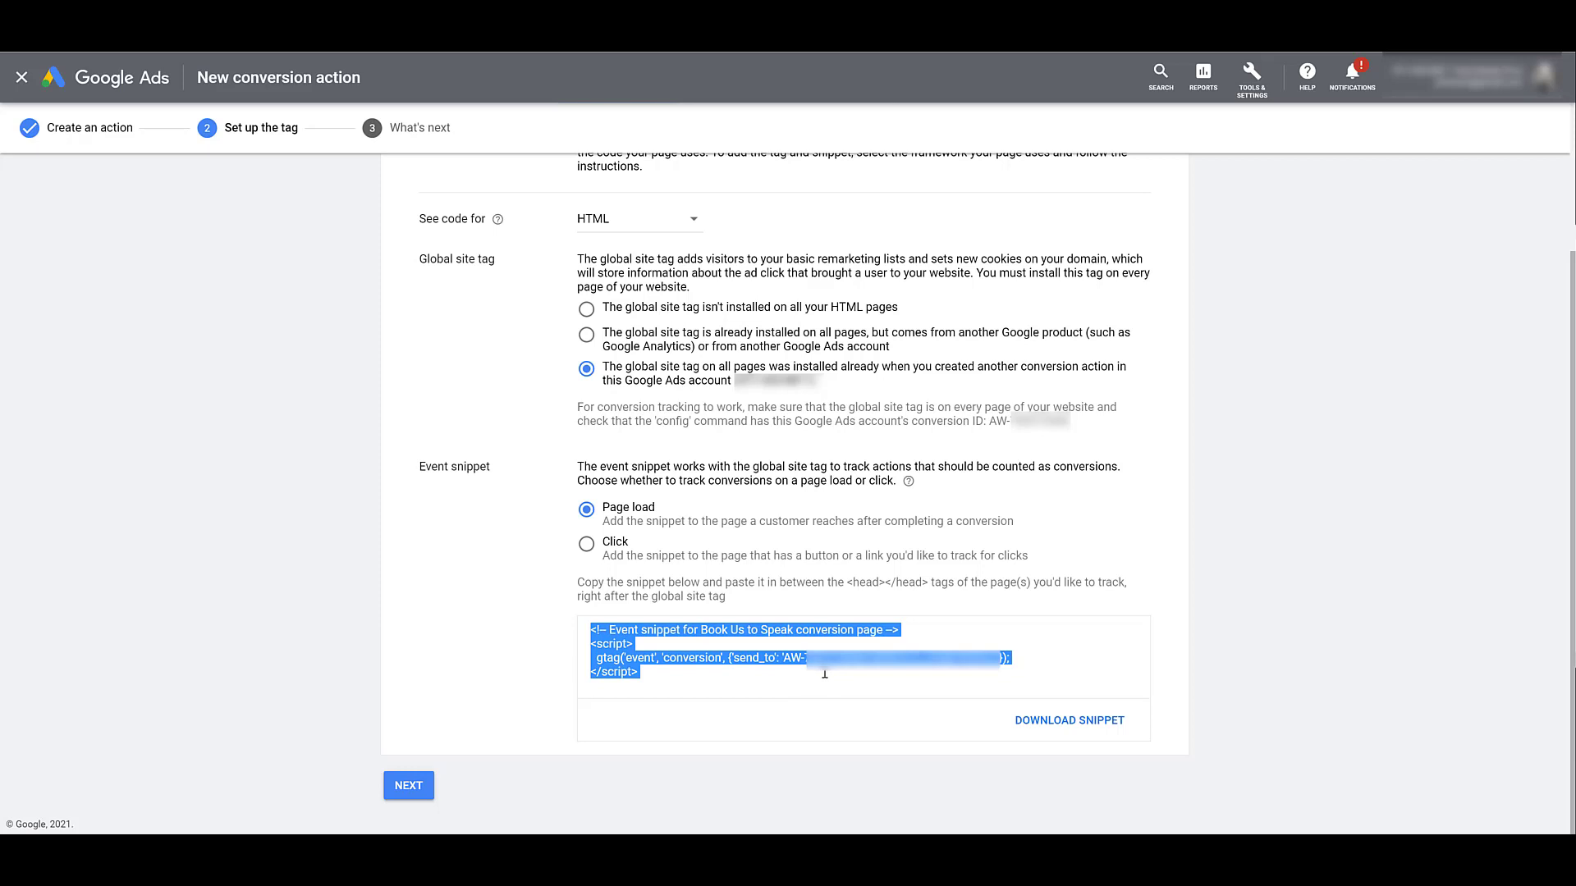
mouse_move(865, 674)
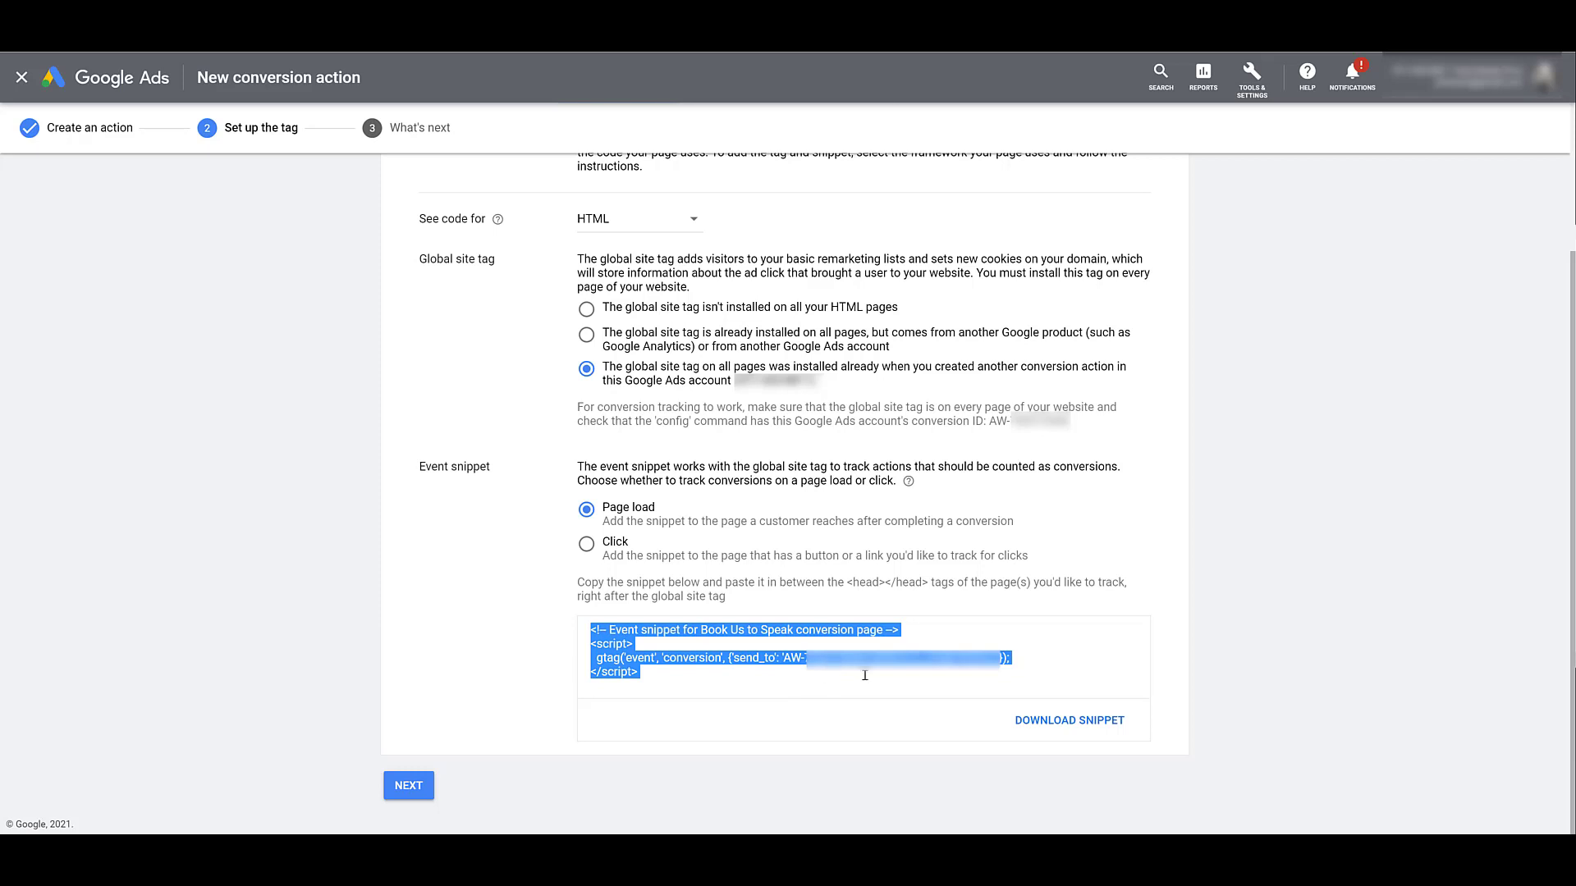
mouse_move(1351, 673)
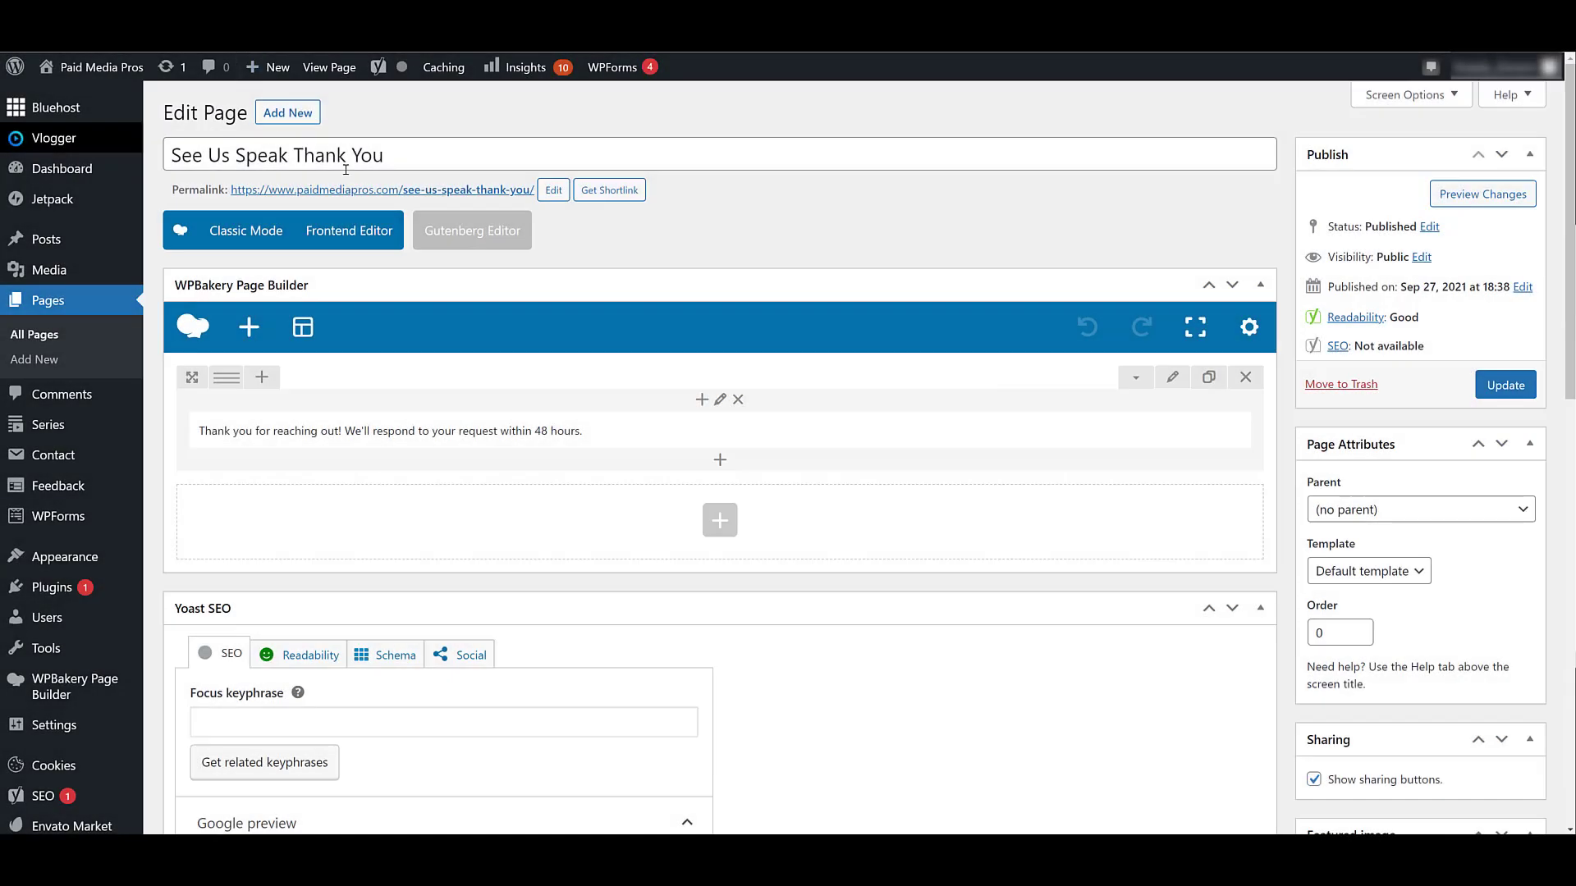
mouse_move(888, 378)
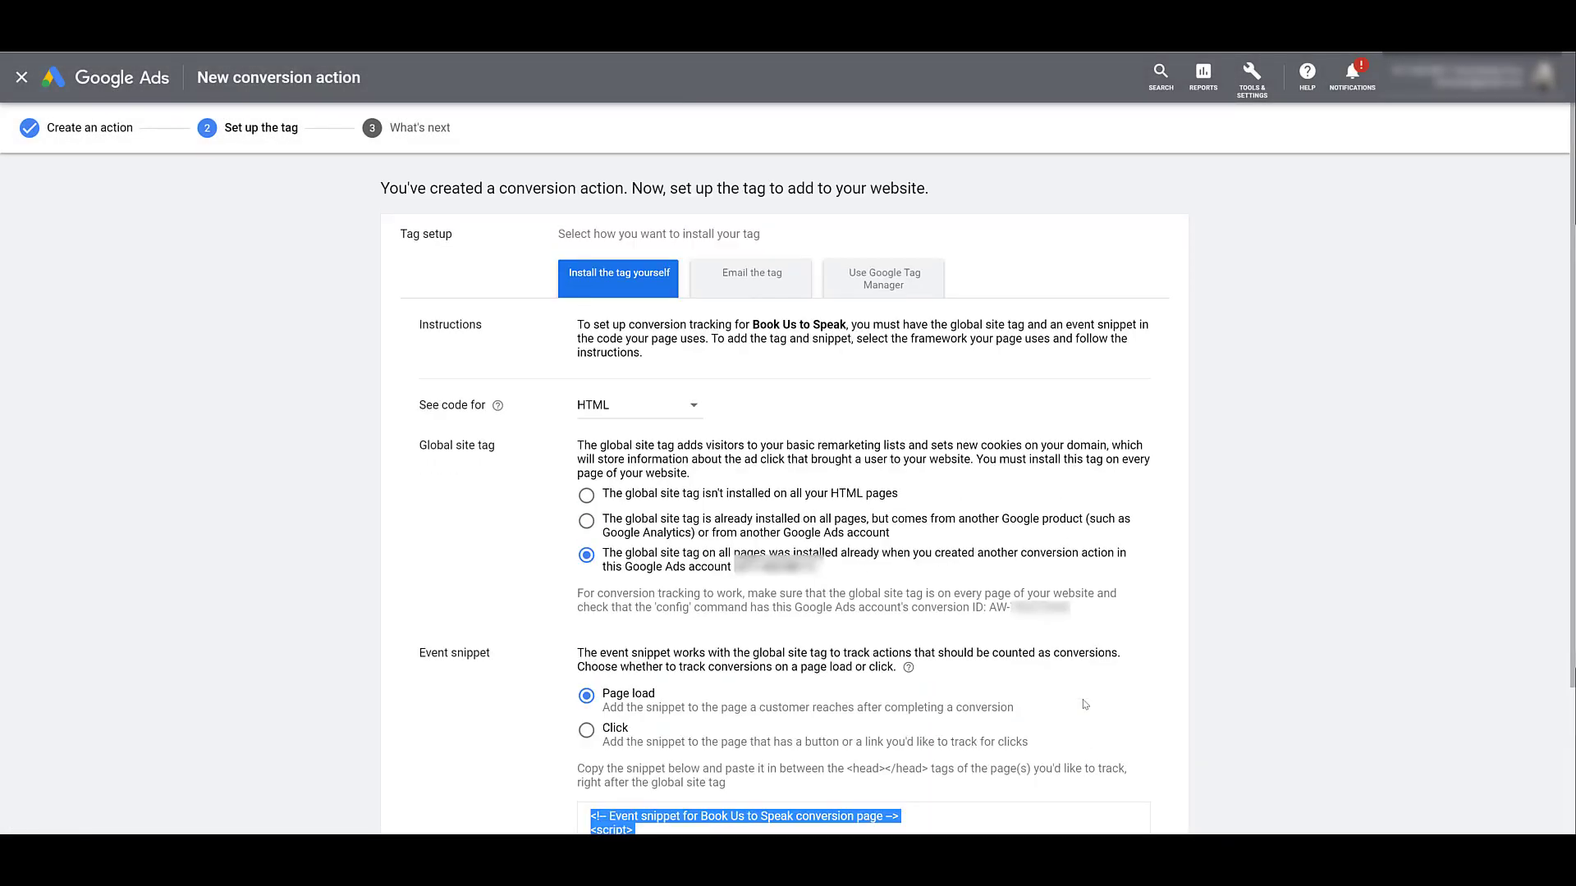
mouse_move(911, 279)
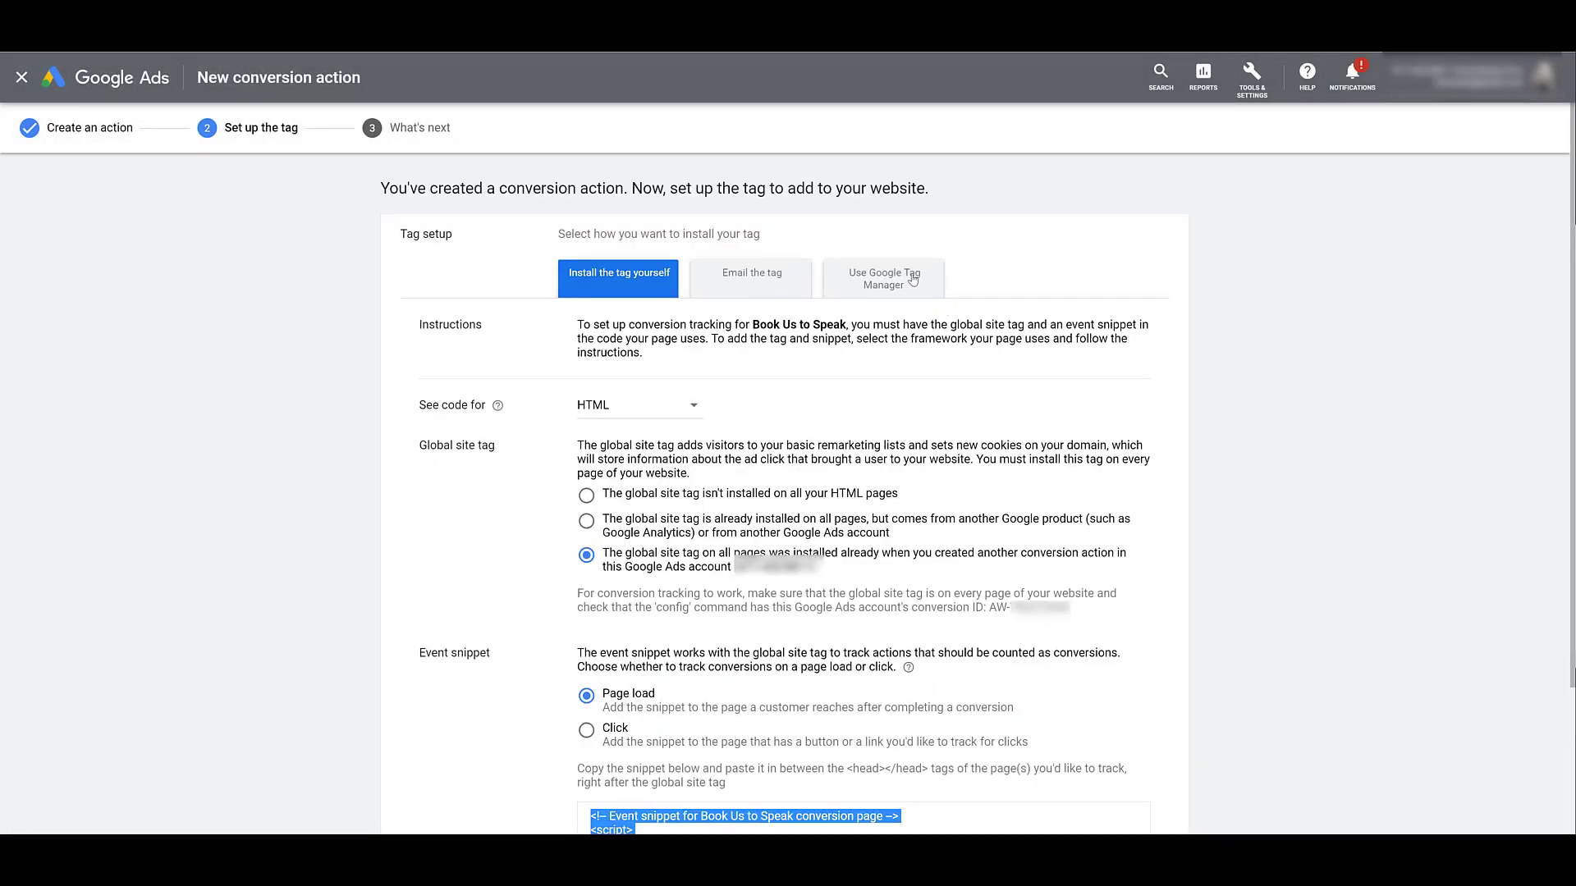
mouse_move(911, 284)
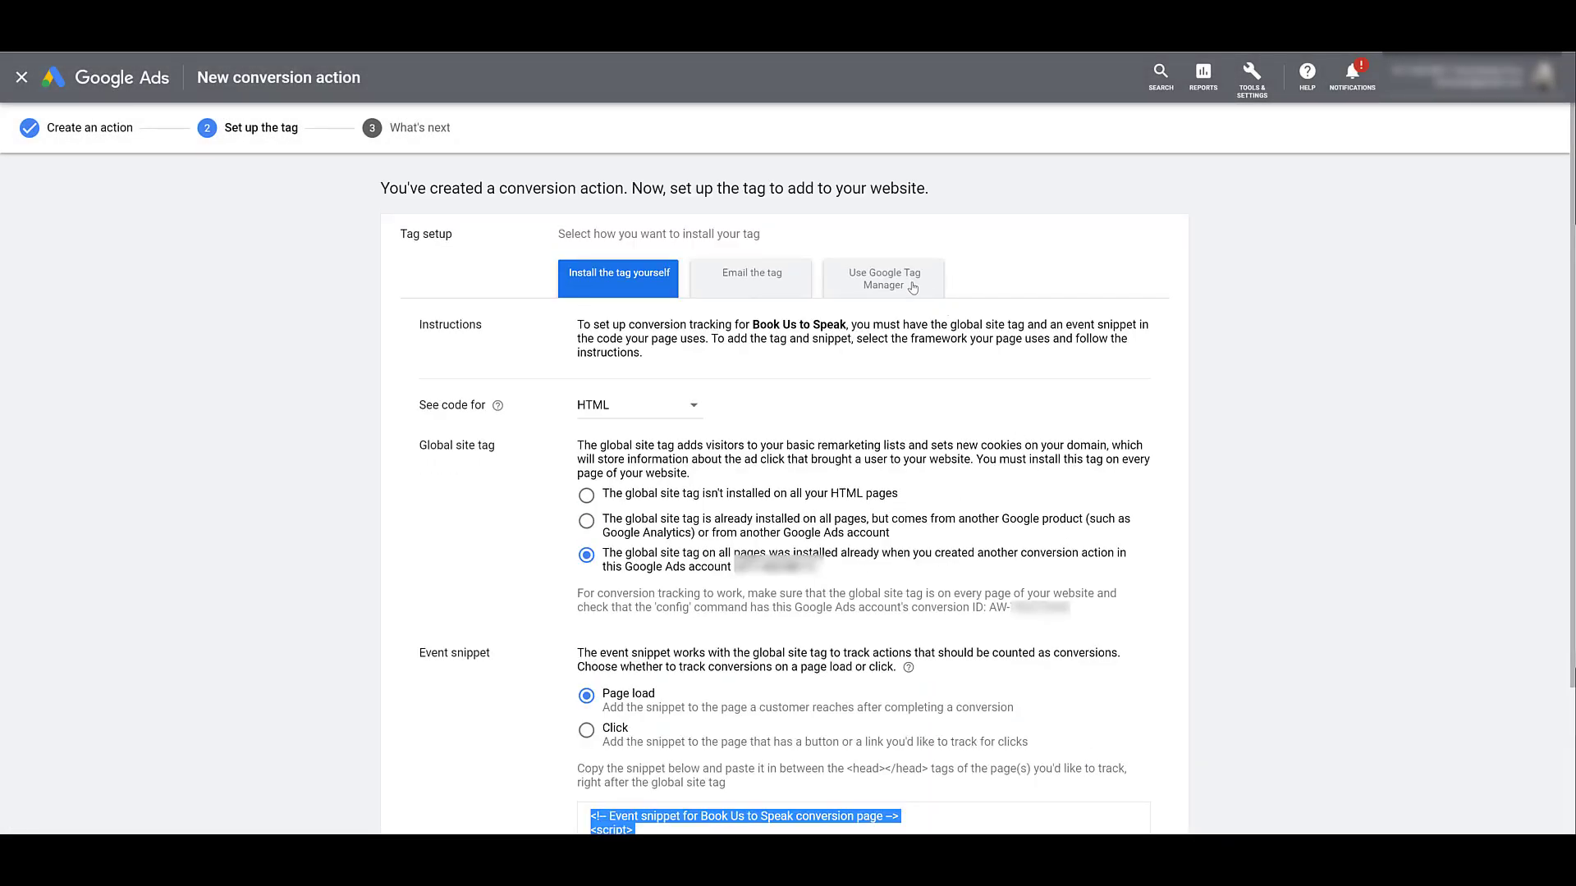
Choose Use Google Tag Manager as the install method for the conversion tag
click(885, 279)
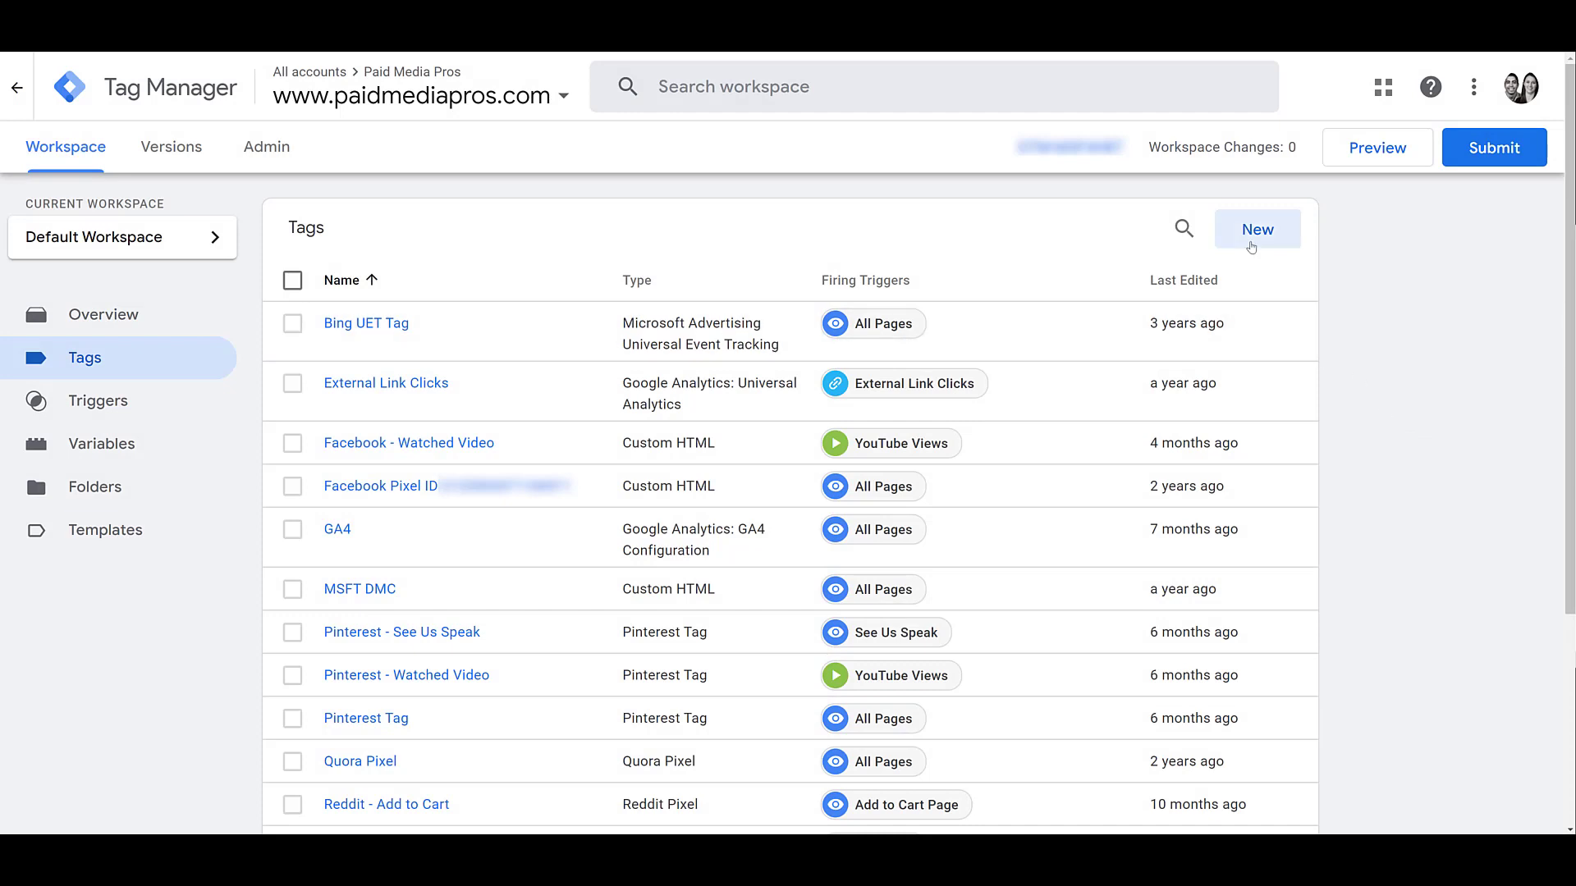
Create a new tag 'Google Ads - Book Us to Speak Conversion' of type Google Ads Conversion Tracking
click(1256, 230)
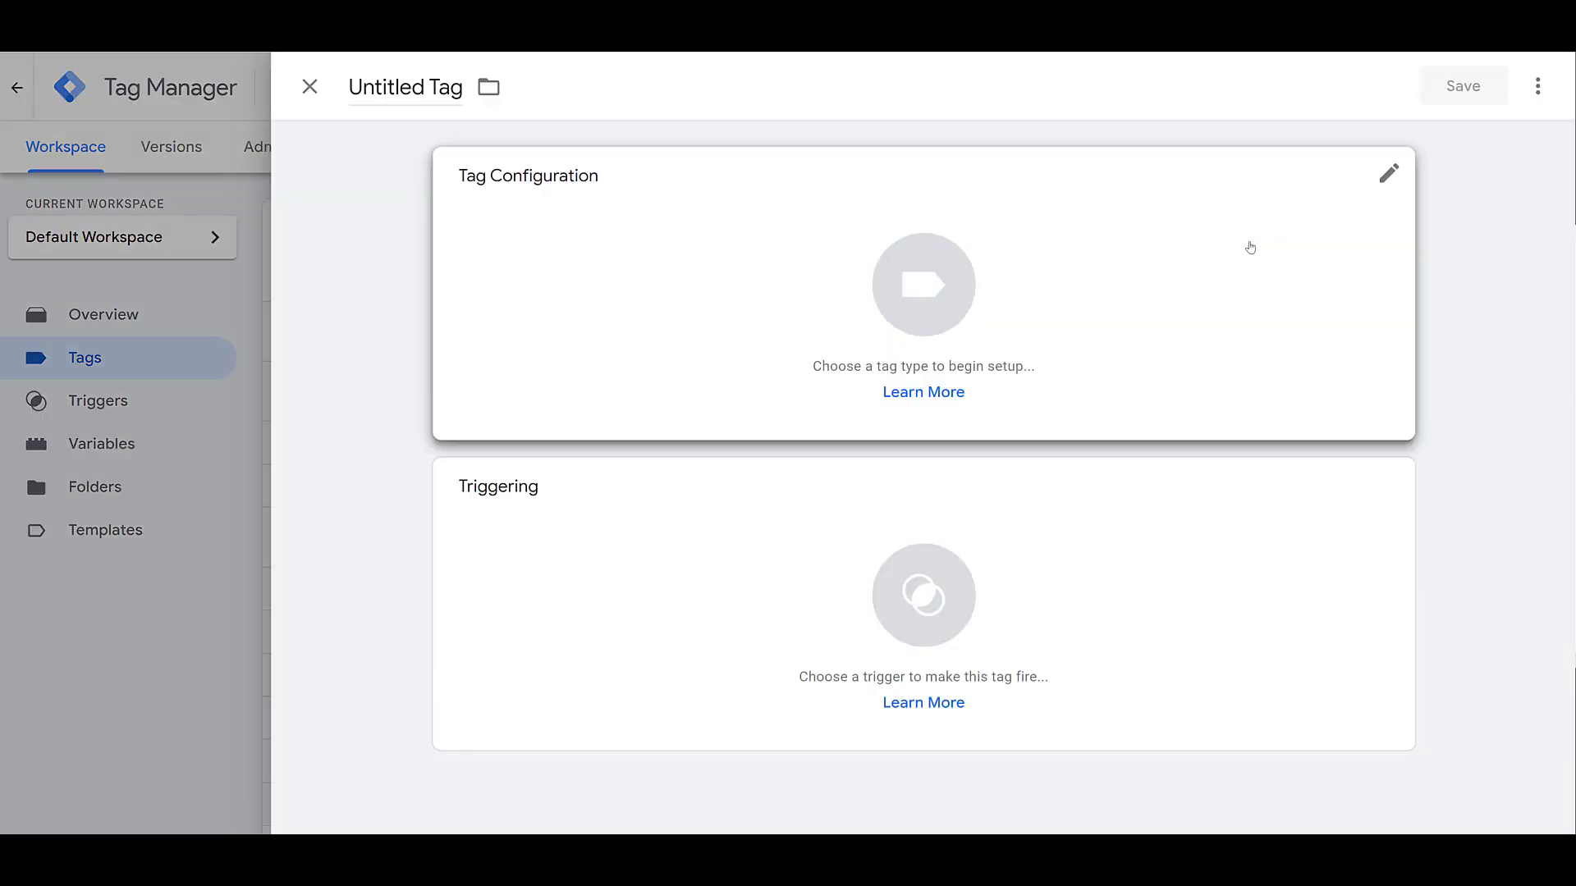
text(Google Ads - Book Us to Speak Conversion)
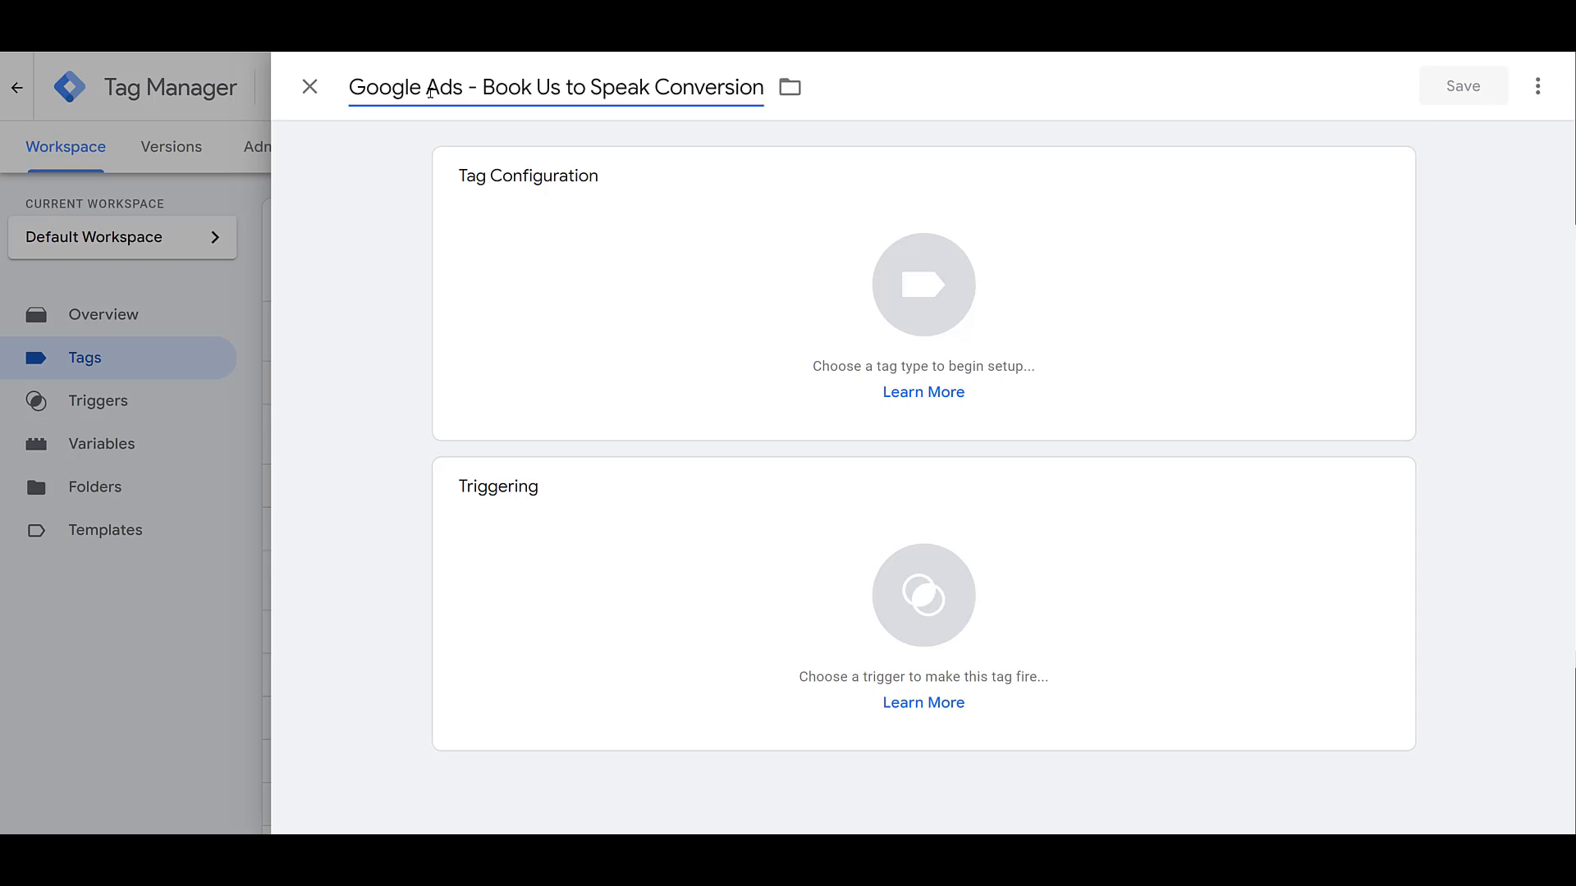
mouse_move(1149, 325)
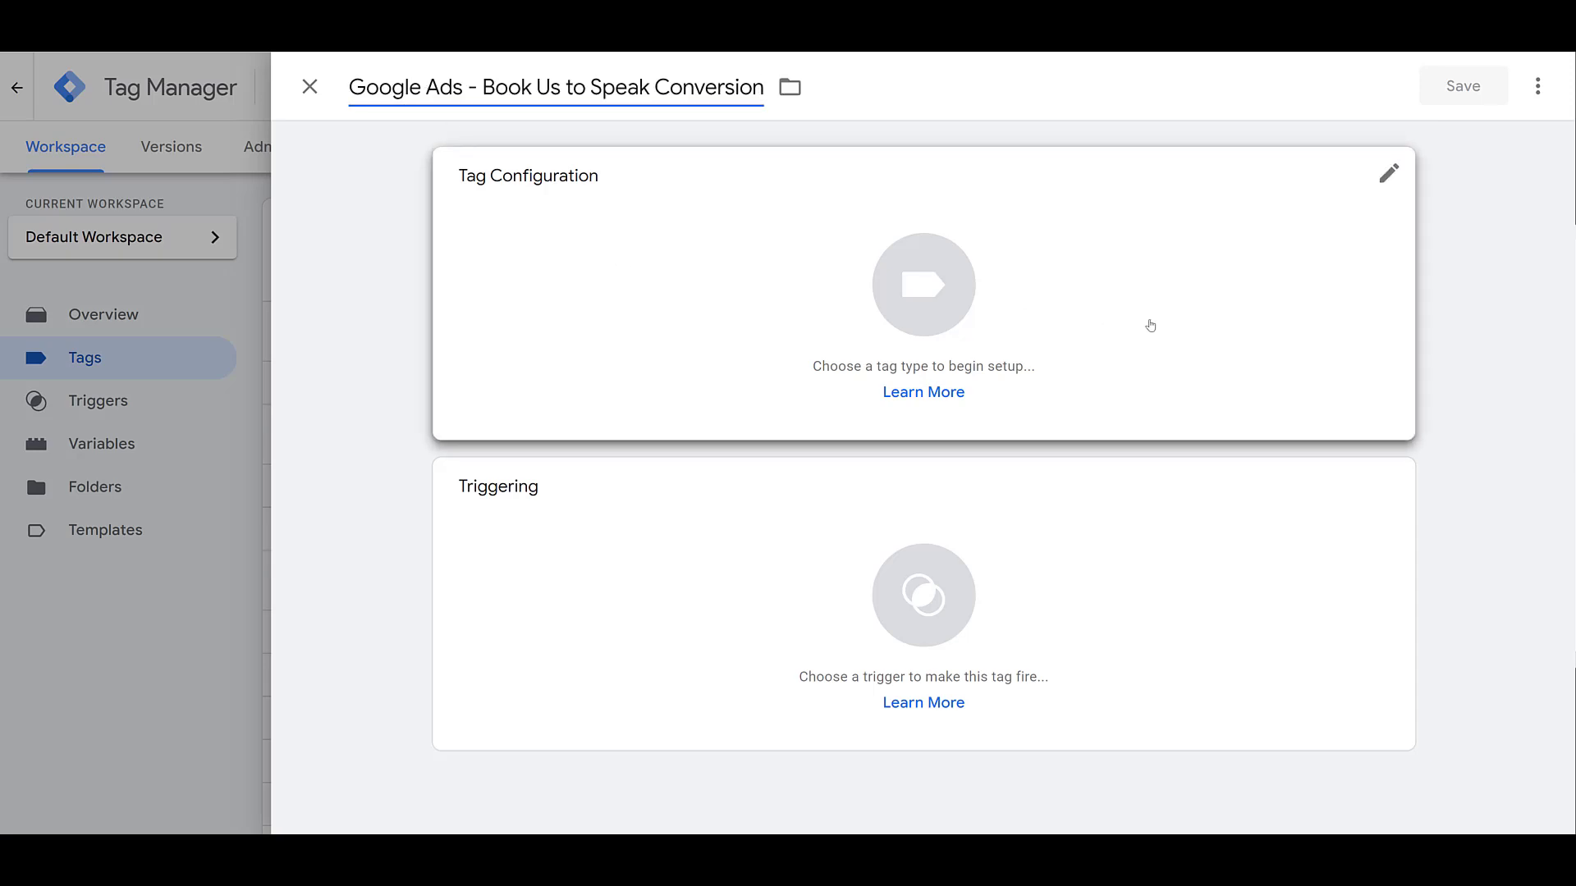
mouse_move(1161, 318)
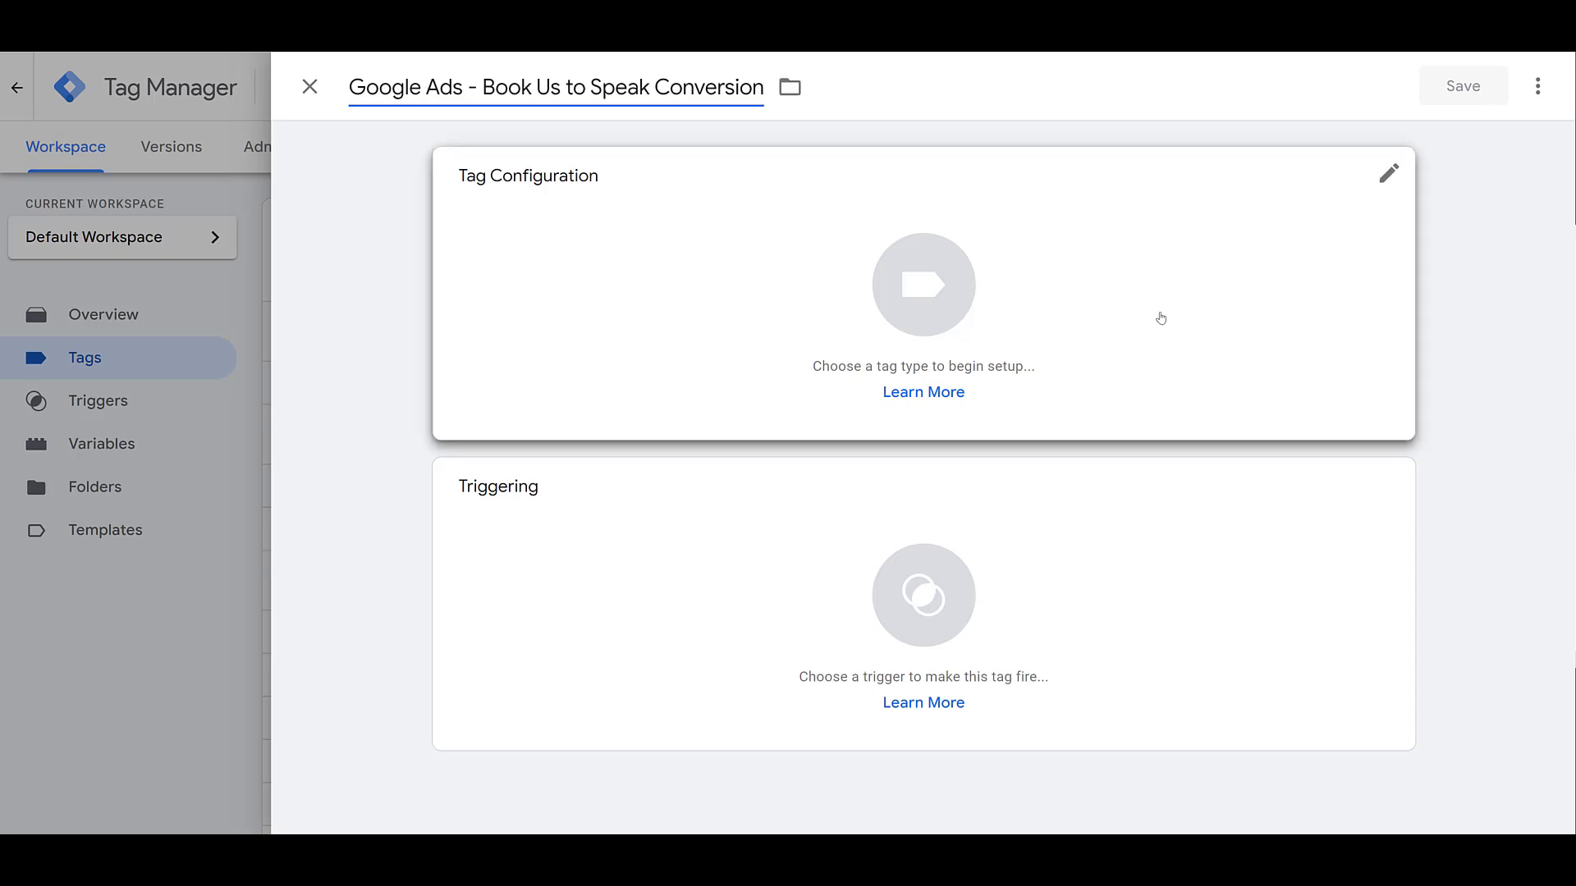
click(1389, 173)
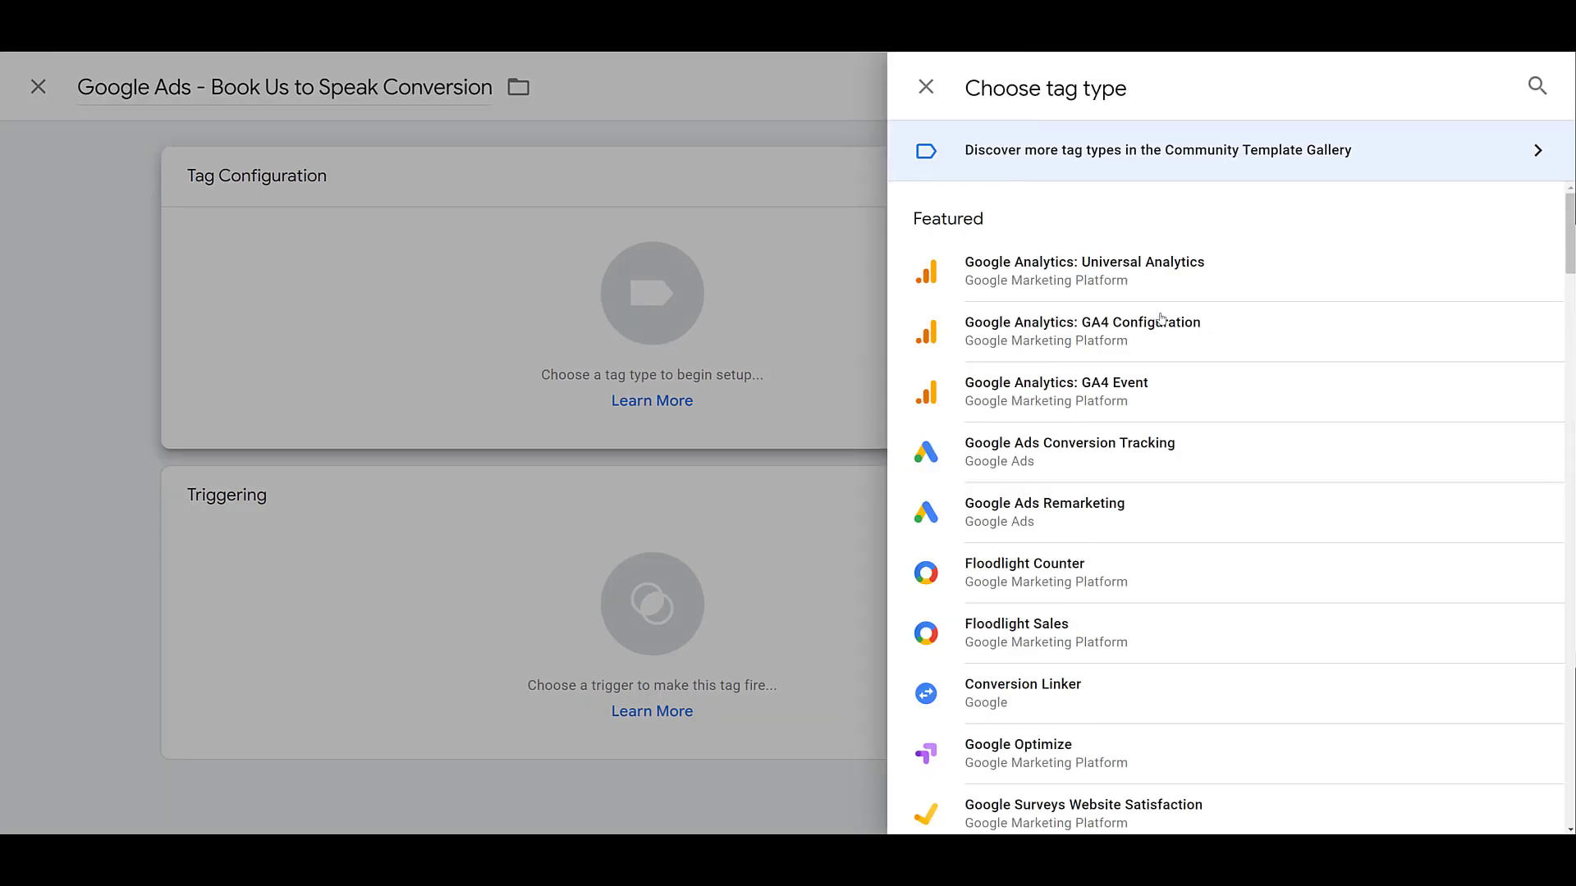
mouse_move(1221, 449)
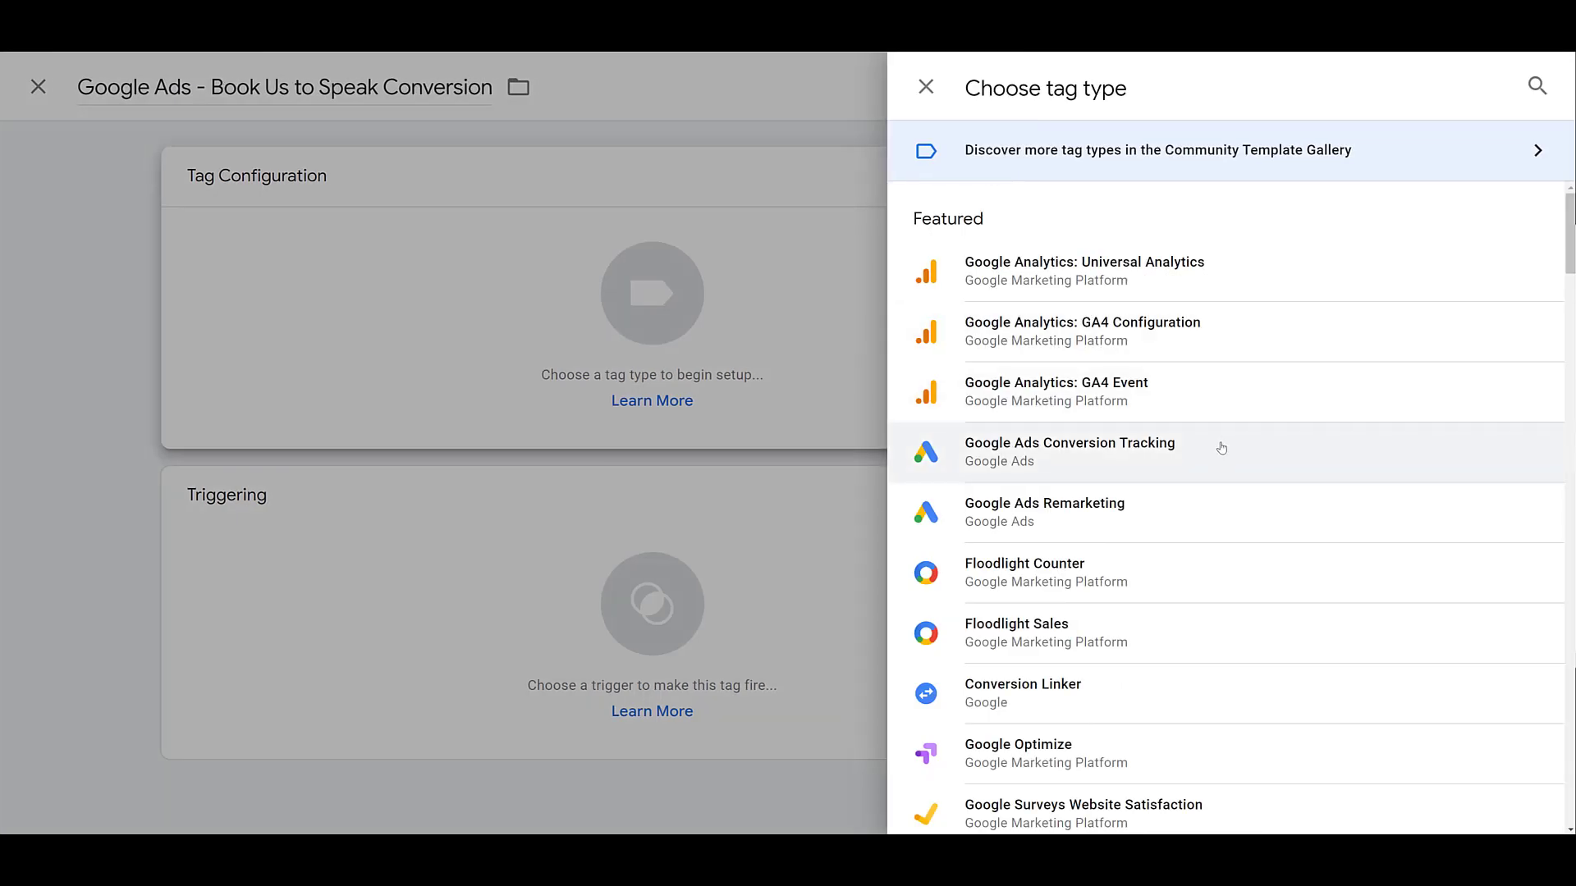
click(1069, 450)
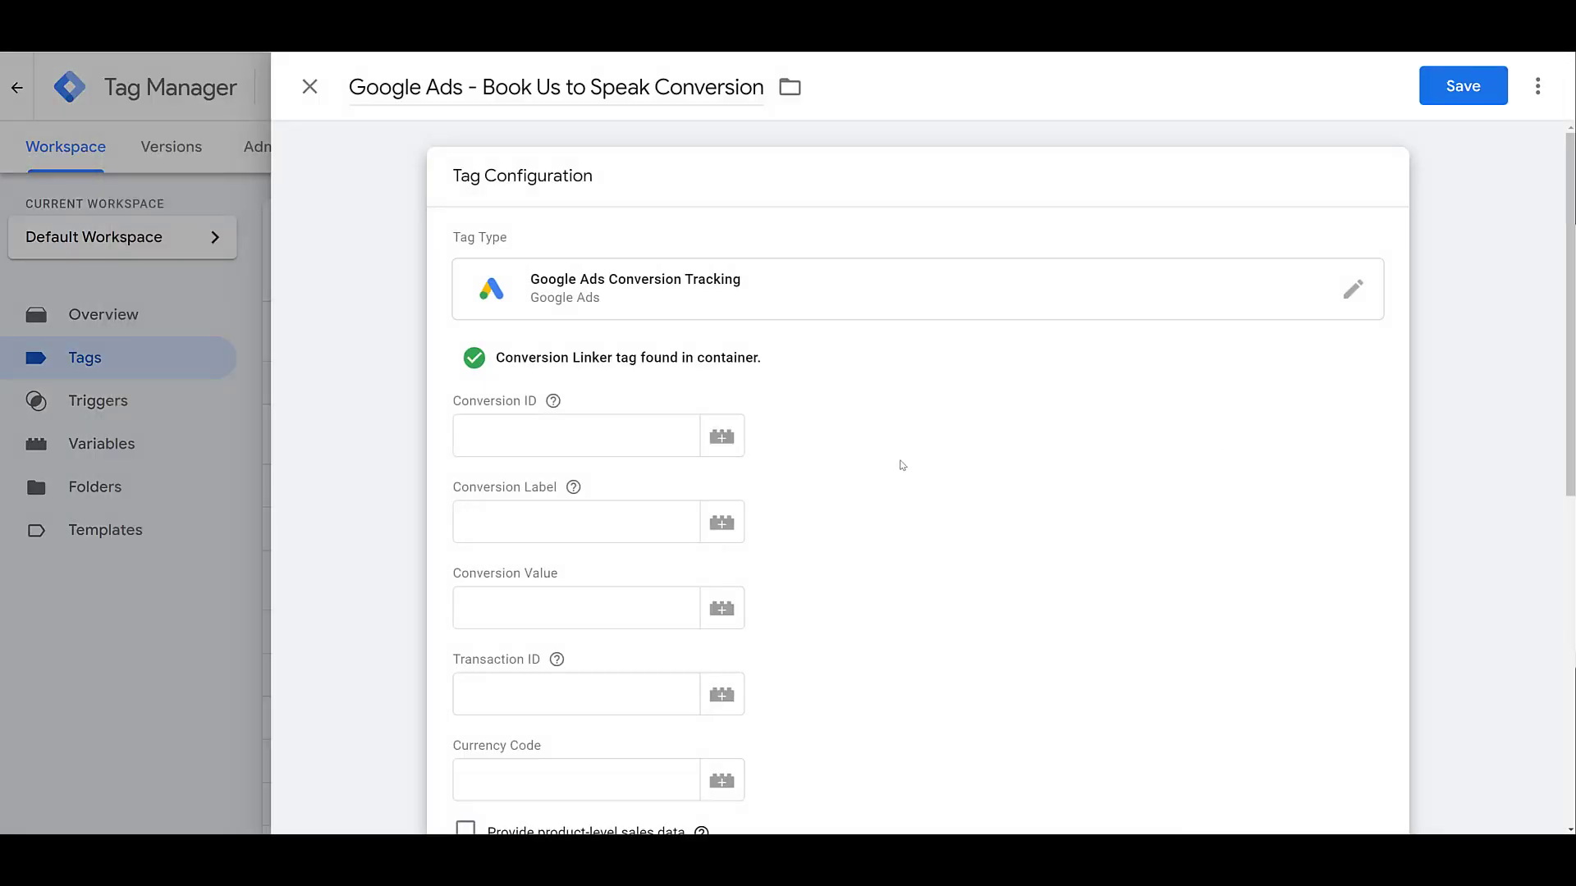
Fill in the tag's Conversion ID and Conversion Label fields
click(577, 435)
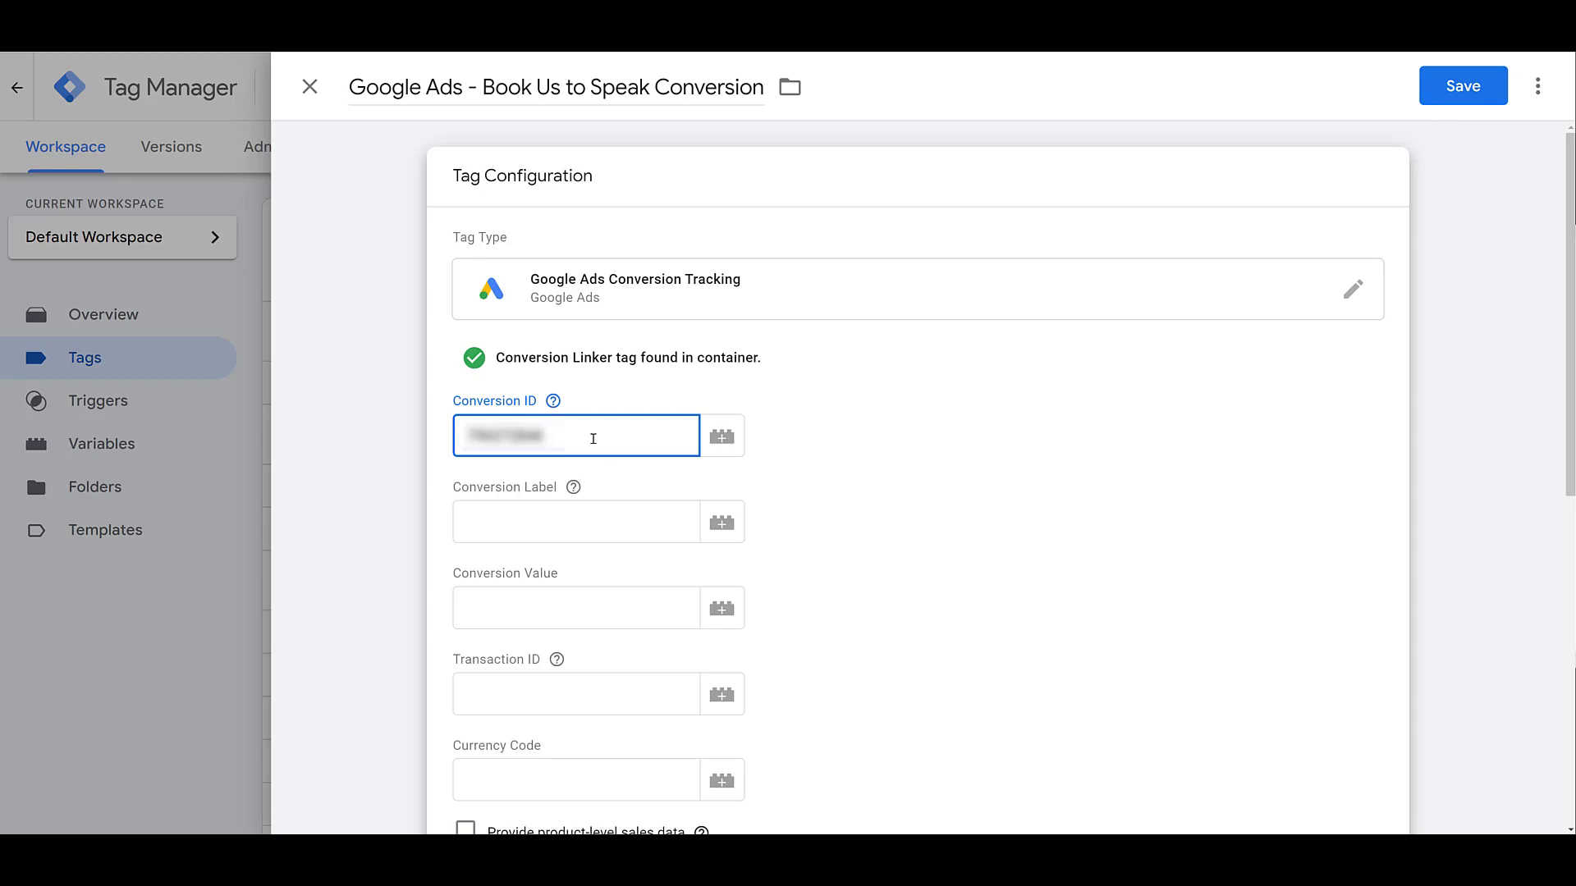
click(576, 522)
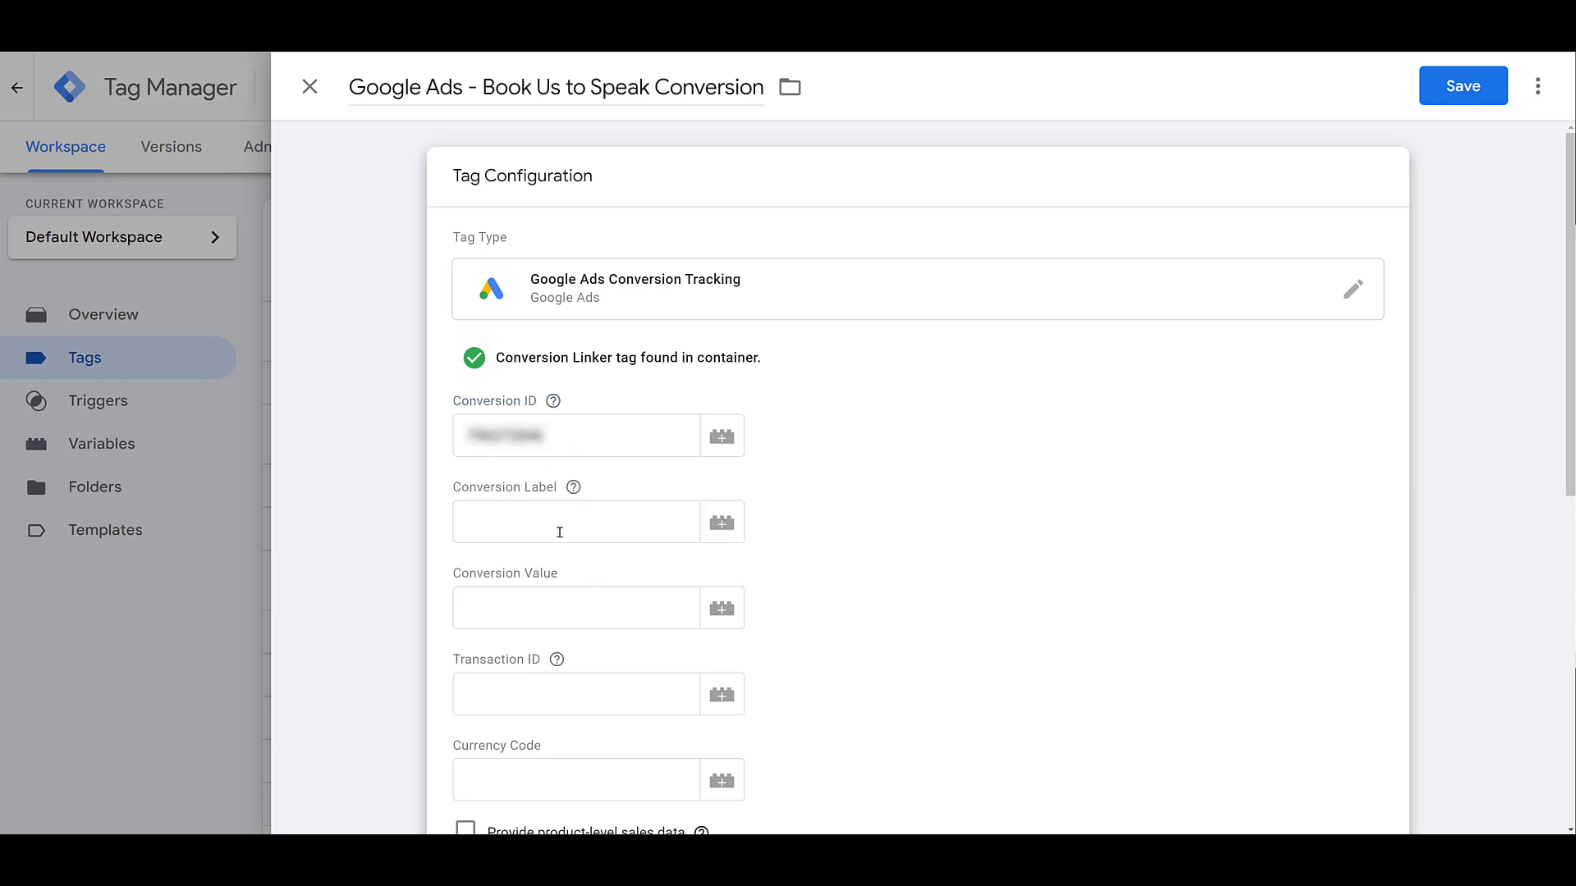
click(576, 520)
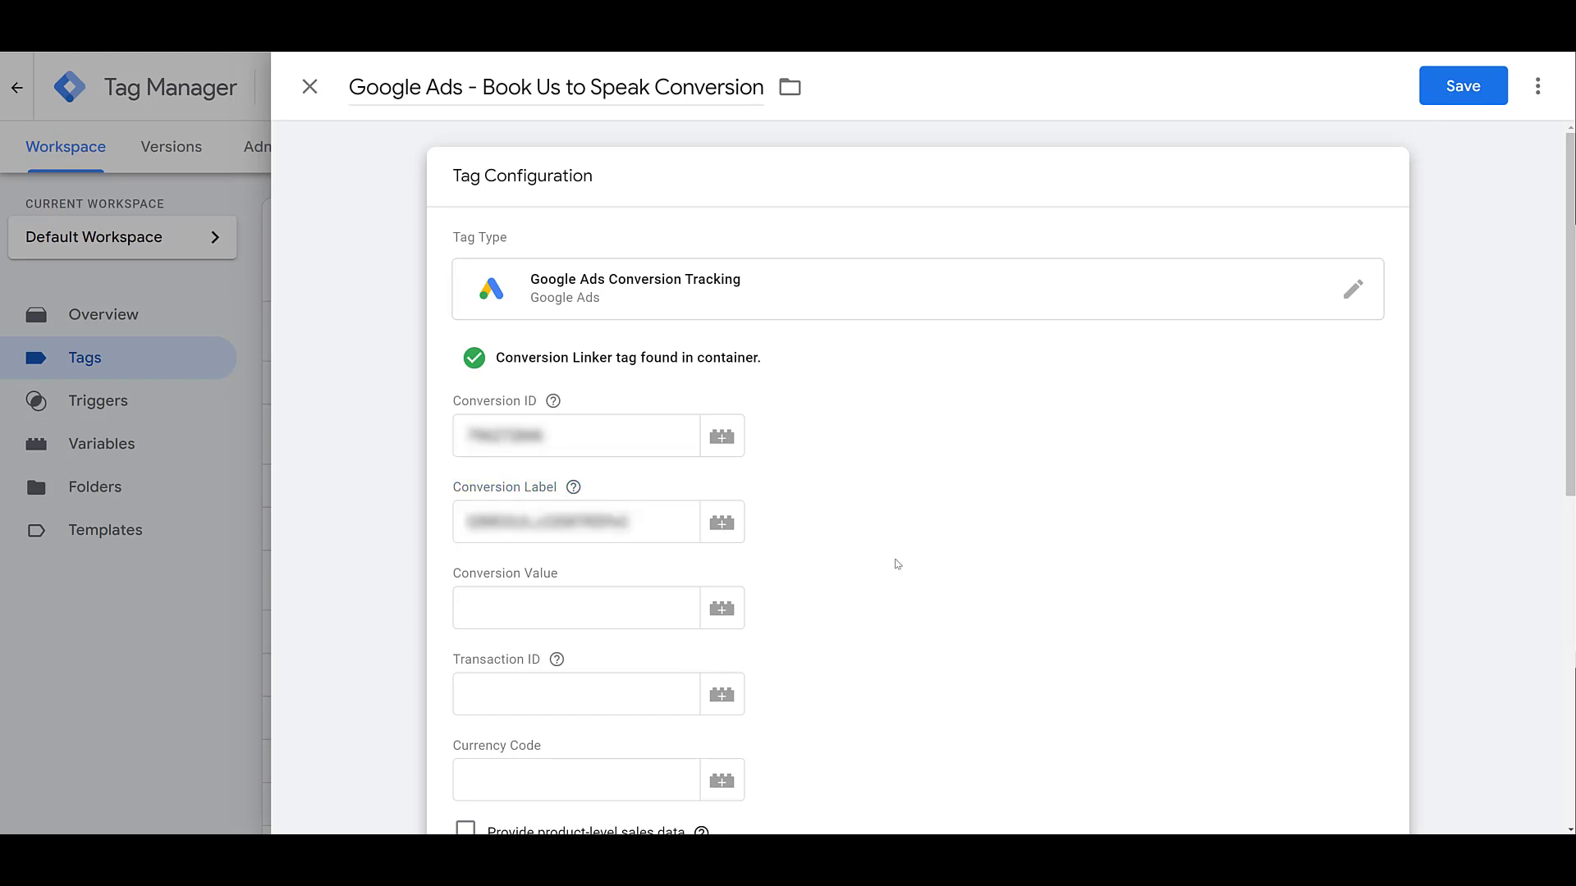
scroll(down, 3)
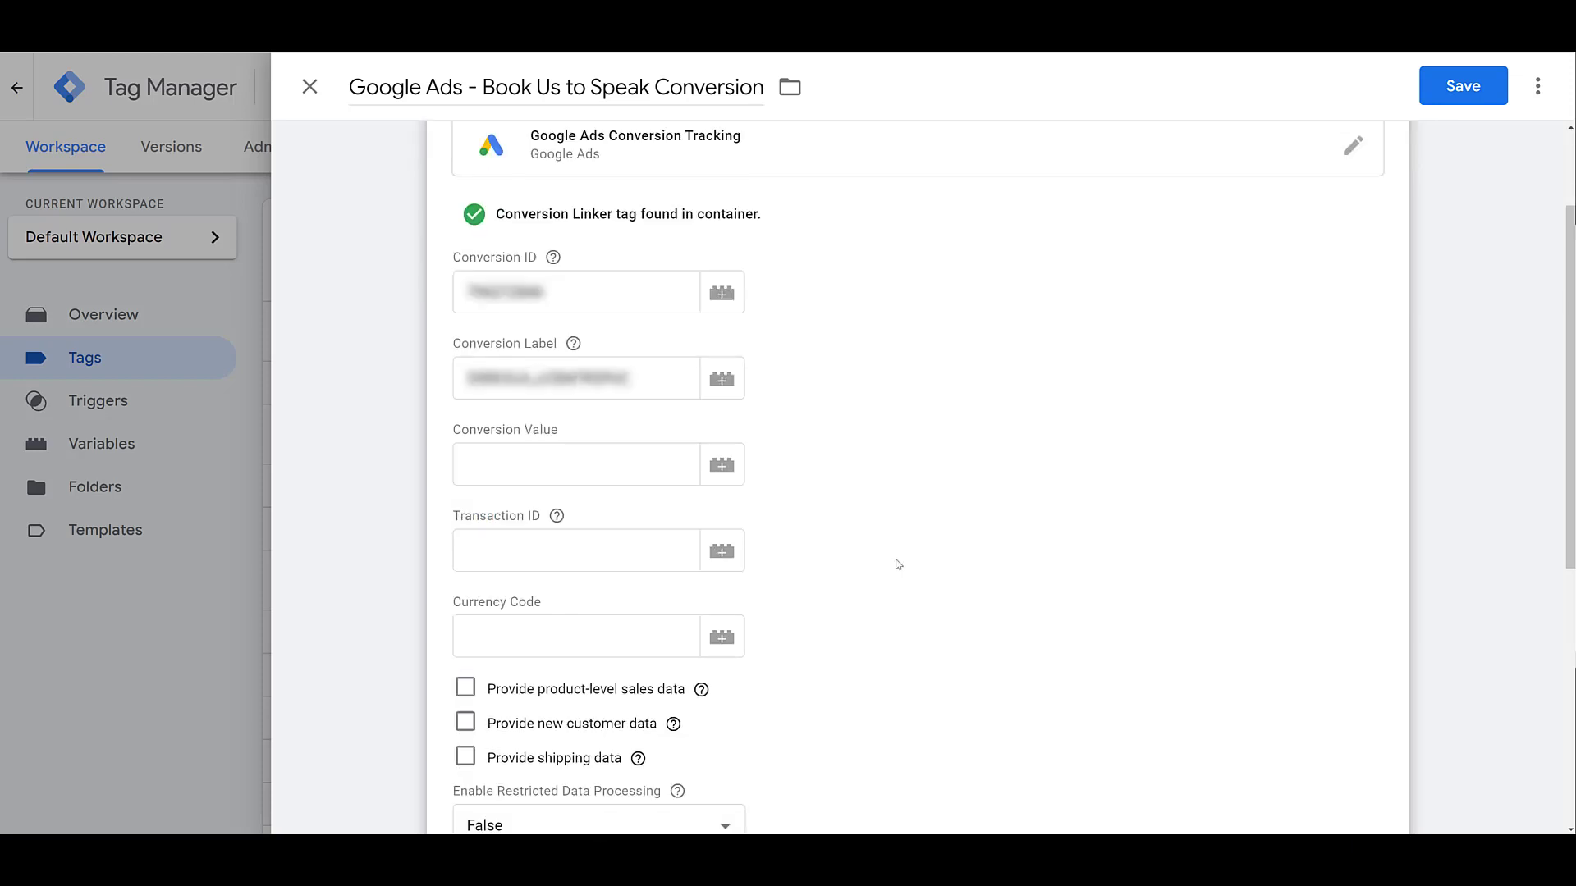
scroll(down, 3)
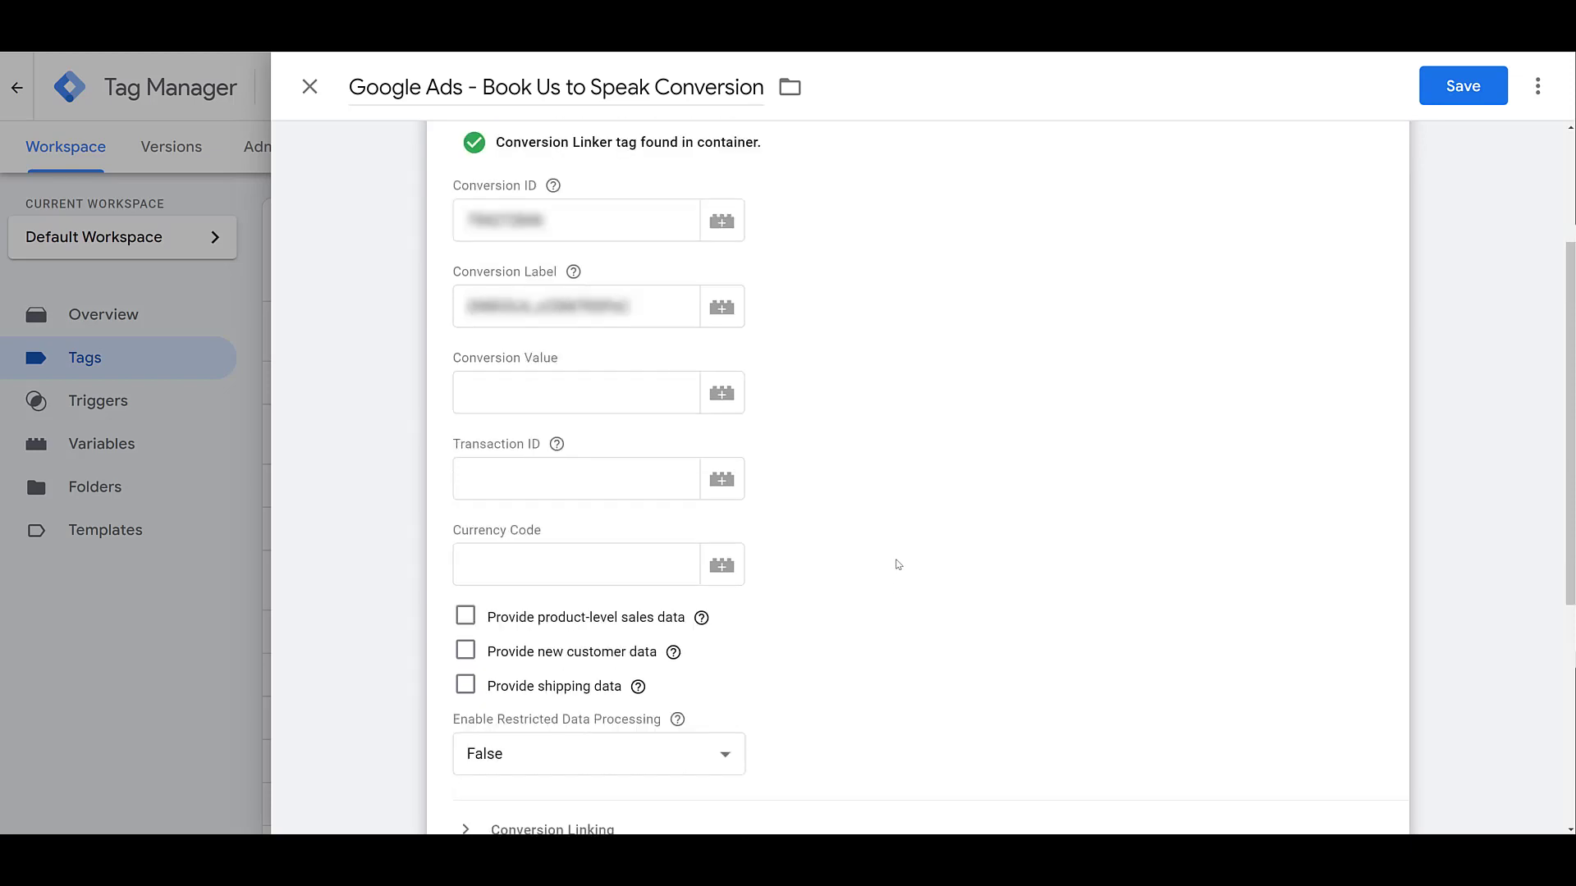
scroll(down, 3)
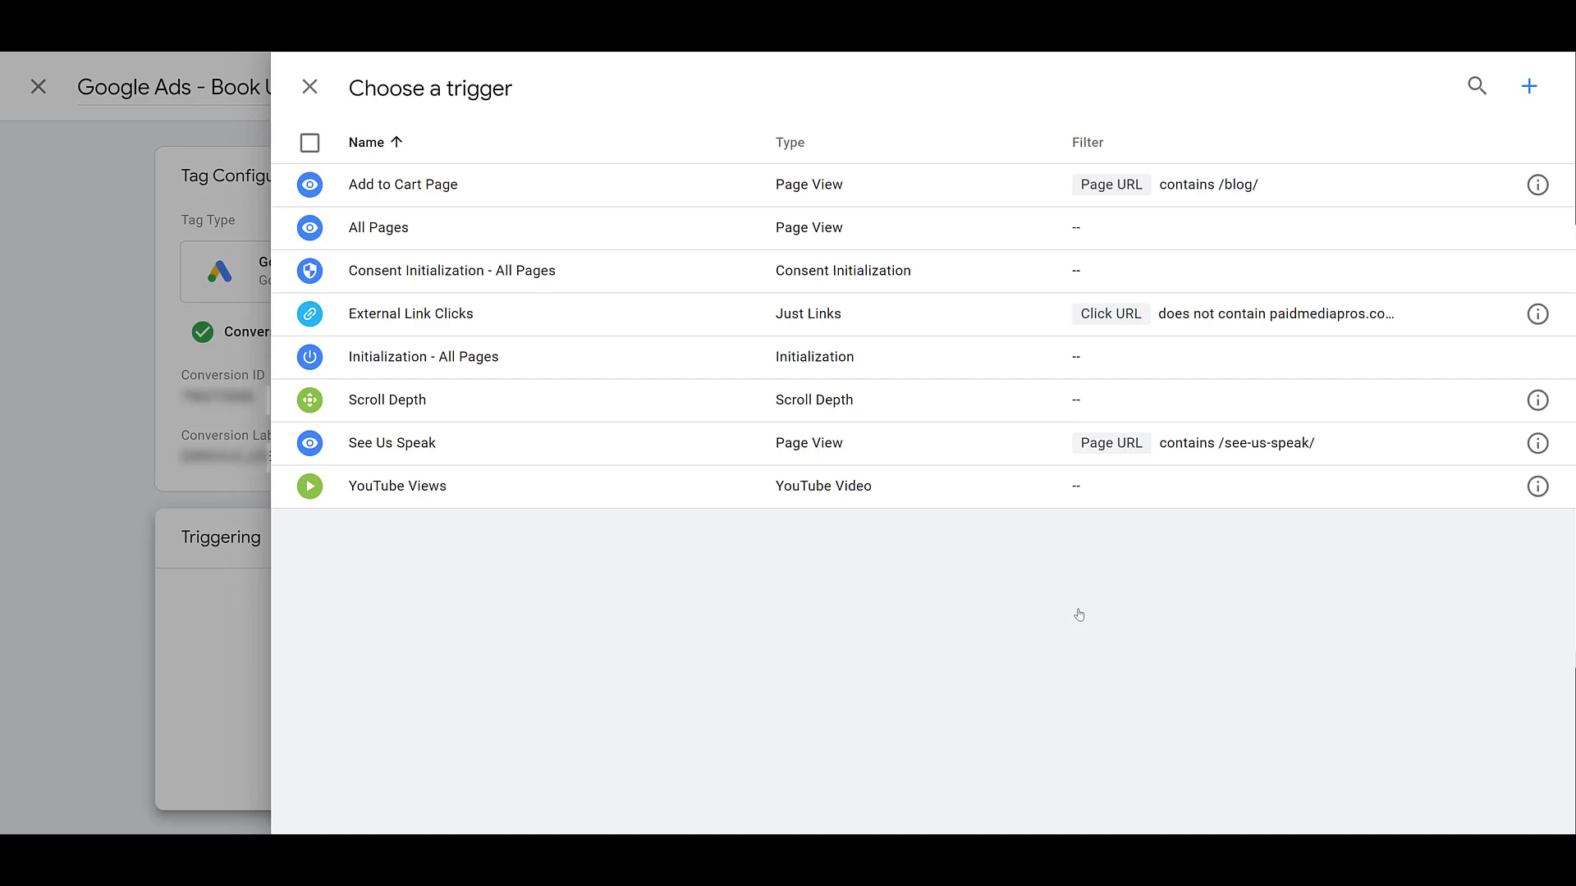
mouse_move(1528, 87)
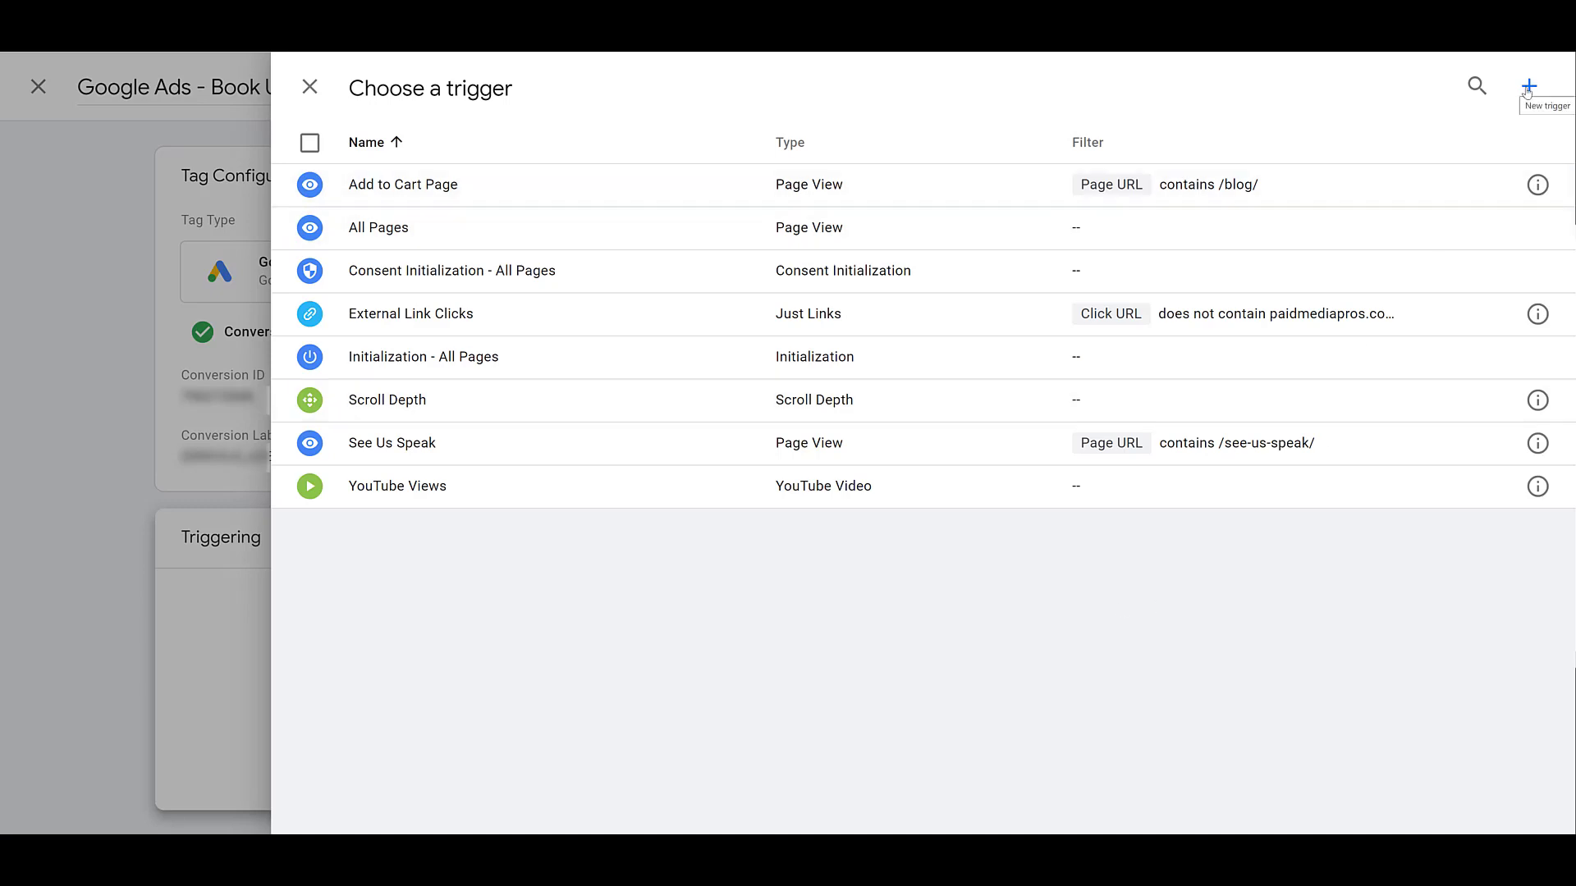
Add a new Page View trigger for the tag
click(1548, 84)
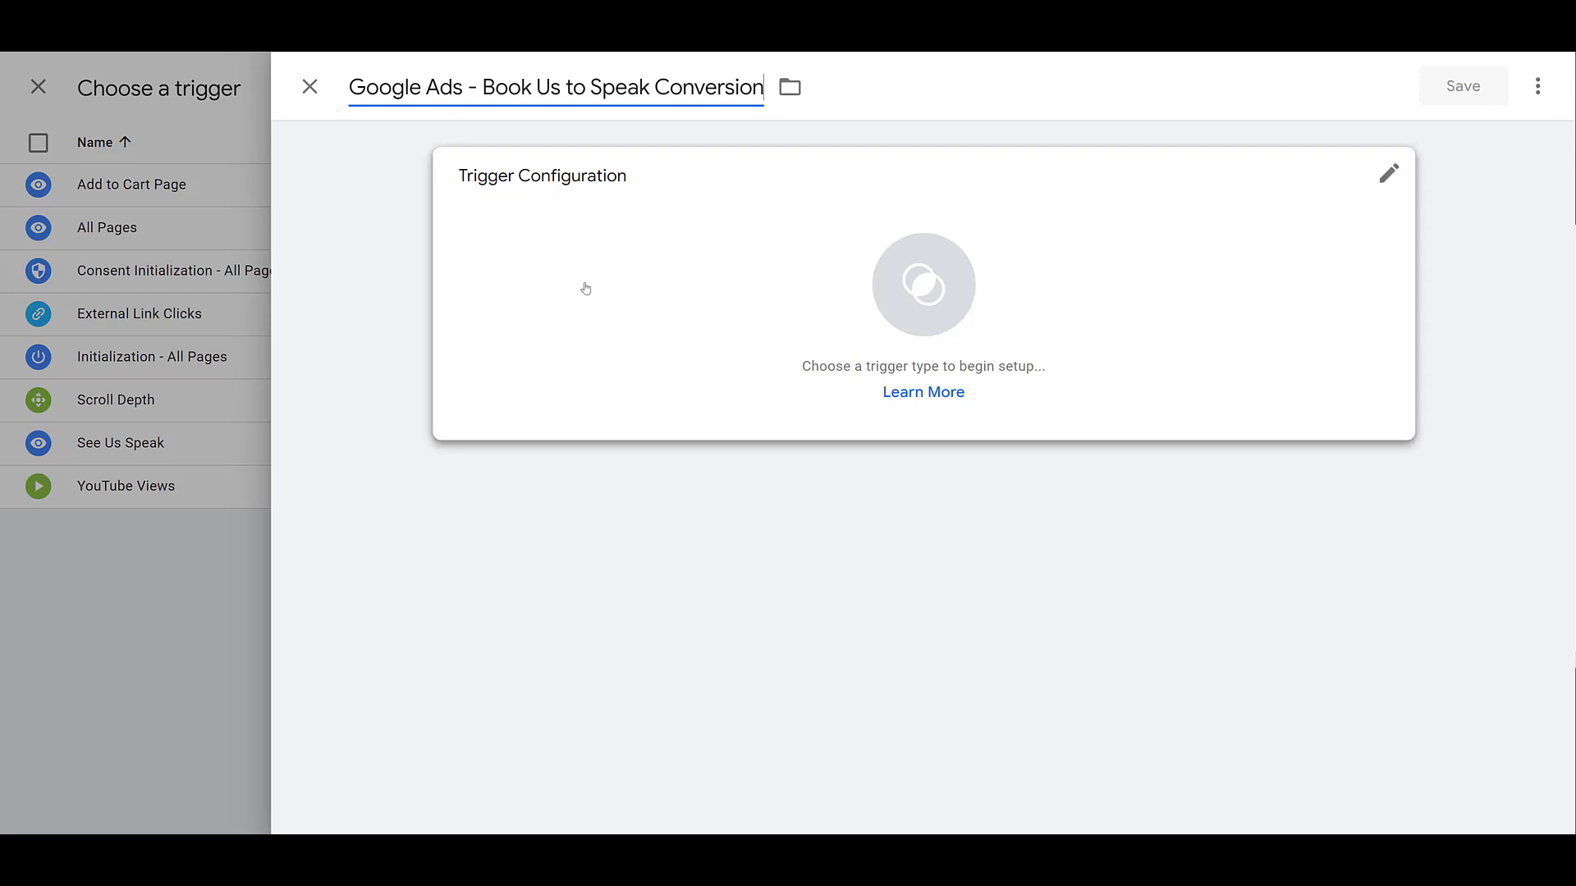
click(1389, 172)
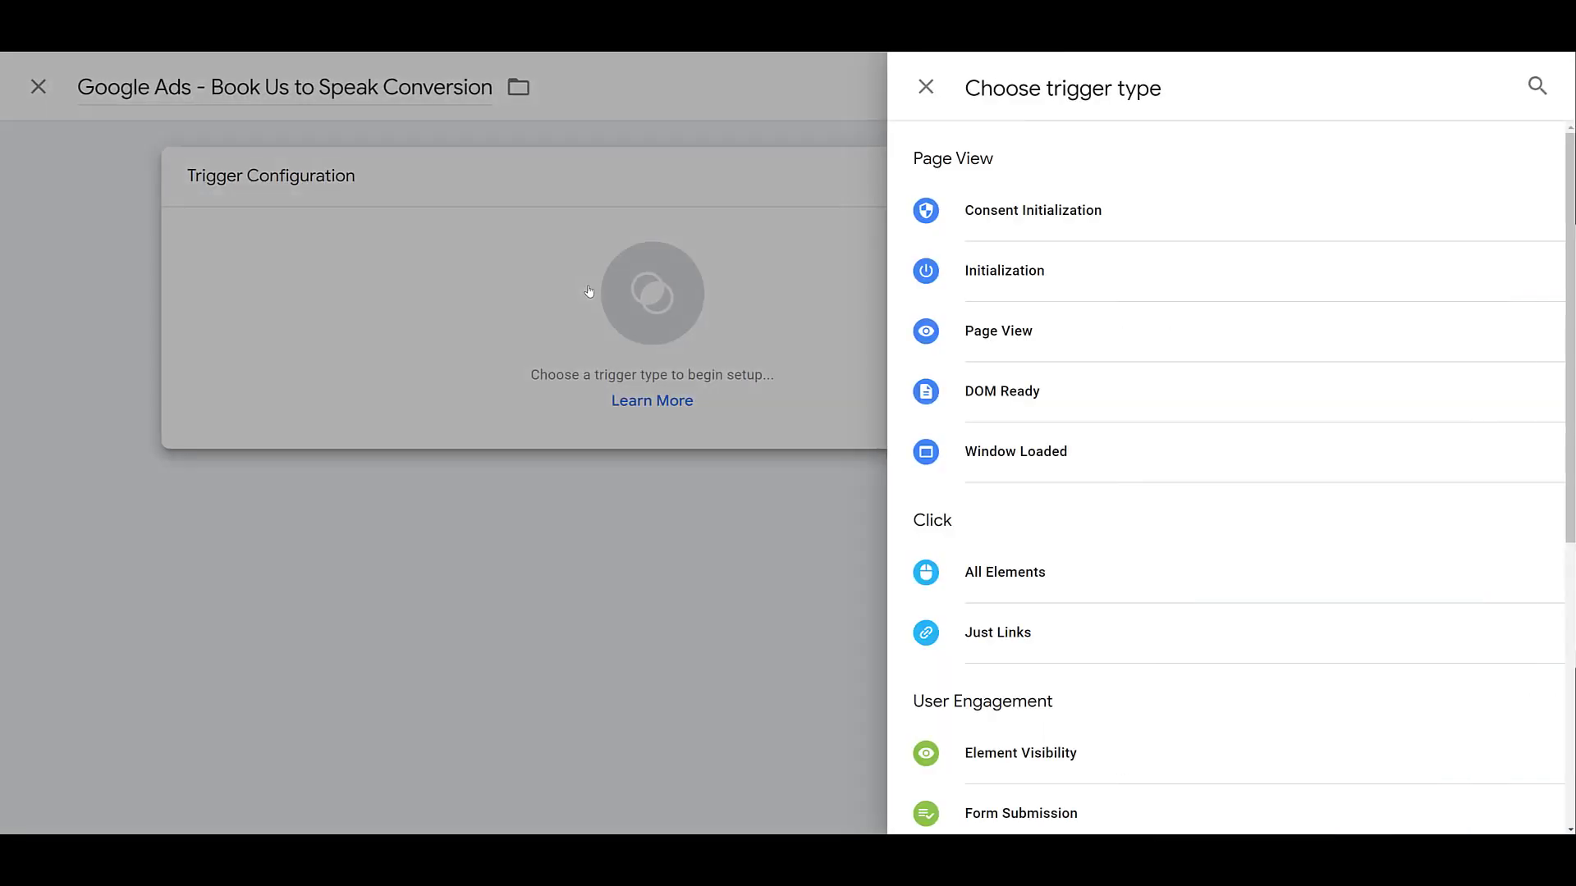
mouse_move(998, 332)
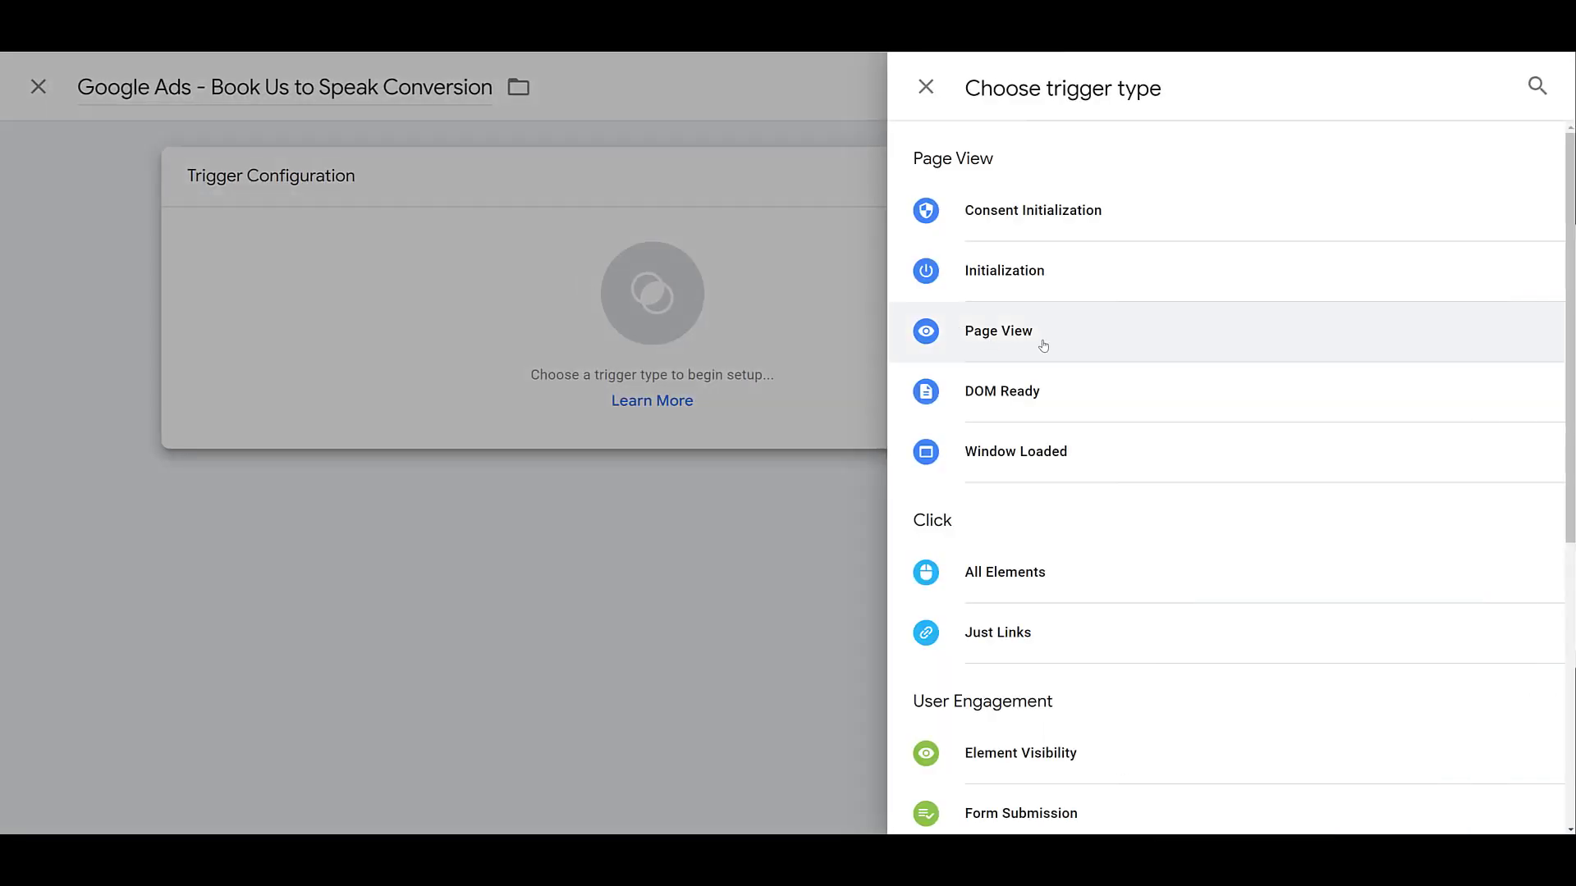
scroll(down, 3)
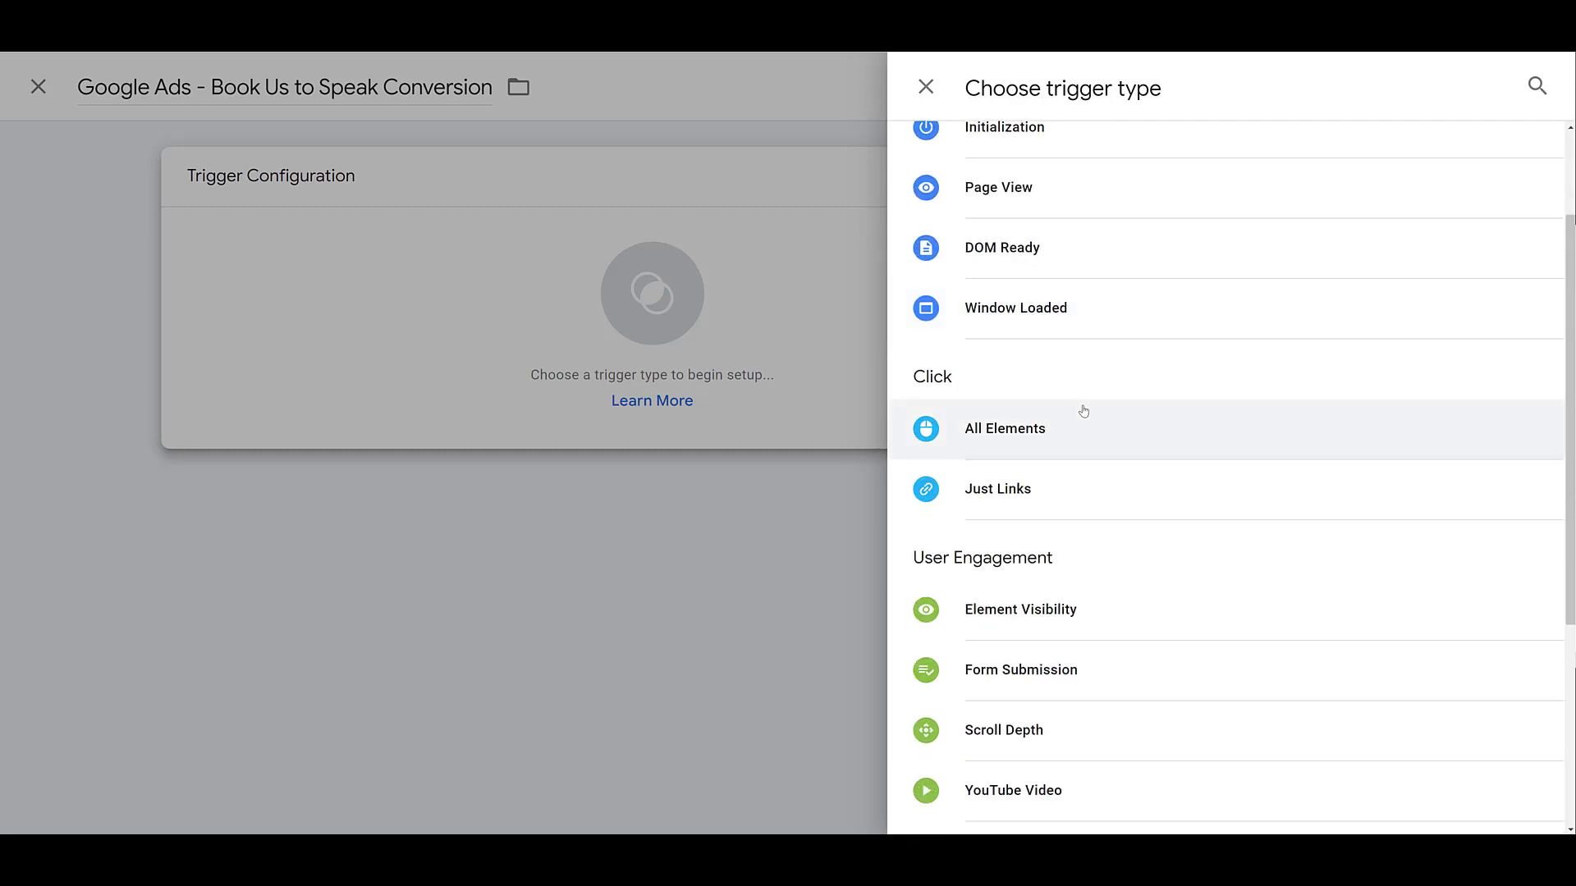
scroll(down, 3)
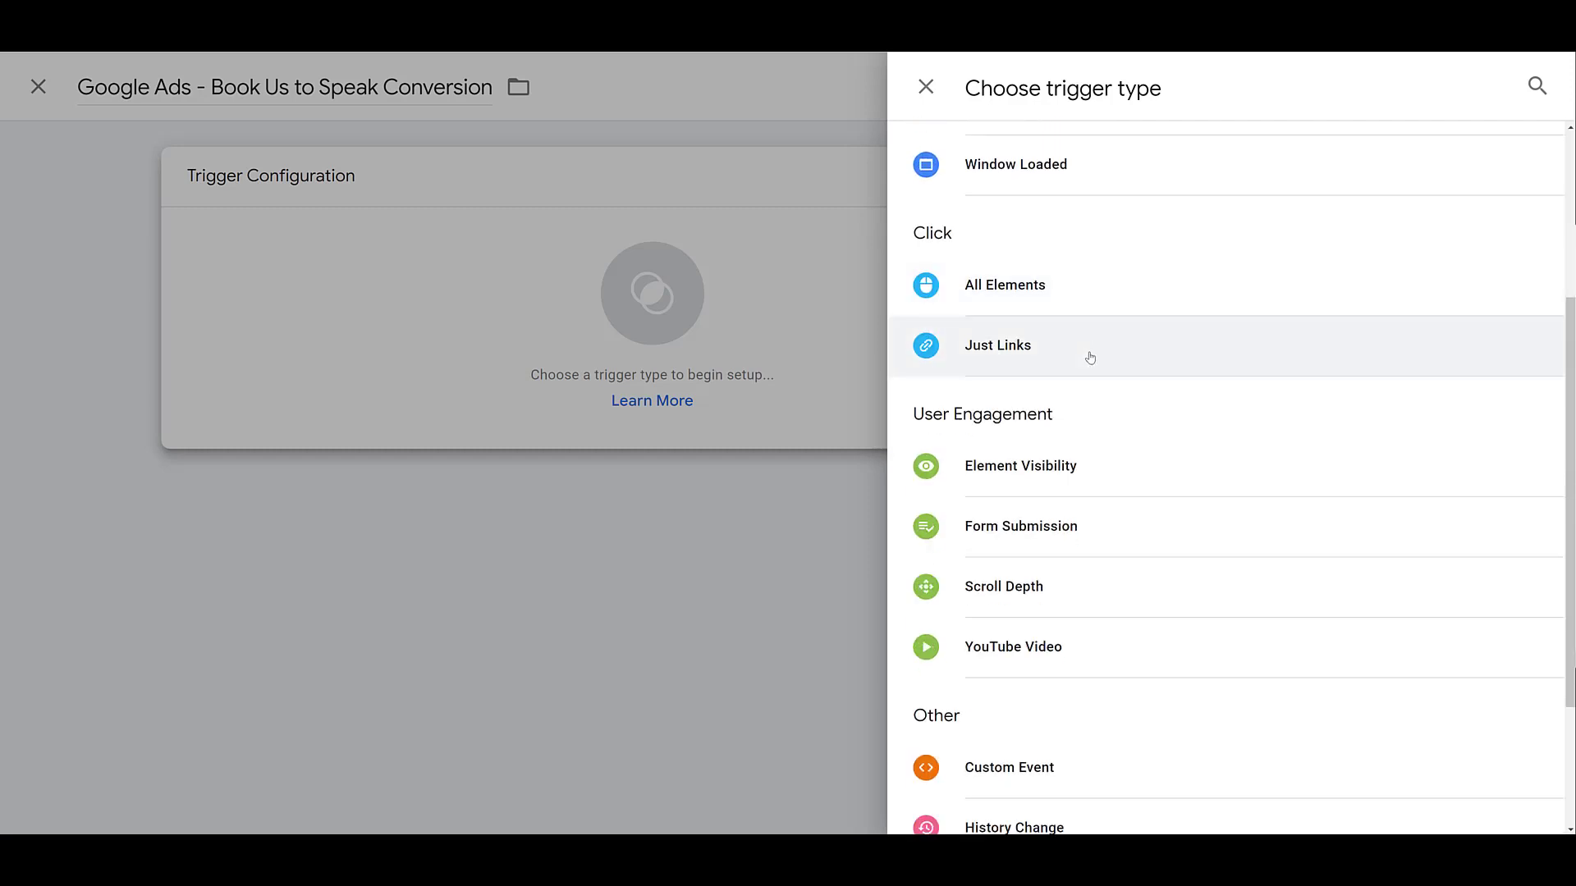
scroll(down, 3)
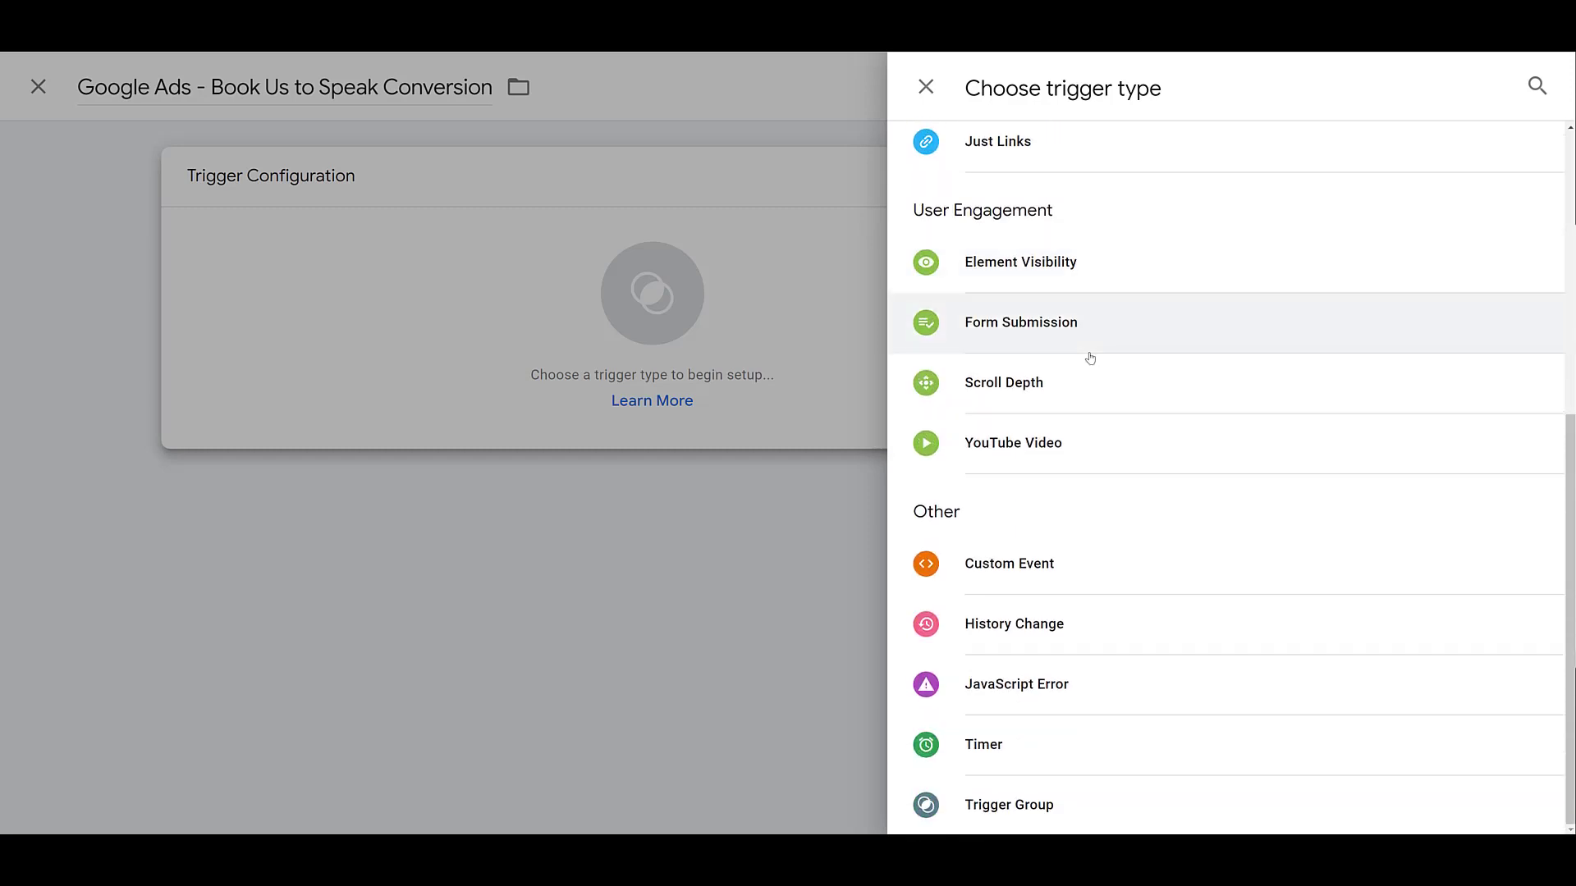
scroll(up, 3)
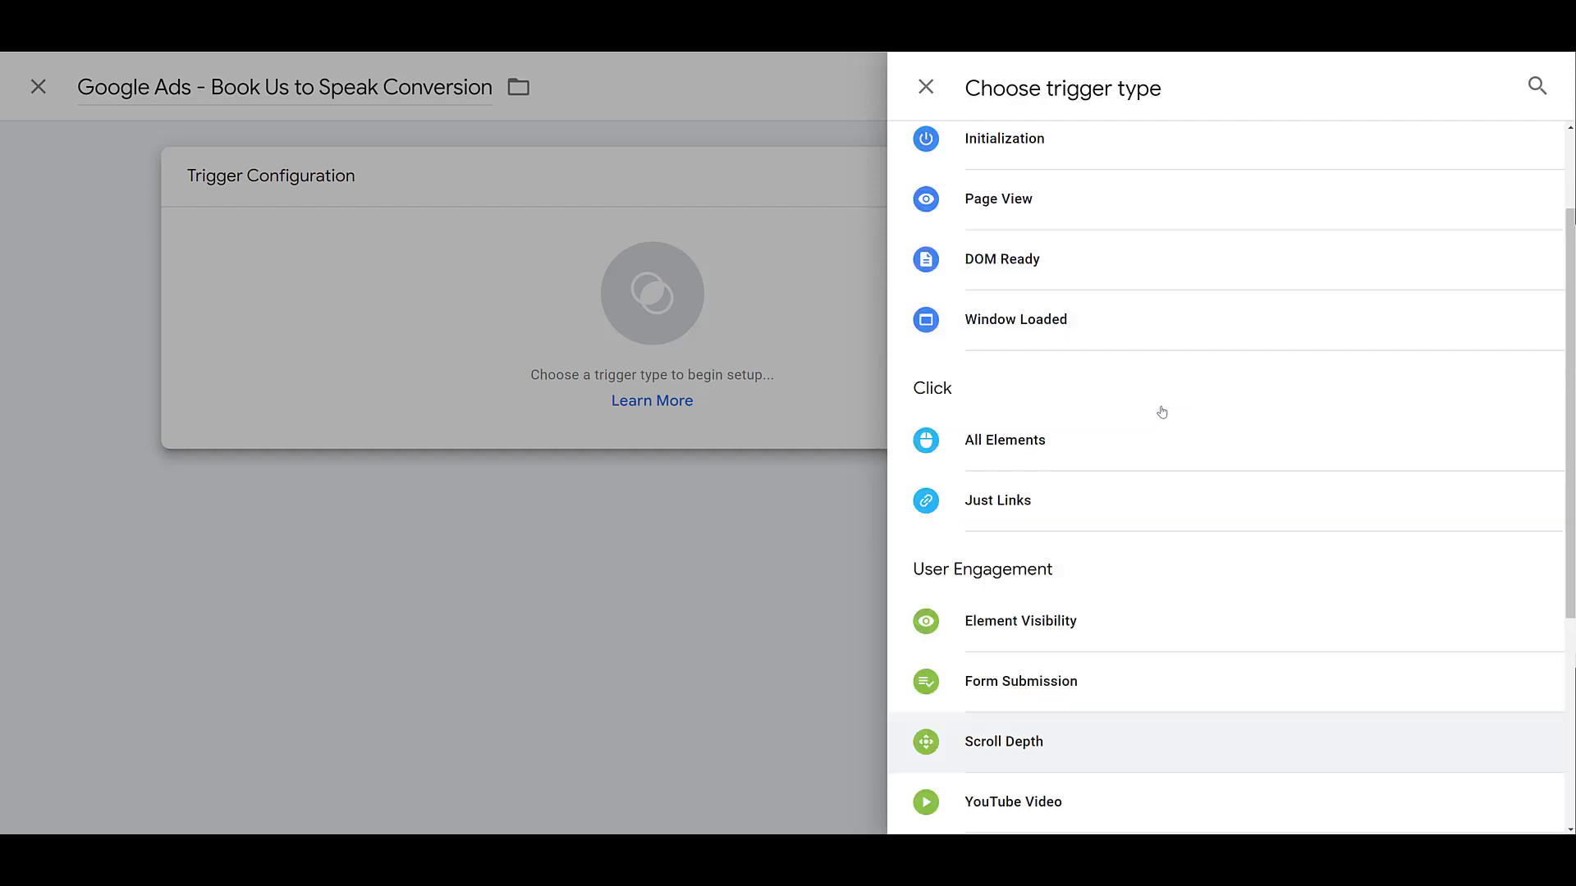
scroll(up, 3)
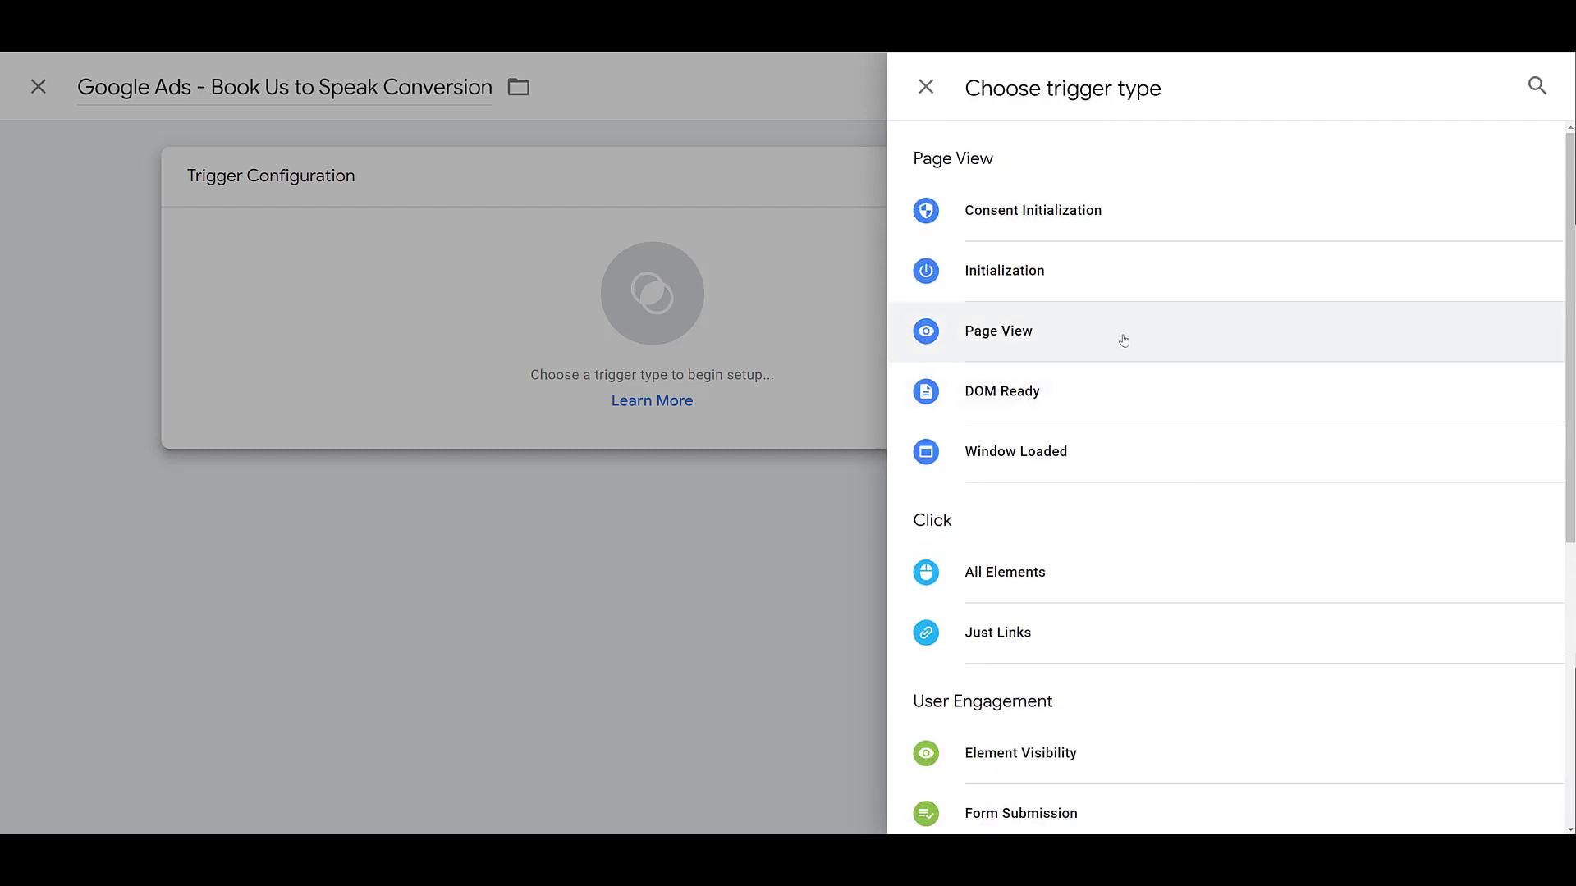
click(998, 330)
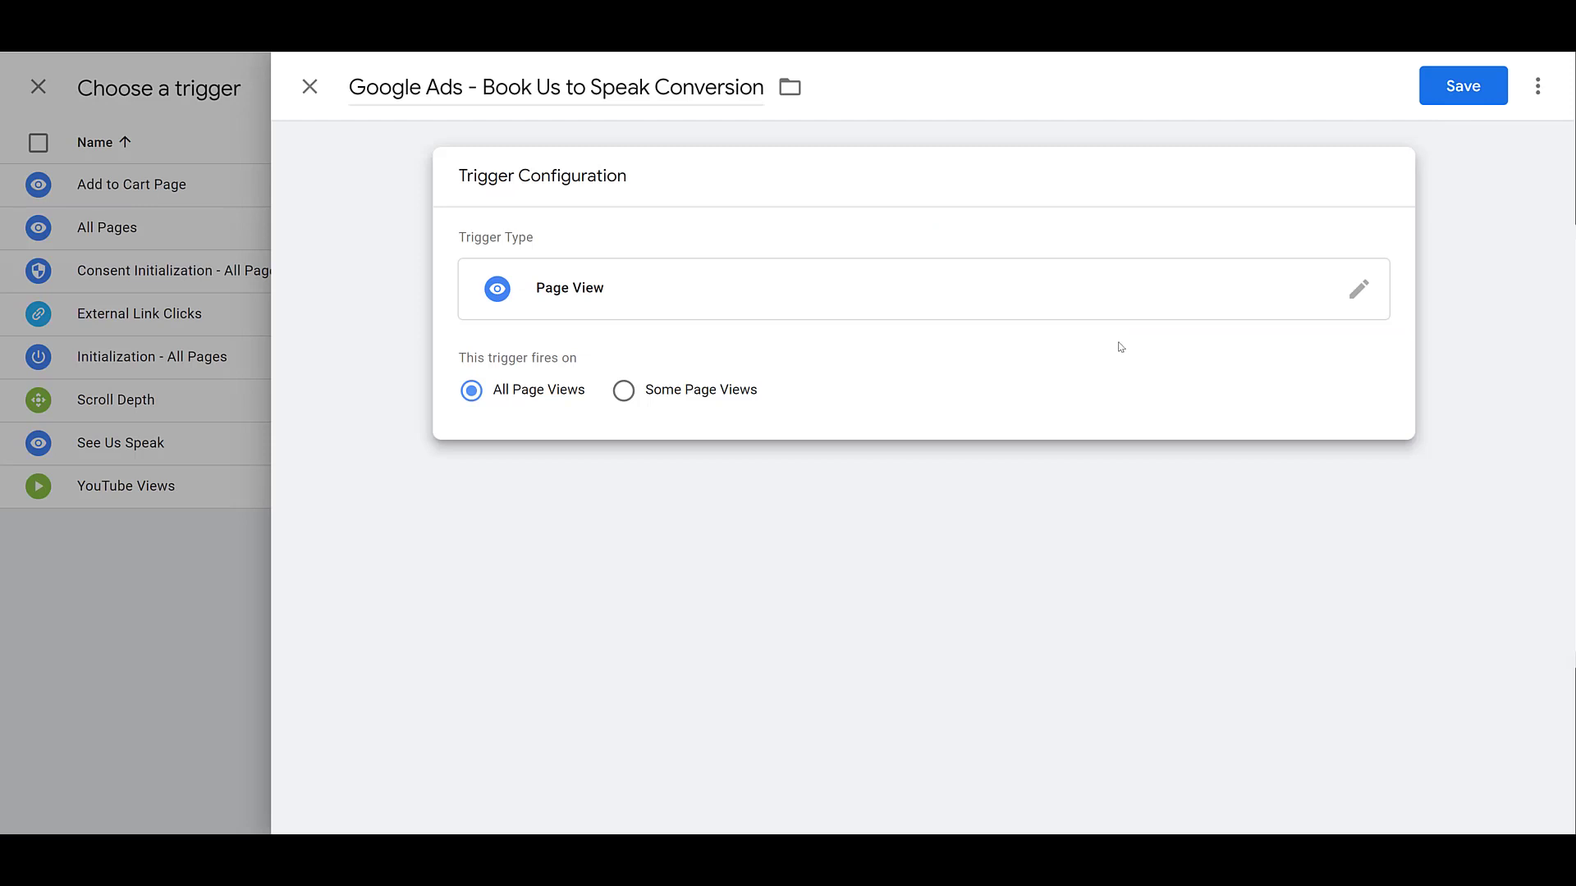
mouse_move(563, 404)
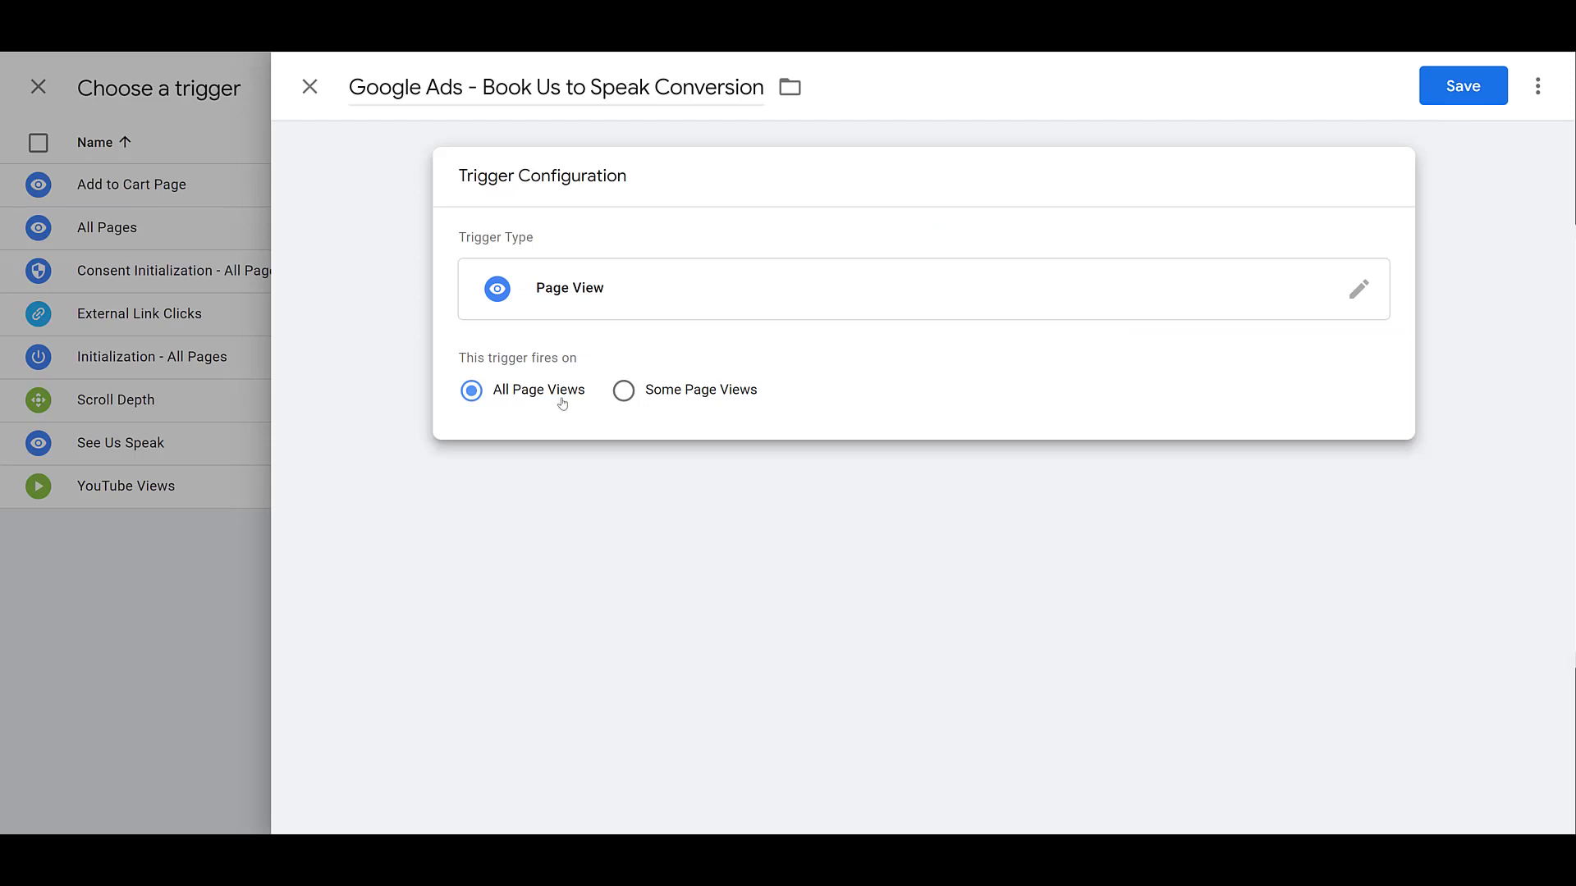
mouse_move(655, 420)
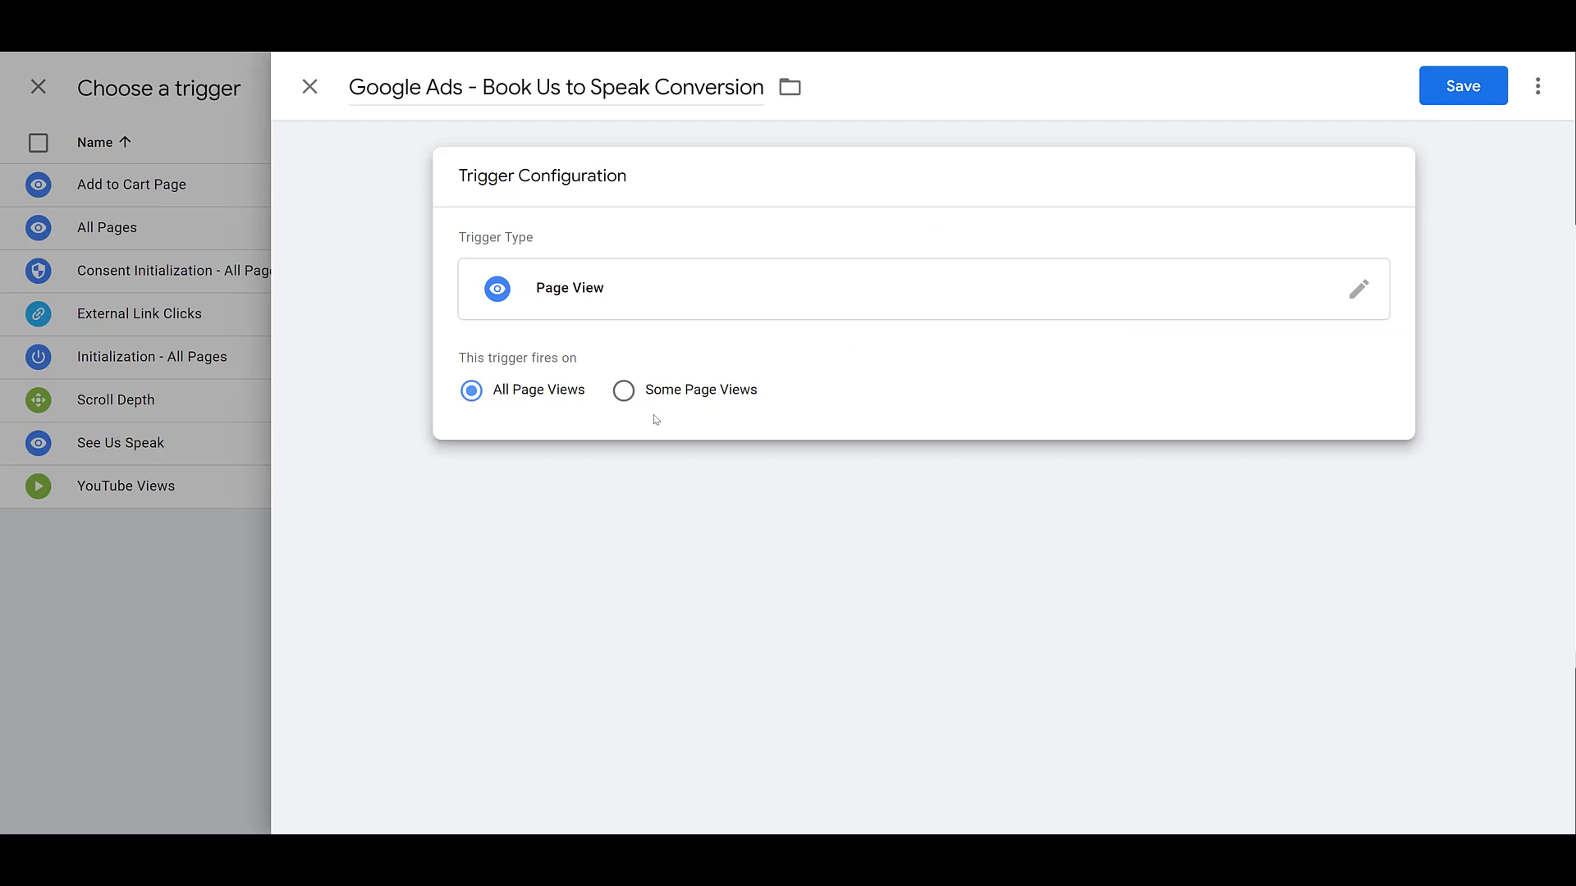
Limit the trigger to Some Page Views and pick the condition variable
click(624, 391)
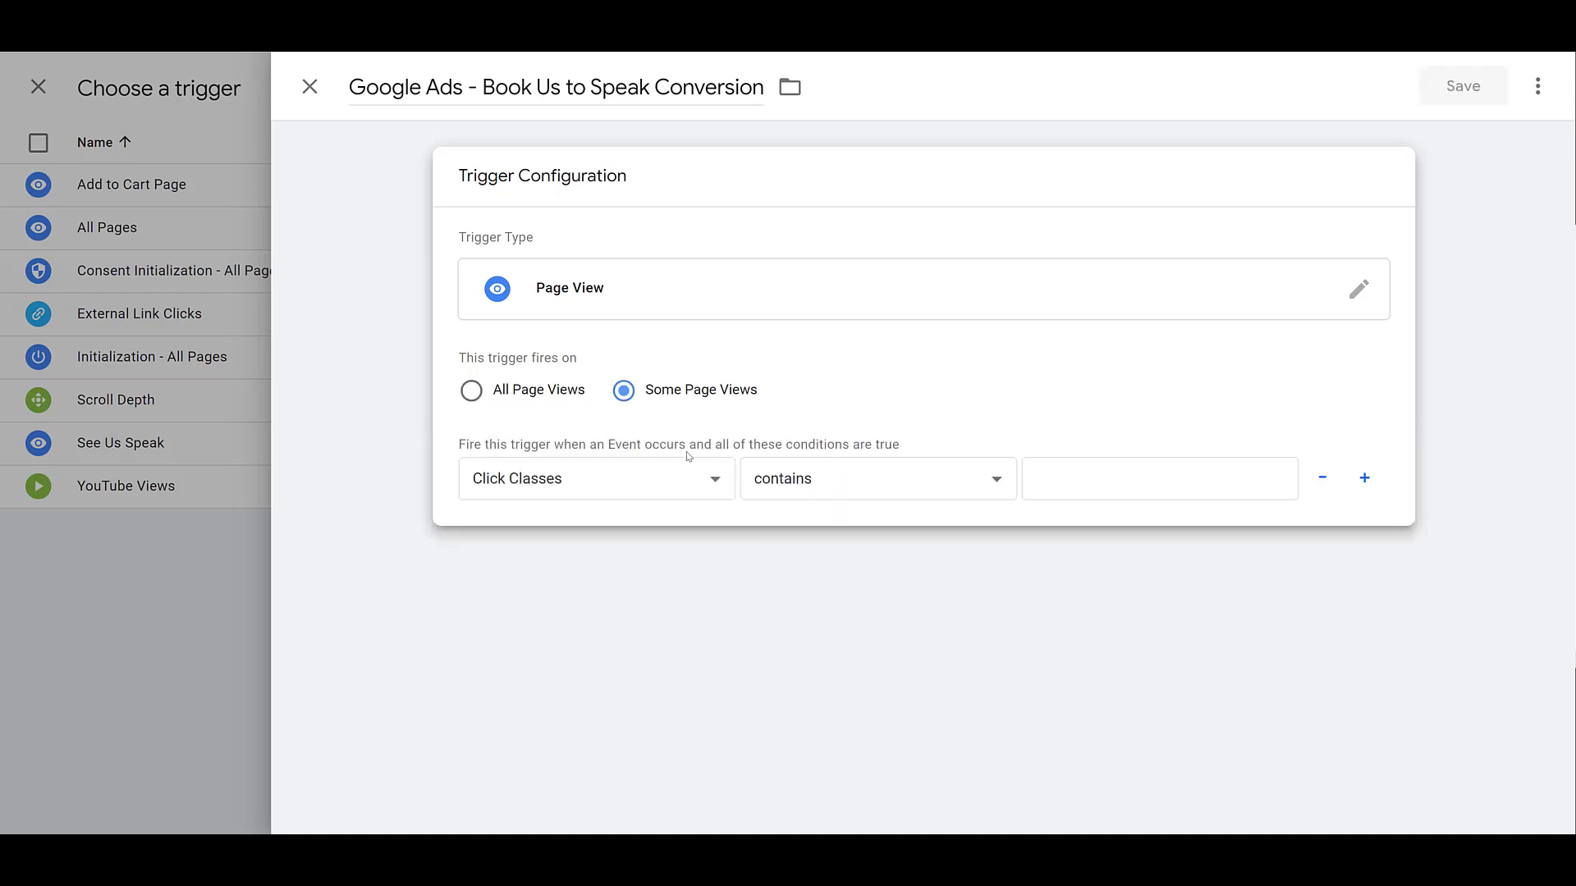
click(596, 478)
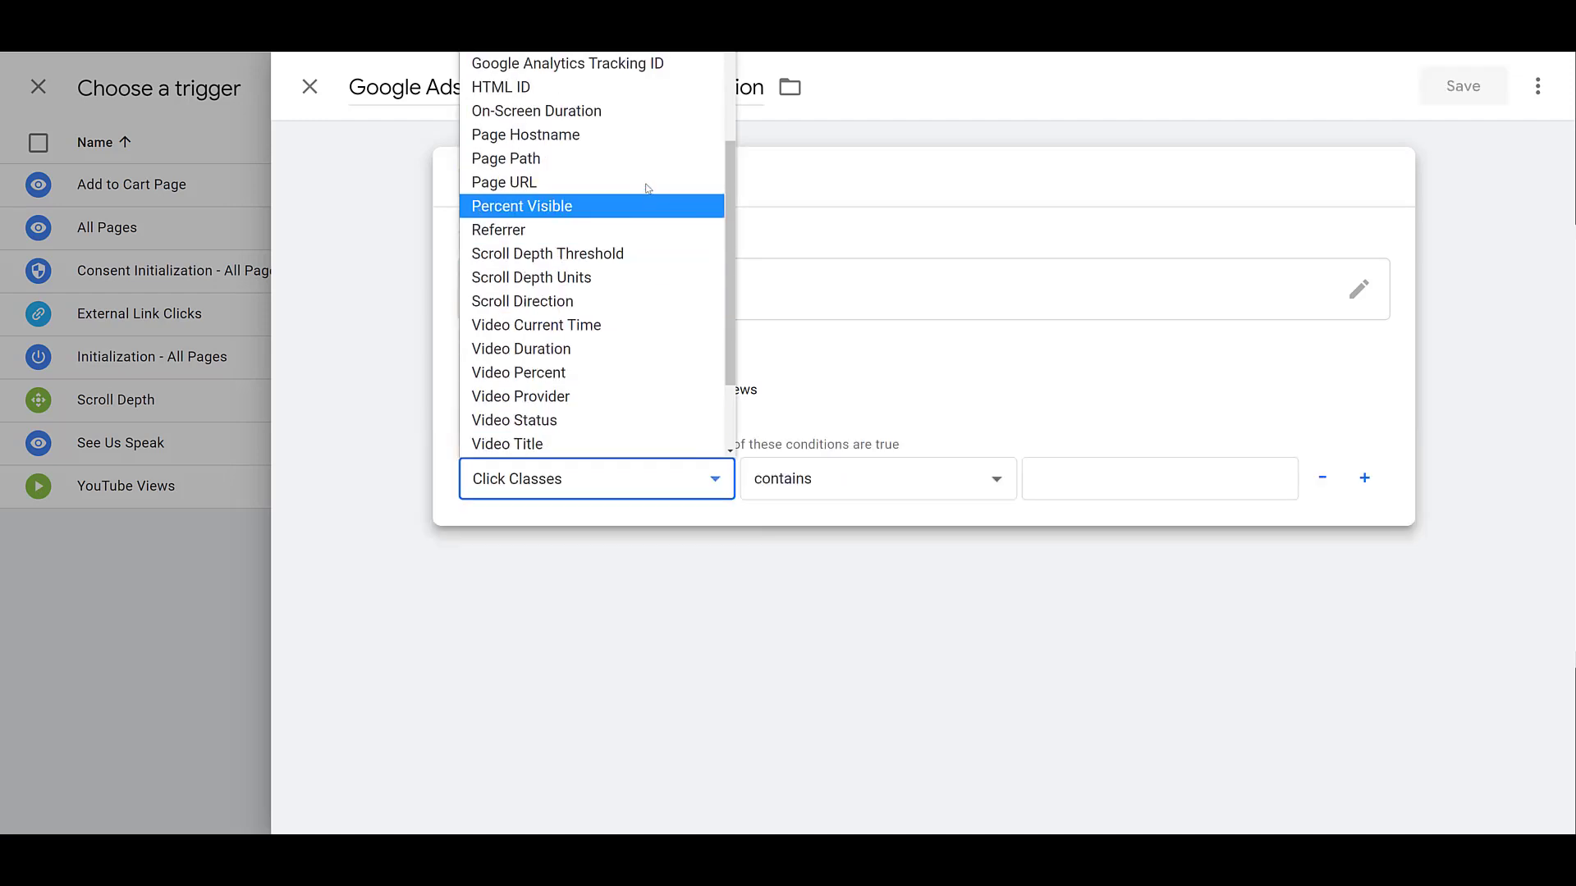
click(505, 182)
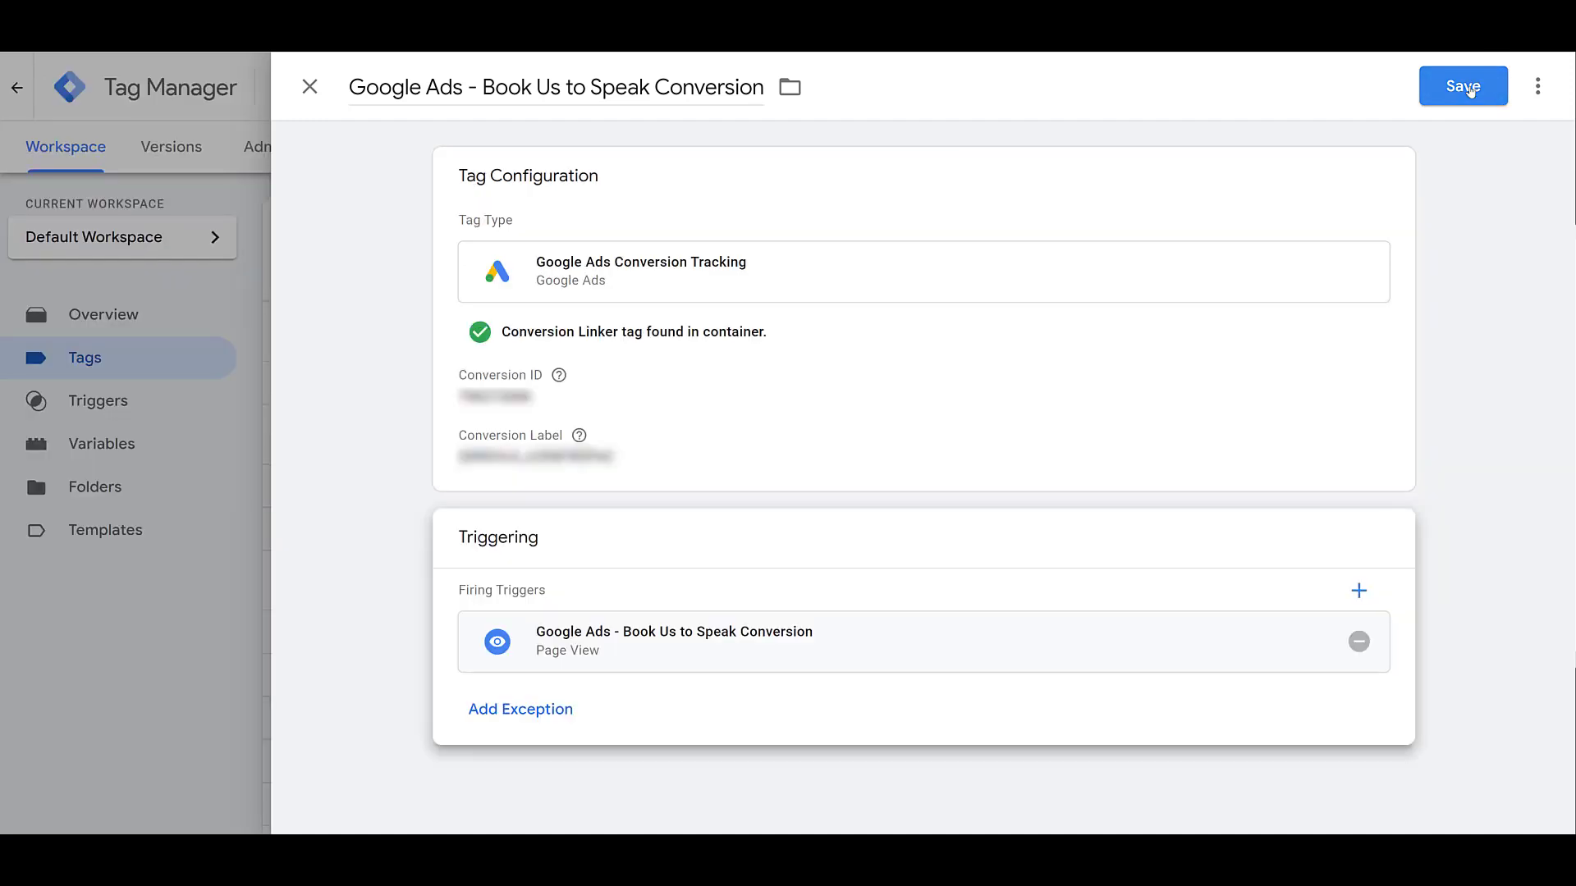
Save the Book Us to Speak Conversion tag to the workspace Tags list
click(1463, 86)
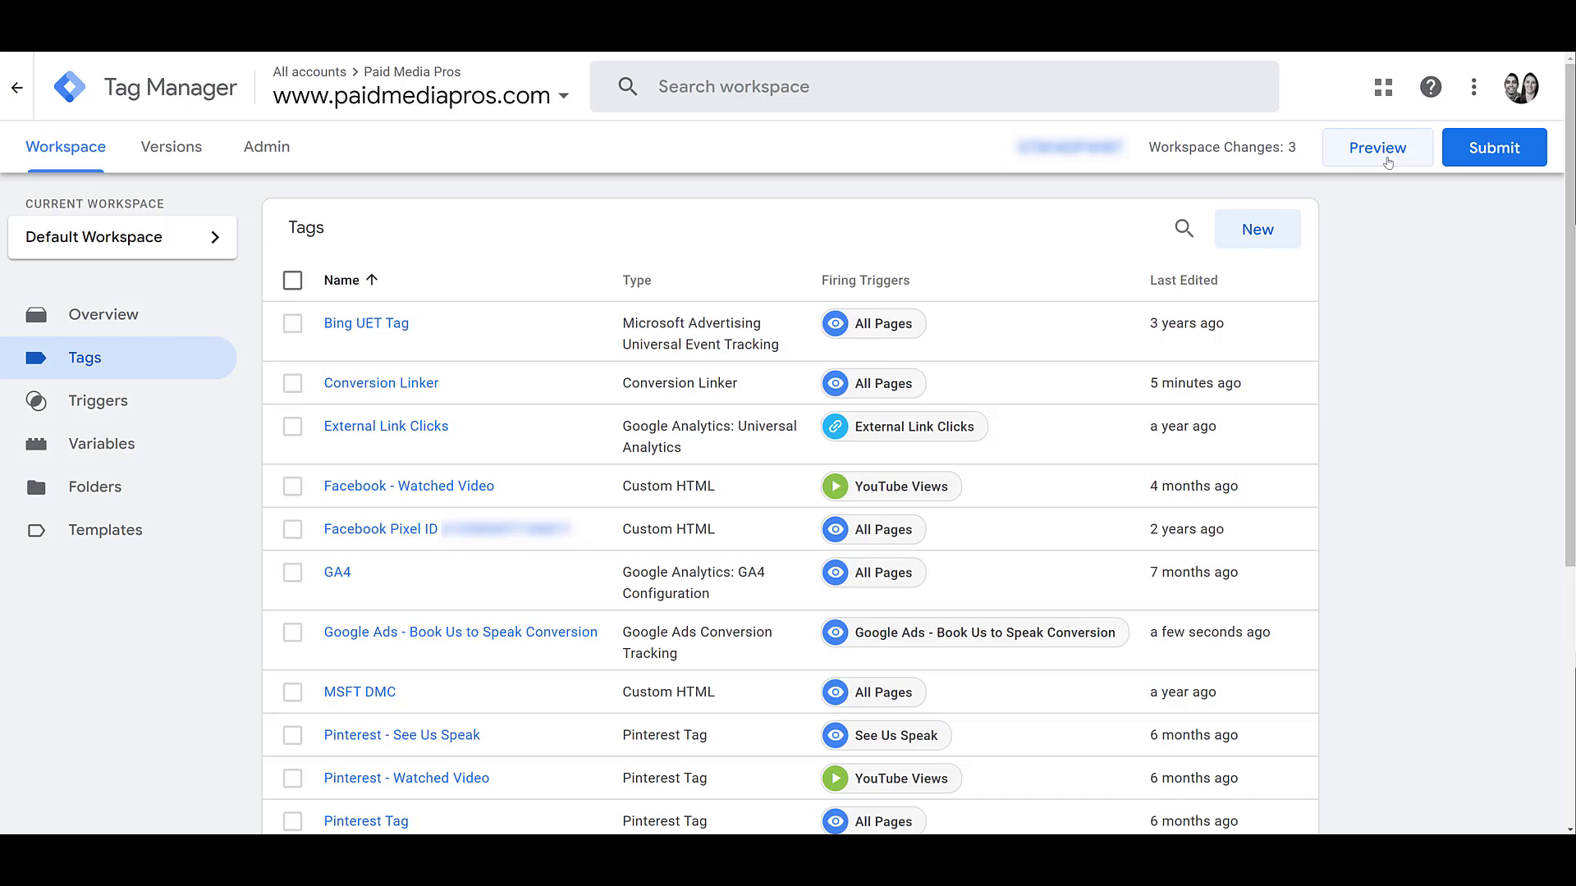
Connect Tag Assistant preview to the site and fill the booking form with 'test' data
click(1378, 147)
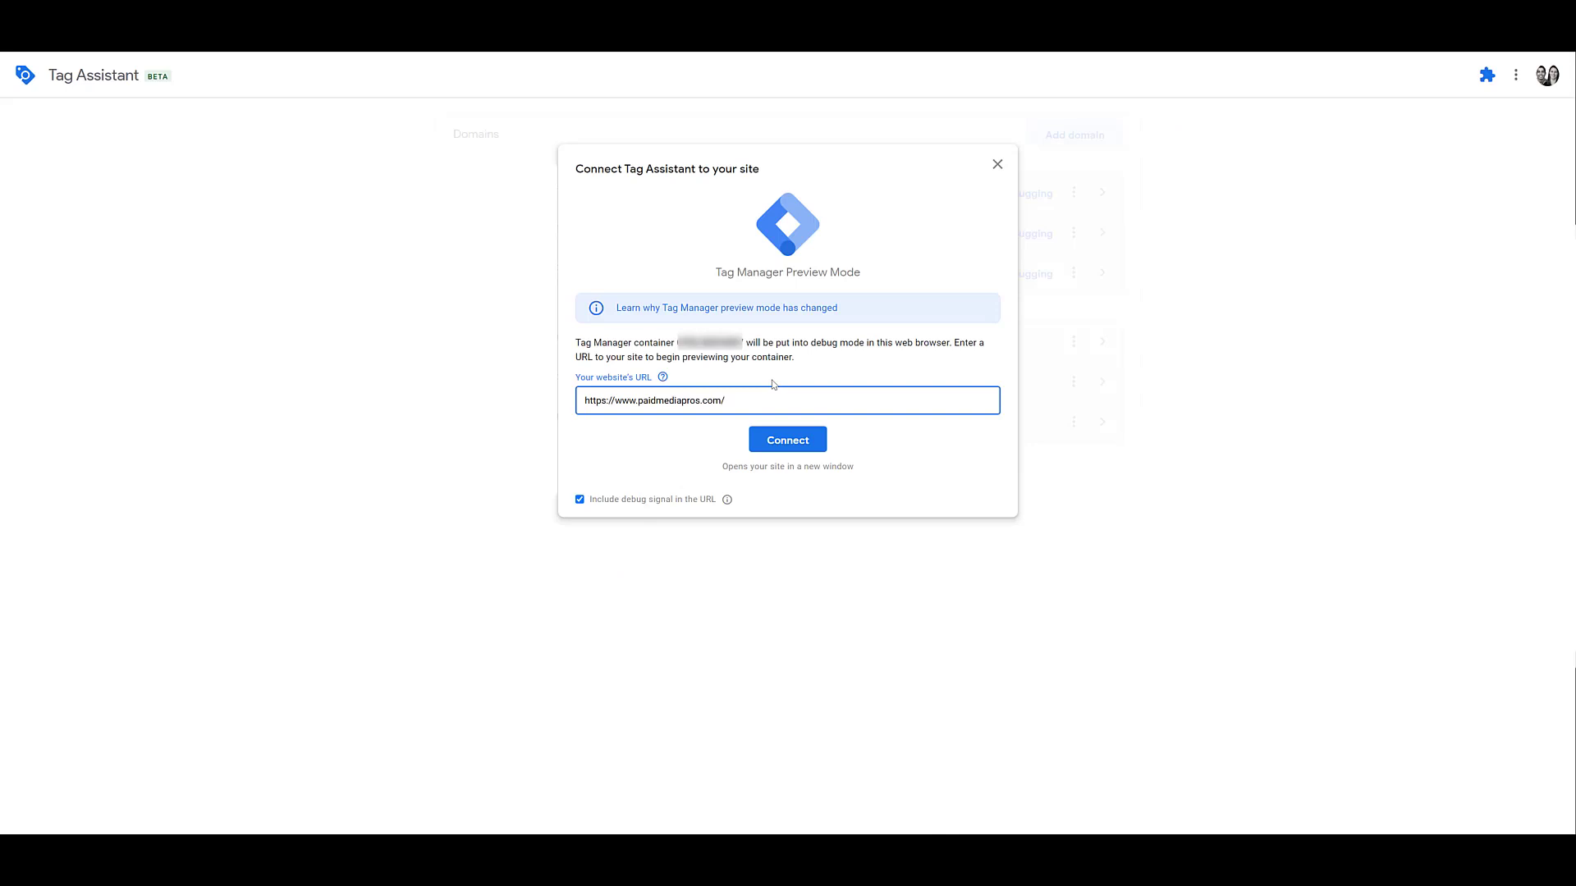
click(786, 440)
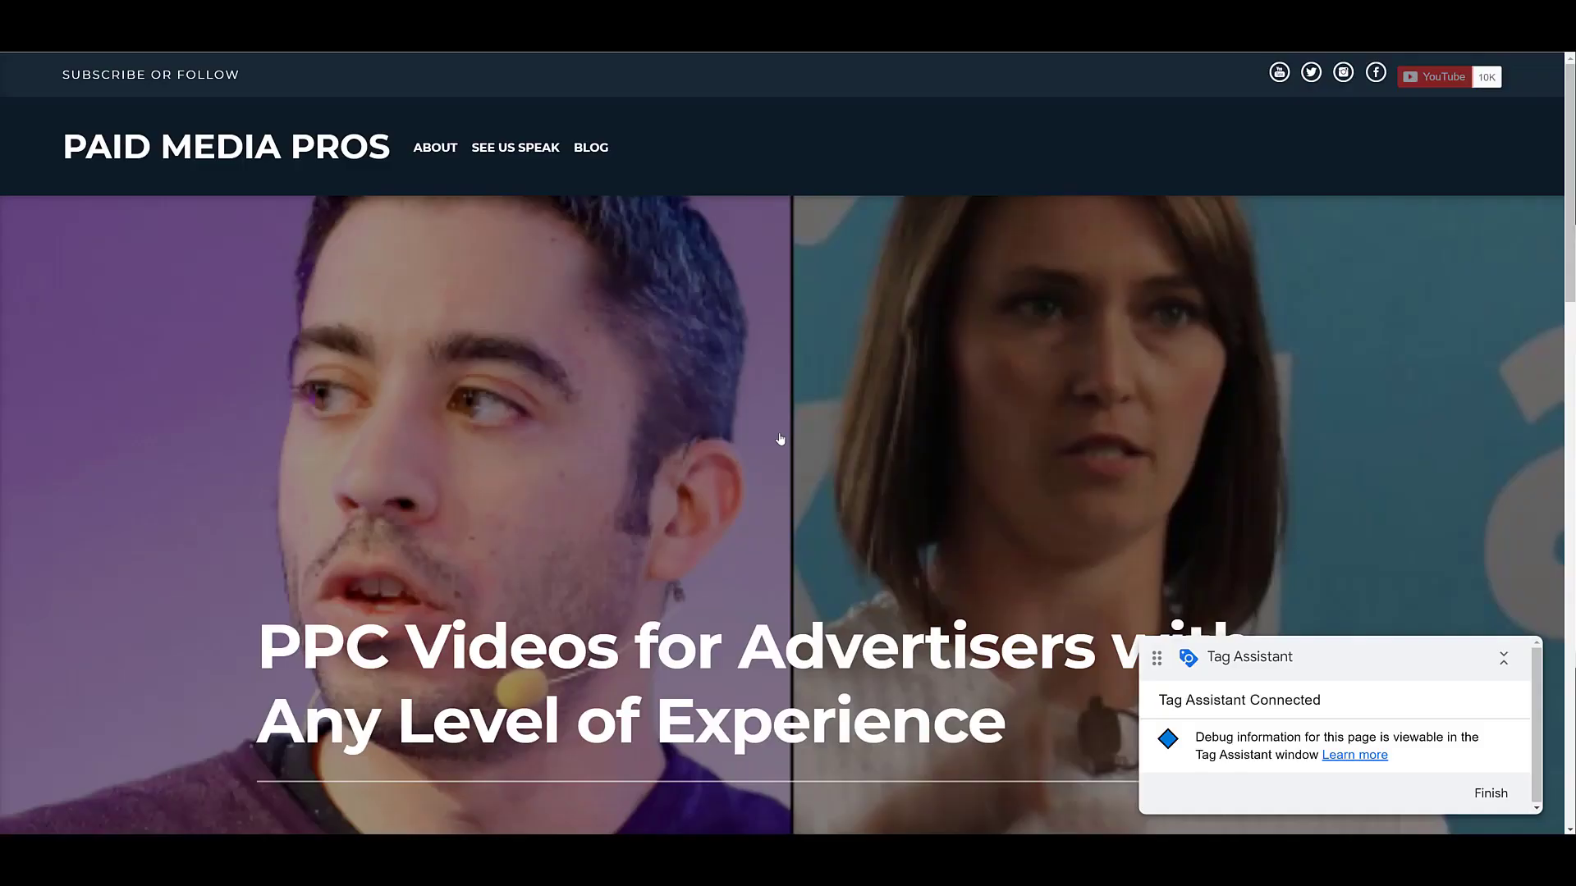
click(513, 148)
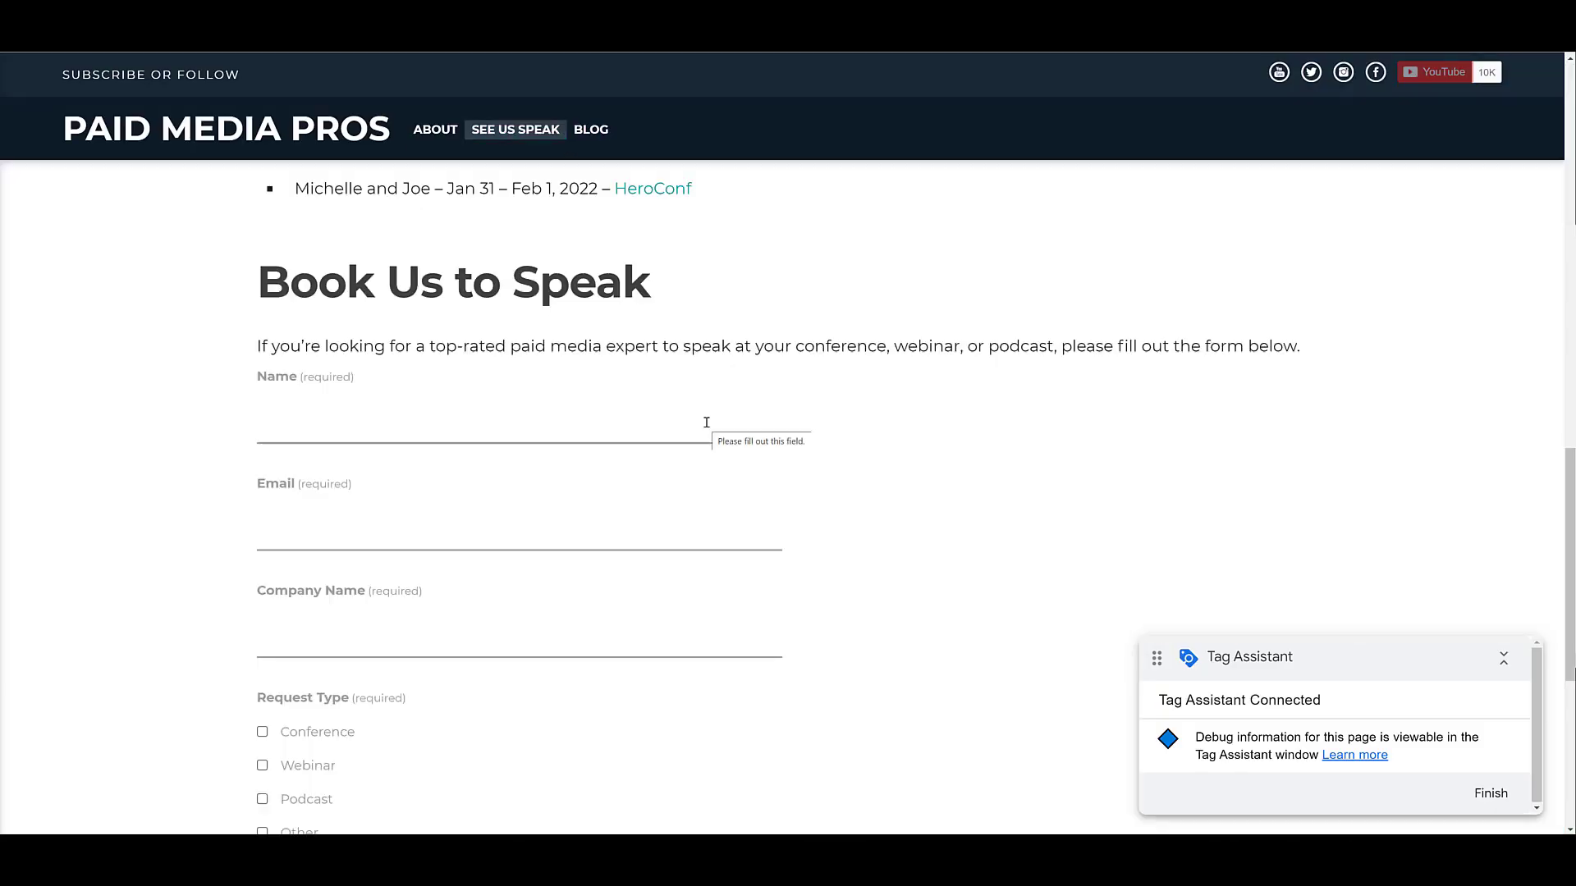
text(test)
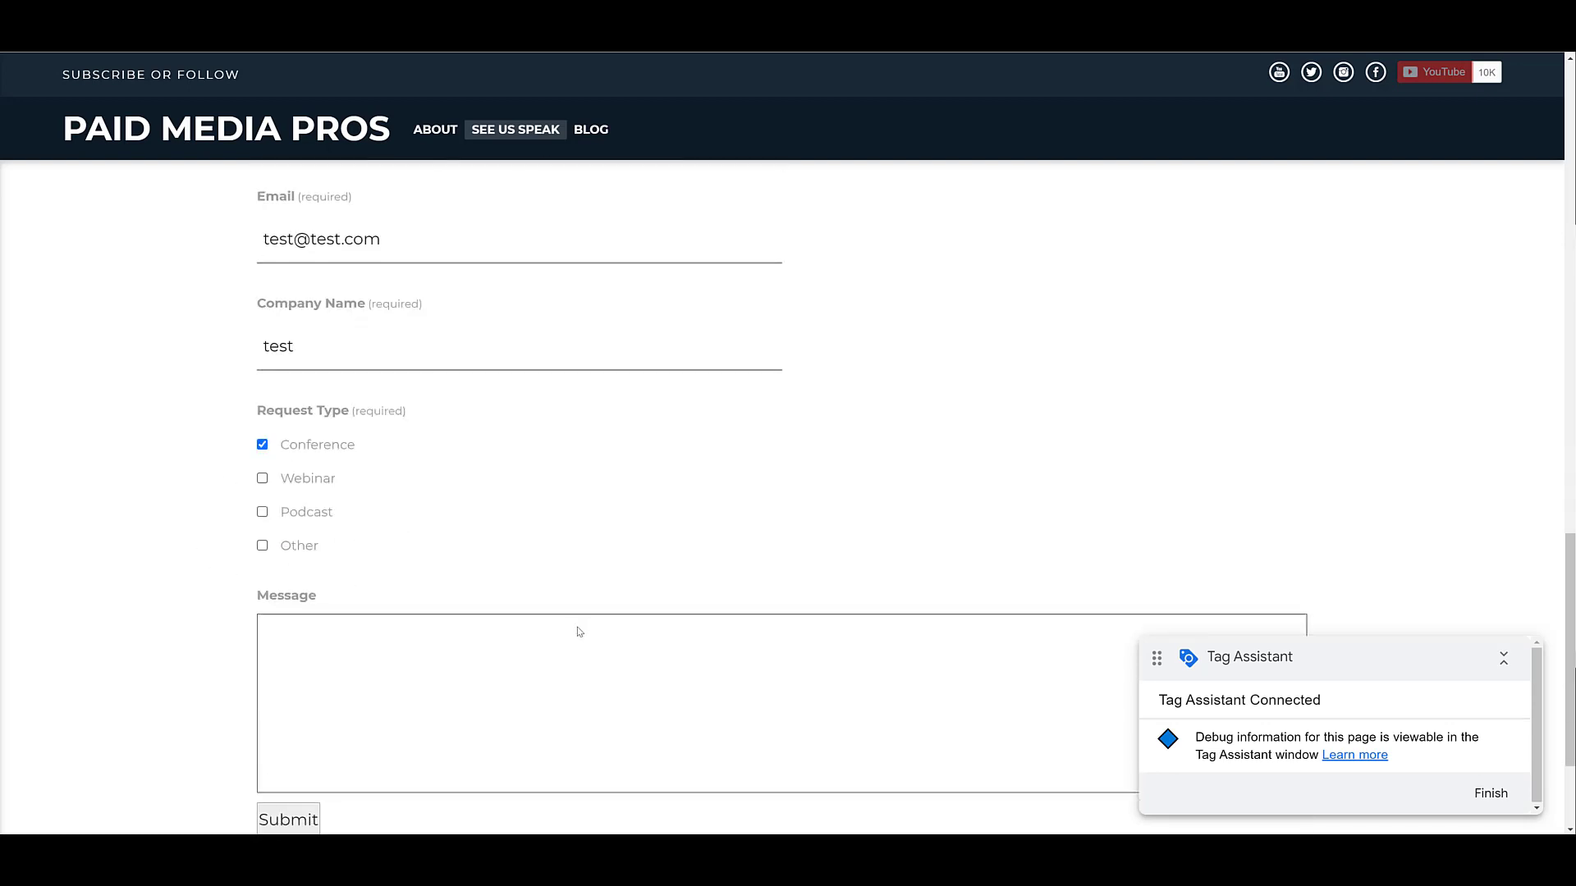
click(288, 818)
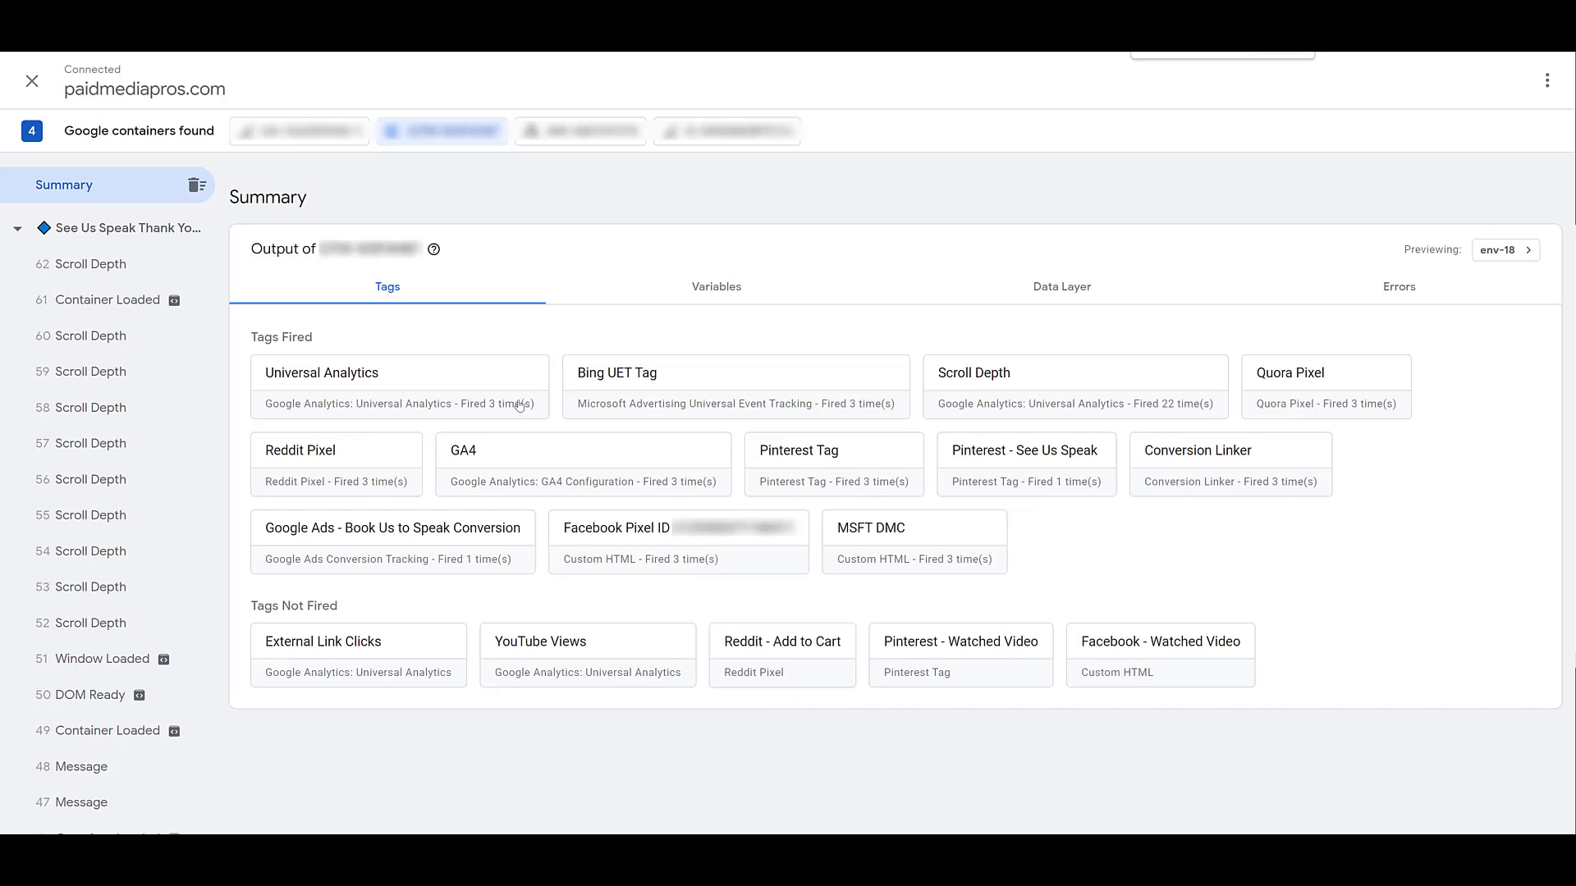
mouse_move(450, 353)
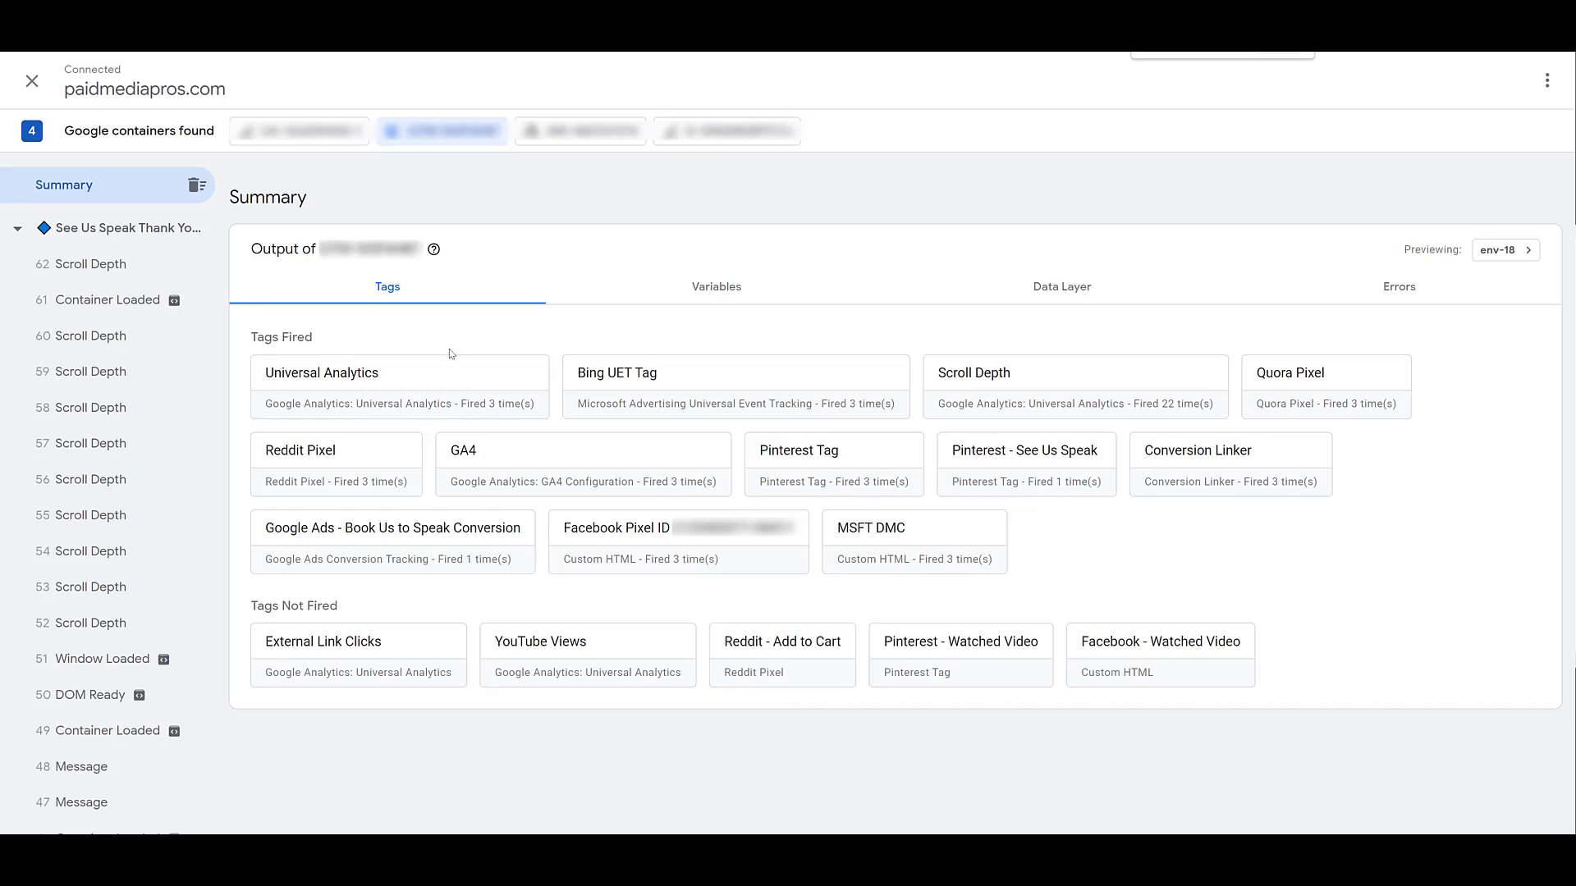
mouse_move(379, 448)
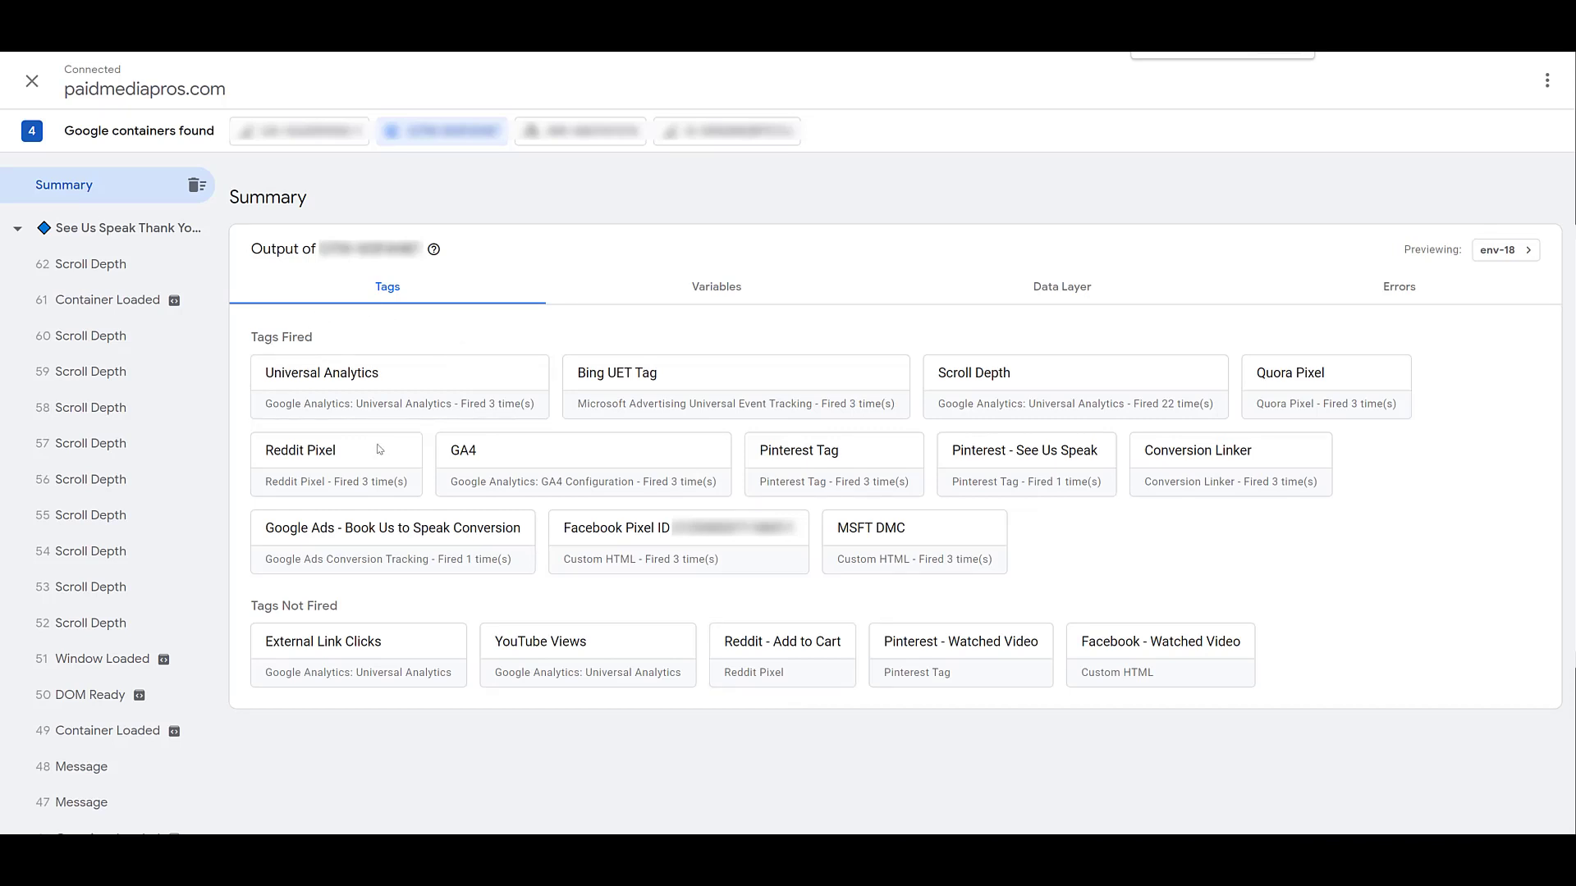
mouse_move(548, 605)
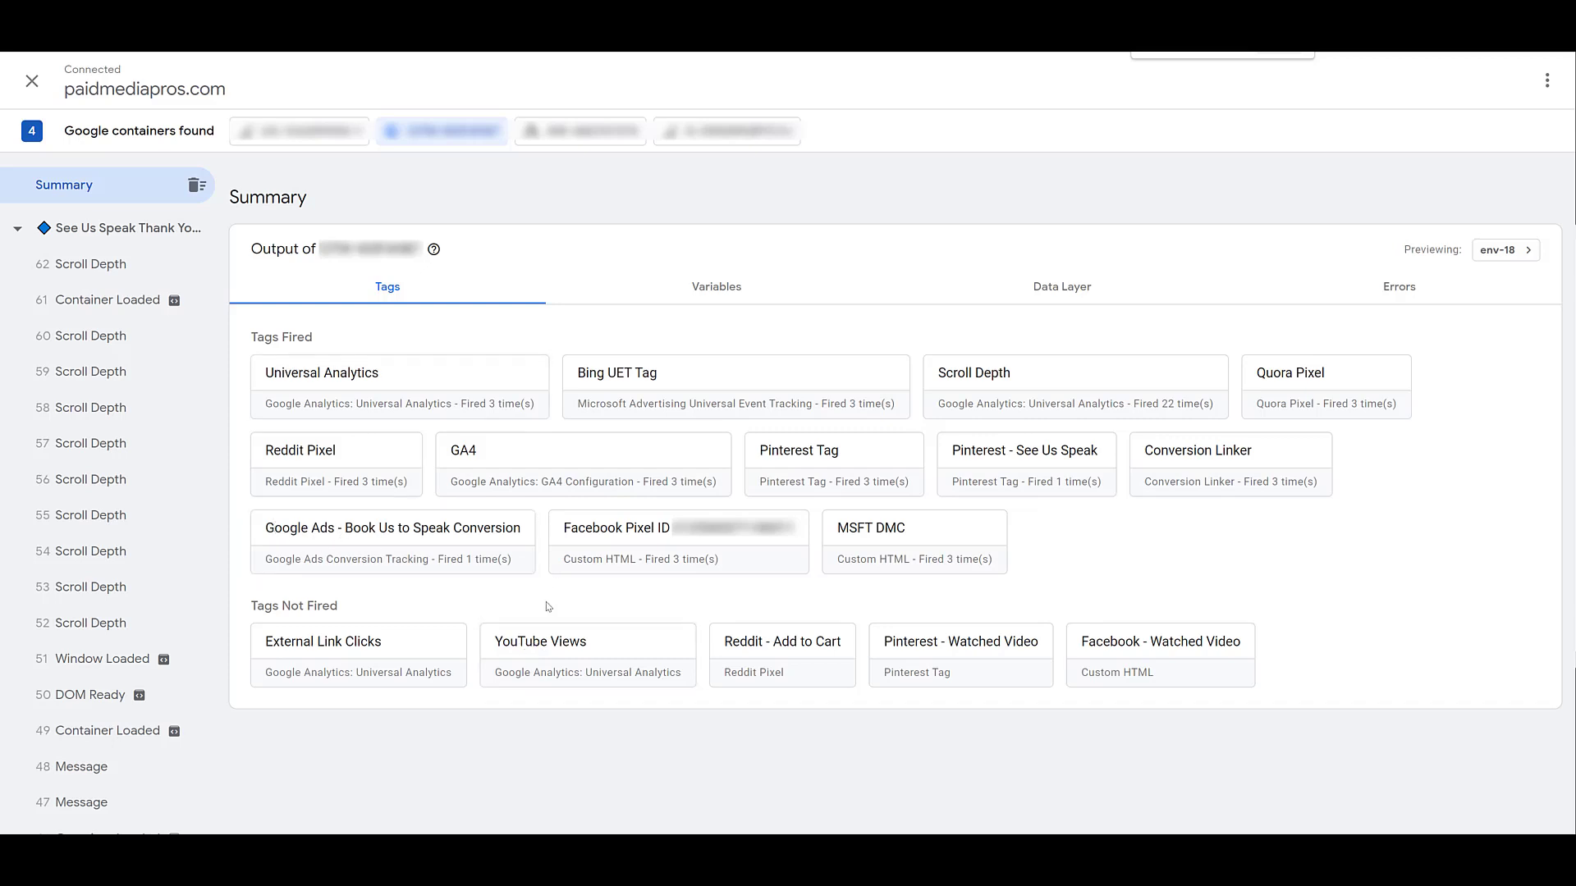
mouse_move(493, 581)
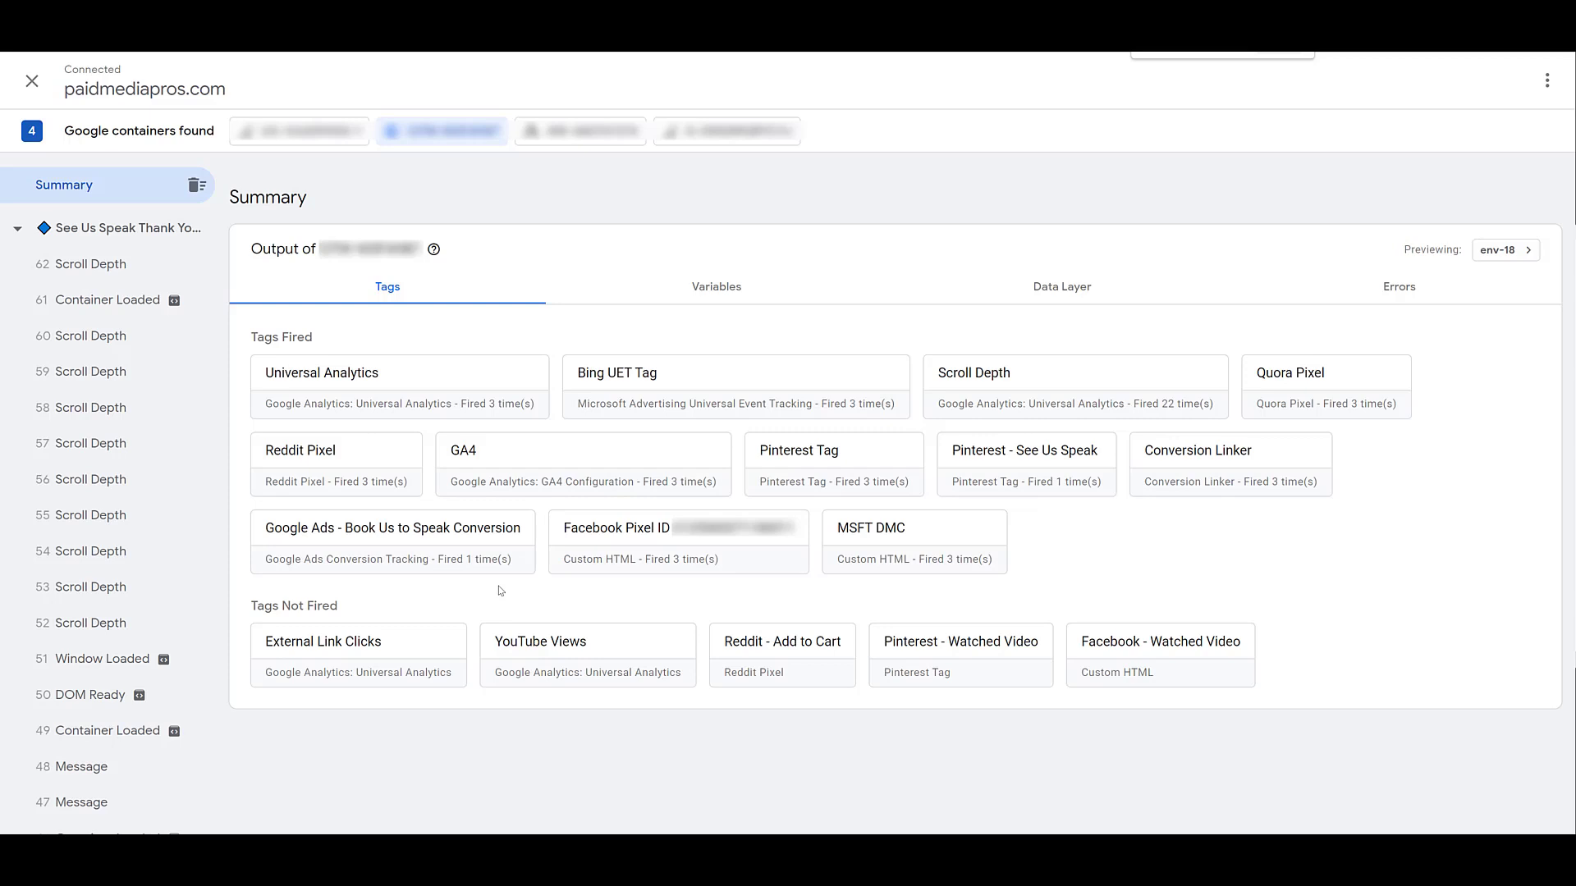
mouse_move(580, 131)
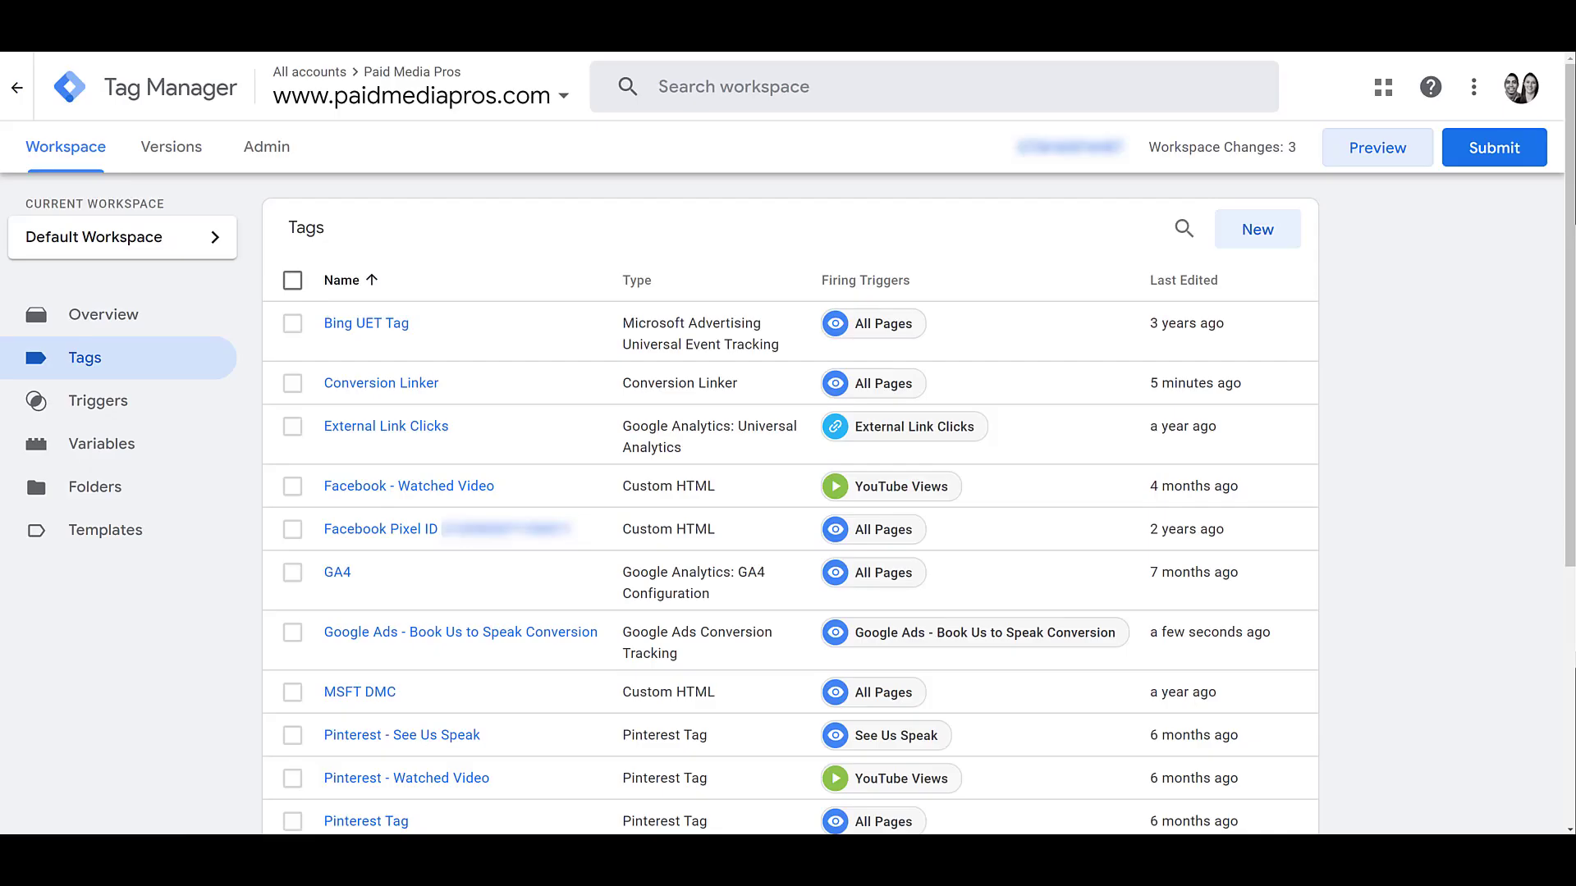
mouse_move(1413, 382)
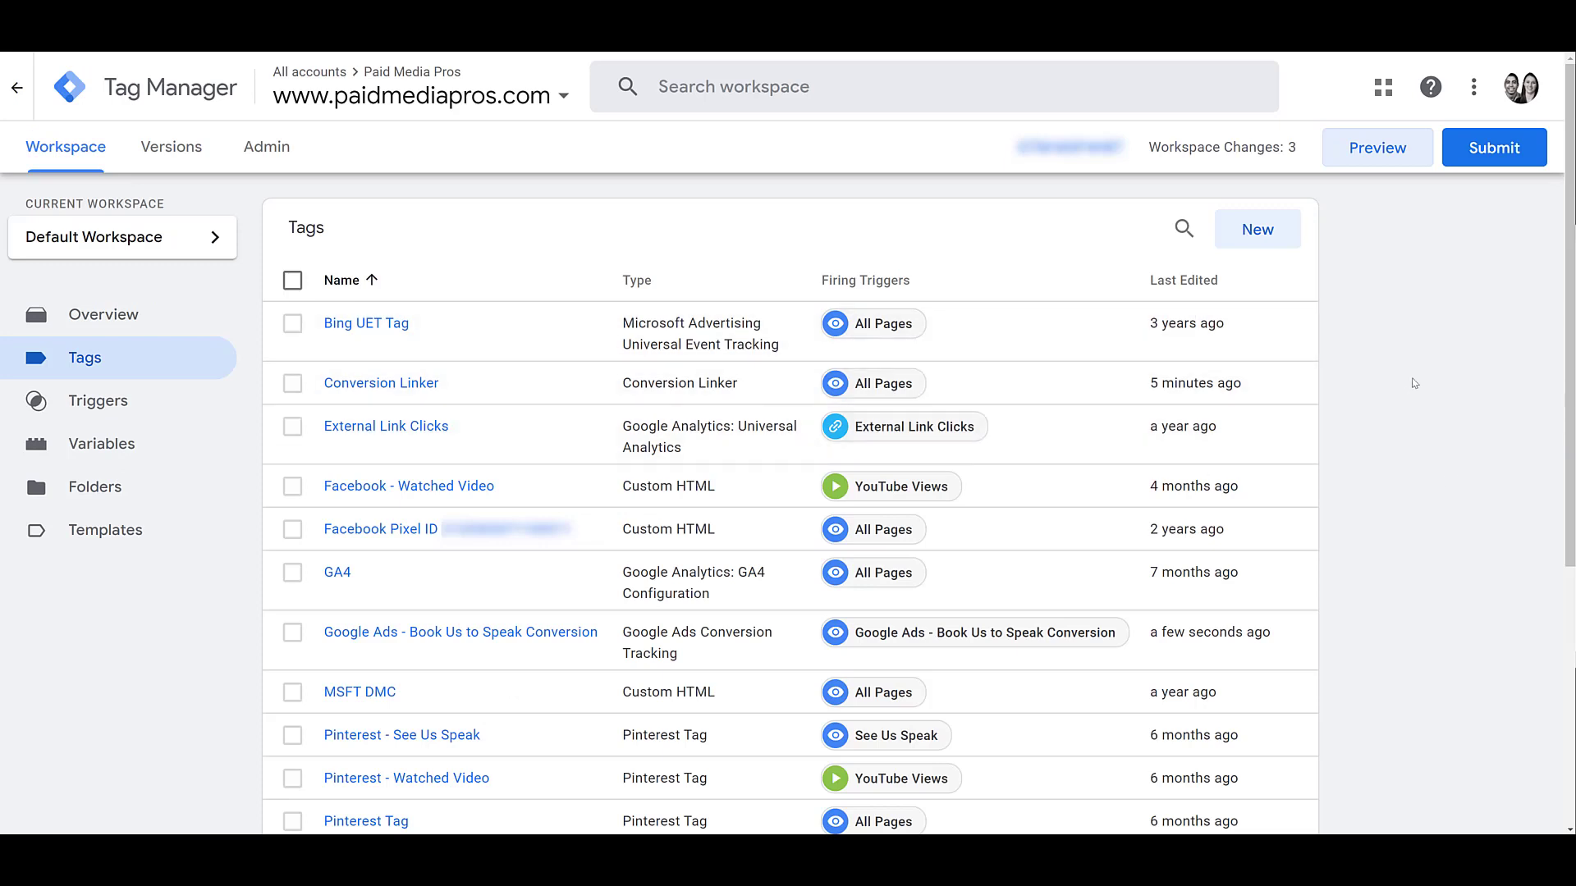
Submit and publish the workspace changes as Version 18 - Conversion Tag
click(1494, 147)
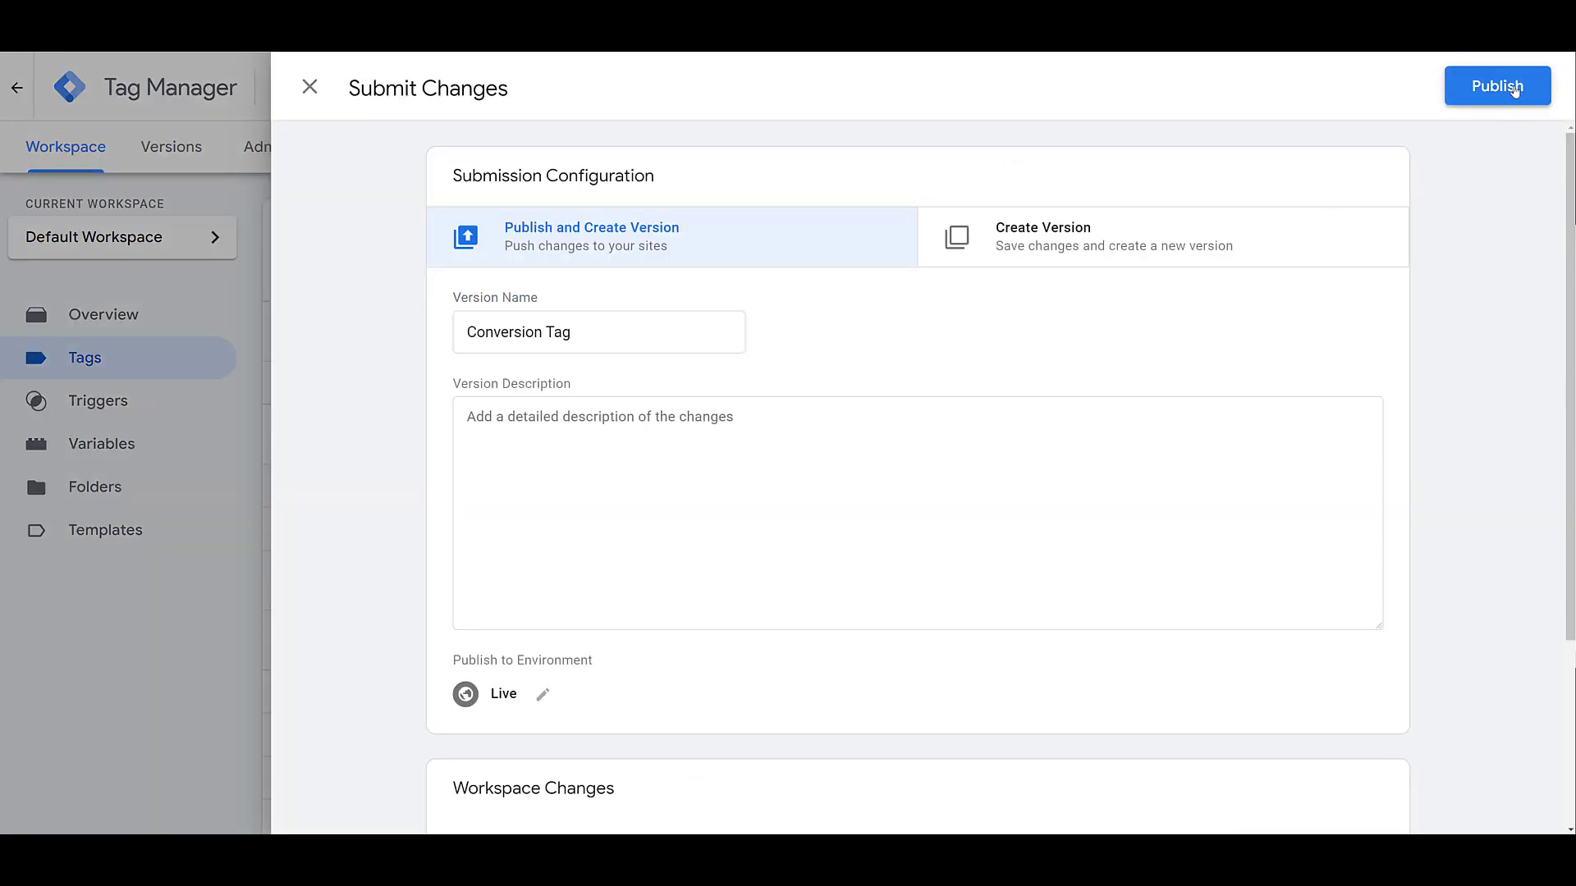
click(1497, 85)
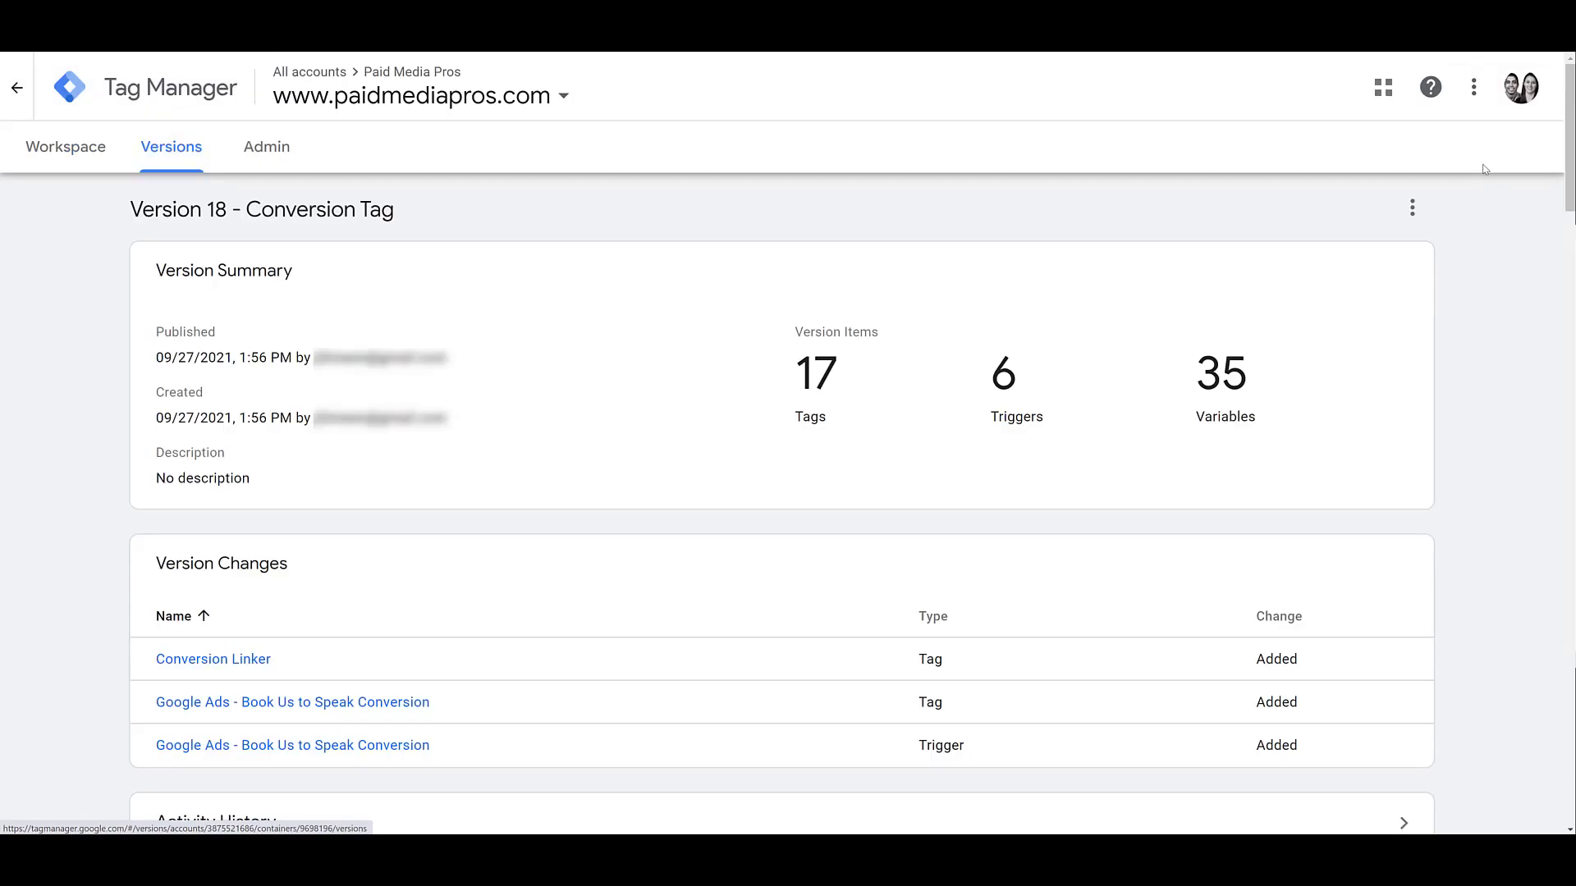
mouse_move(867, 95)
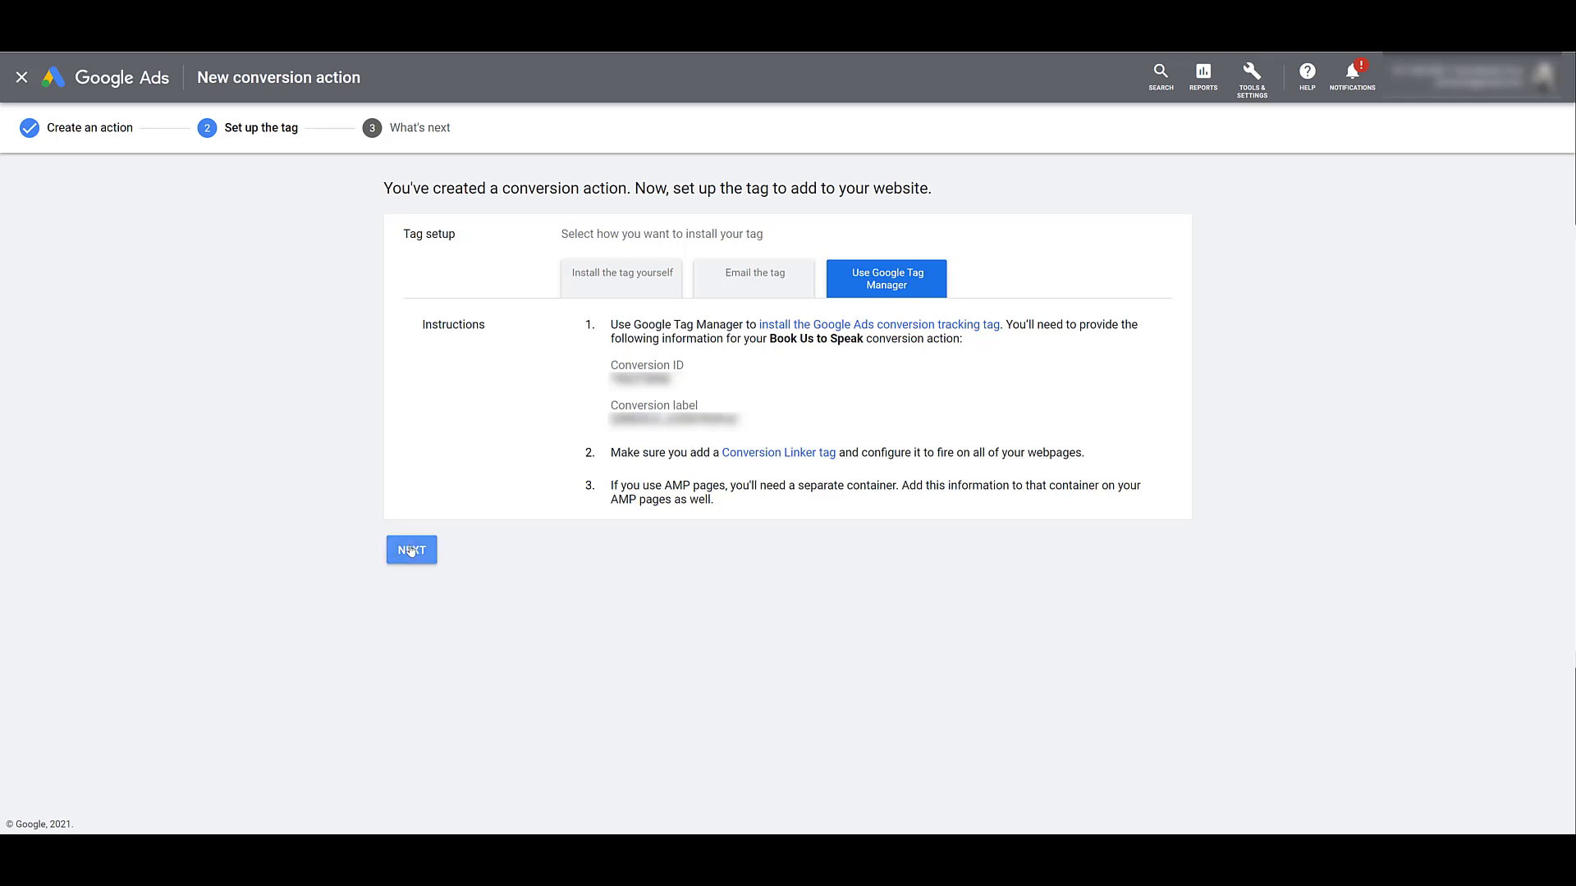
Finish setup so Book Us to Speak appears in the conversions list as Unverified
click(410, 550)
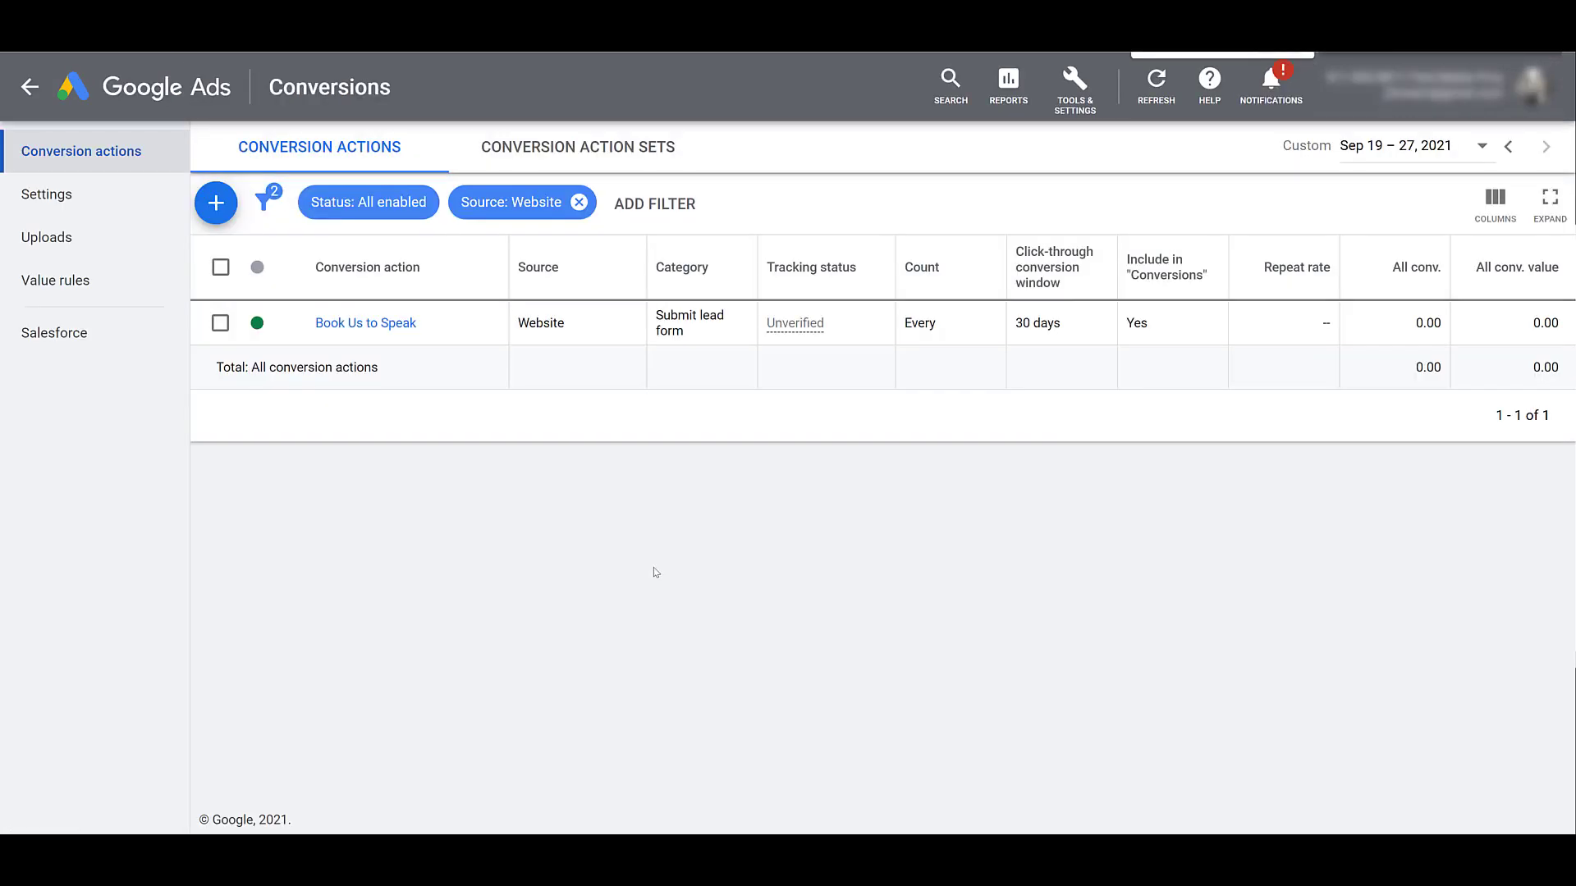
mouse_move(540, 323)
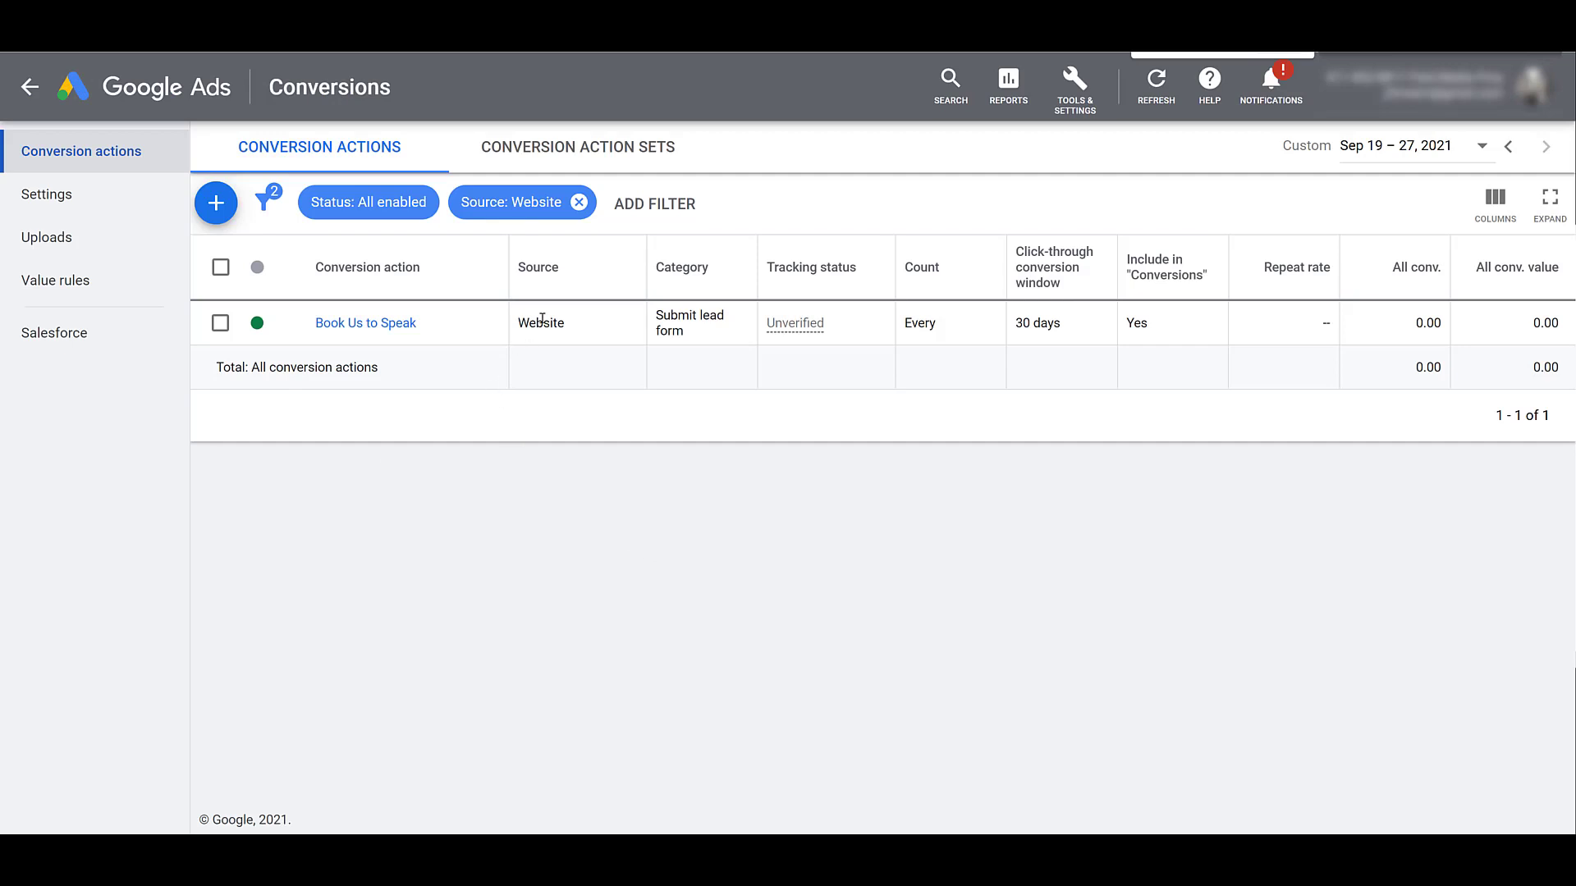
mouse_move(754, 321)
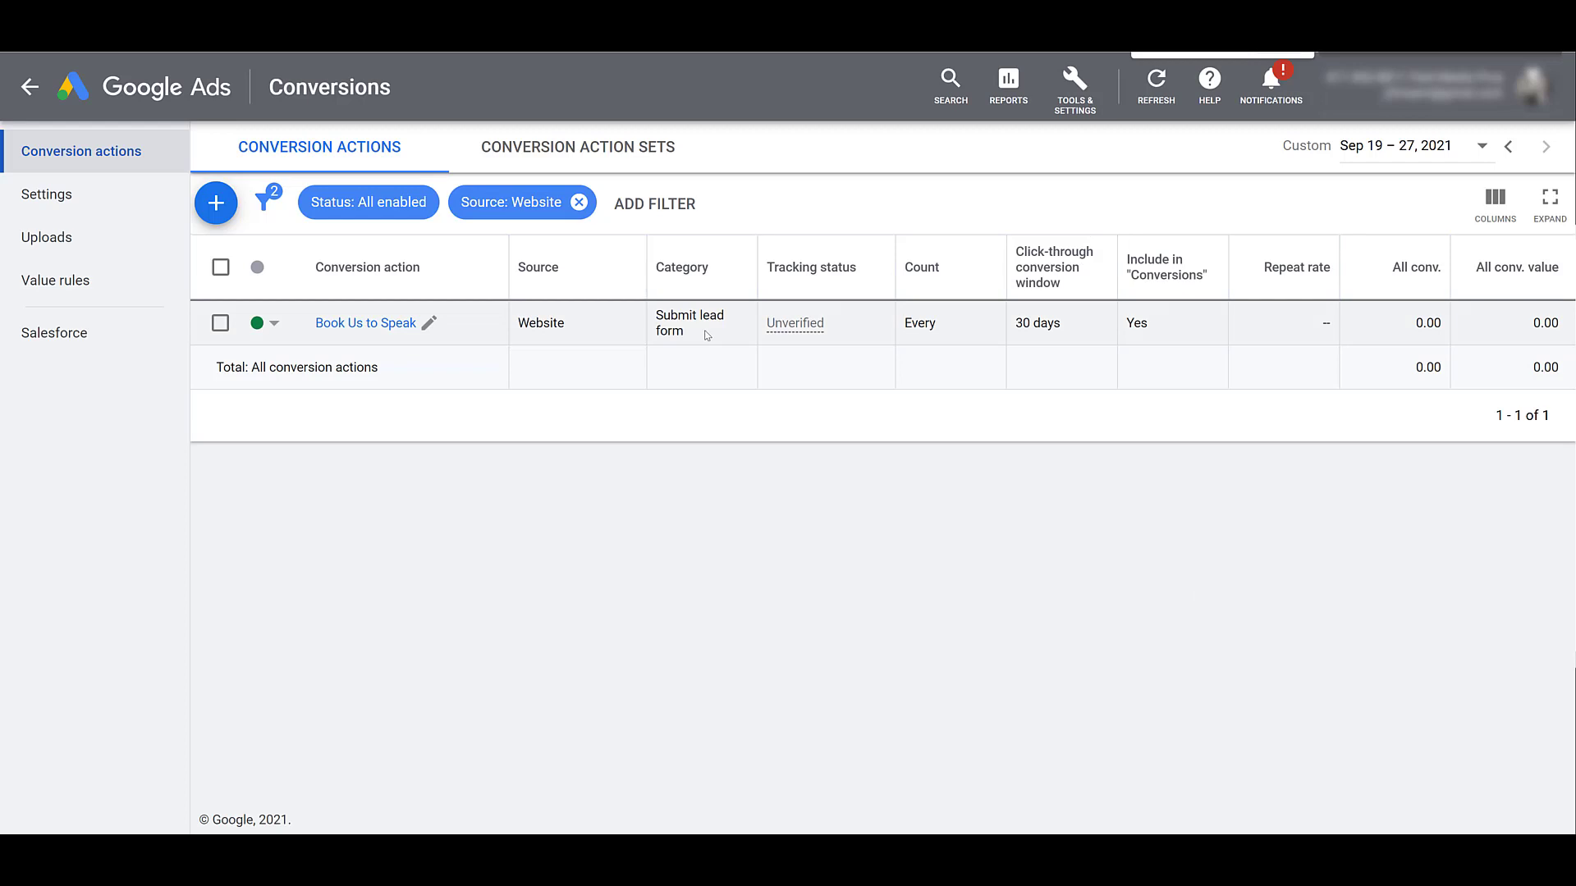
mouse_move(826, 371)
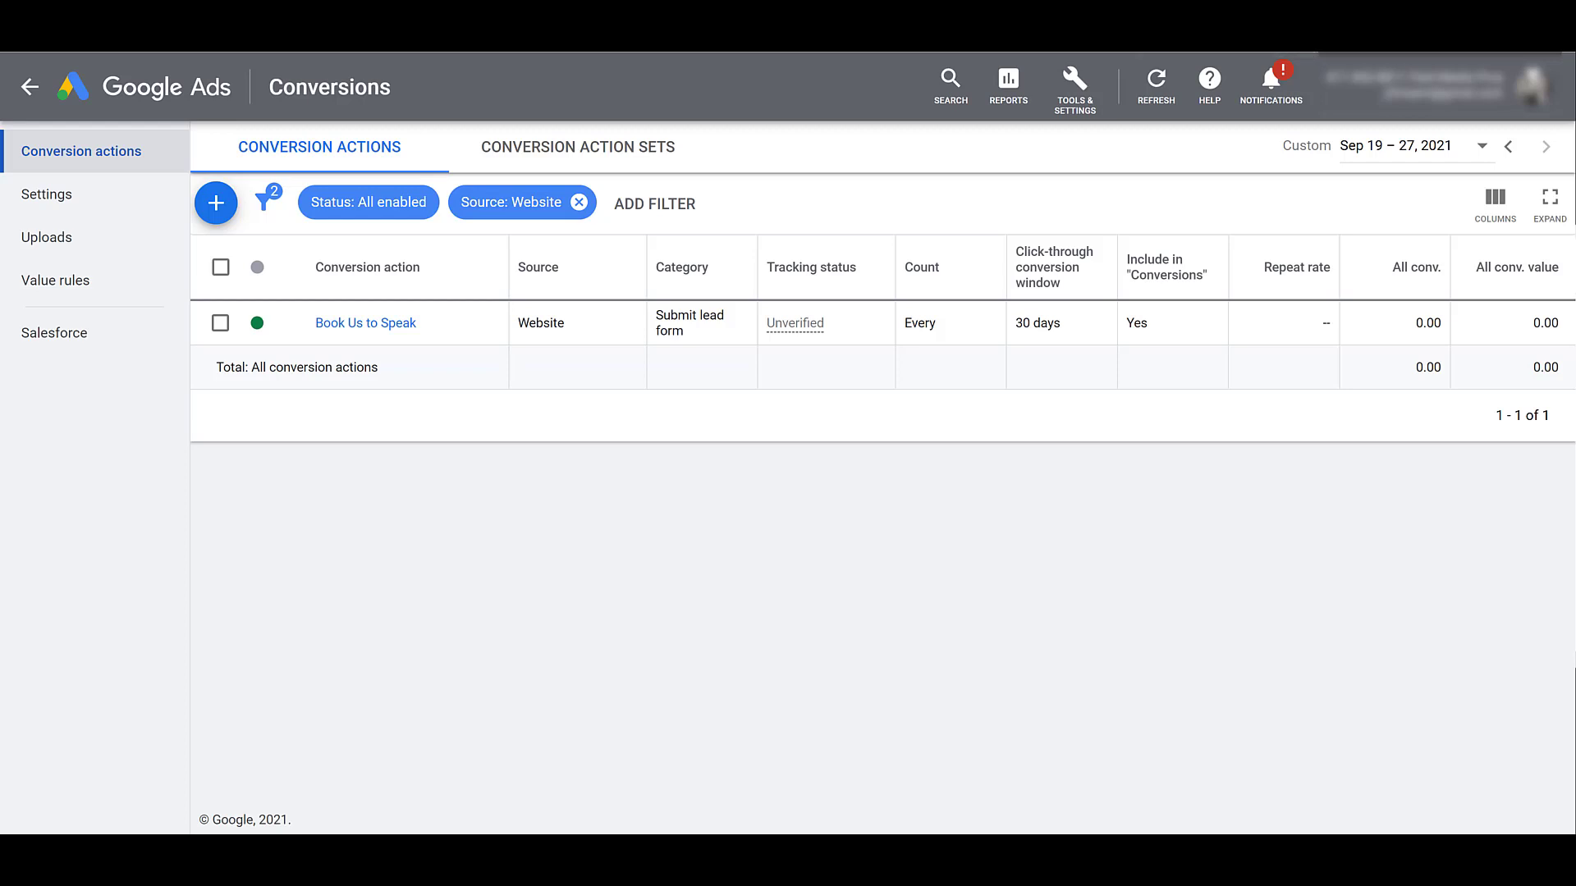
mouse_move(274, 323)
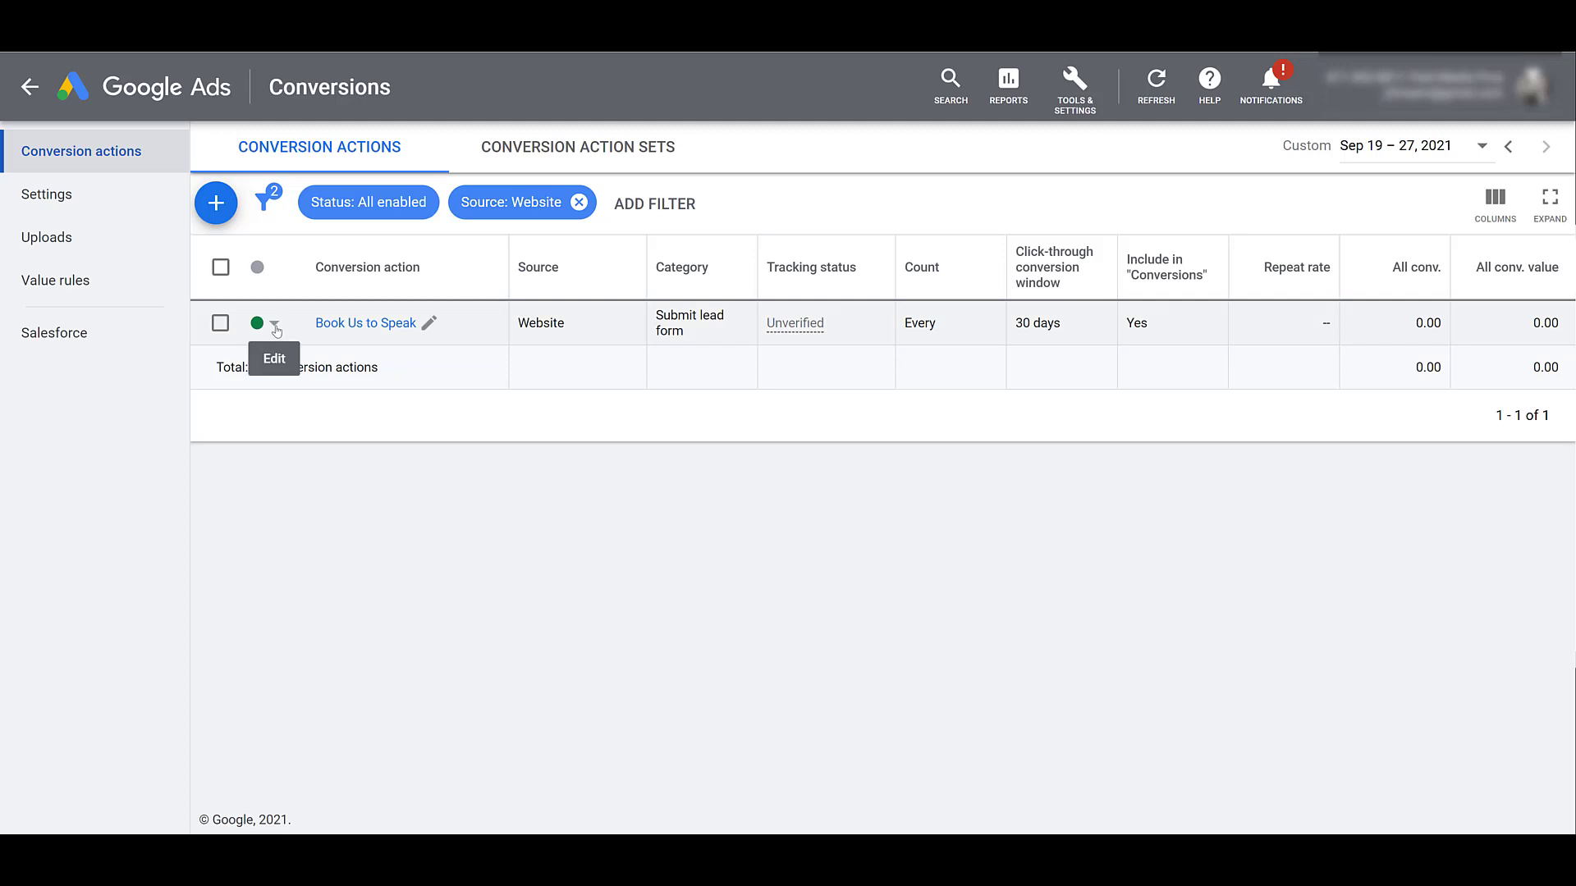
click(256, 323)
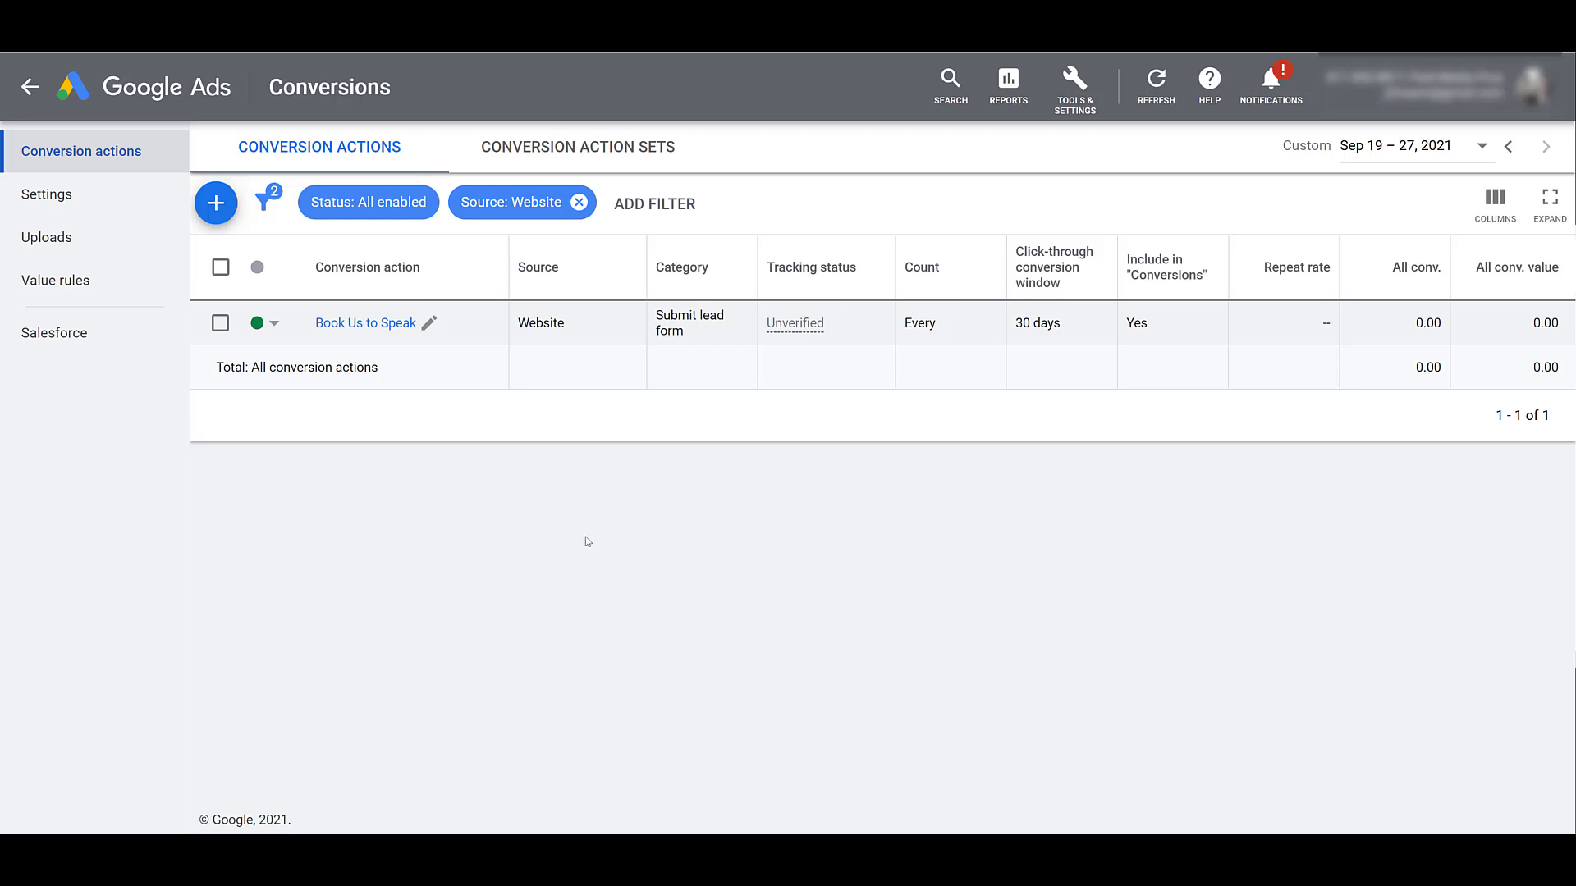
mouse_move(433, 330)
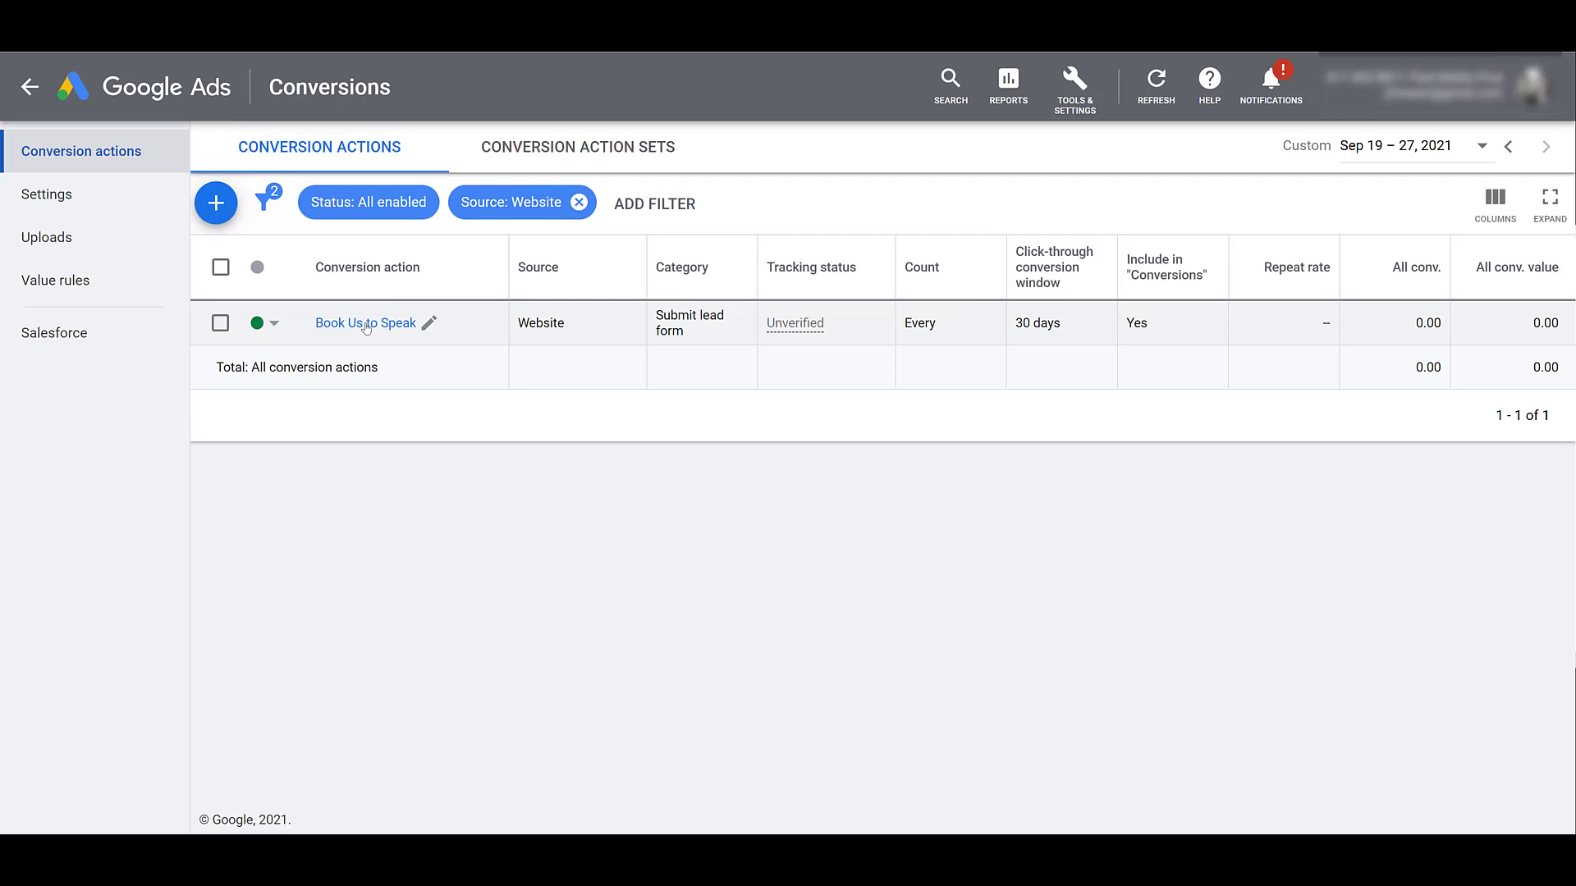
click(364, 323)
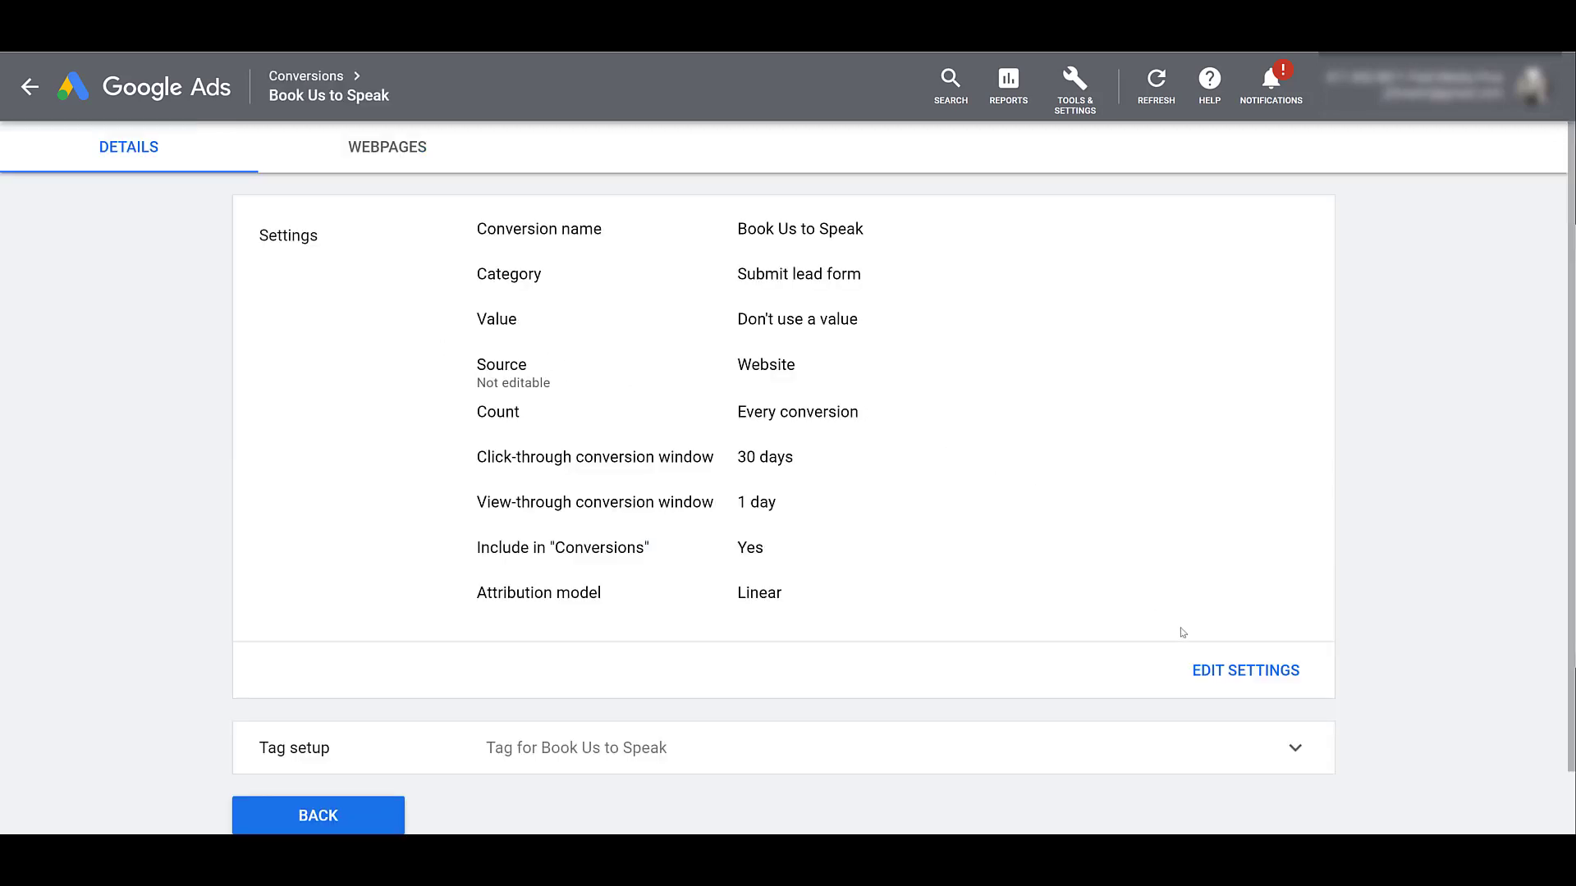
click(1244, 670)
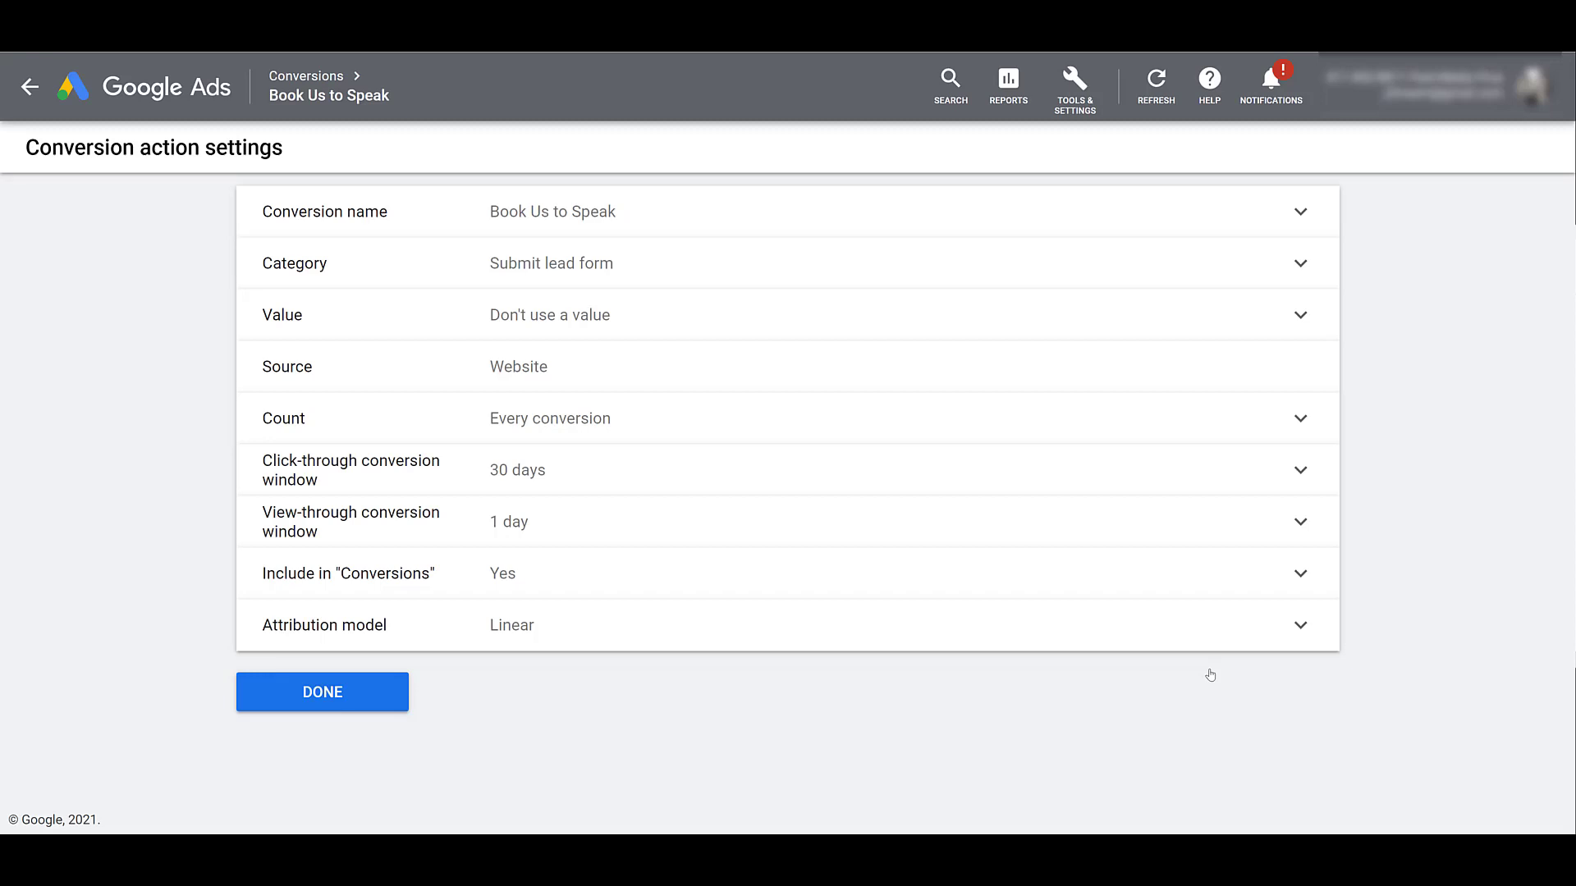
mouse_move(1205, 673)
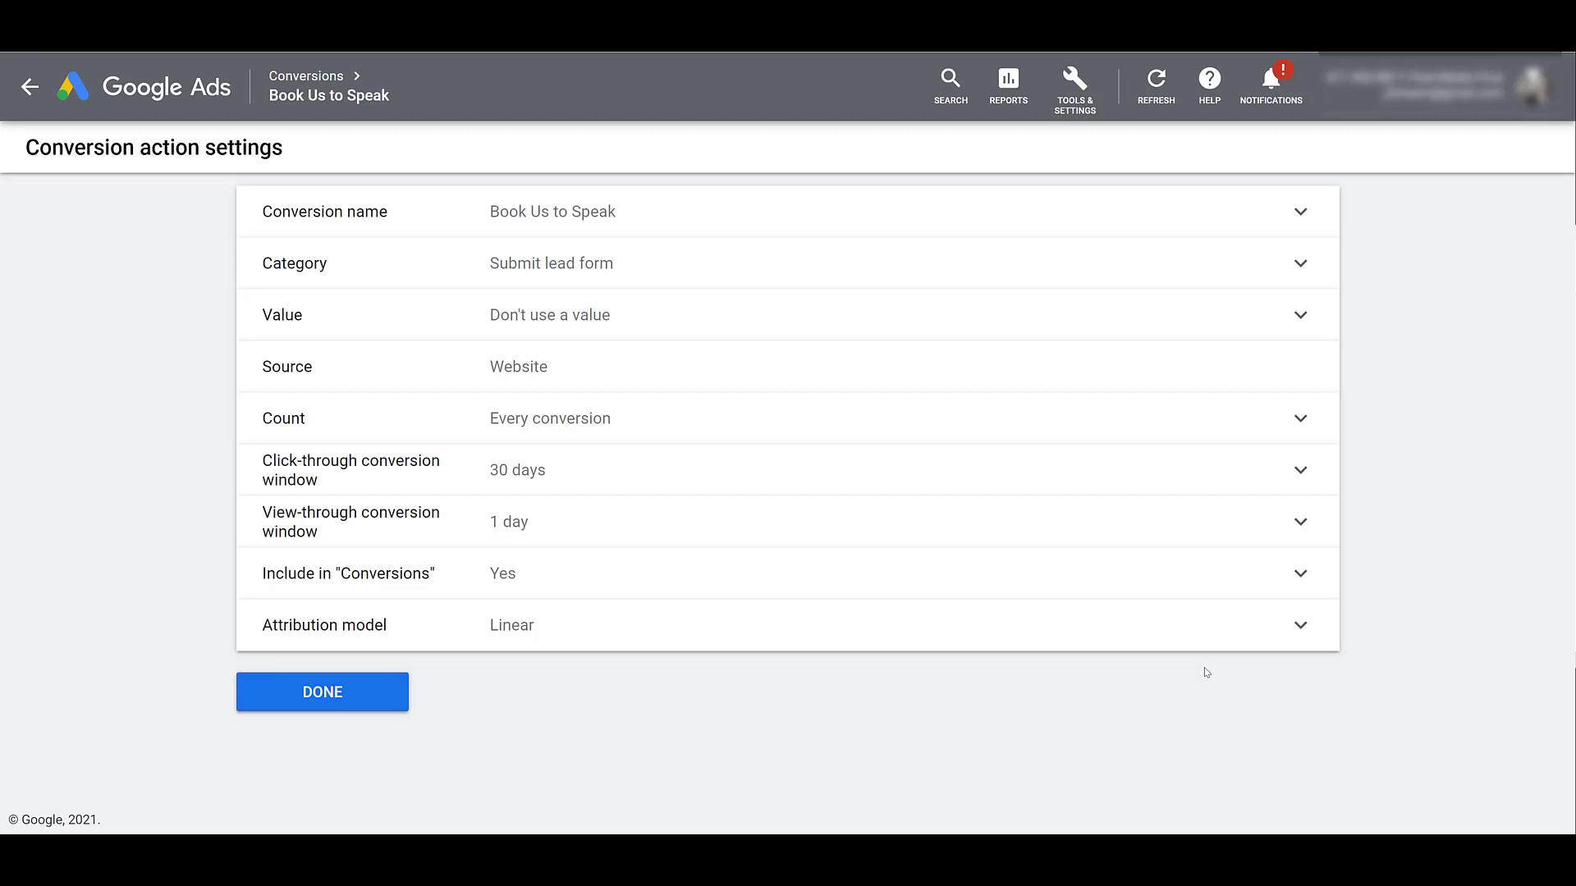
click(322, 691)
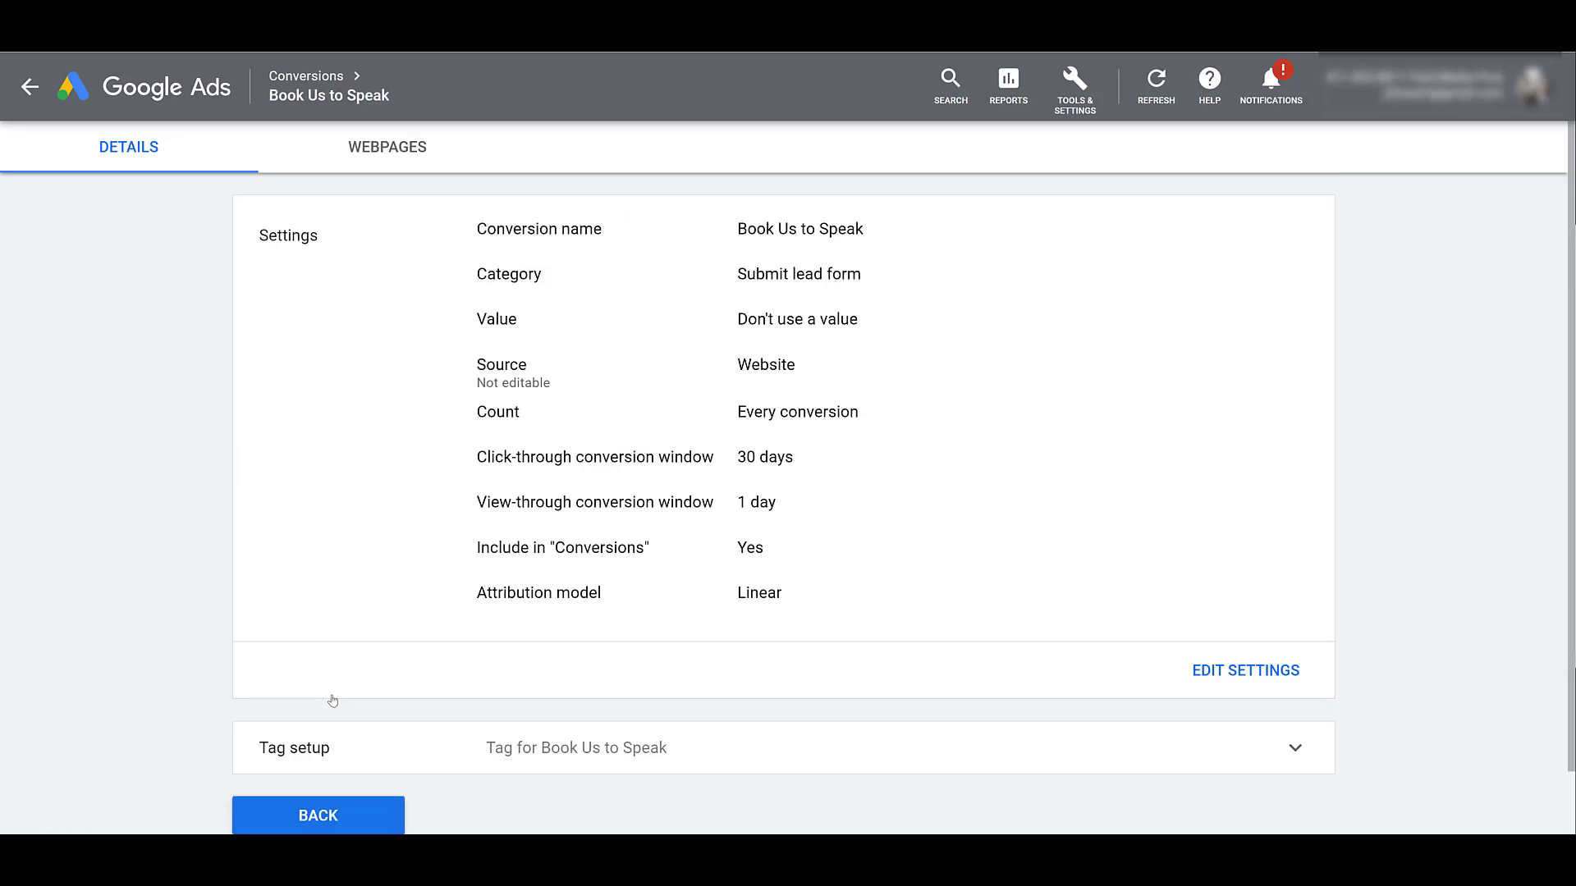
scroll(down, 3)
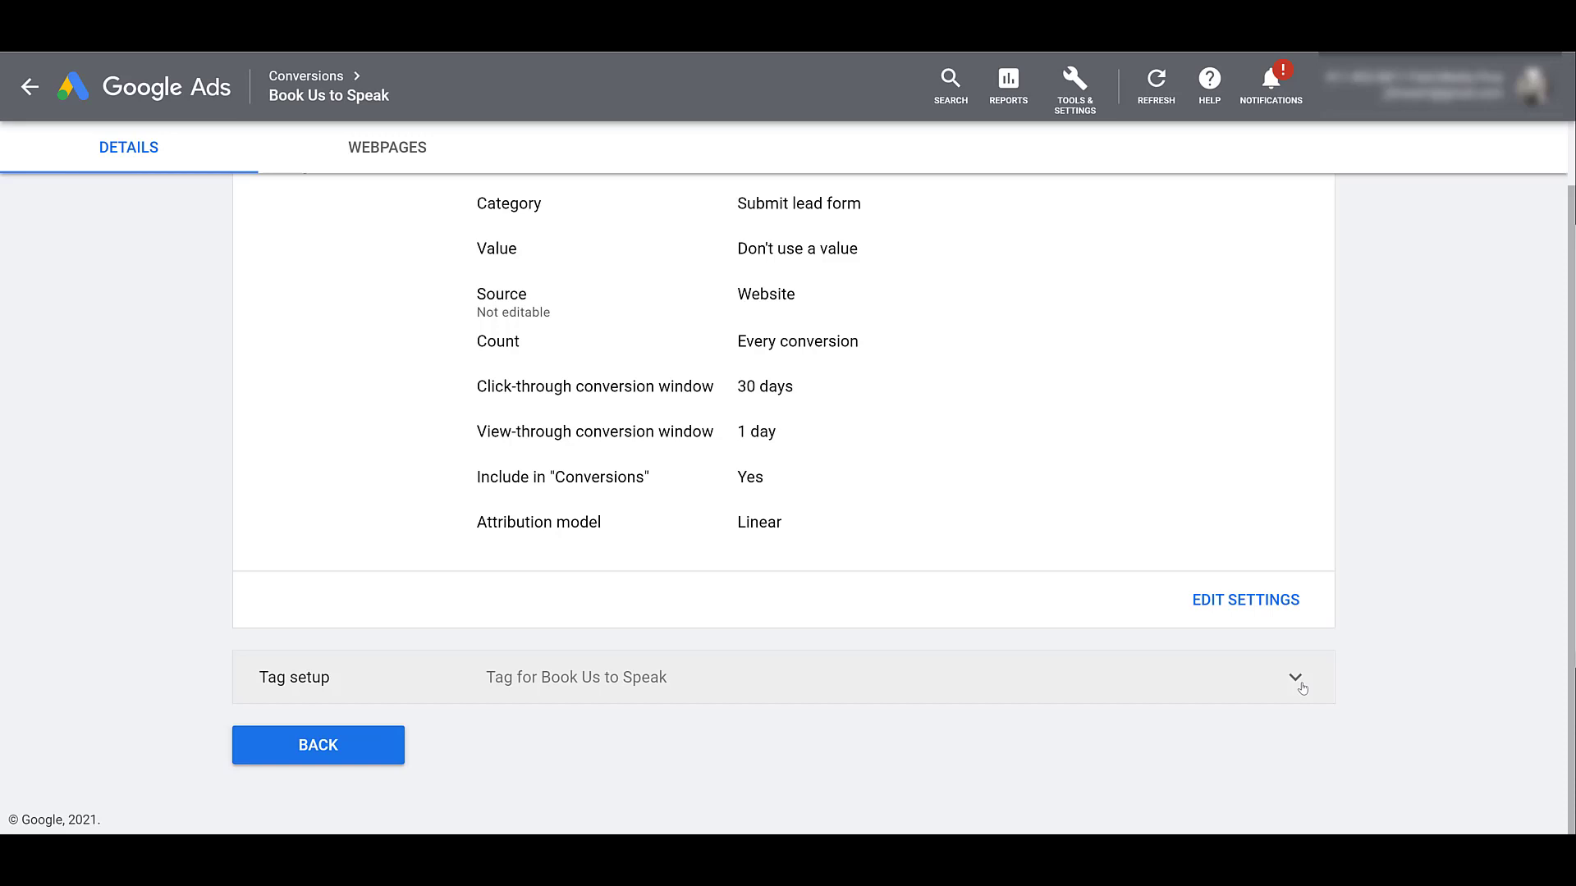
click(1297, 678)
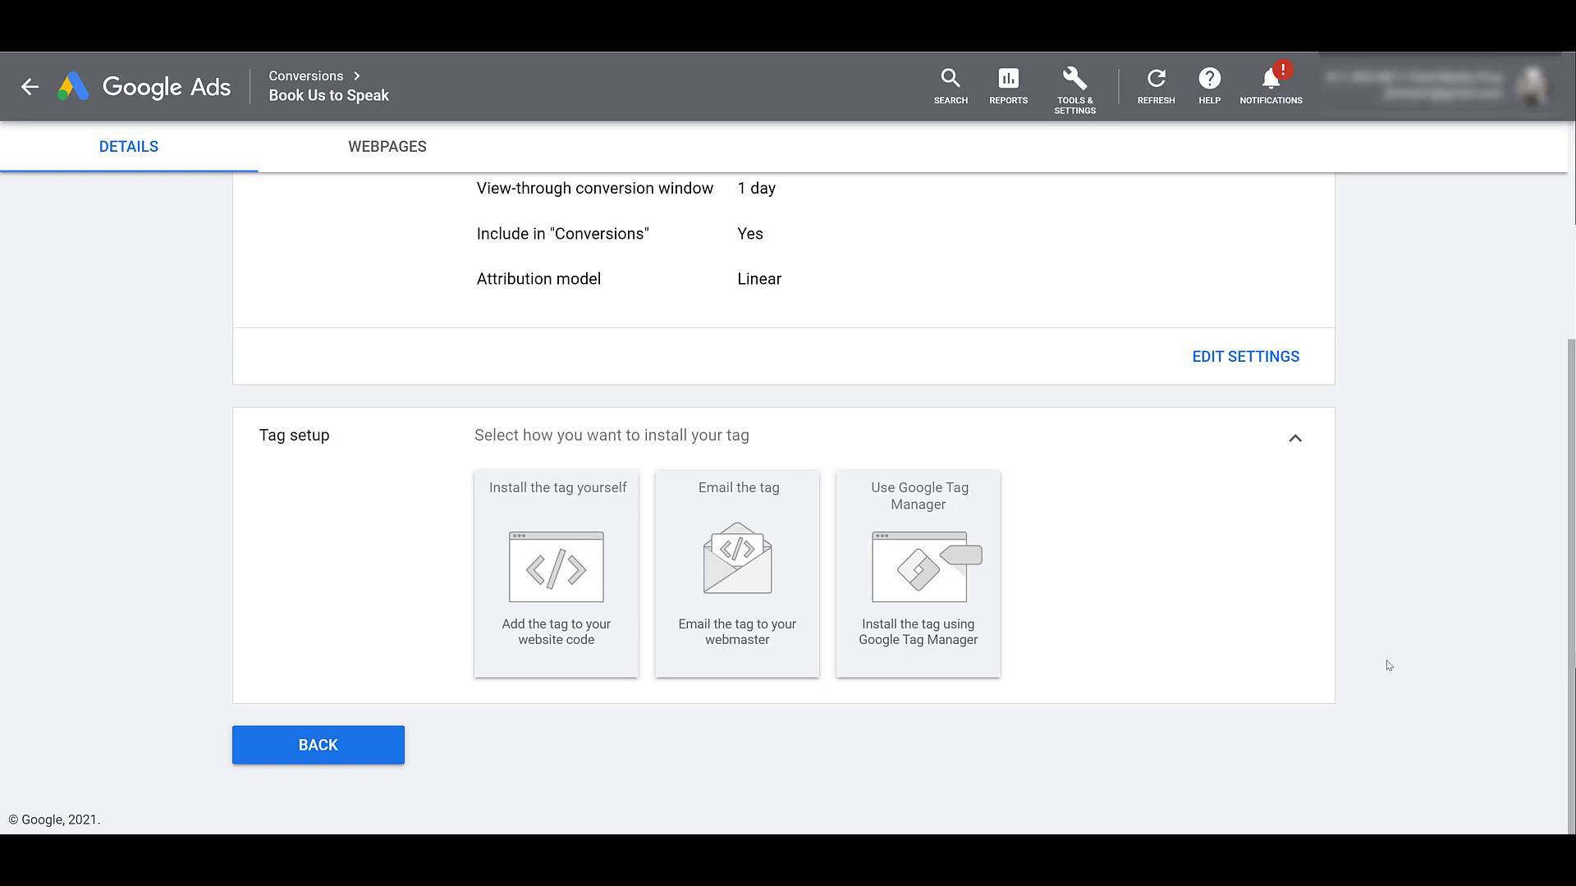
mouse_move(443, 737)
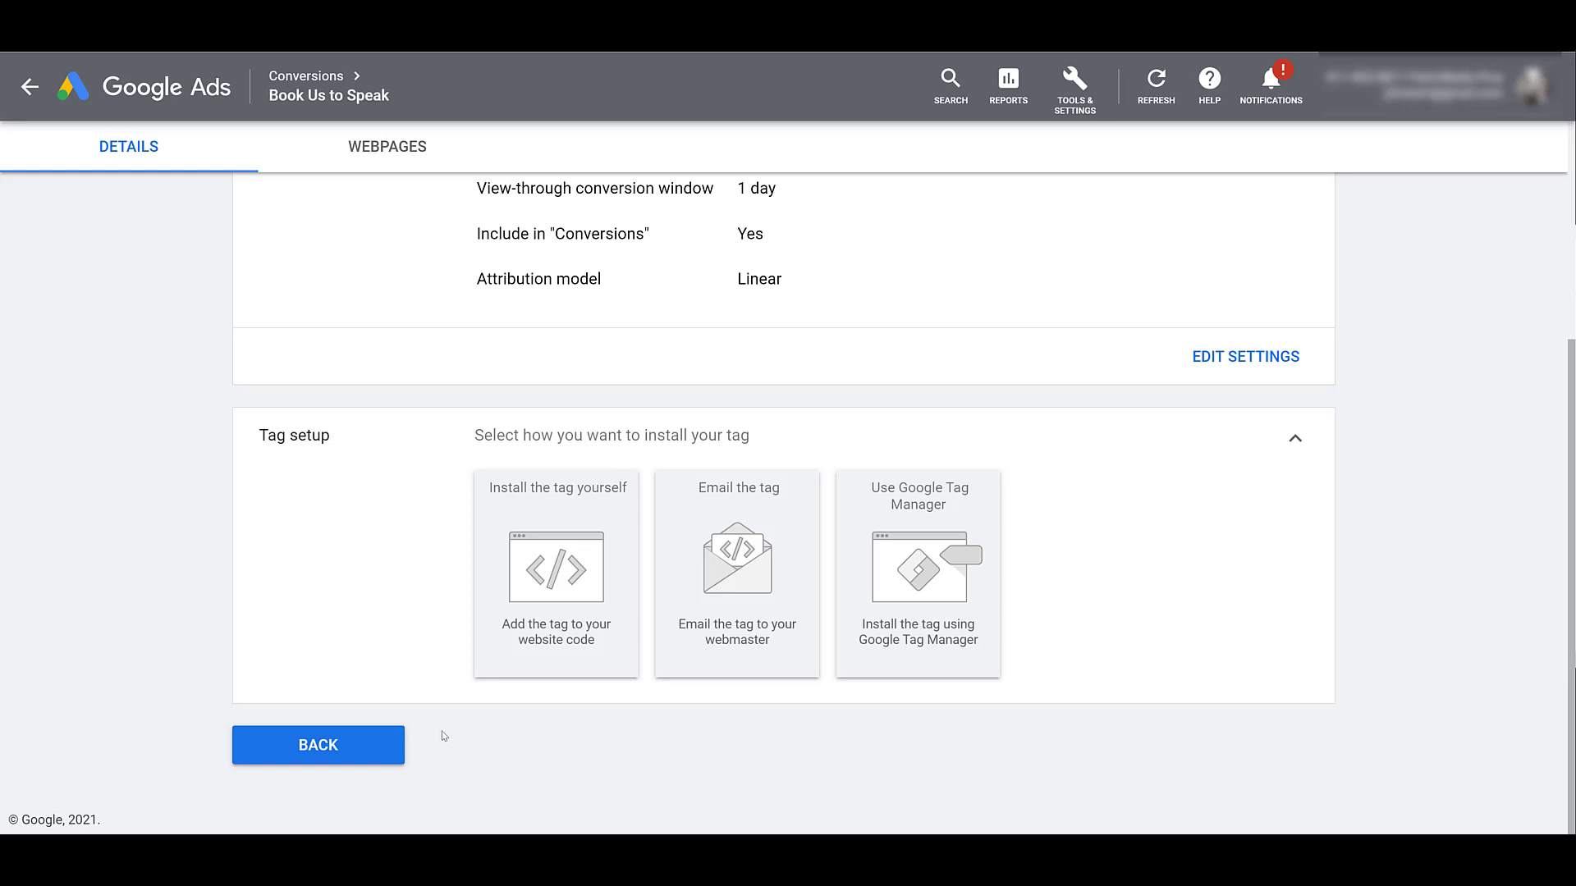
click(317, 745)
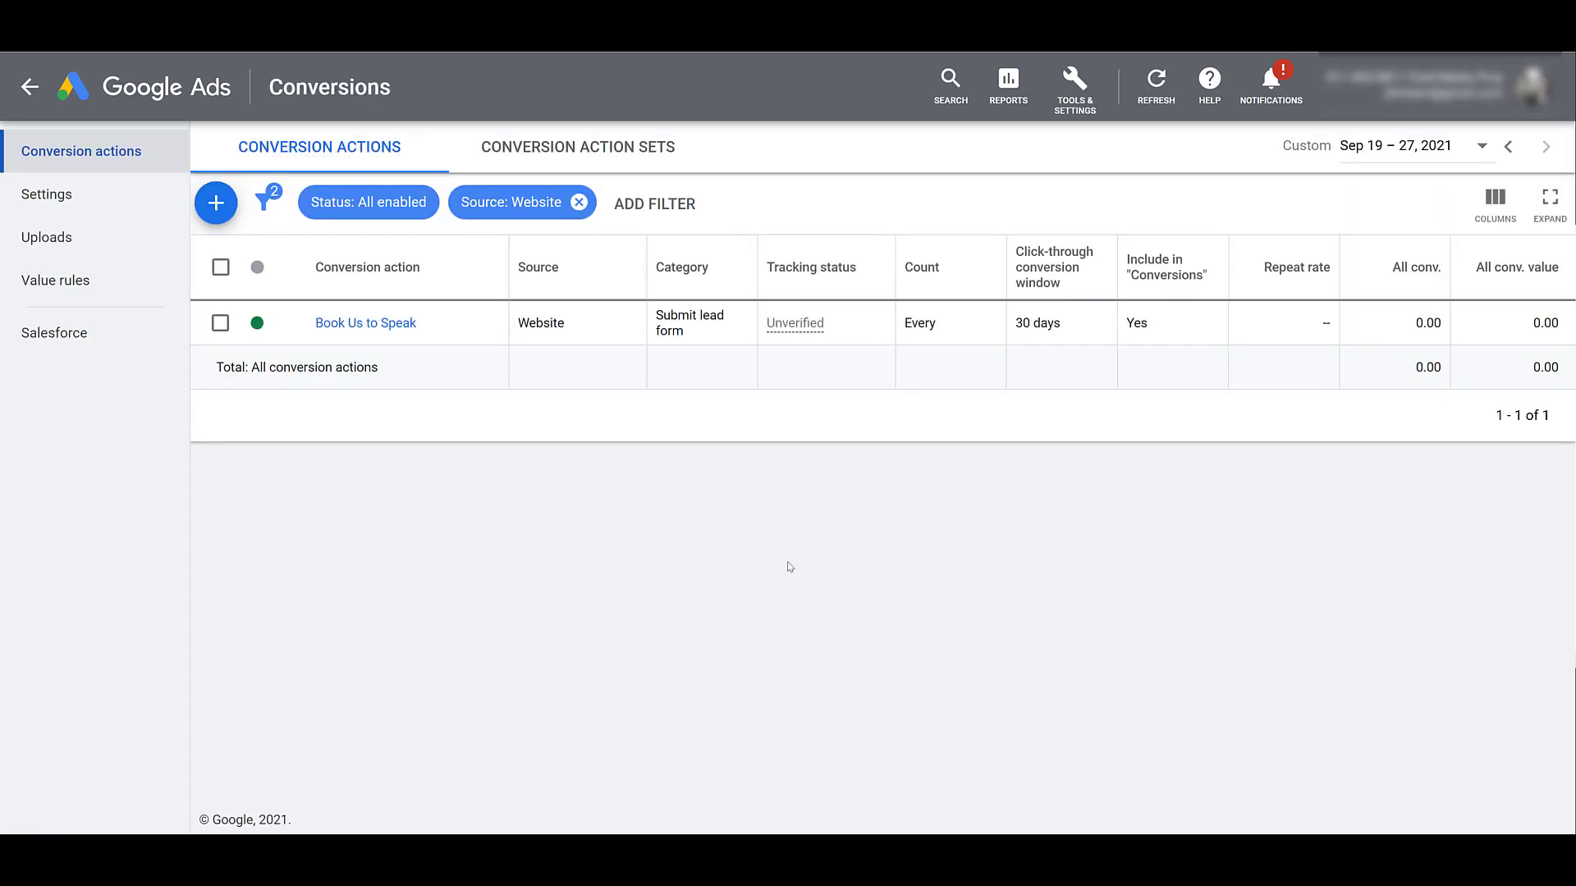